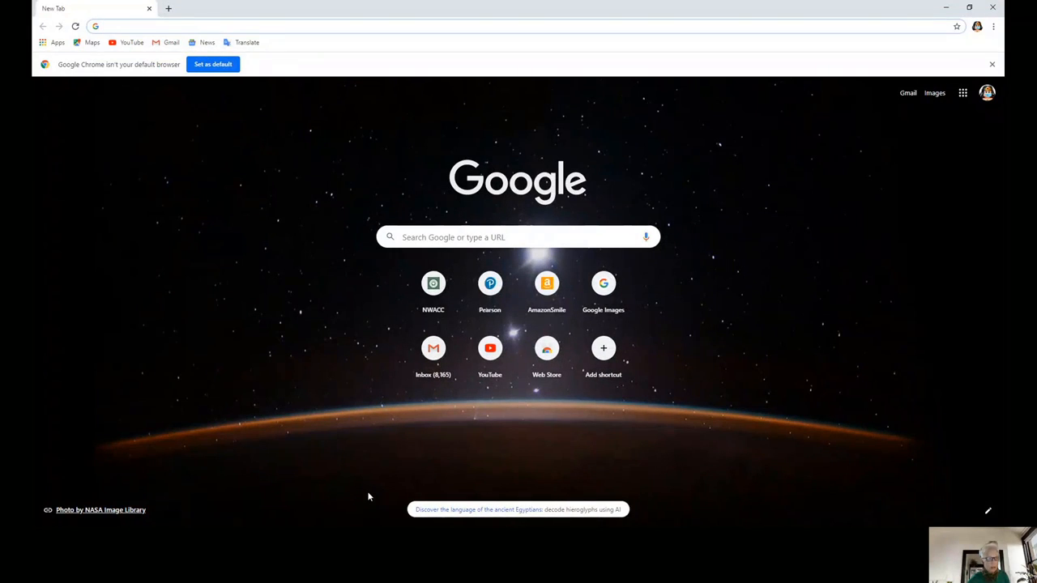
mouse_move(433, 292)
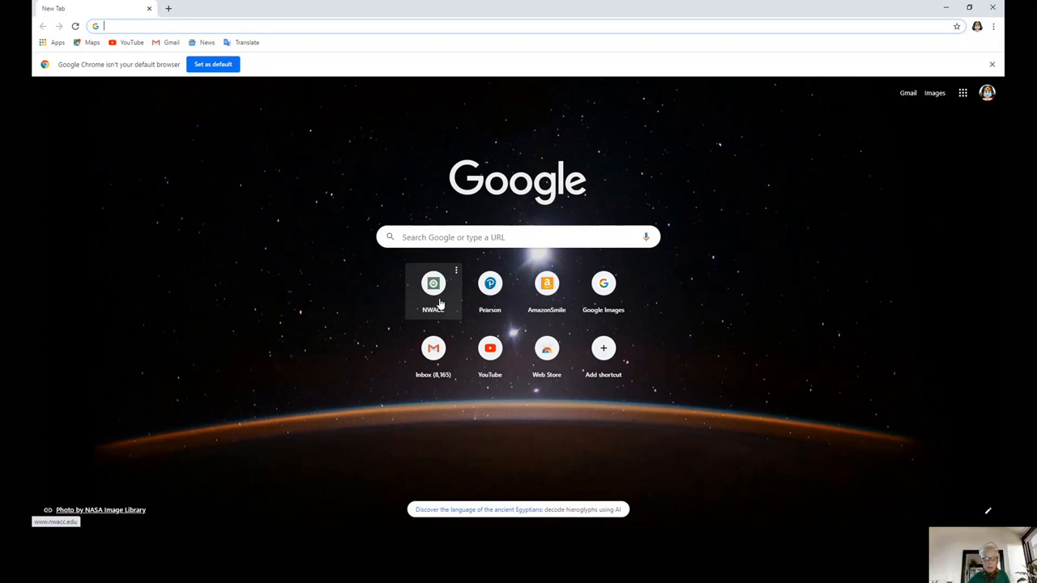
mouse_move(587, 71)
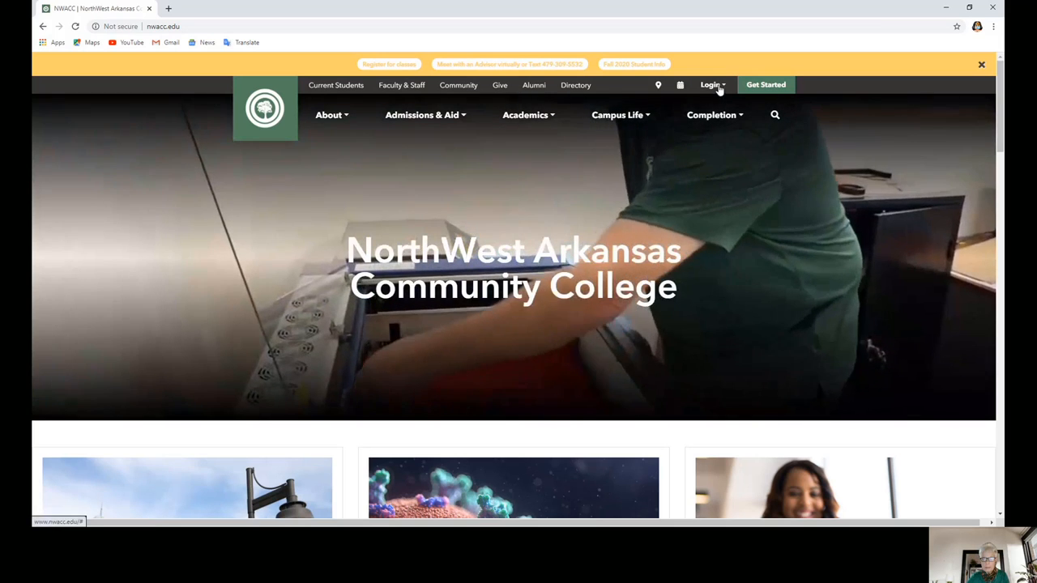
- Sign in to the myNWACC portal through the site's Login menu
click(710, 84)
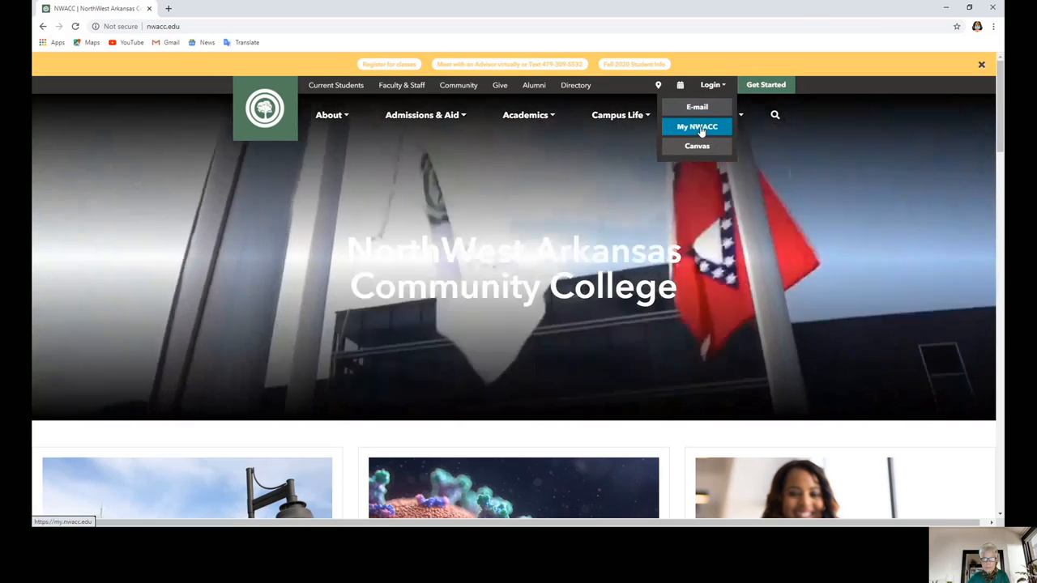
click(696, 126)
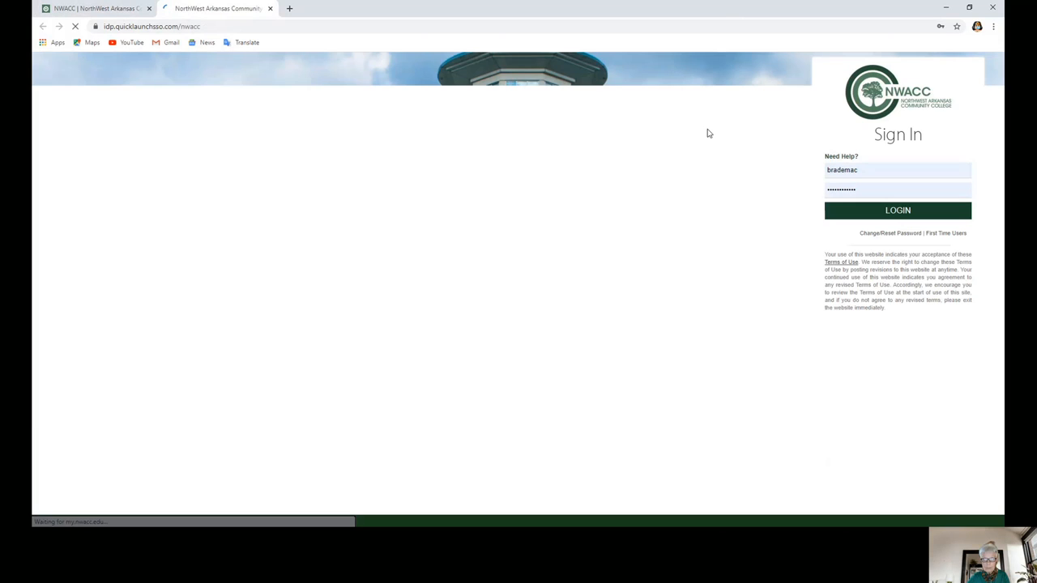
click(898, 211)
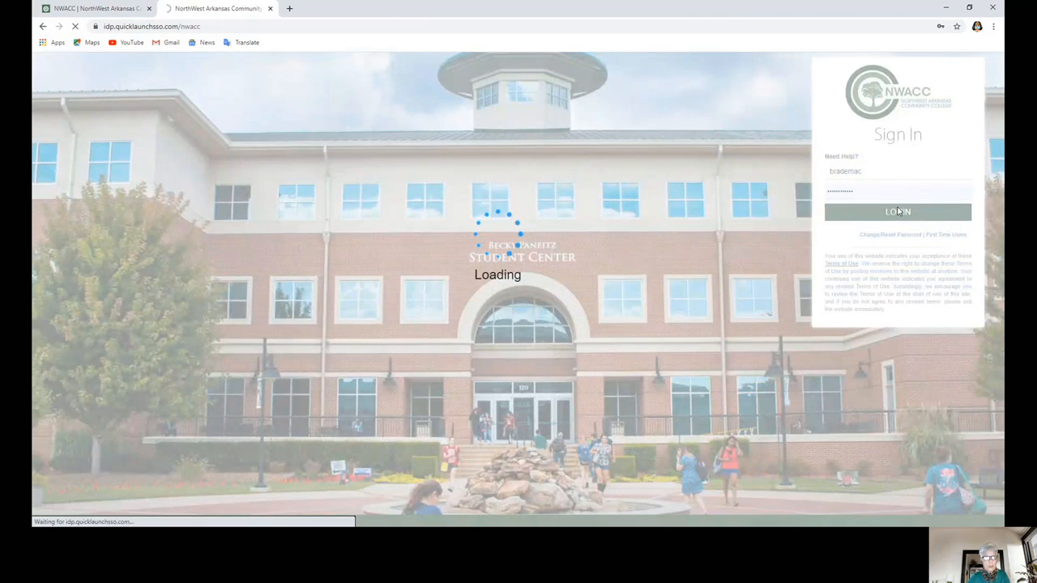
click(898, 211)
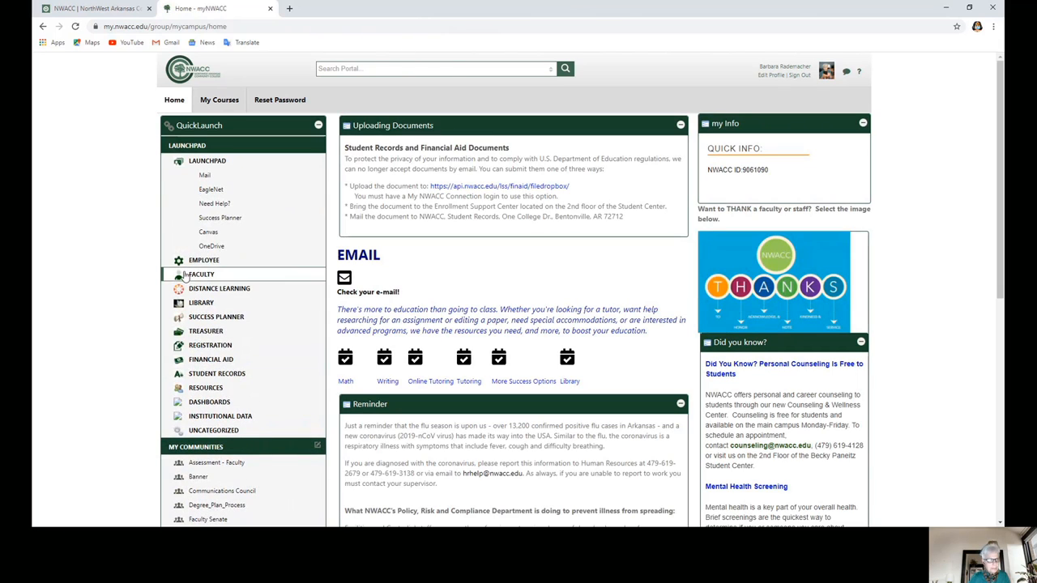
mouse_move(354, 238)
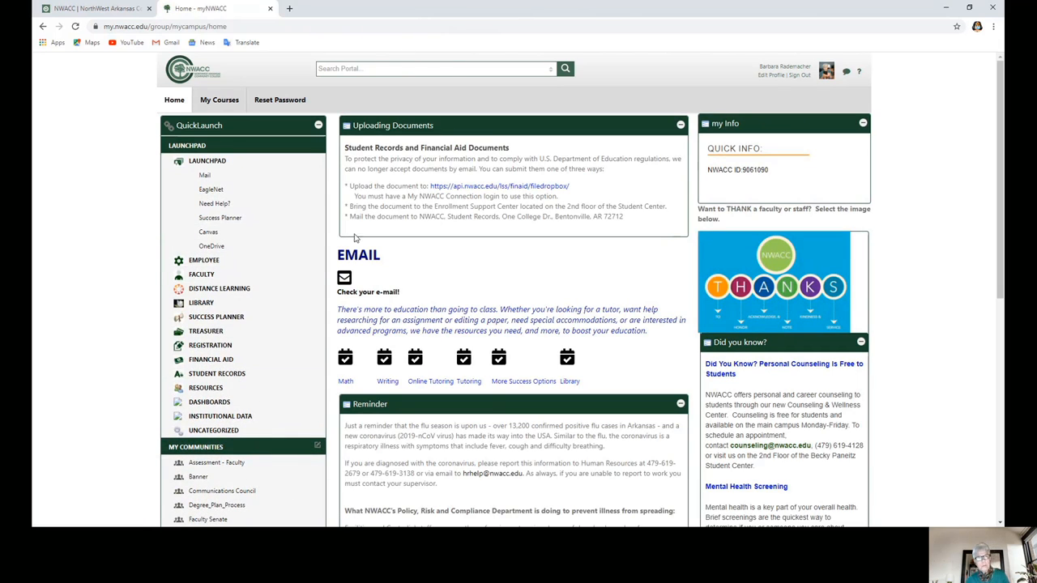
mouse_move(207, 232)
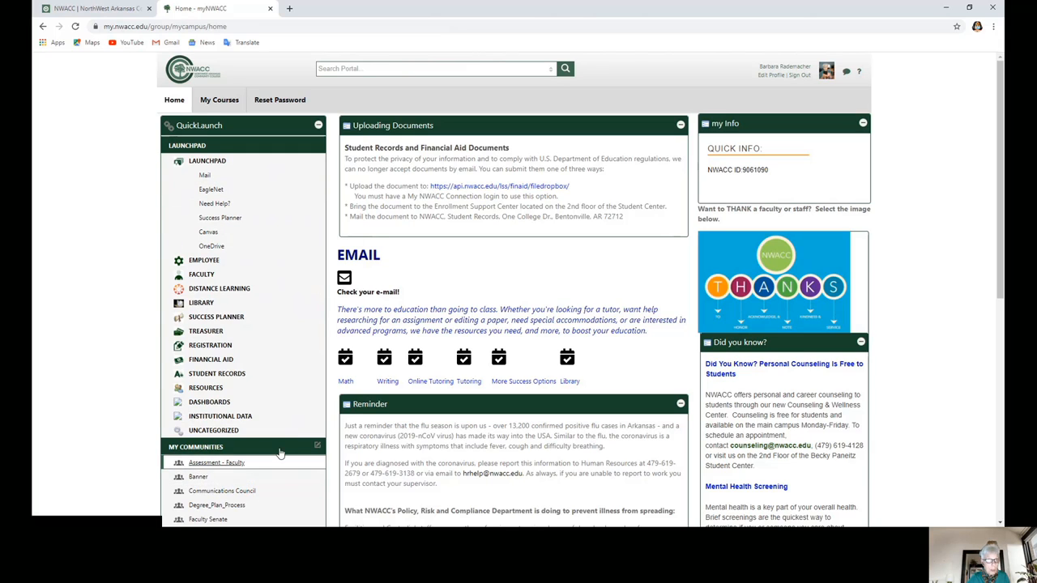
mouse_move(208, 232)
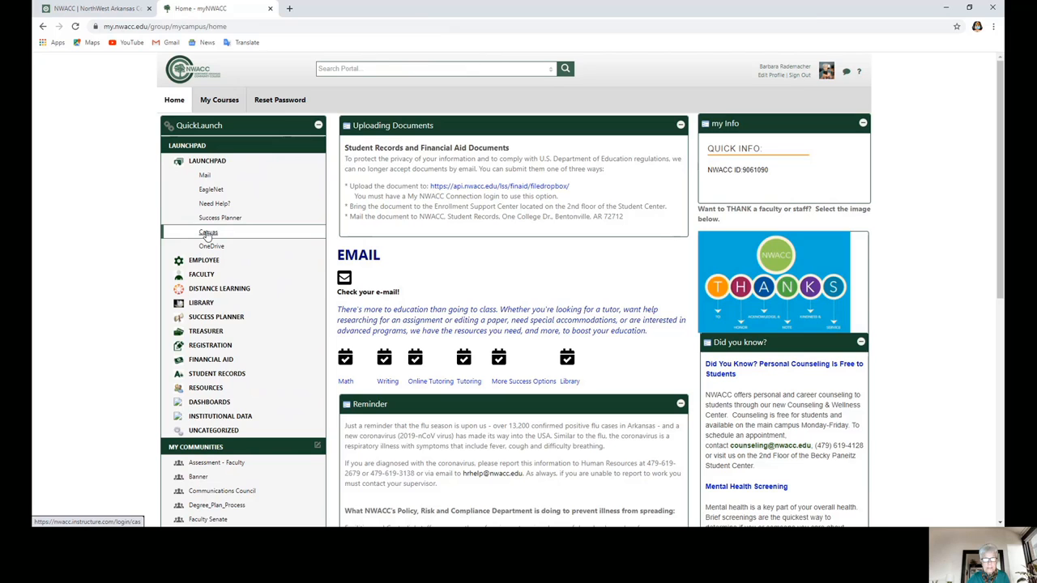
- Launch Canvas from the myNWACC QuickLaunch Launchpad list
click(208, 232)
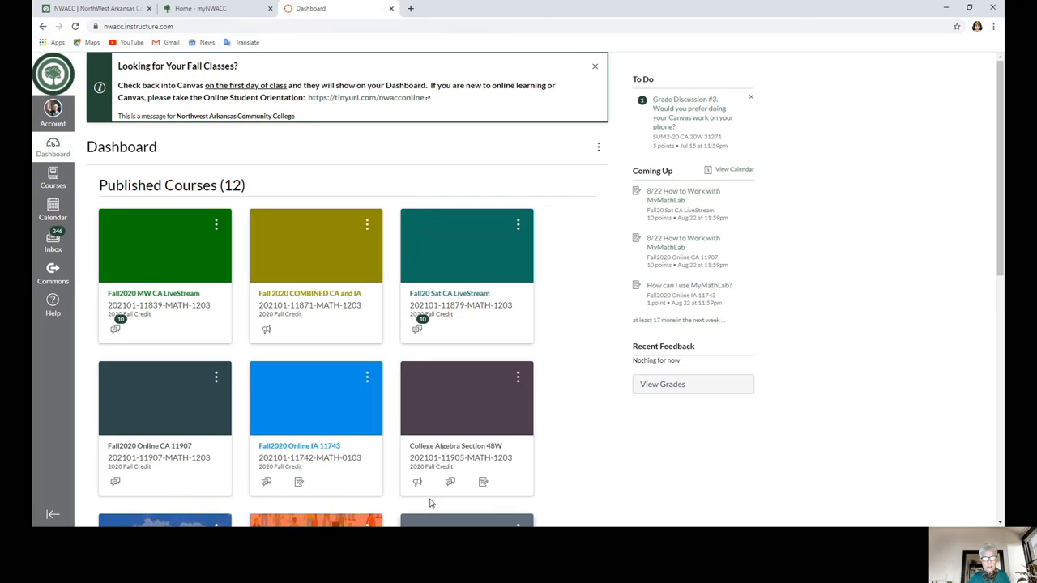
mouse_move(372, 269)
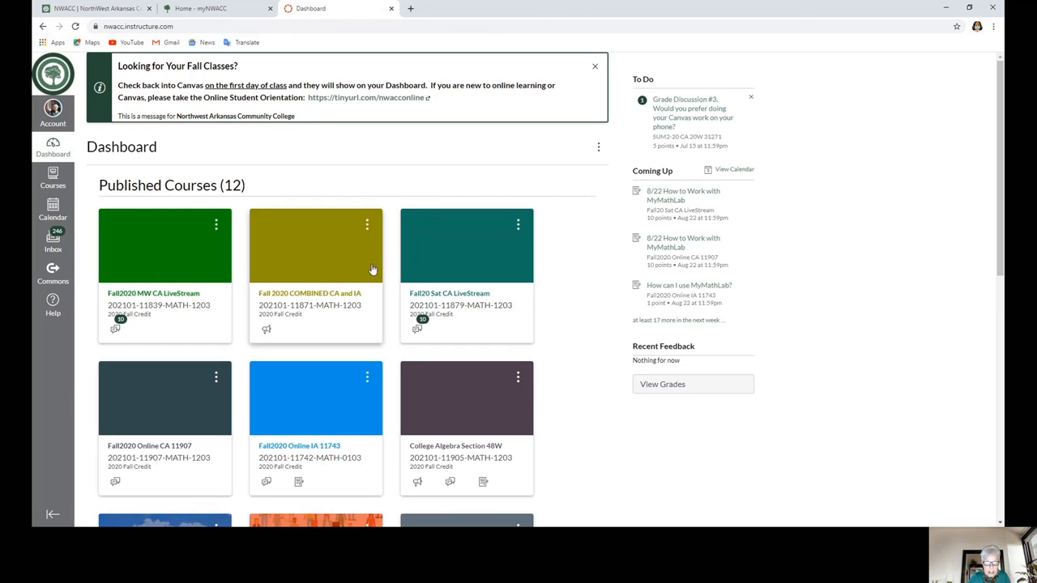
mouse_move(130, 392)
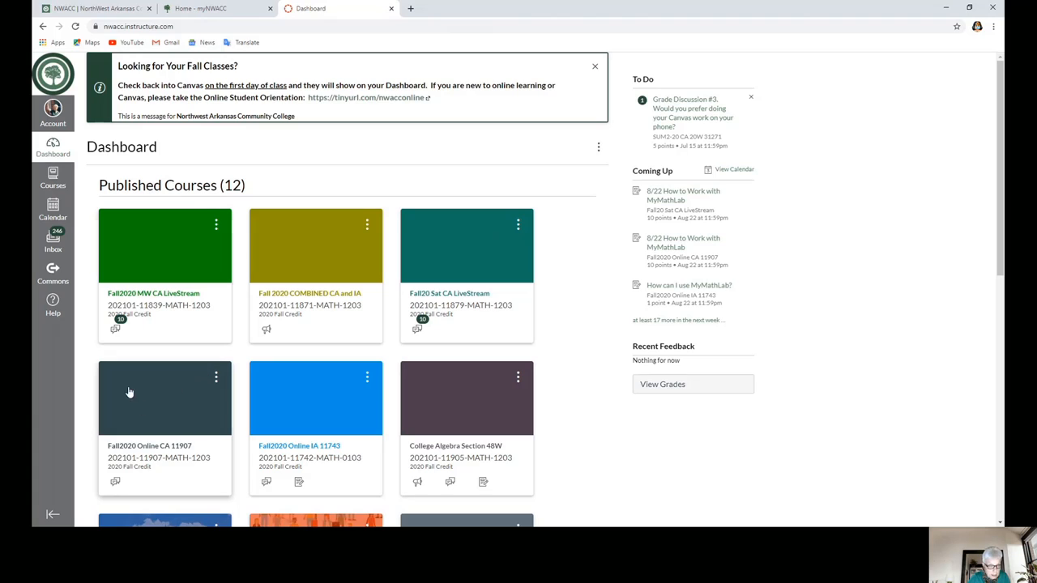
mouse_move(441, 300)
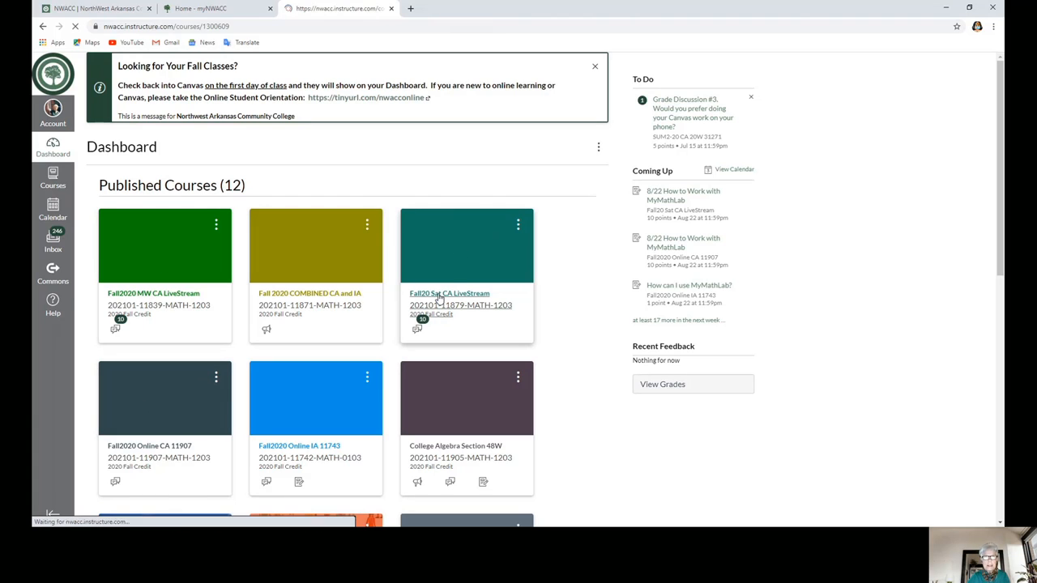
- Open the Fall20 Sat CA LiveStream course (College Algebra Section 46)
click(450, 293)
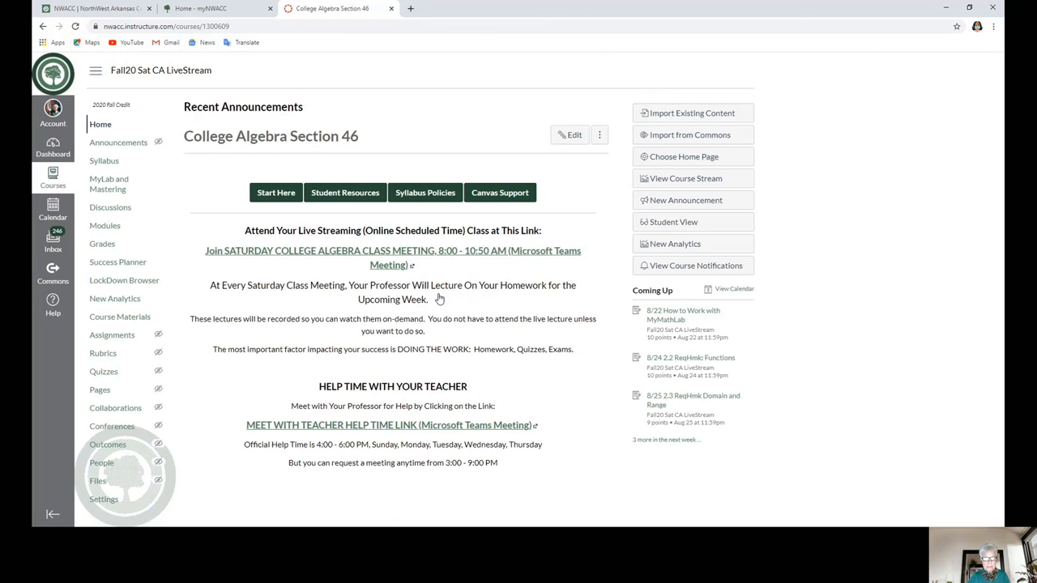
mouse_move(420, 244)
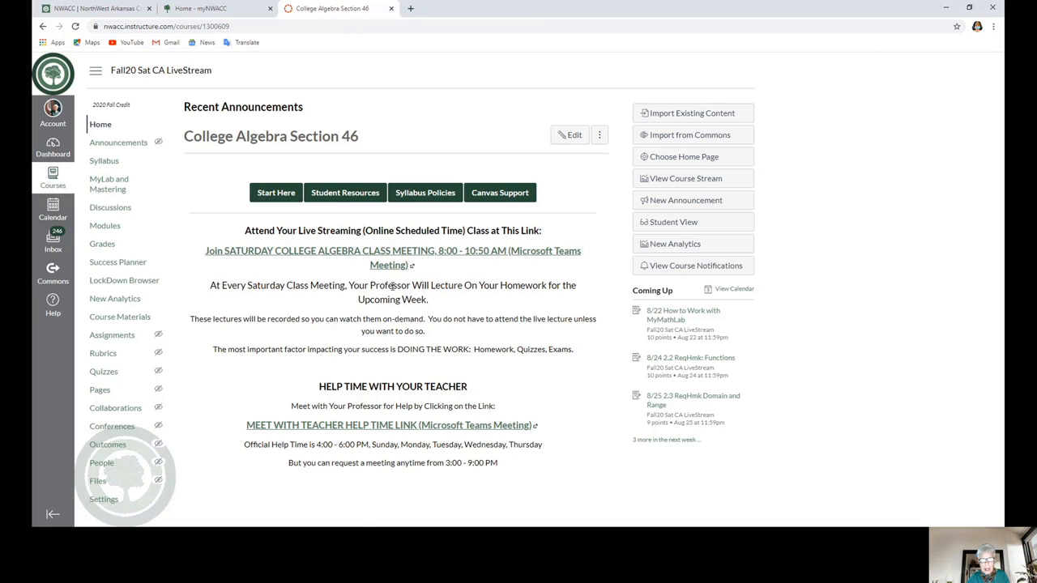
mouse_move(322, 339)
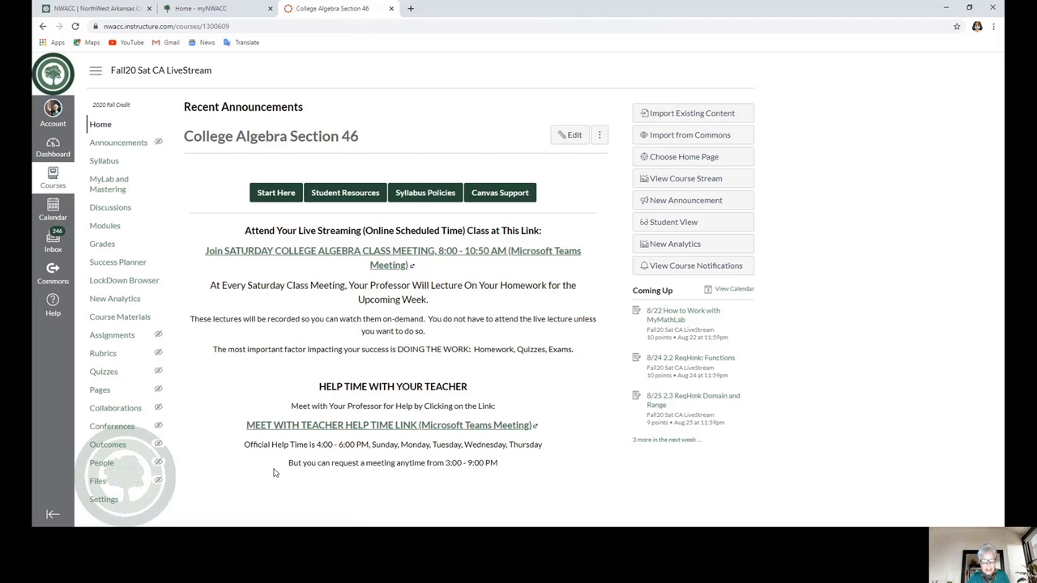
mouse_move(513, 402)
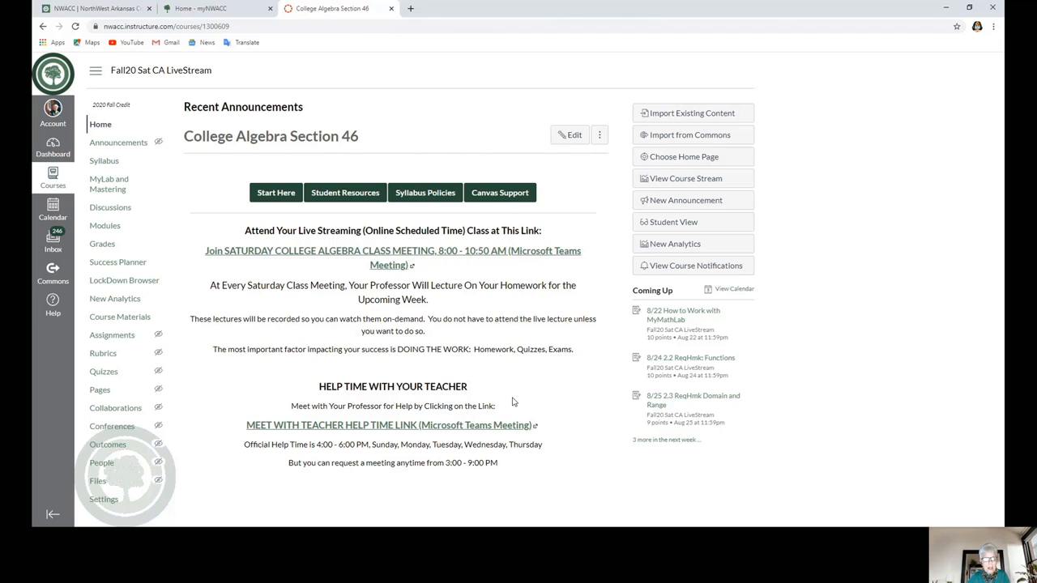
mouse_move(443, 262)
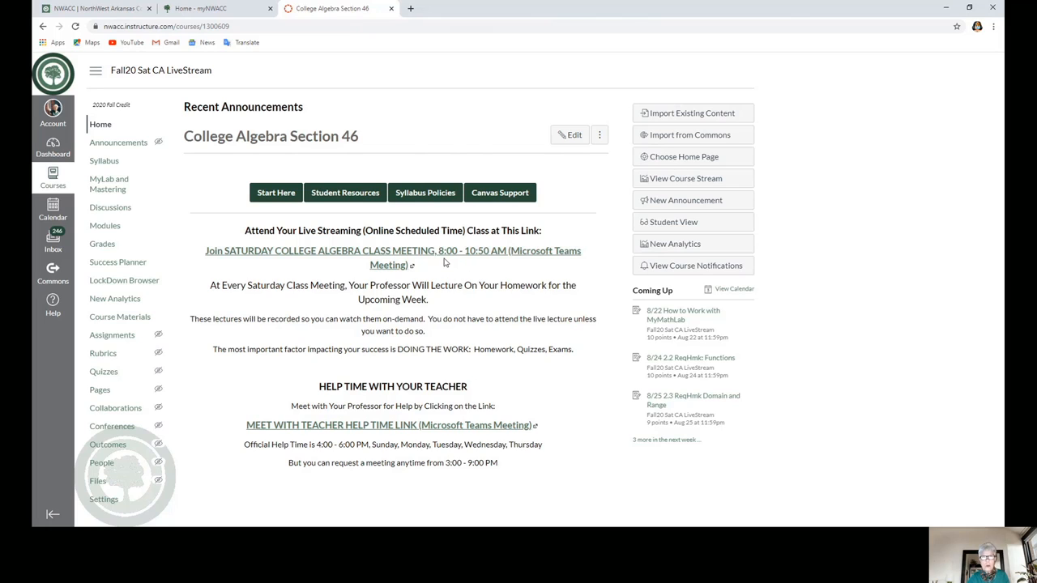
mouse_move(490, 266)
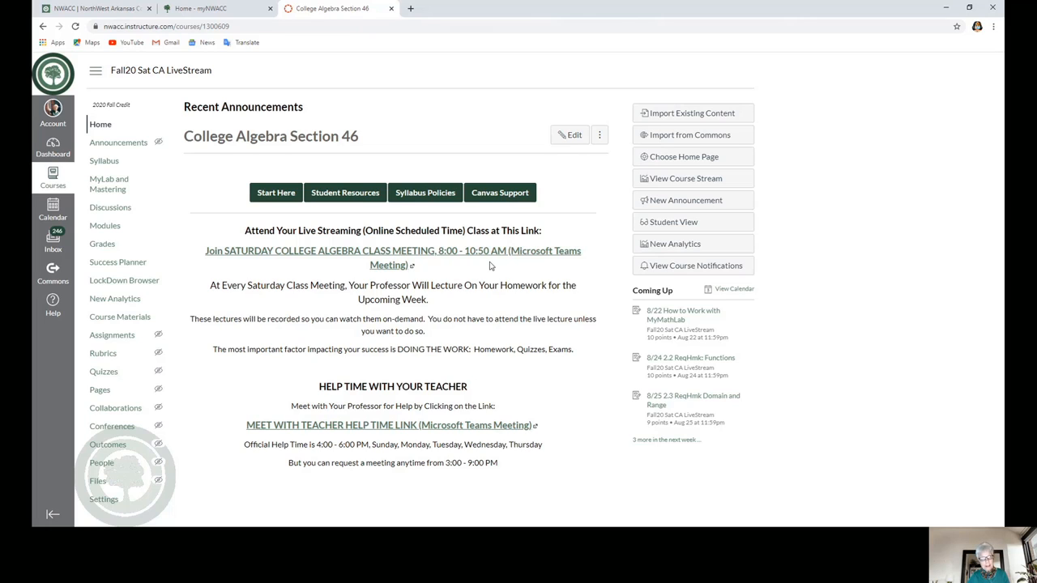
mouse_move(301, 484)
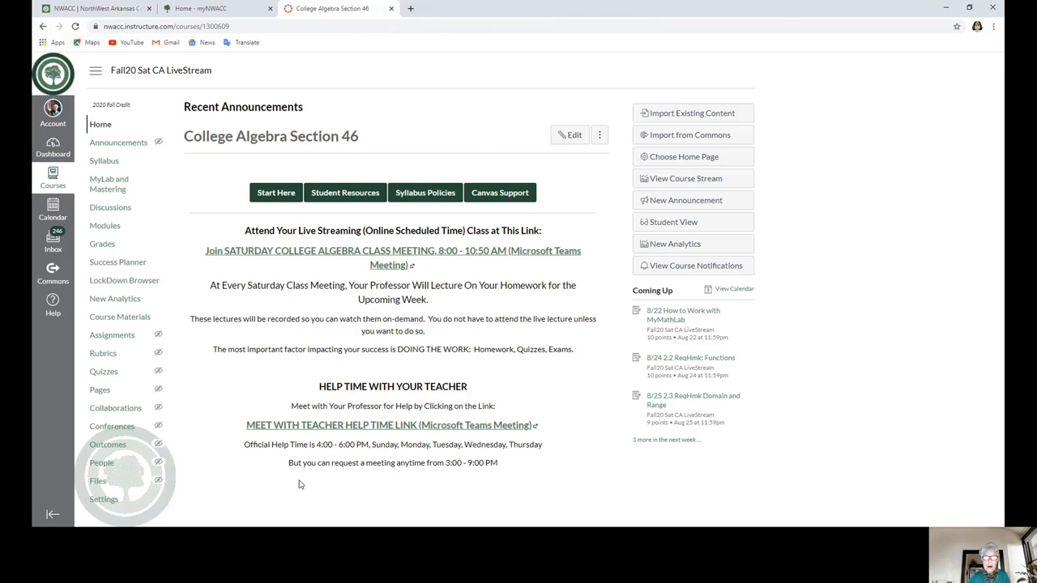
mouse_move(532, 408)
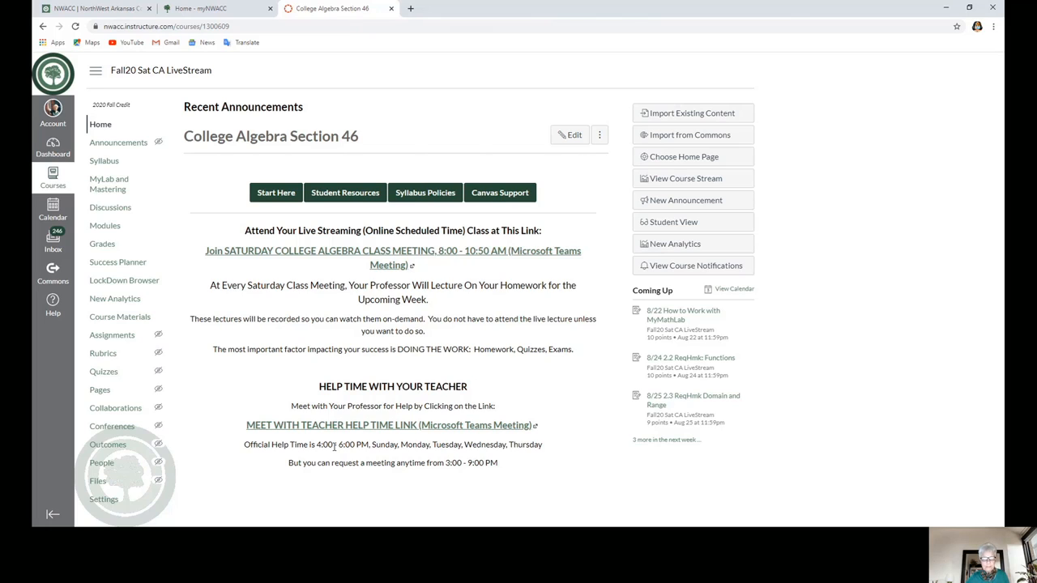
mouse_move(100, 123)
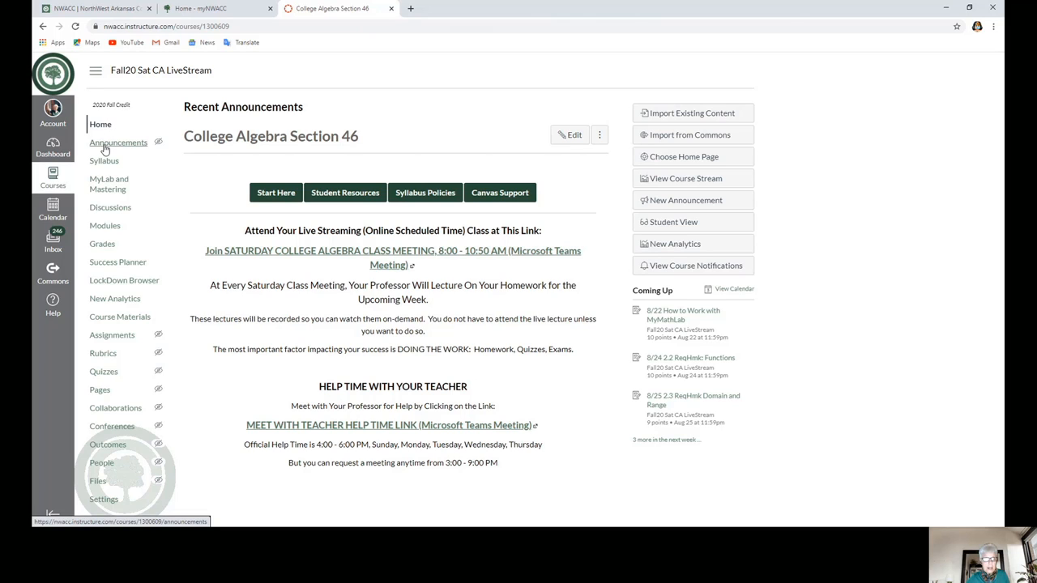
- View the course's empty Announcements page
click(118, 142)
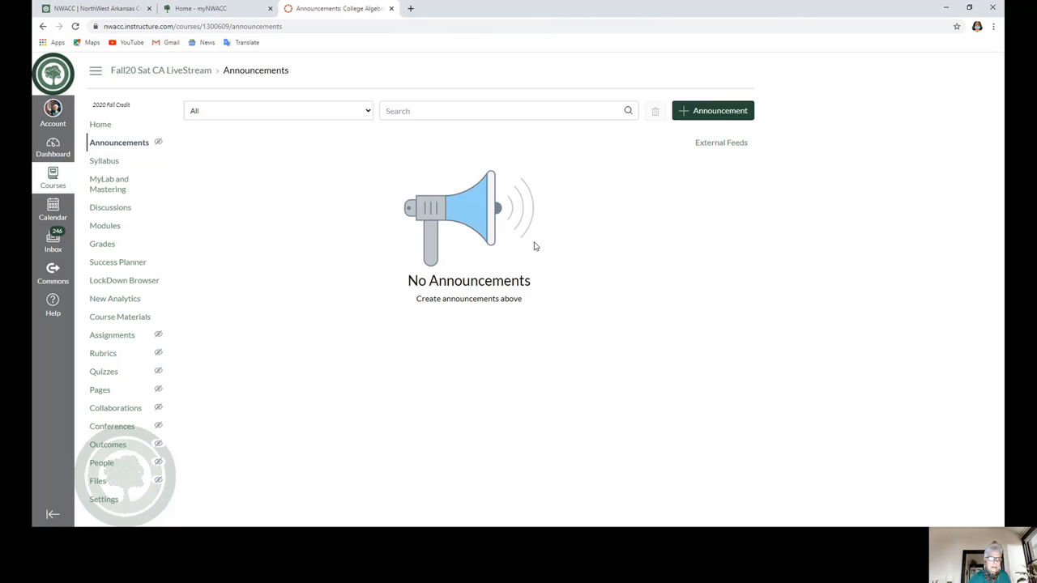
mouse_move(538, 291)
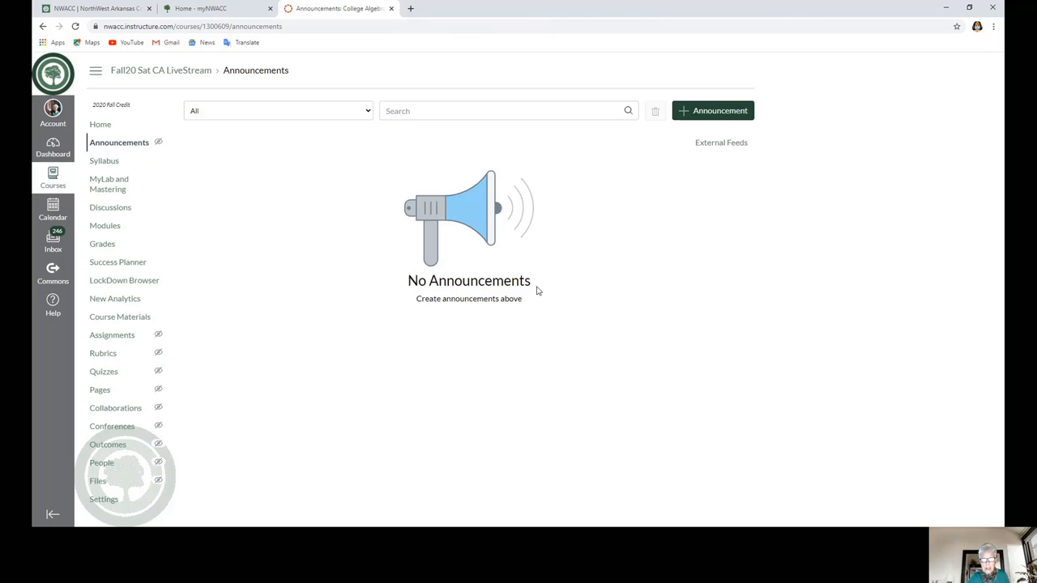
mouse_move(104, 161)
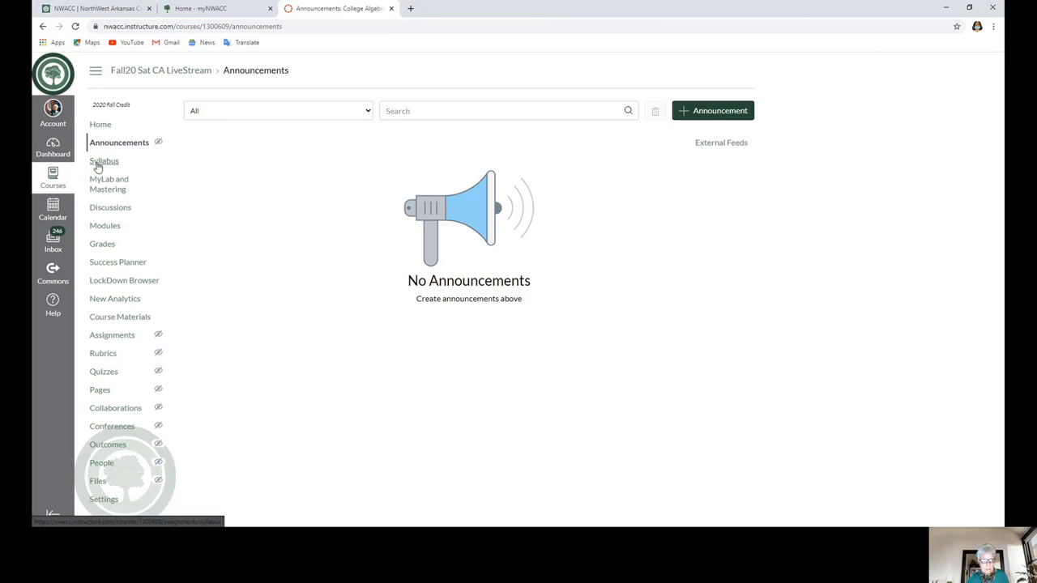
- Open the Fall 2020 College Algebra syllabus and look over its links and requirements
click(104, 160)
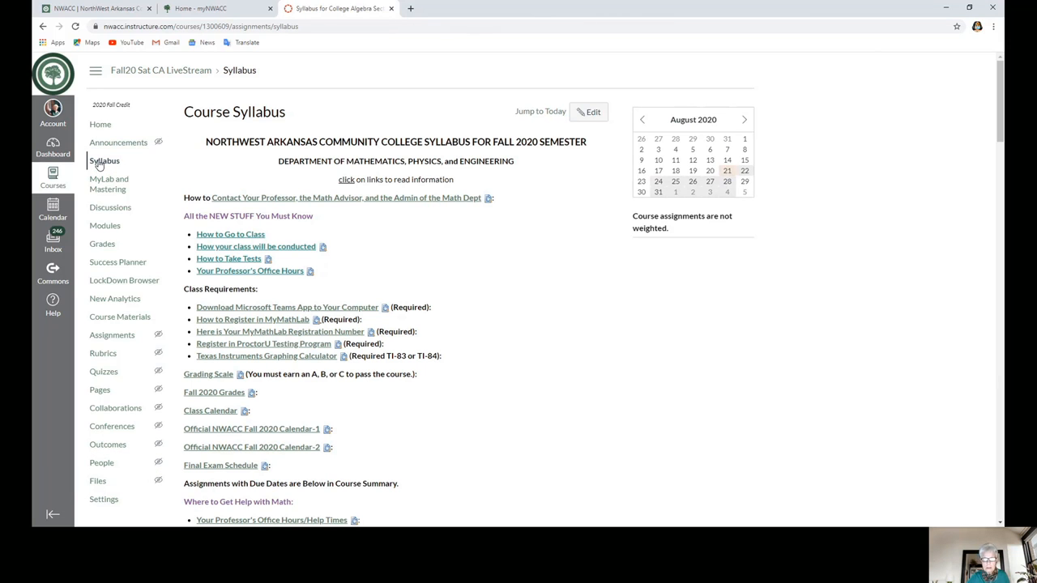
scroll(down, 3)
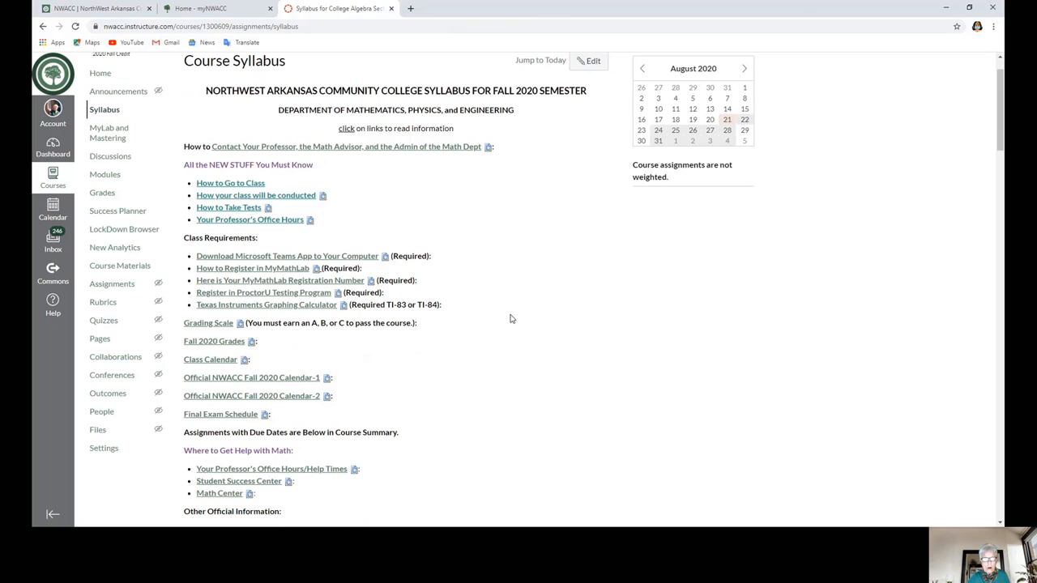
scroll(down, 3)
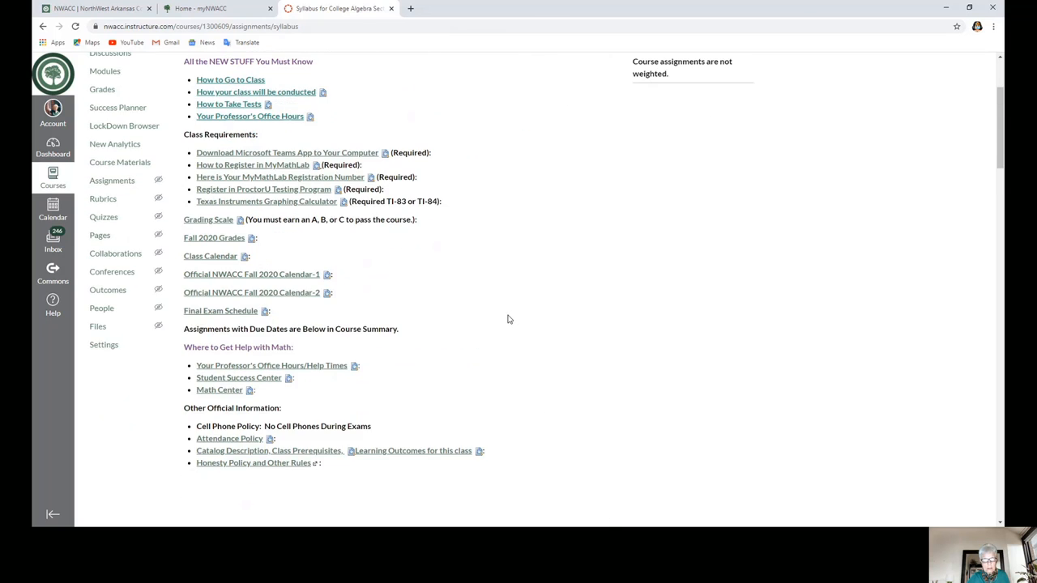
scroll(up, 3)
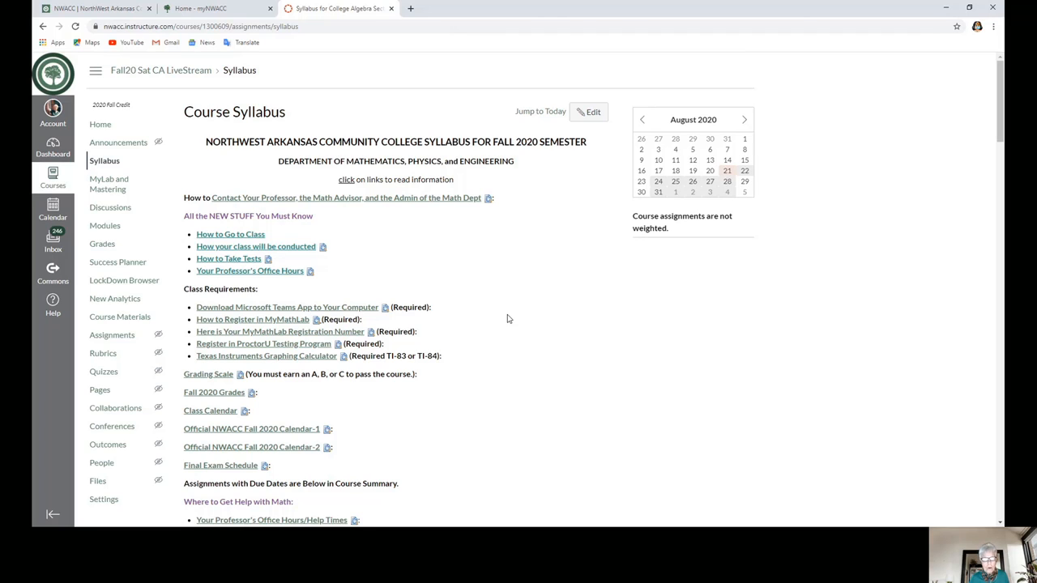
mouse_move(235, 271)
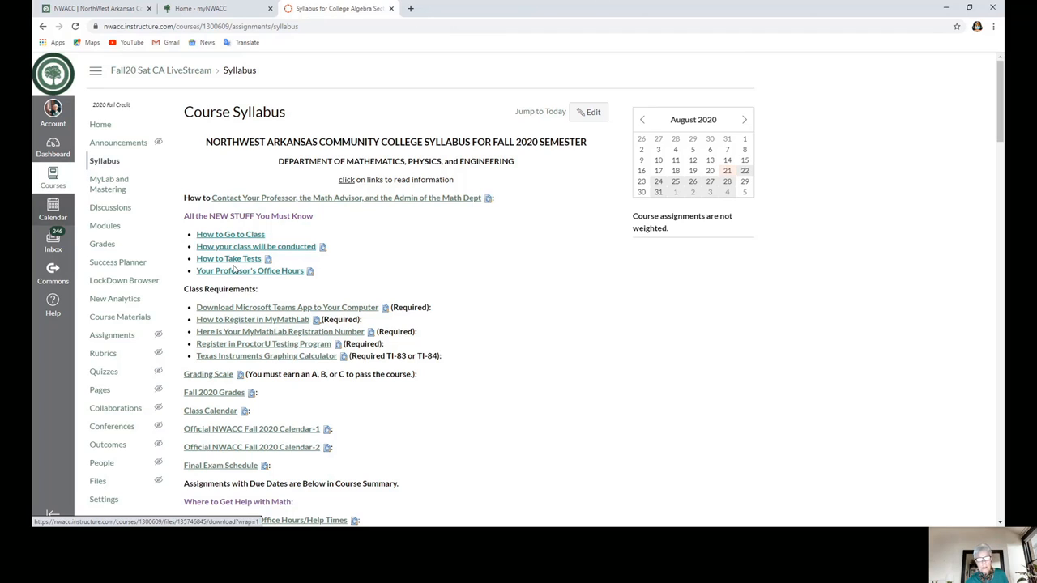
mouse_move(262, 231)
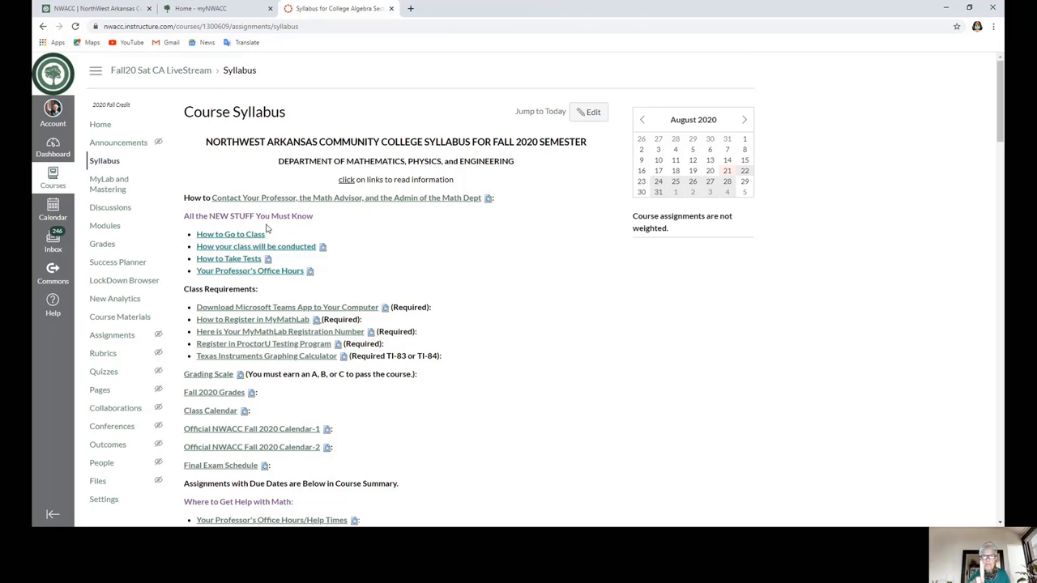
mouse_move(229, 208)
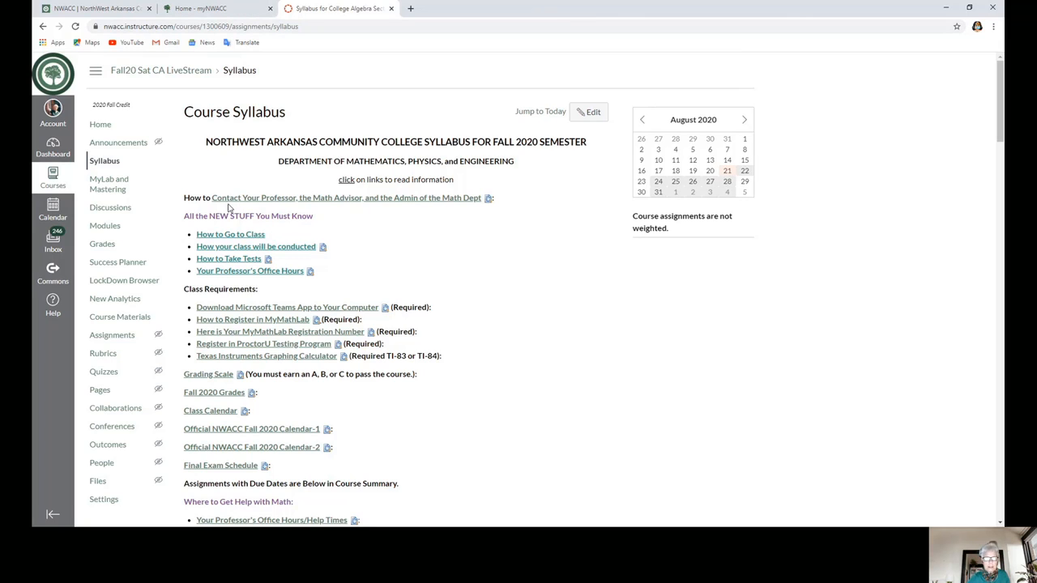
mouse_move(316, 202)
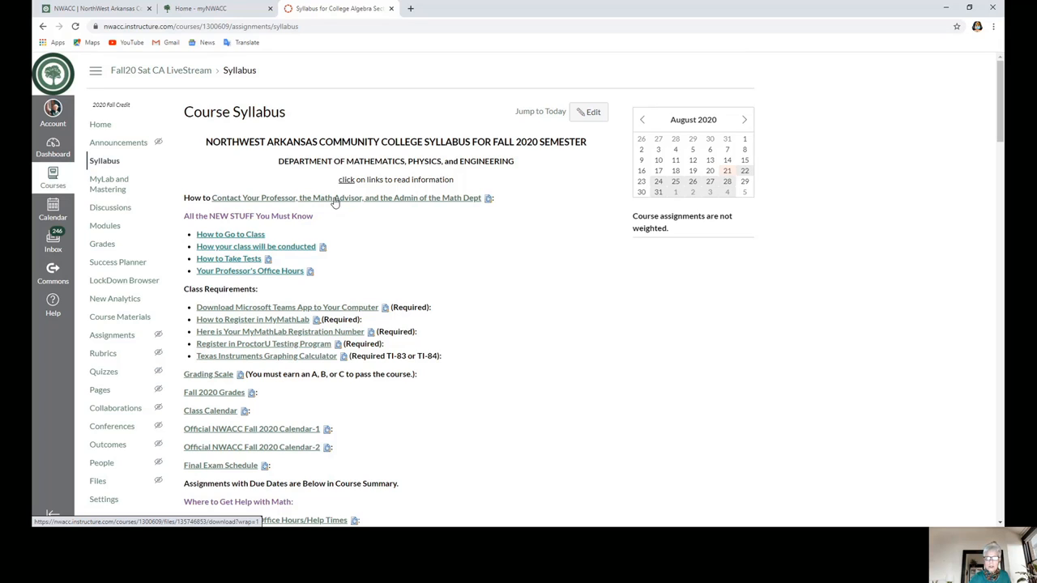
mouse_move(421, 201)
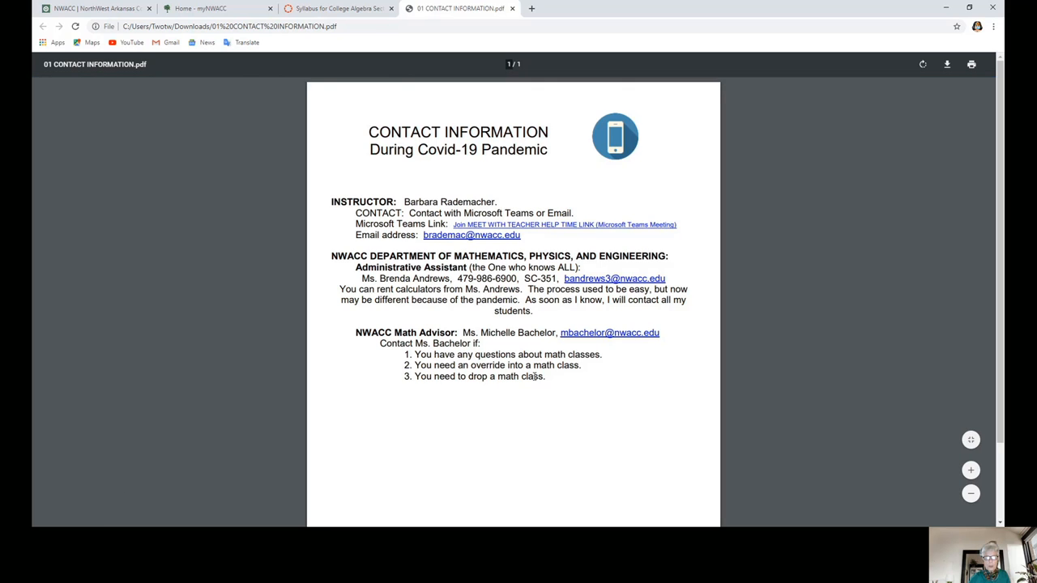
mouse_move(693, 202)
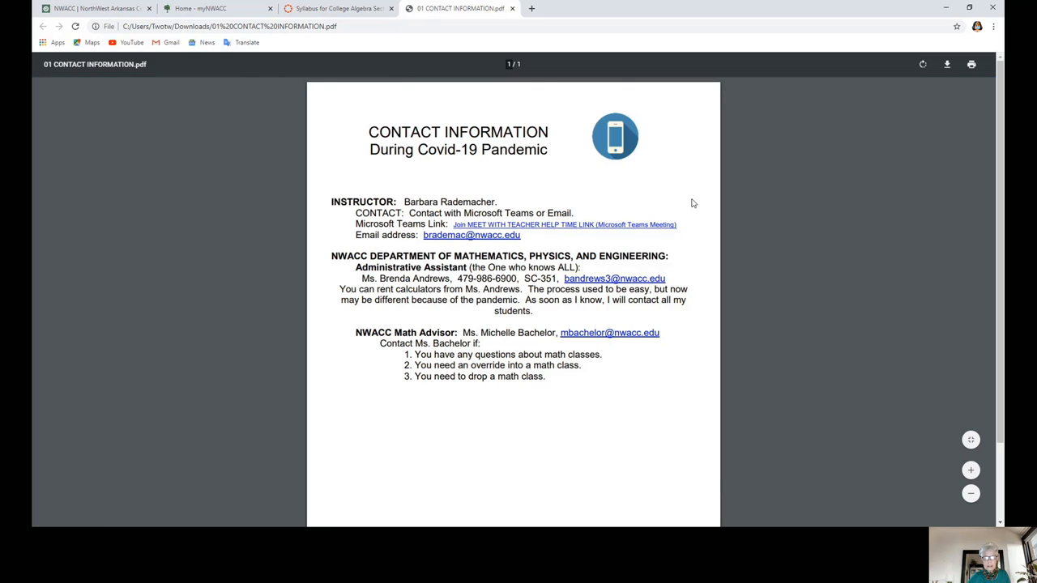
mouse_move(436, 323)
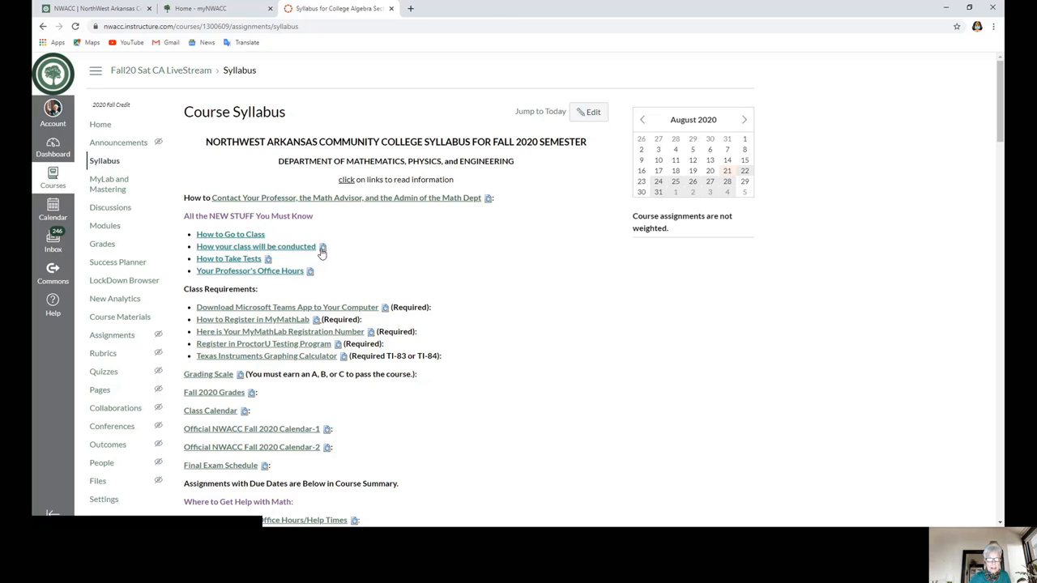
mouse_move(313, 278)
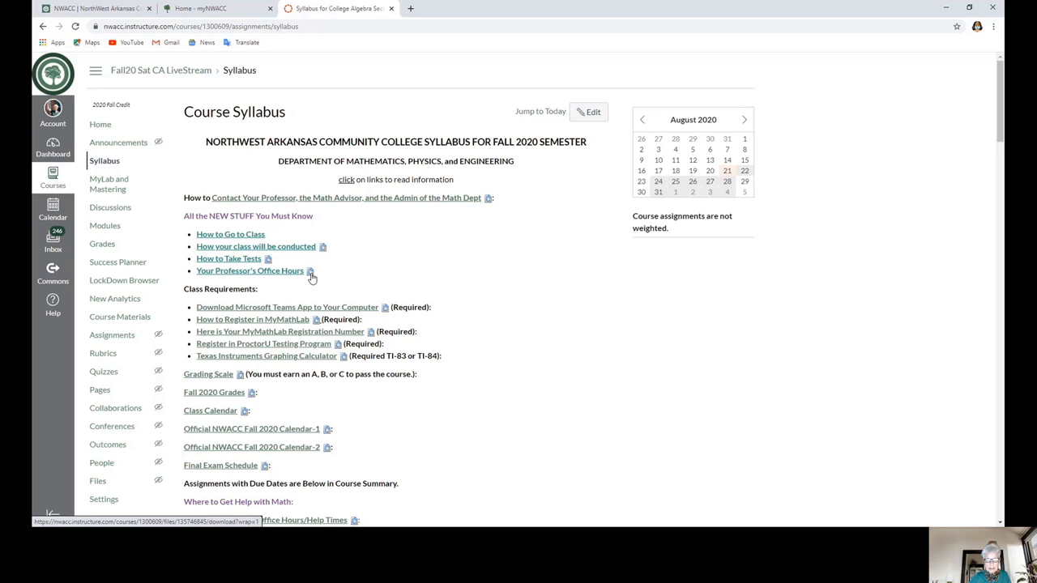
mouse_move(243, 240)
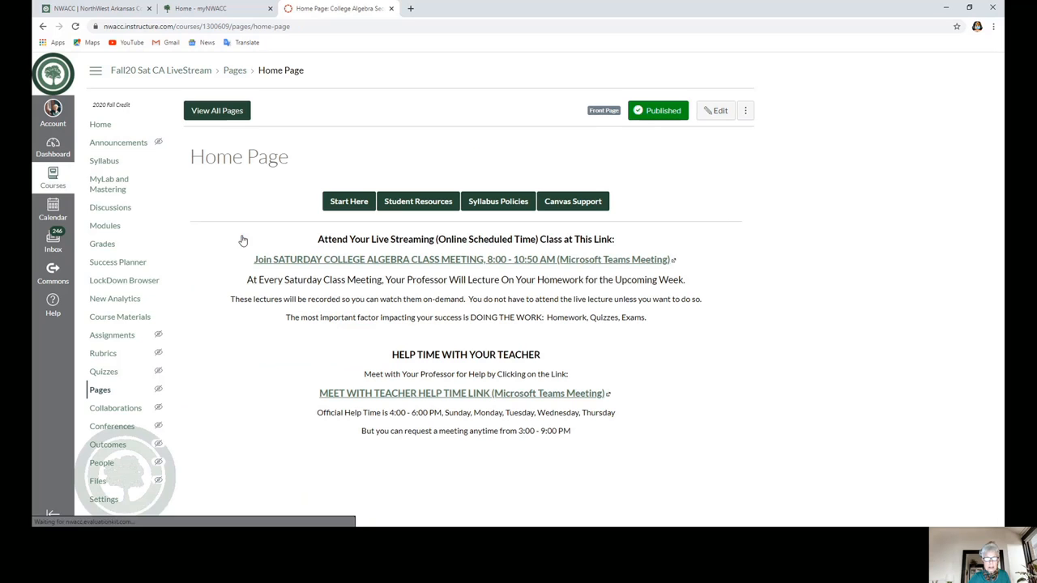
mouse_move(340, 259)
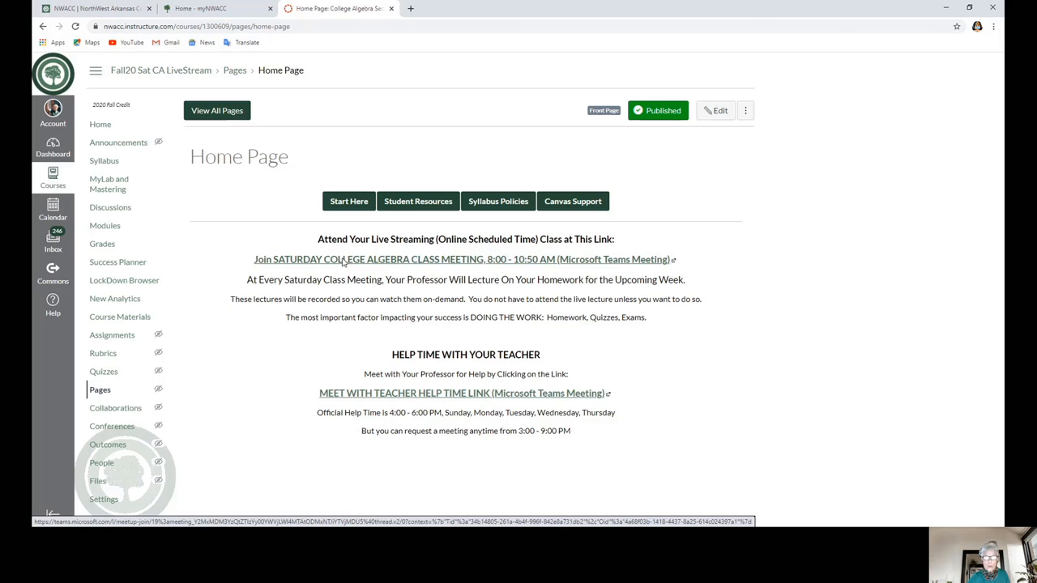
- Follow the Saturday class meeting link, then close the Teams join page
click(462, 259)
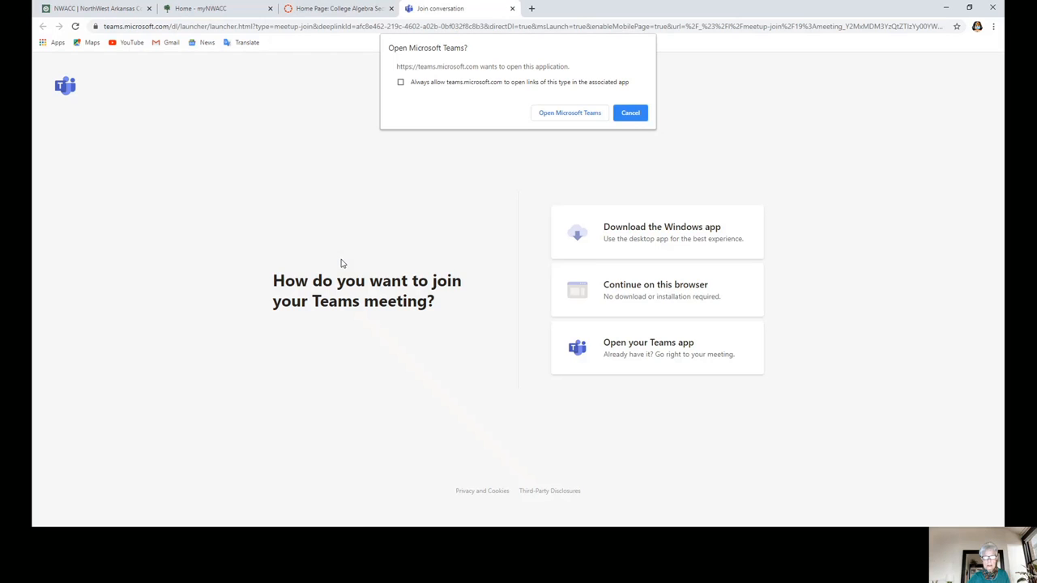
mouse_move(710, 45)
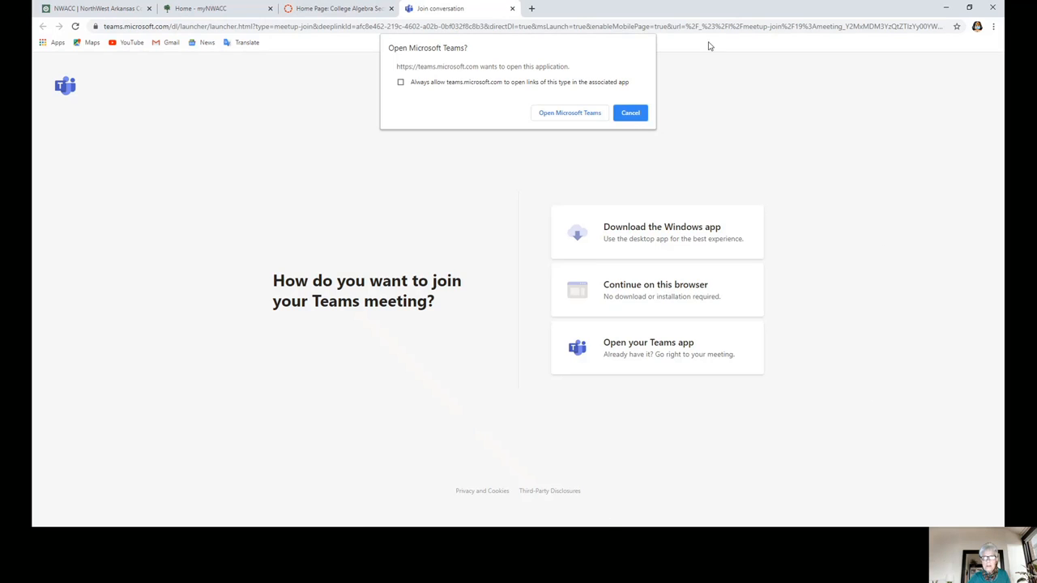
mouse_move(571, 19)
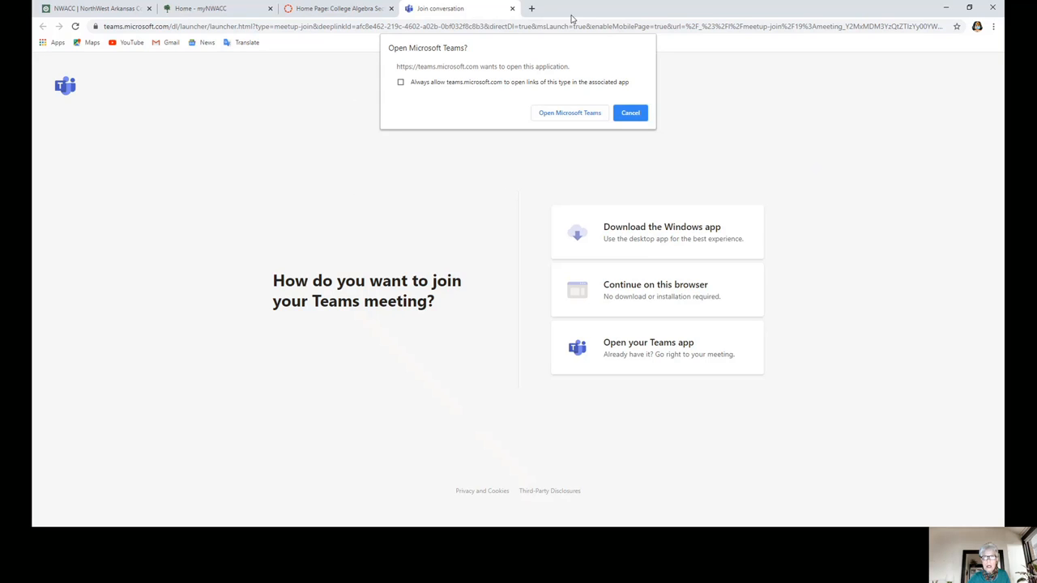
mouse_move(575, 125)
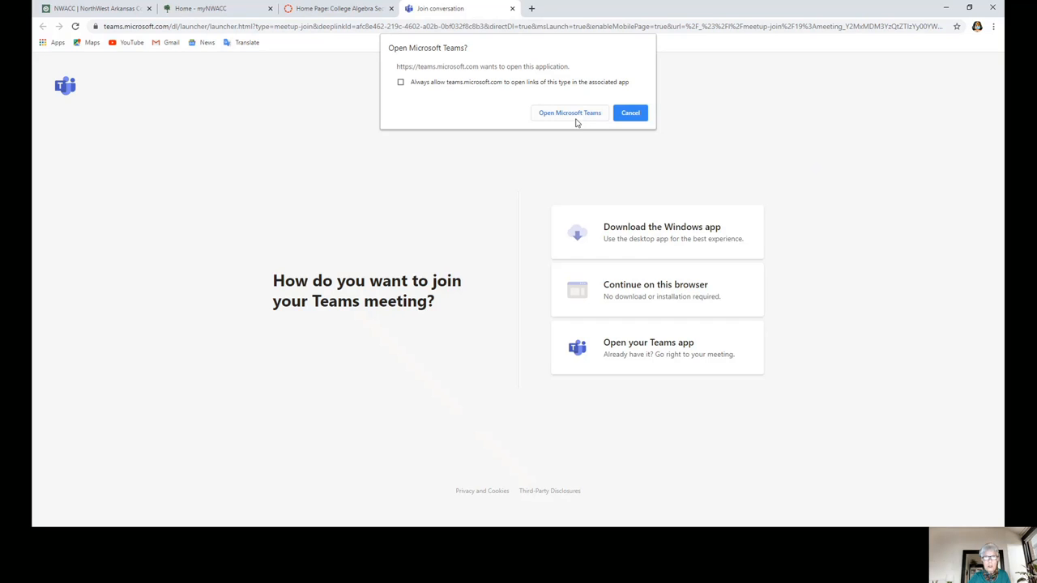
mouse_move(668, 296)
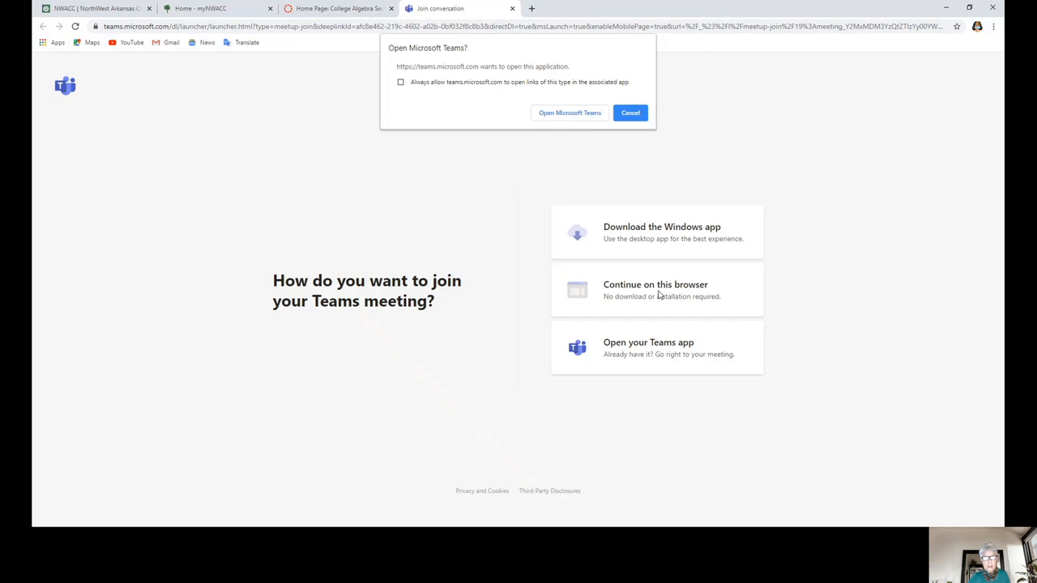
mouse_move(657, 295)
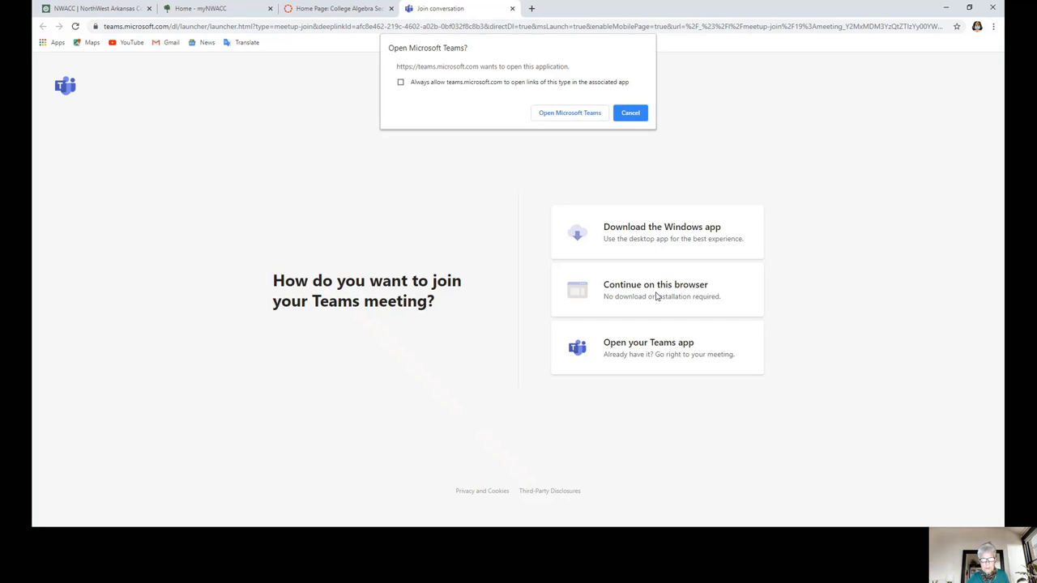
mouse_move(648, 144)
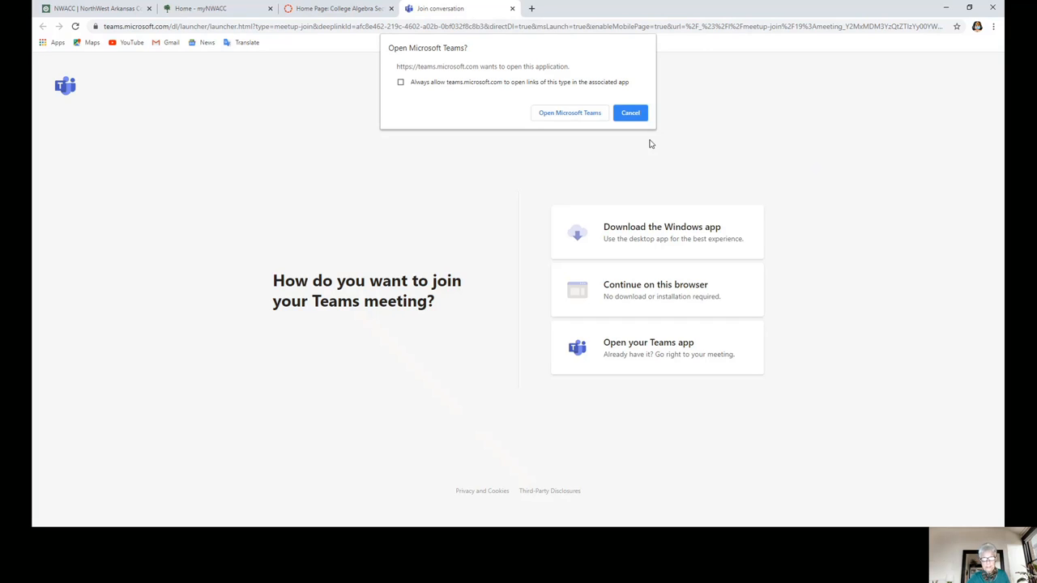
click(630, 113)
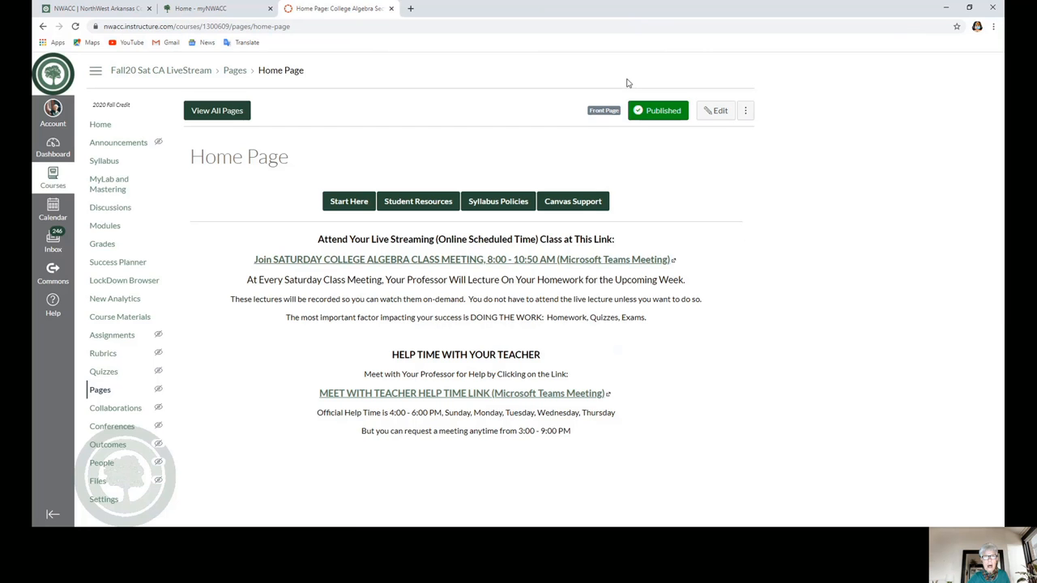
mouse_move(919, 299)
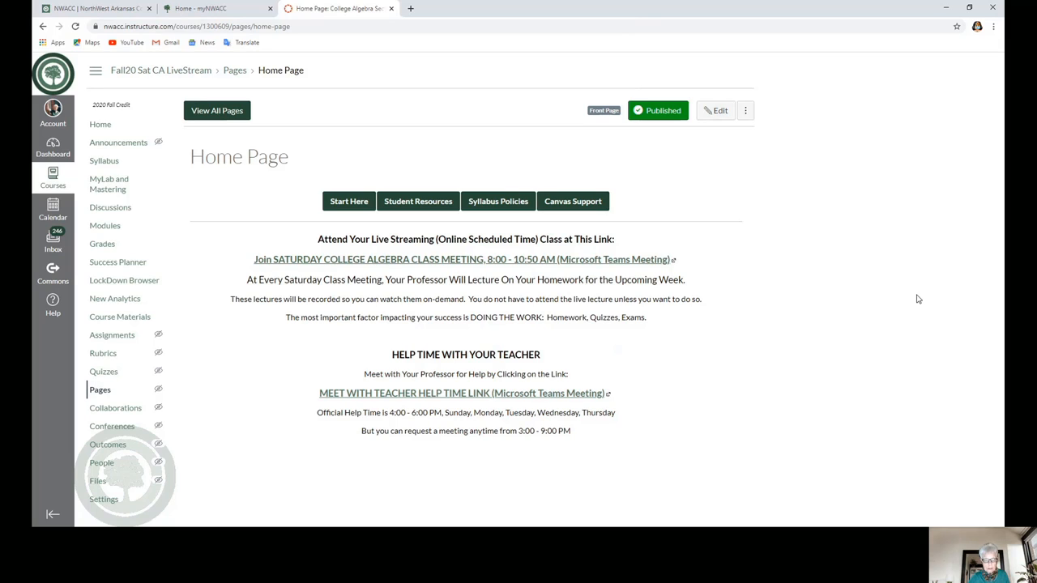
mouse_move(103, 160)
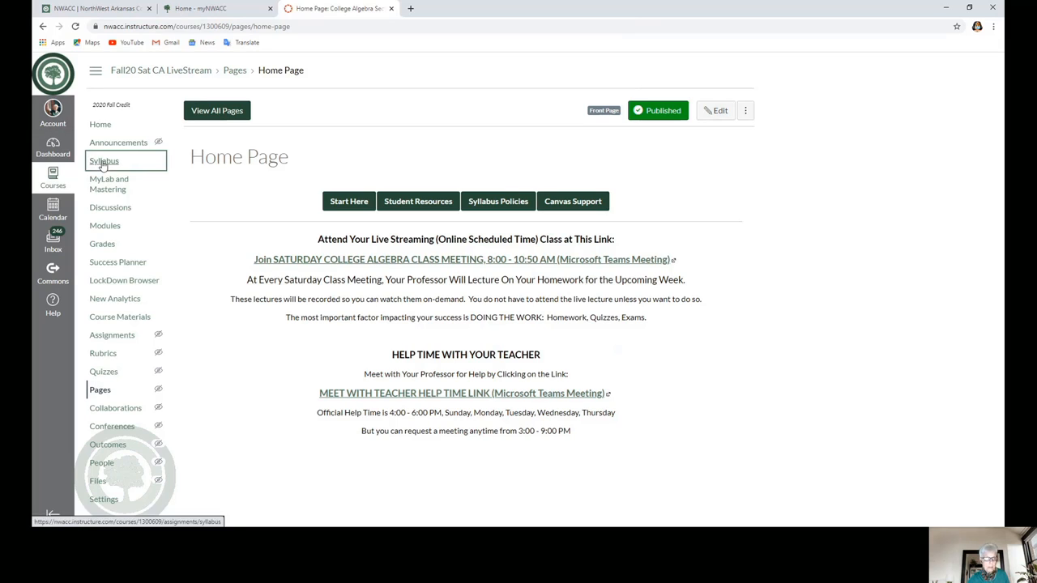
- Preview the 'How your class will be conducted' document inline on the syllabus
click(103, 160)
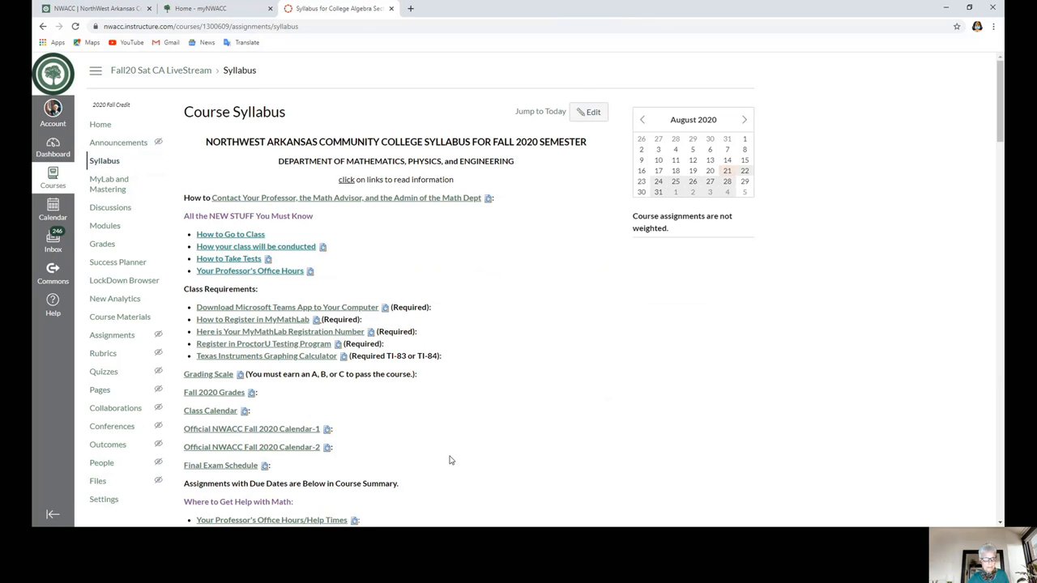
mouse_move(221, 248)
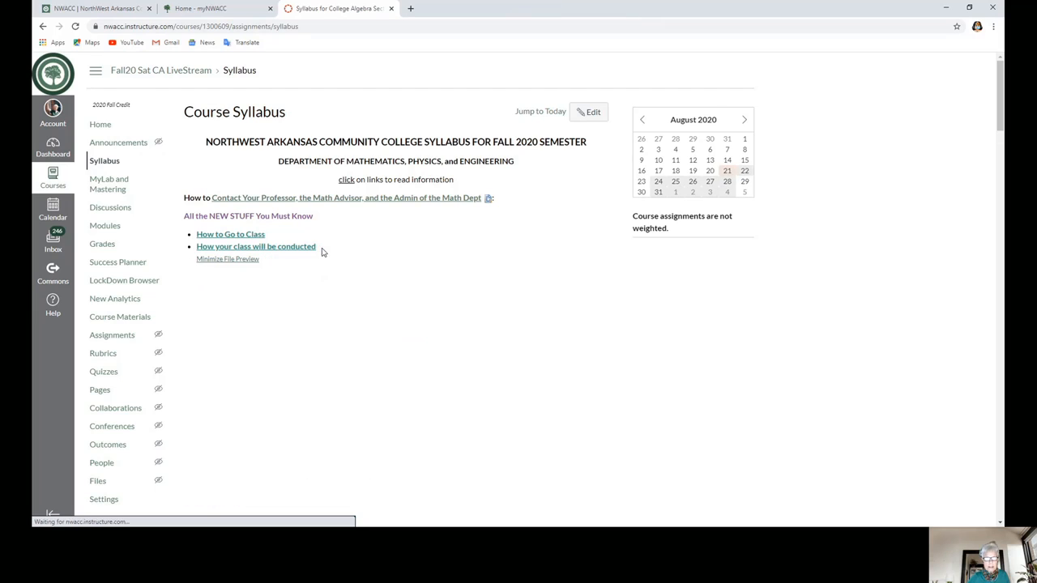
click(255, 246)
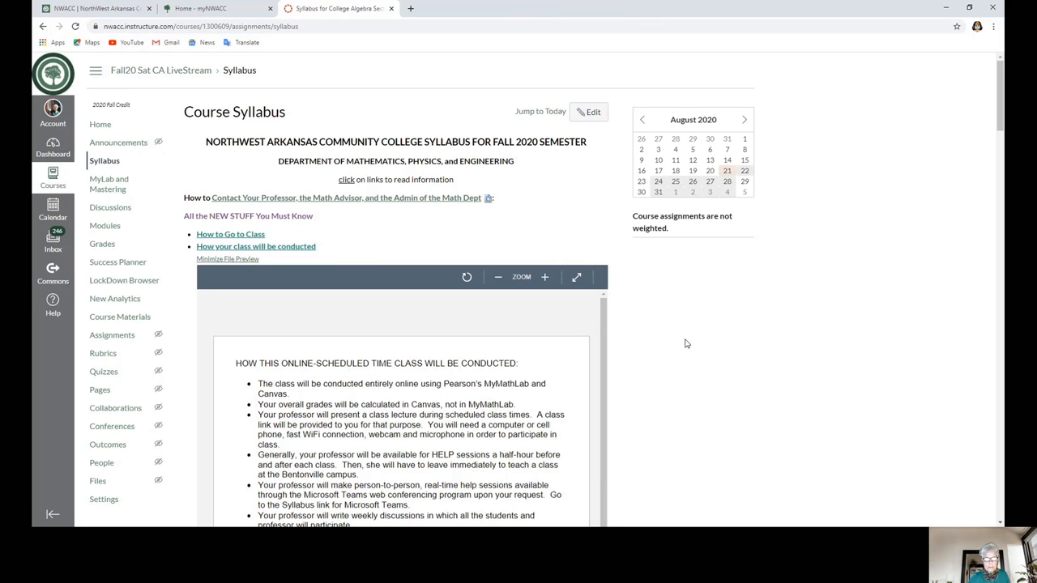
scroll(down, 3)
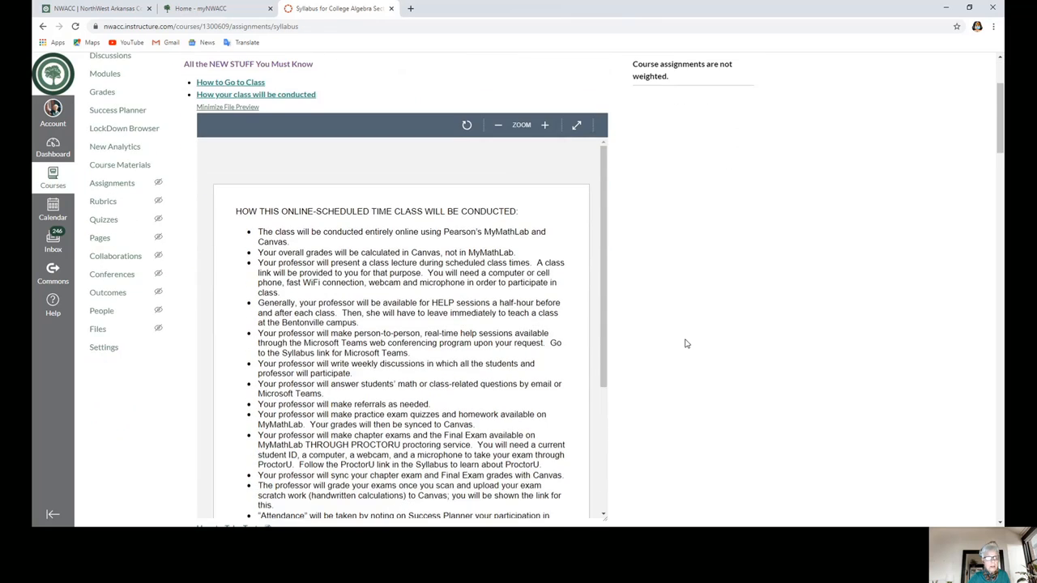
scroll(down, 3)
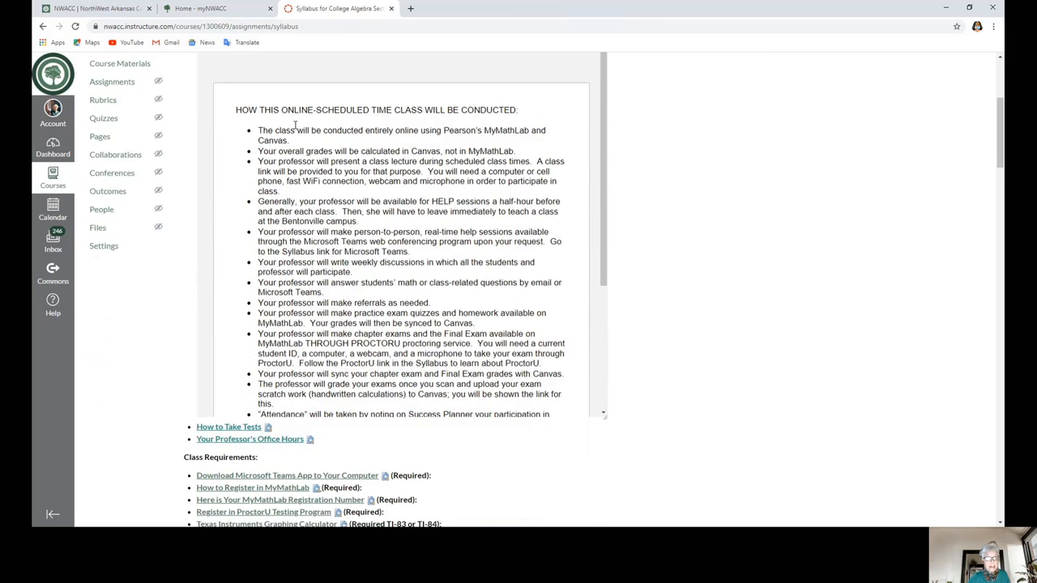
mouse_move(577, 200)
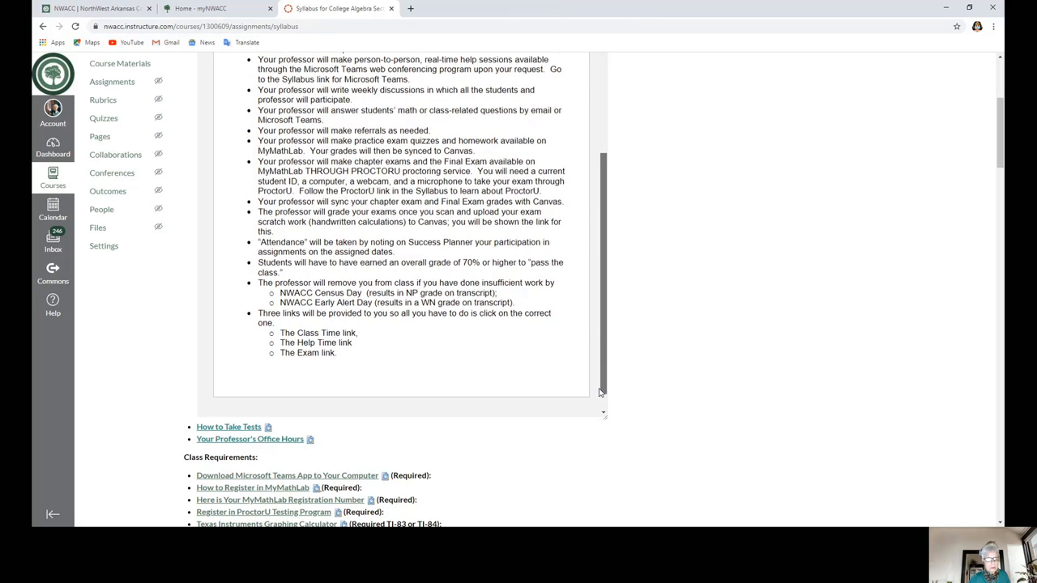
scroll(up, 3)
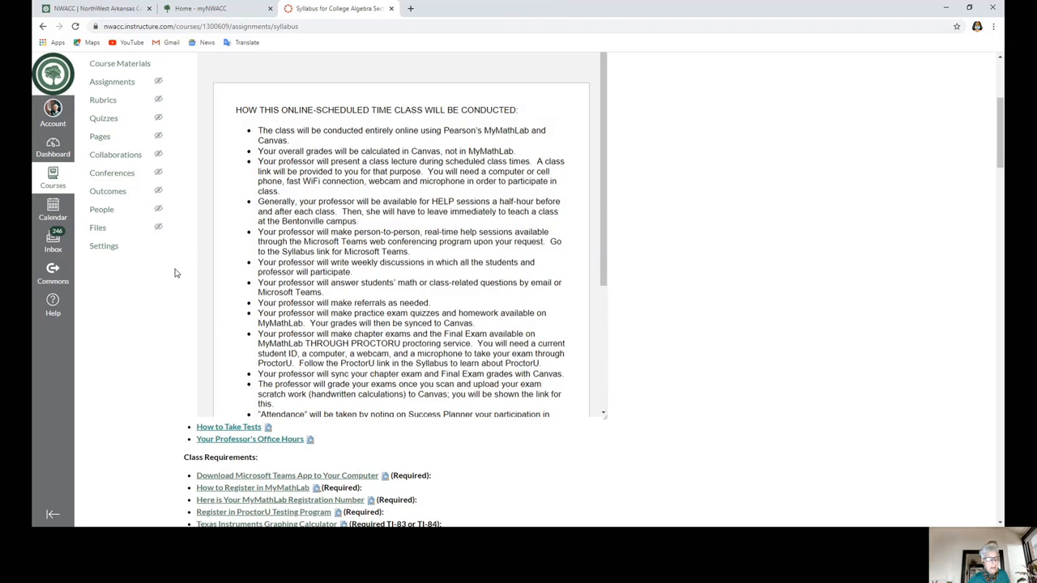
- Reload the Syllabus page to collapse the conduct document preview
click(104, 161)
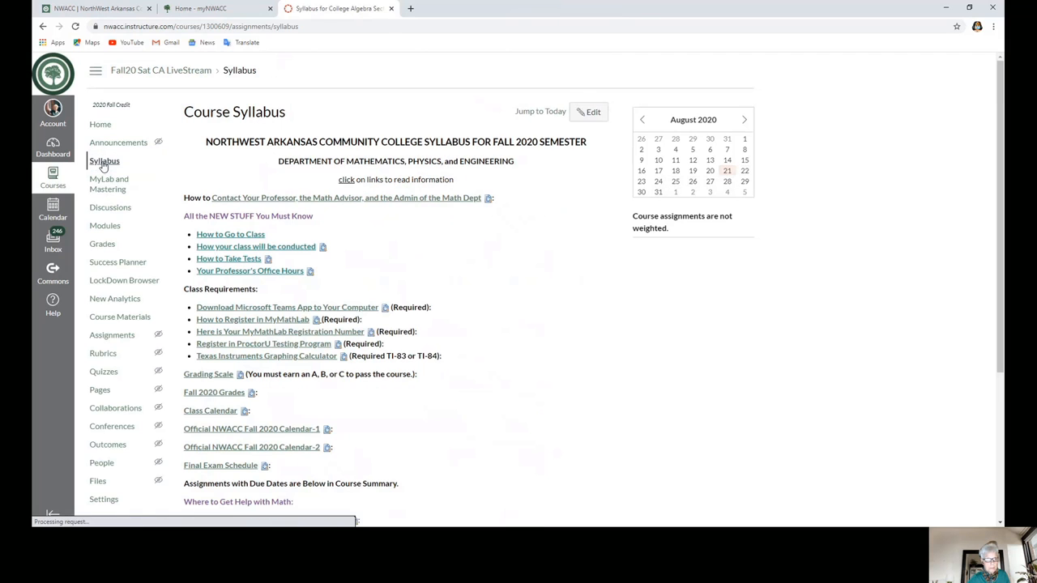
mouse_move(249, 270)
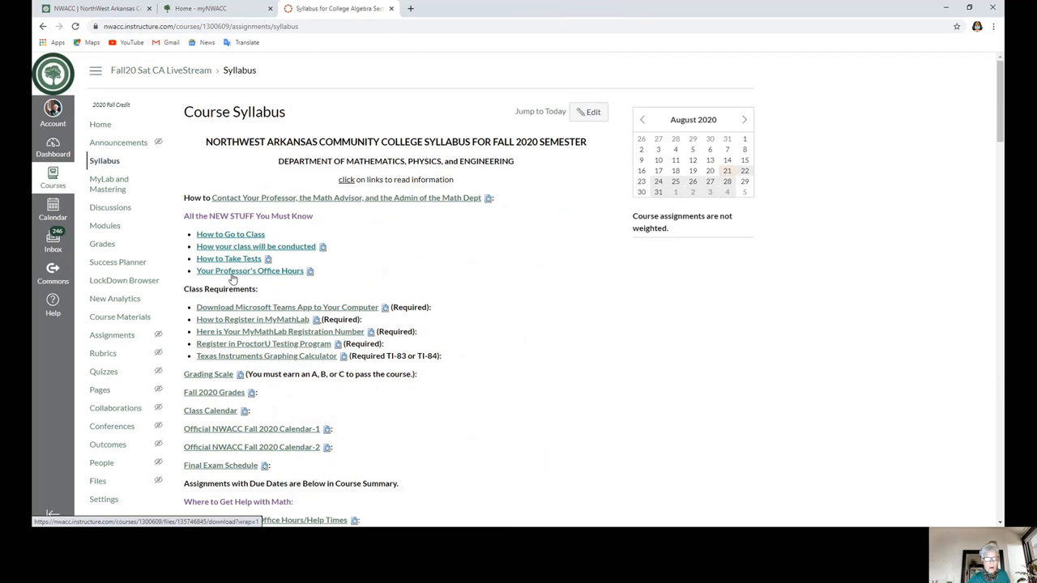
mouse_move(292, 280)
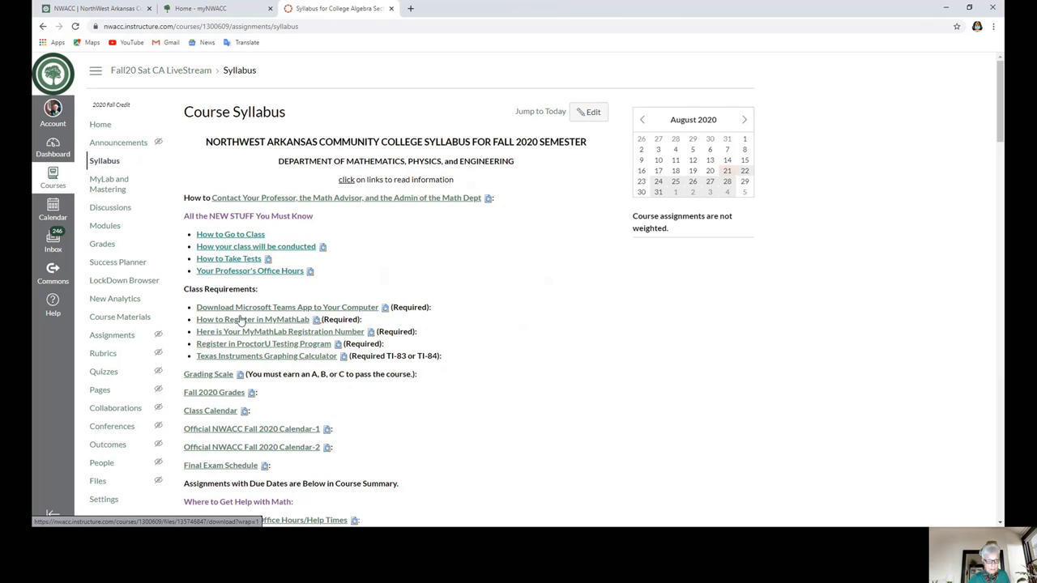
mouse_move(294, 313)
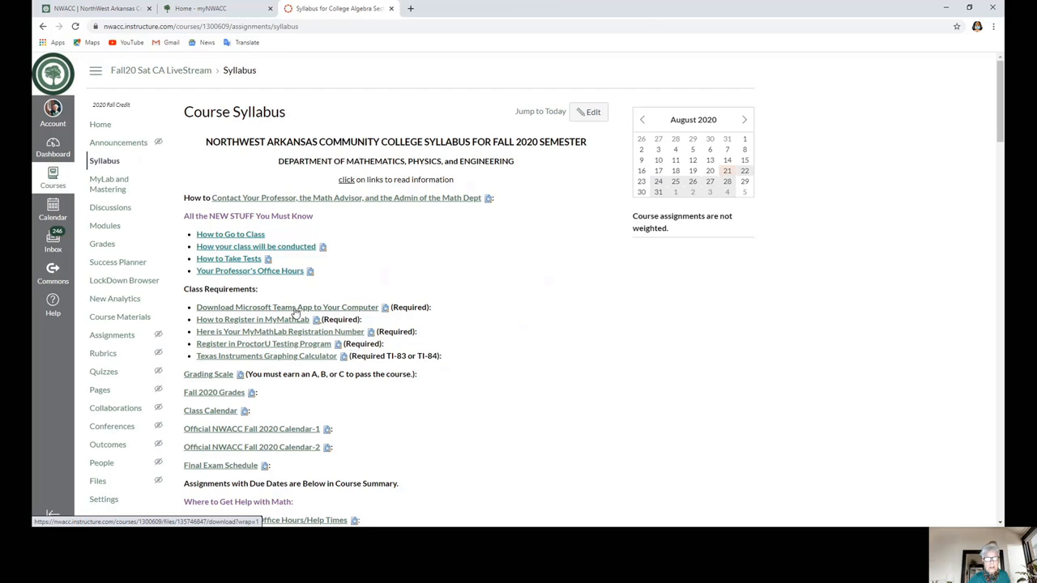
mouse_move(207, 334)
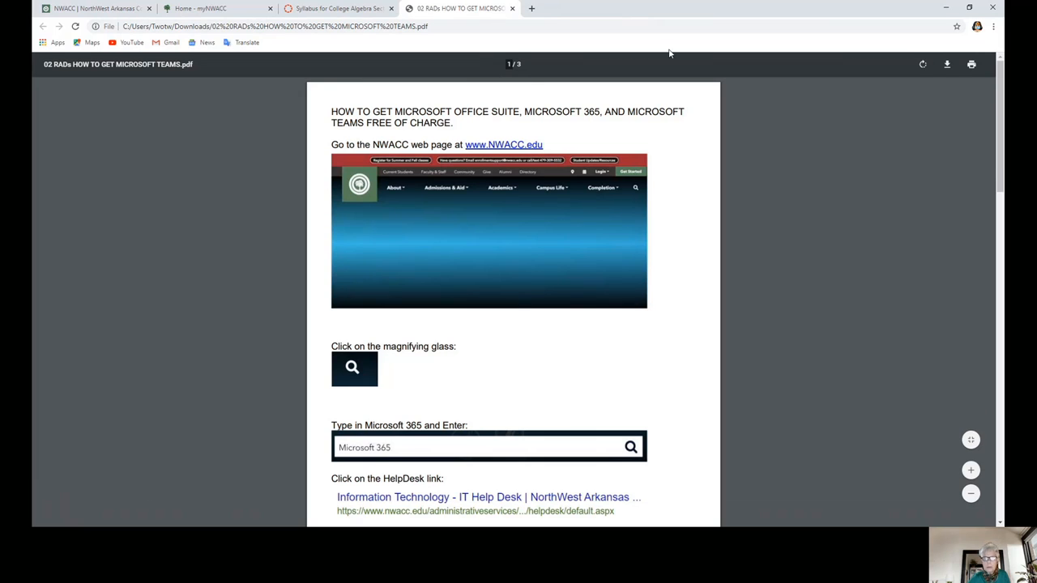
mouse_move(569, 127)
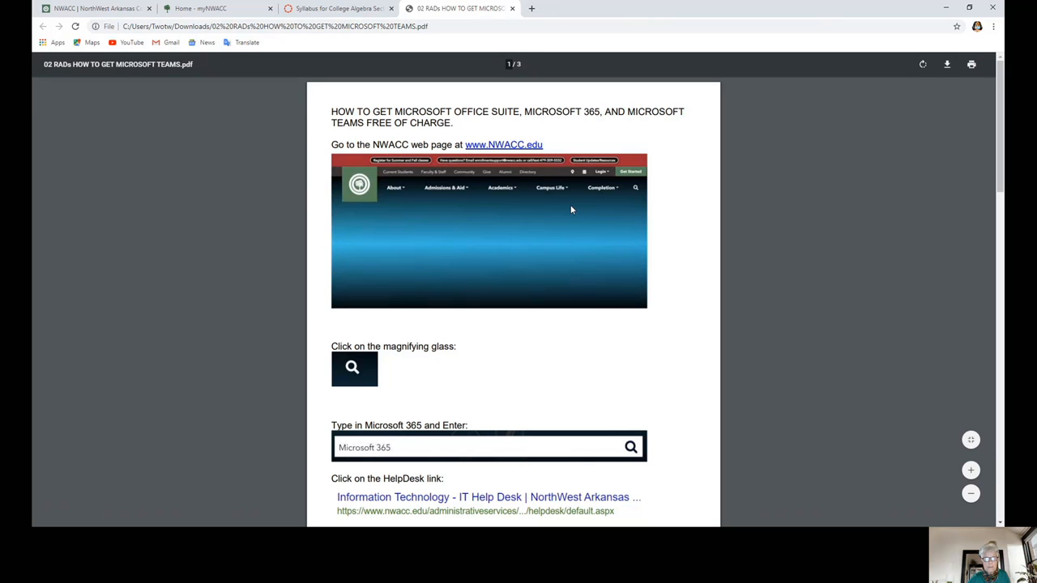
- Read all three pages of the Office and Teams download PDF, then return to the top
scroll(down, 3)
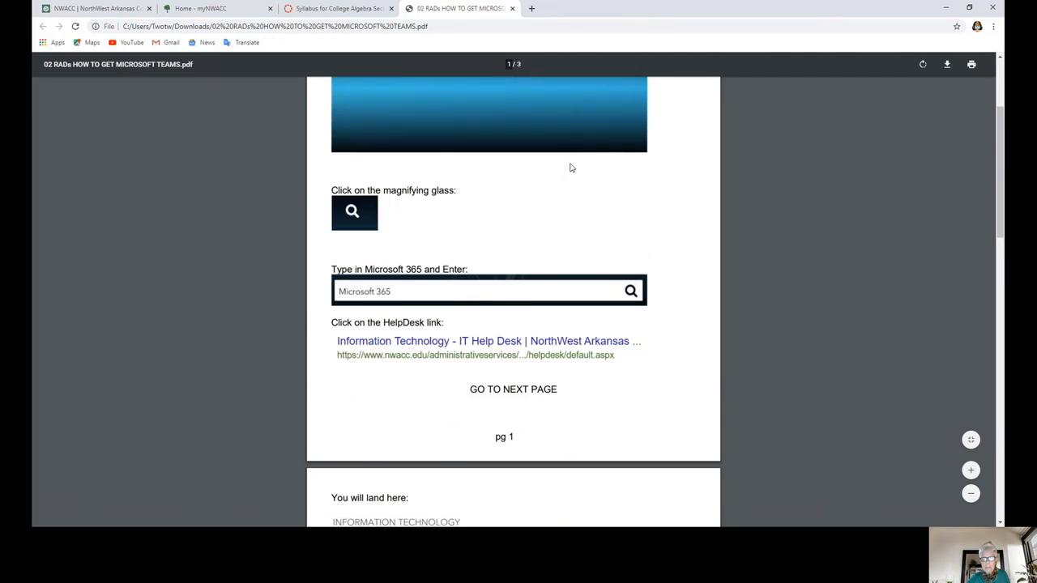
scroll(down, 3)
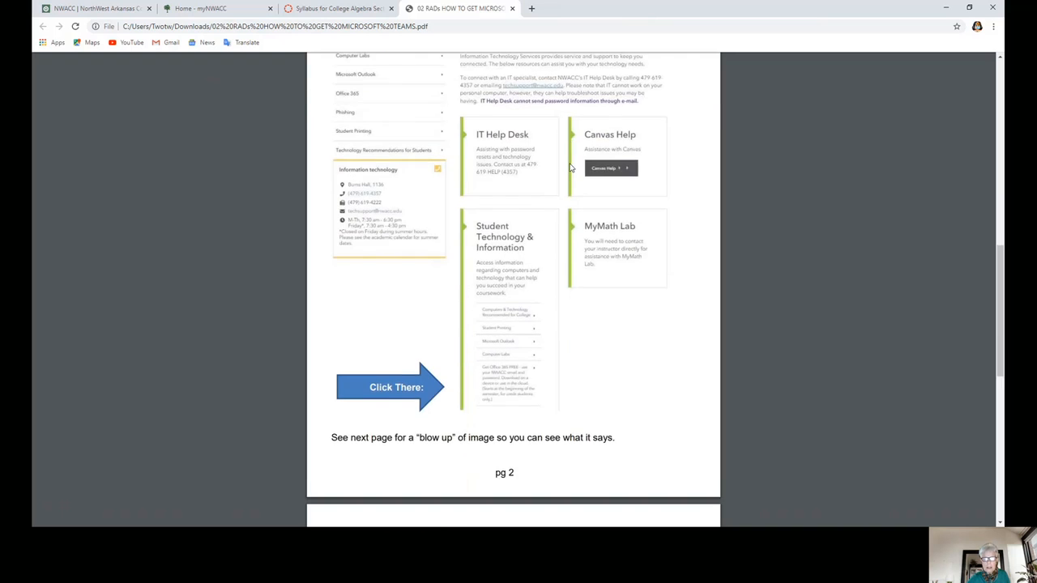
scroll(down, 3)
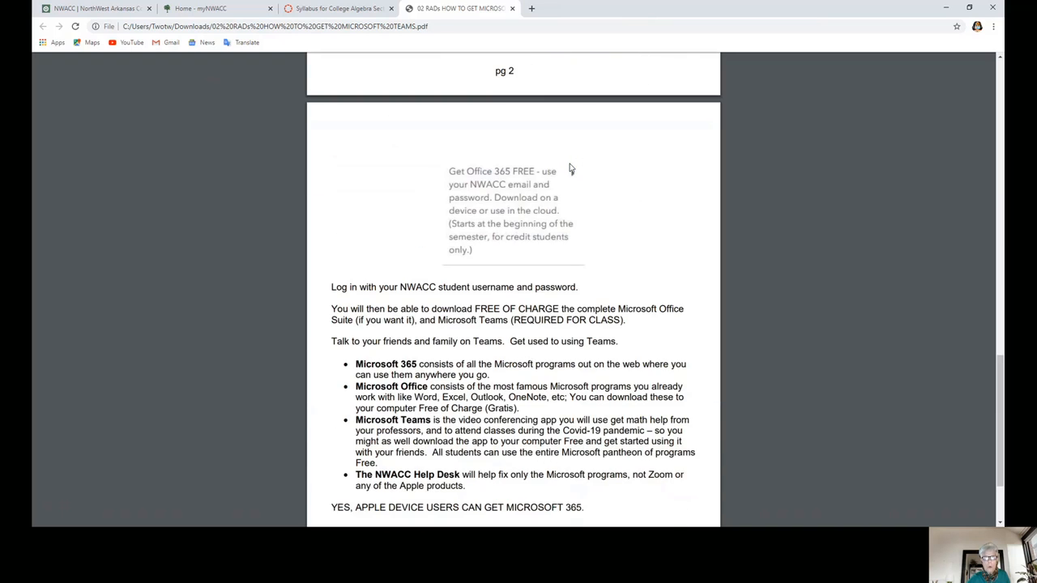
scroll(down, 3)
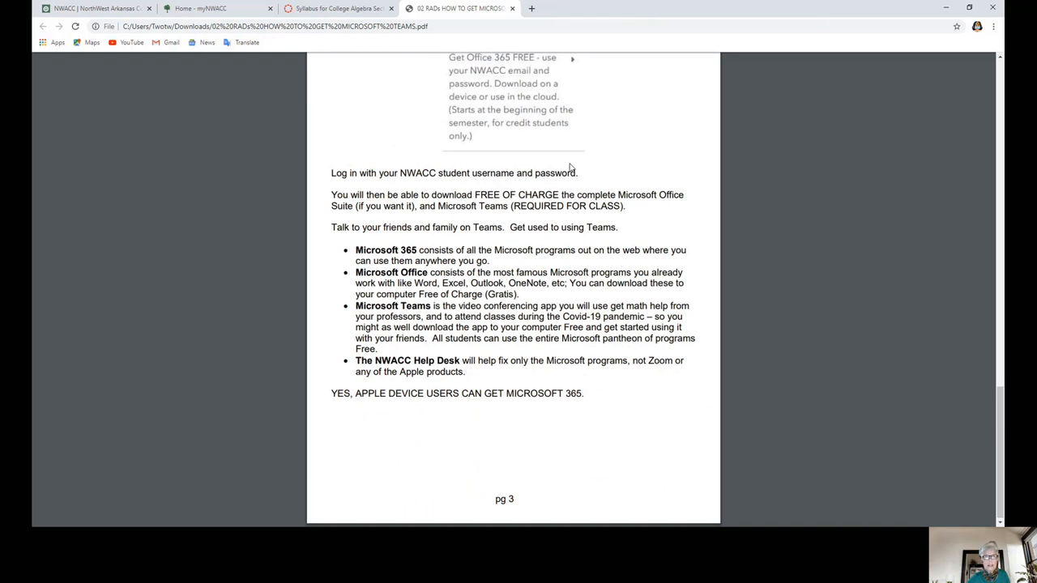
scroll(up, 3)
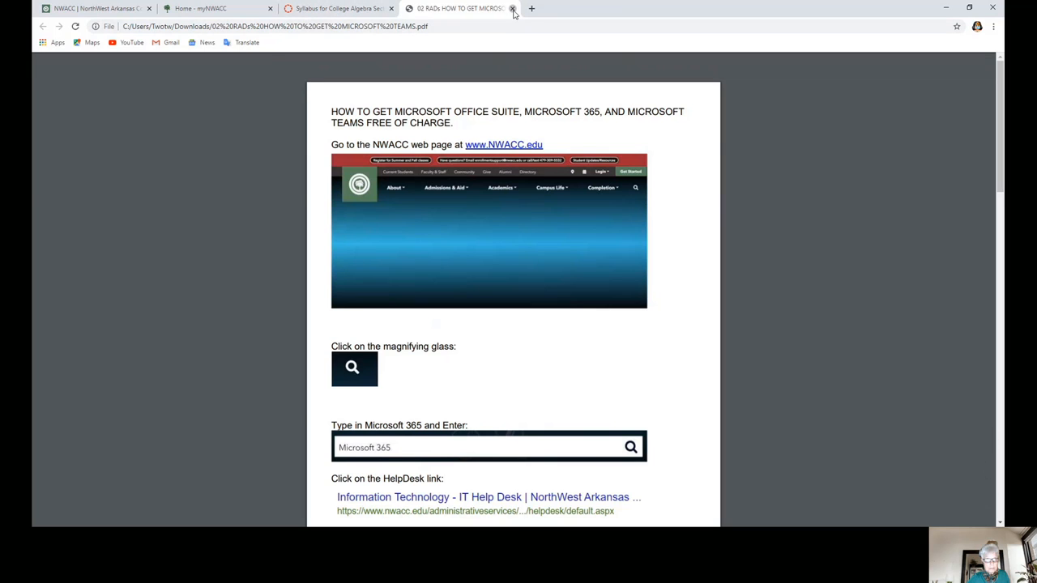
- Close the Microsoft Teams guide tab, returning to the syllabus
click(512, 8)
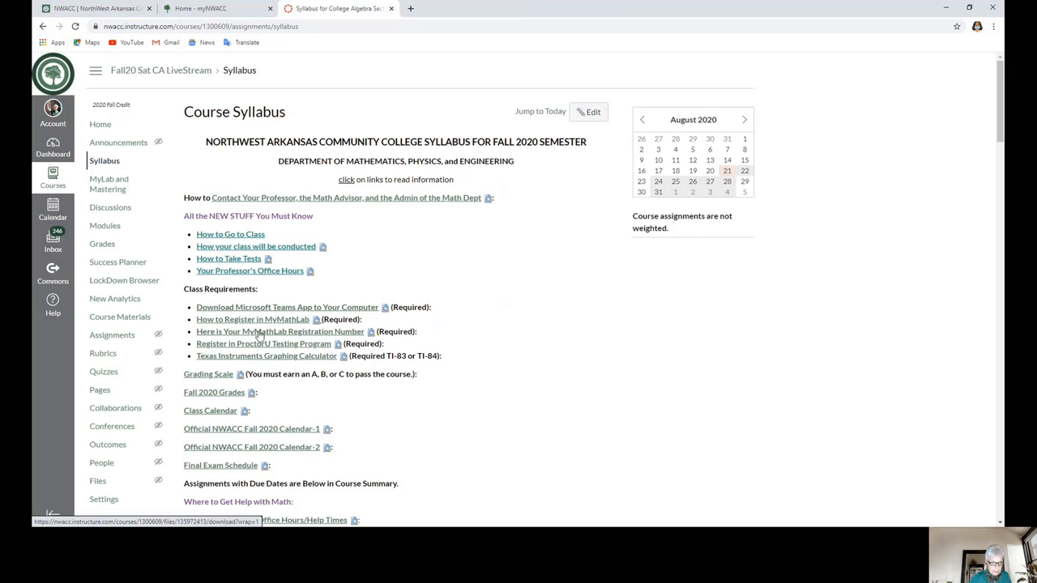
mouse_move(225, 329)
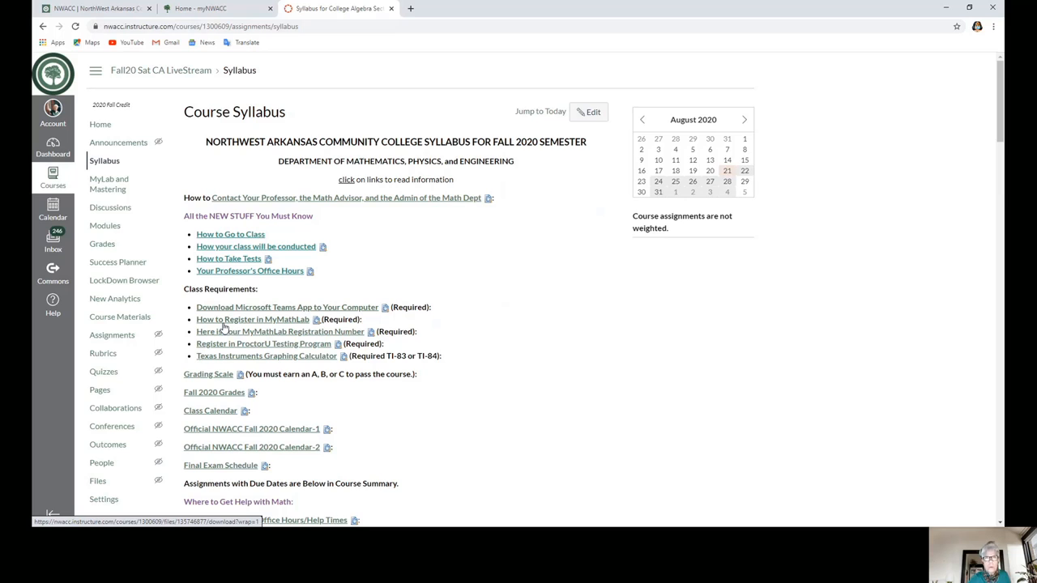
mouse_move(272, 337)
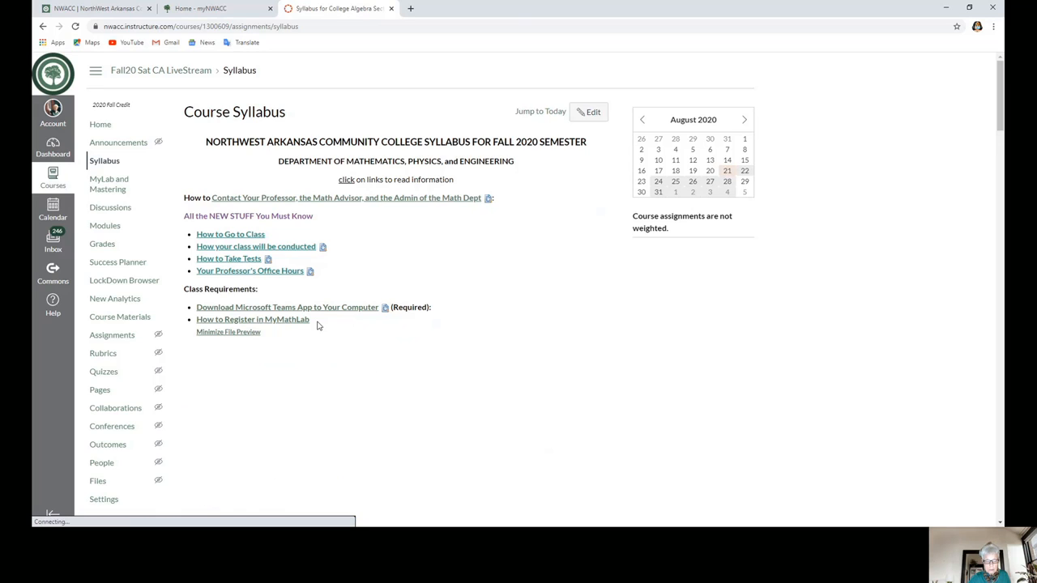
- Preview the How to Register in MyMathLab guide inline and read pages 1 and 2
click(253, 319)
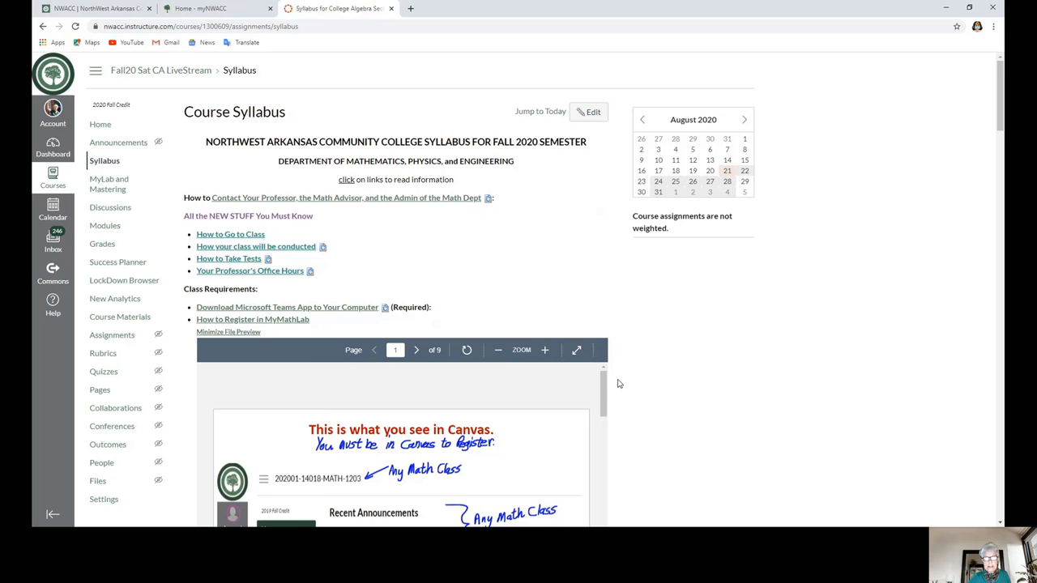
scroll(down, 3)
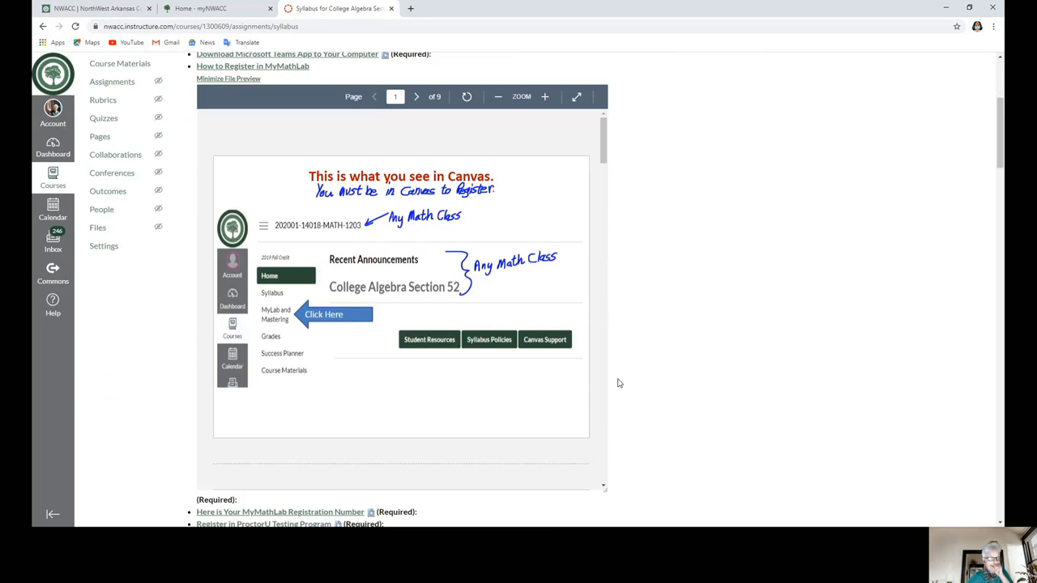
mouse_move(610, 463)
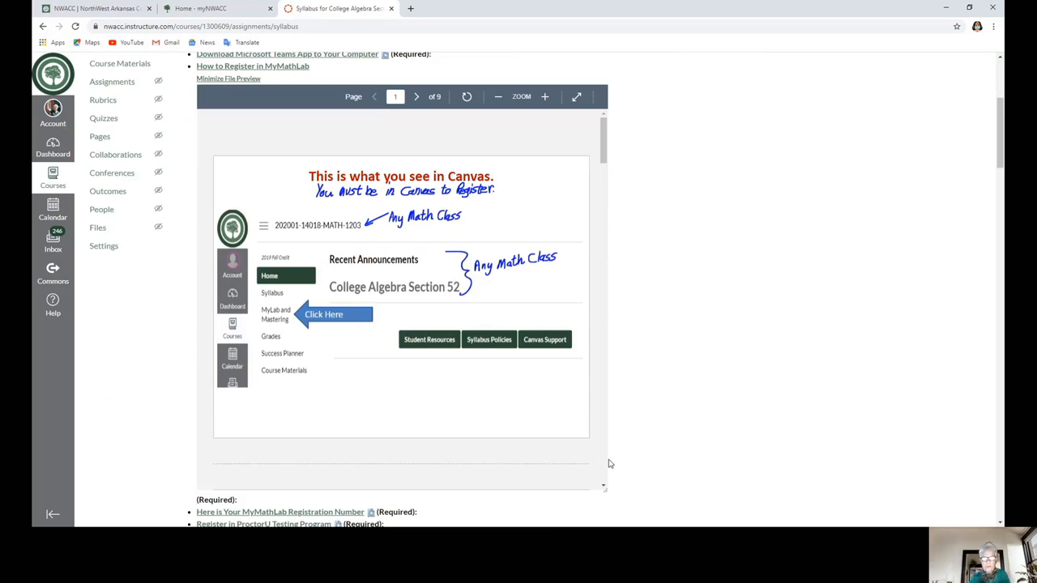
mouse_move(531, 437)
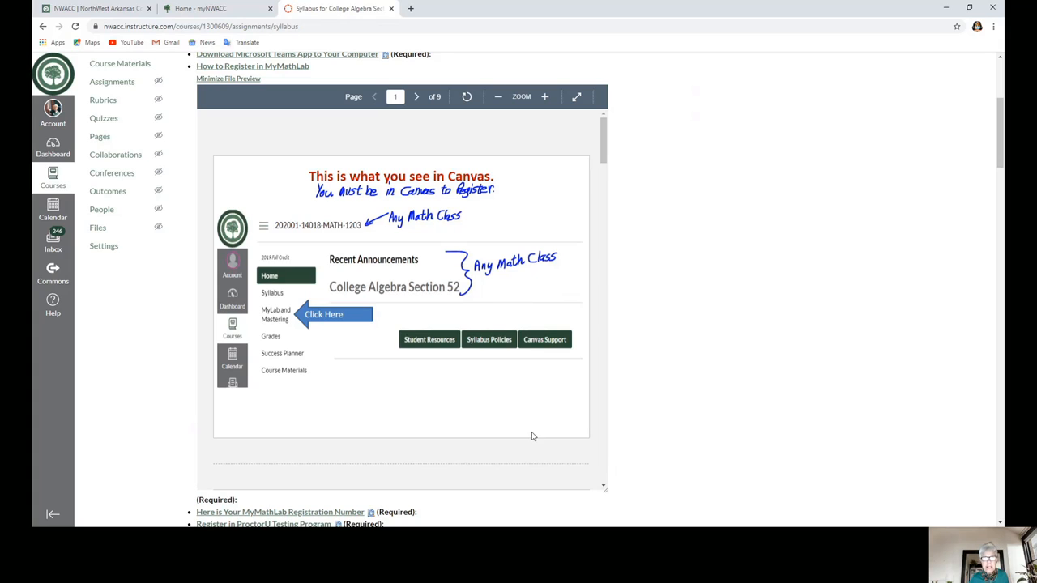
mouse_move(511, 189)
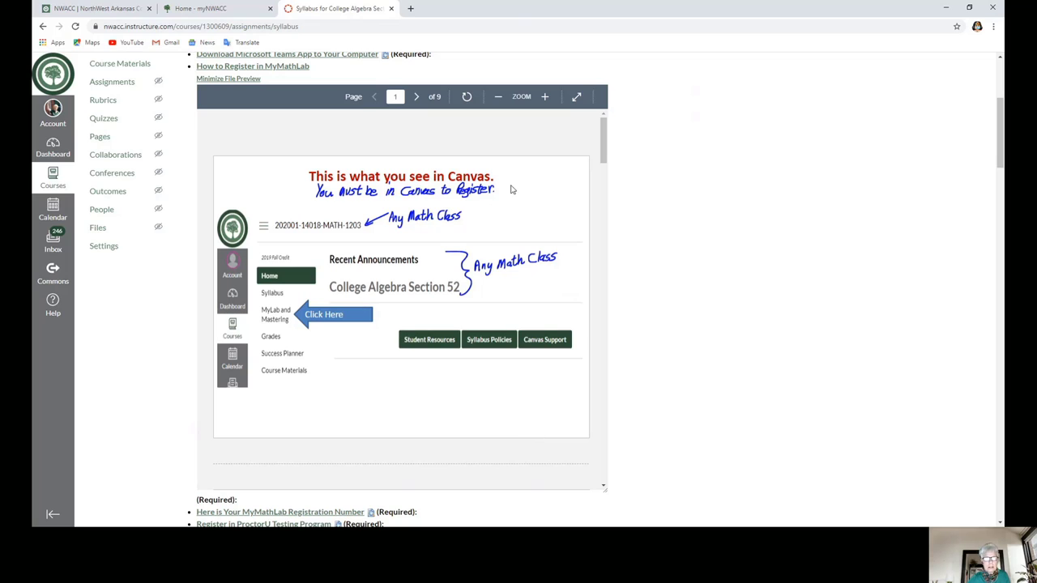
click(417, 97)
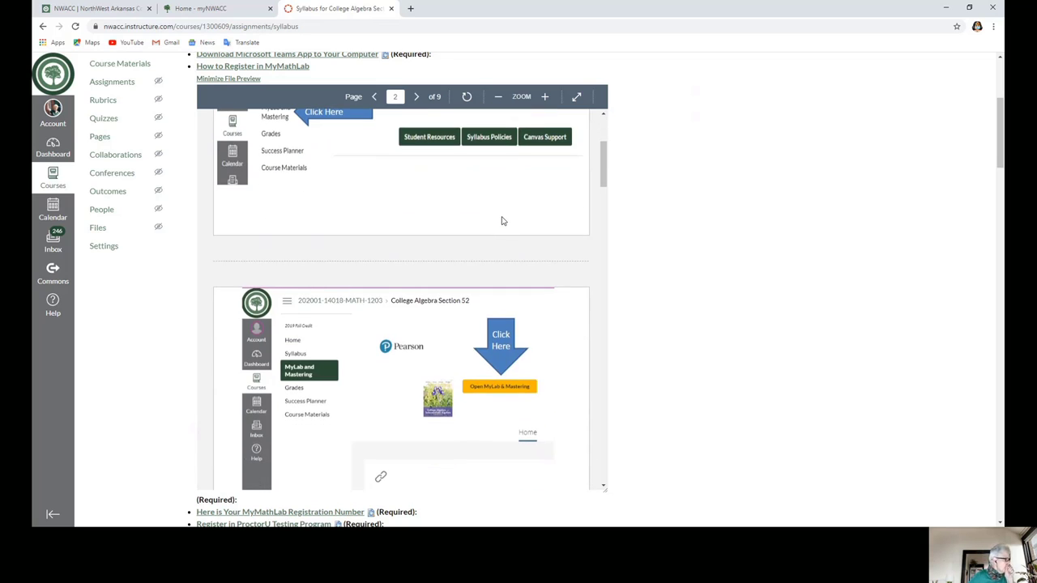
mouse_move(526, 333)
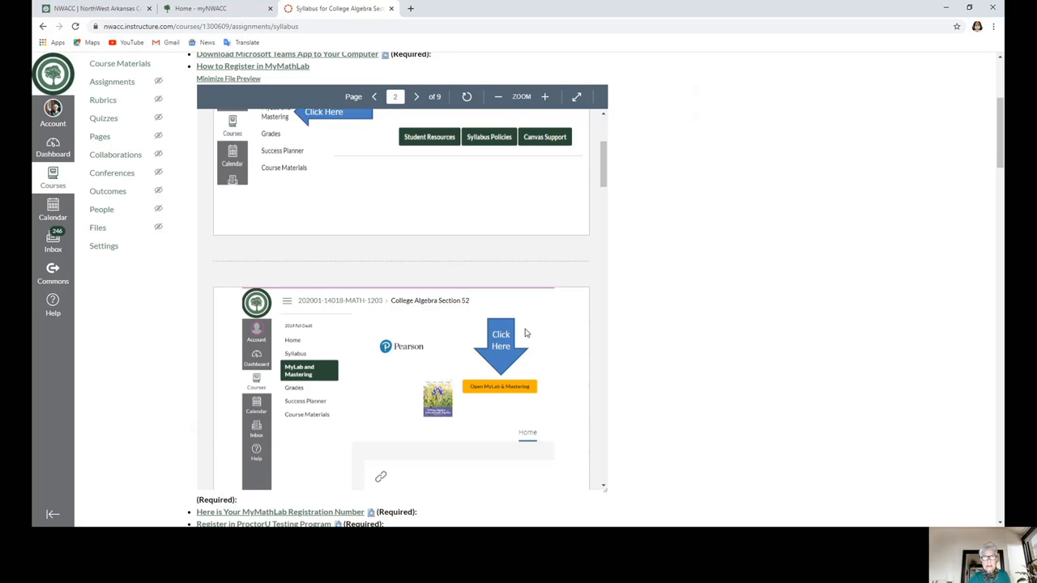
mouse_move(526, 325)
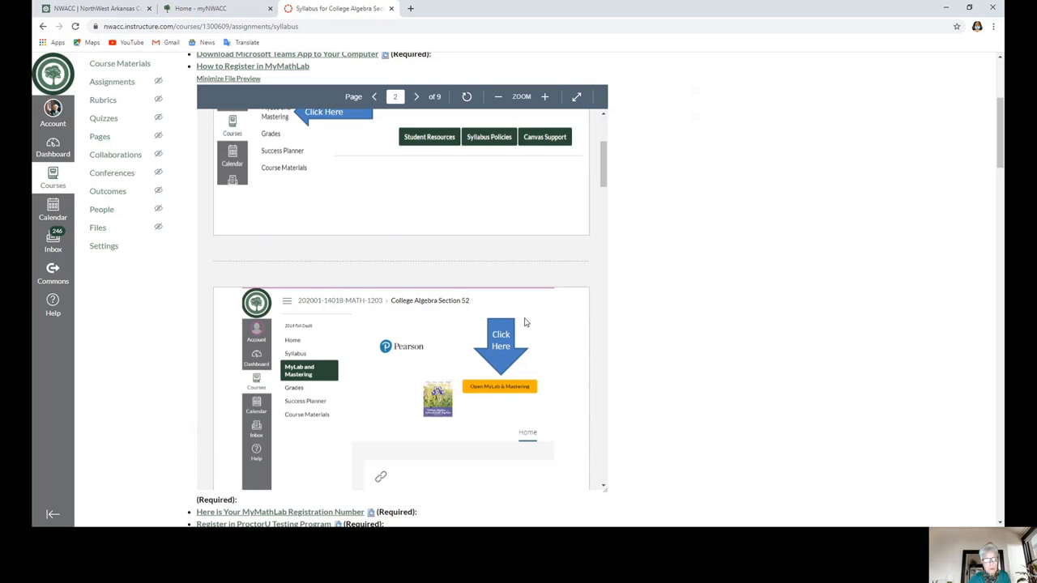
mouse_move(550, 314)
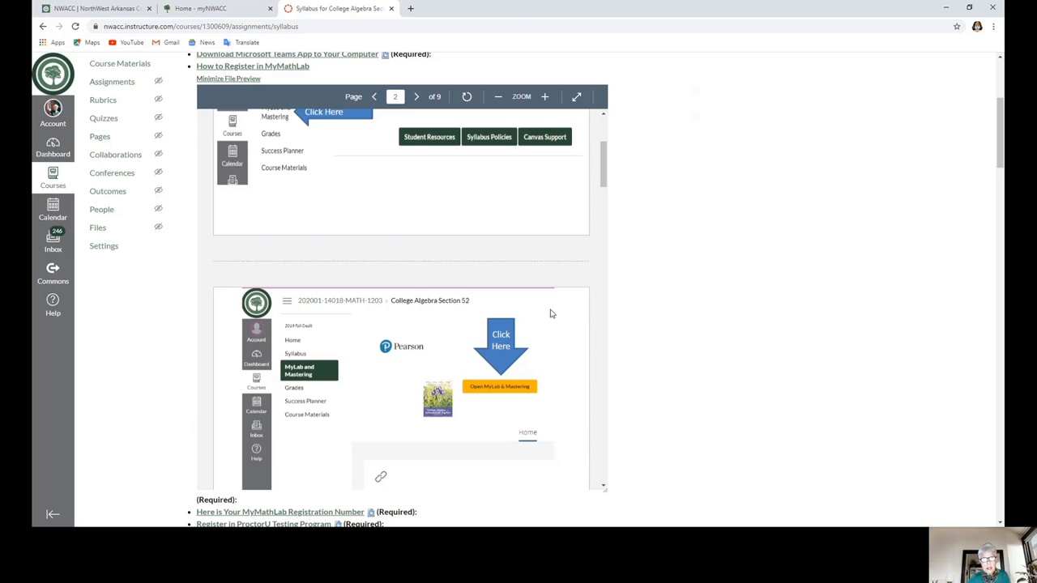
scroll(down, 3)
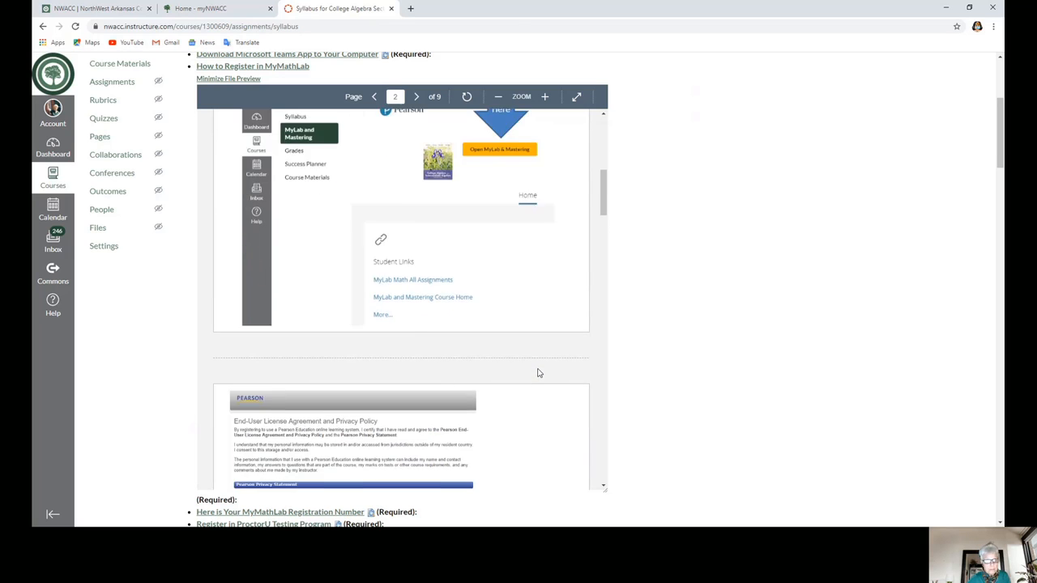
scroll(up, 3)
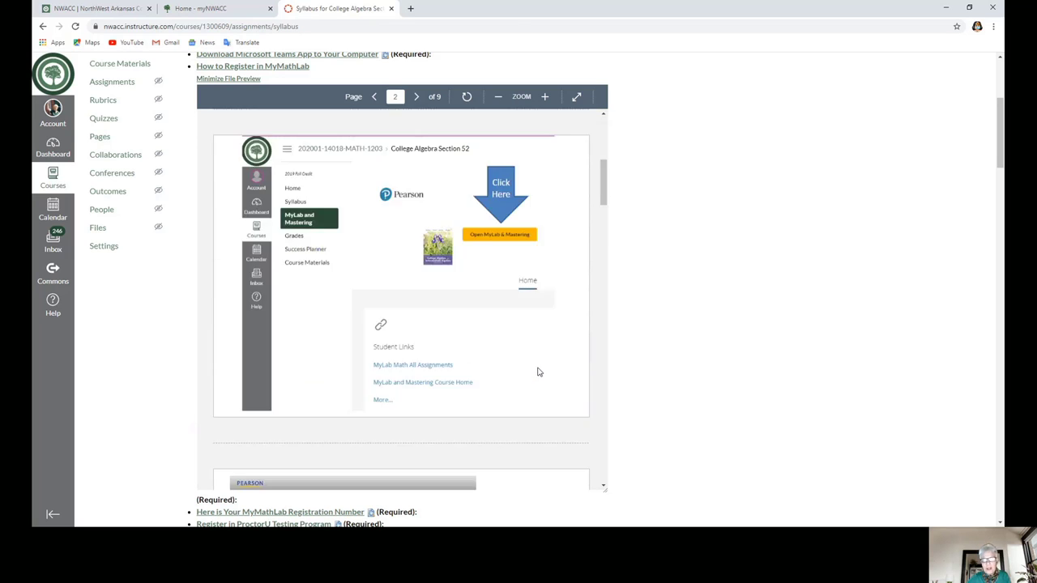
click(373, 97)
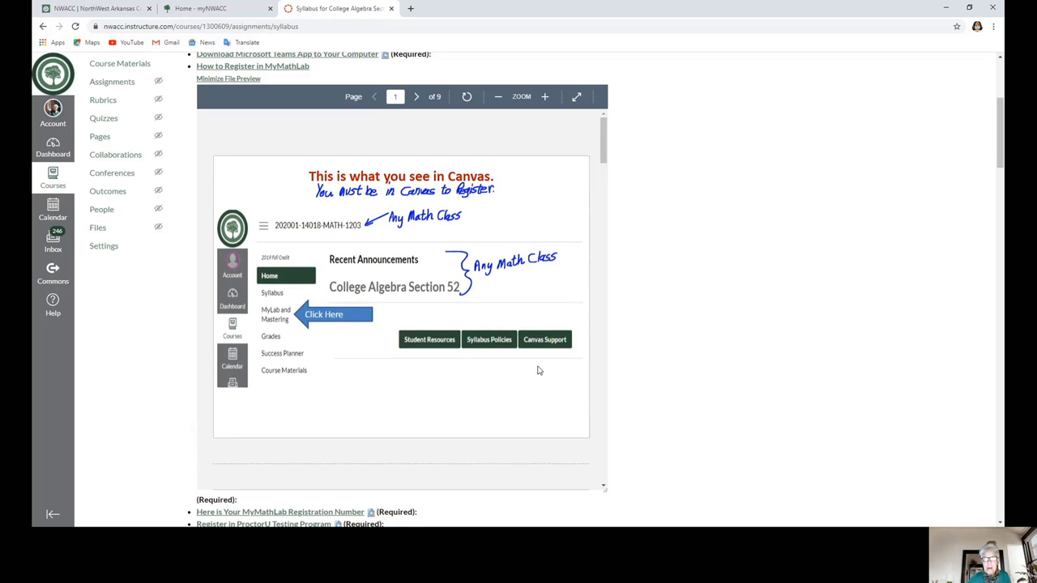
click(416, 96)
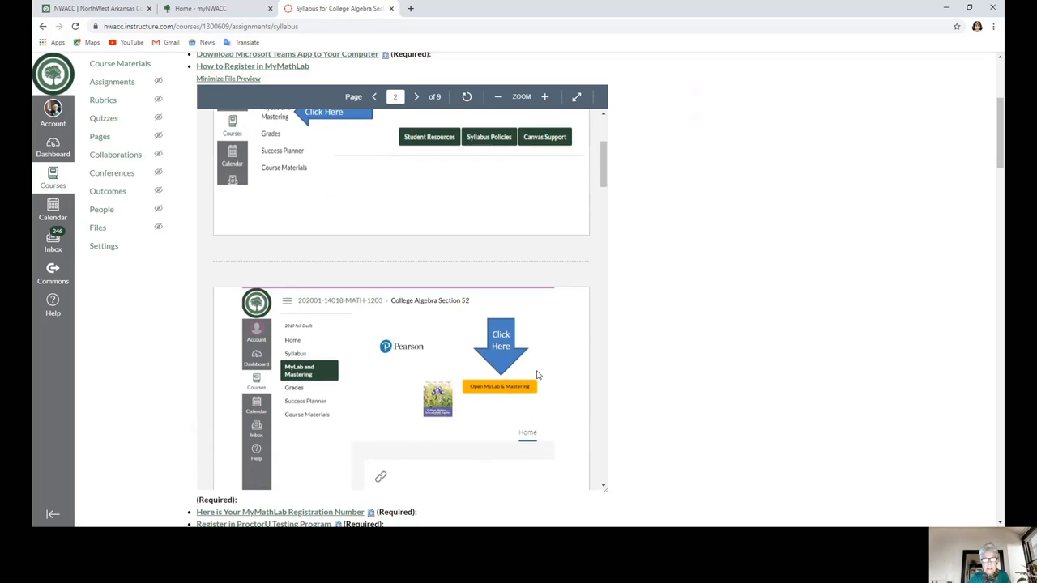
mouse_move(543, 375)
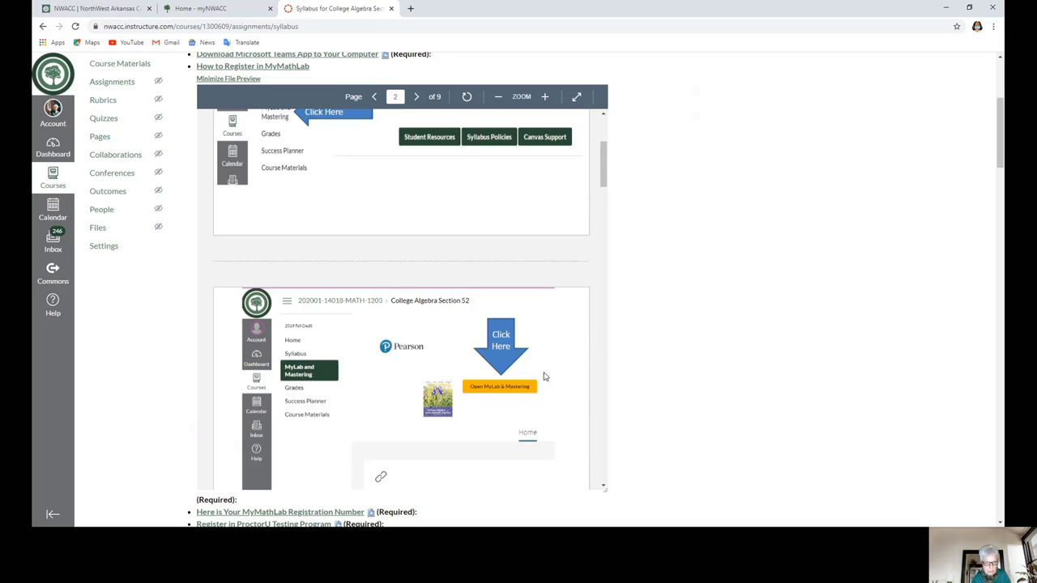
mouse_move(136, 410)
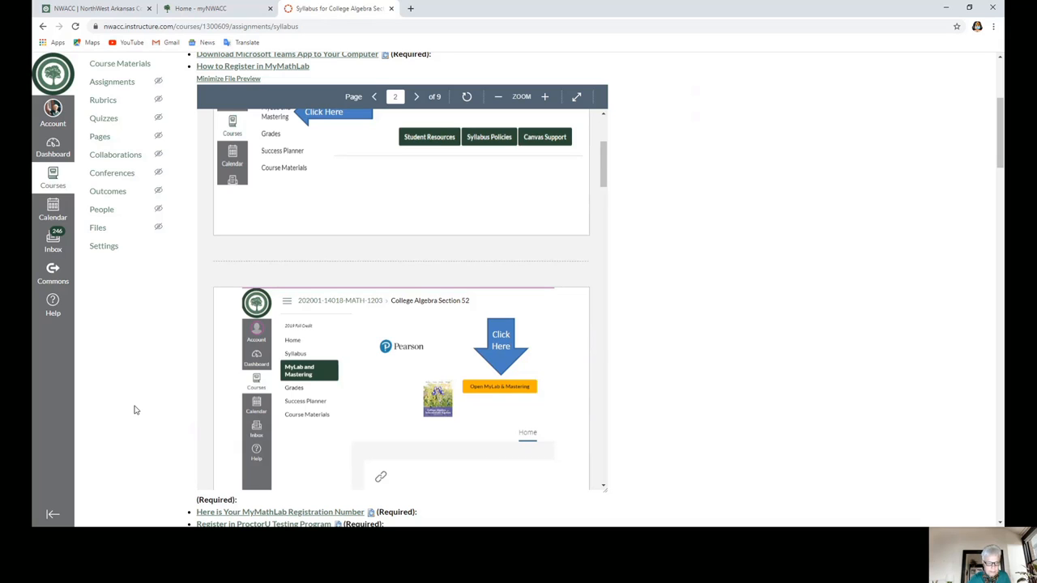
scroll(down, 3)
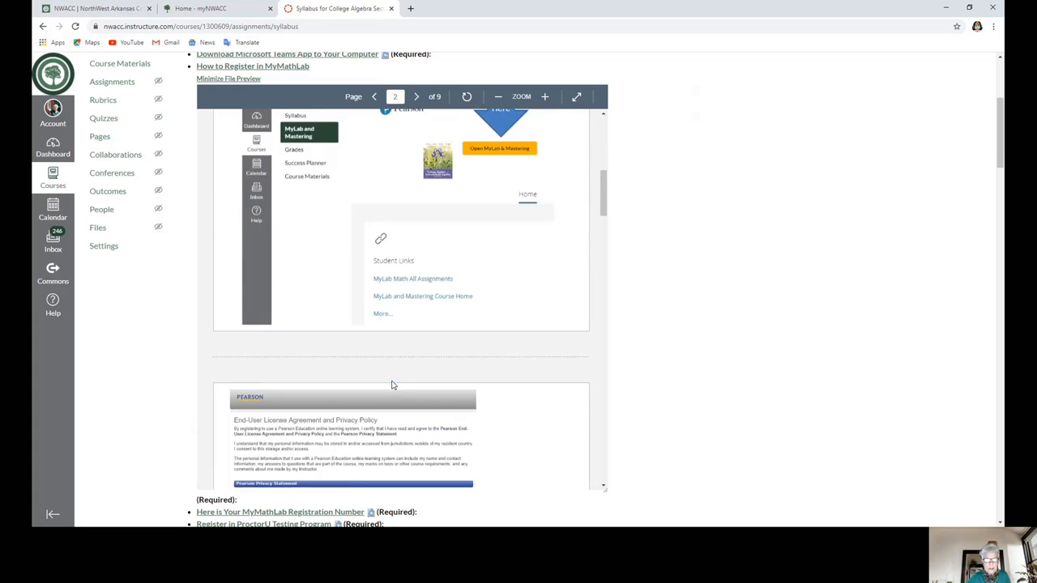
- Page the MyMathLab guide through sign-in, account creation and access code pages, then reload Syllabus
click(415, 96)
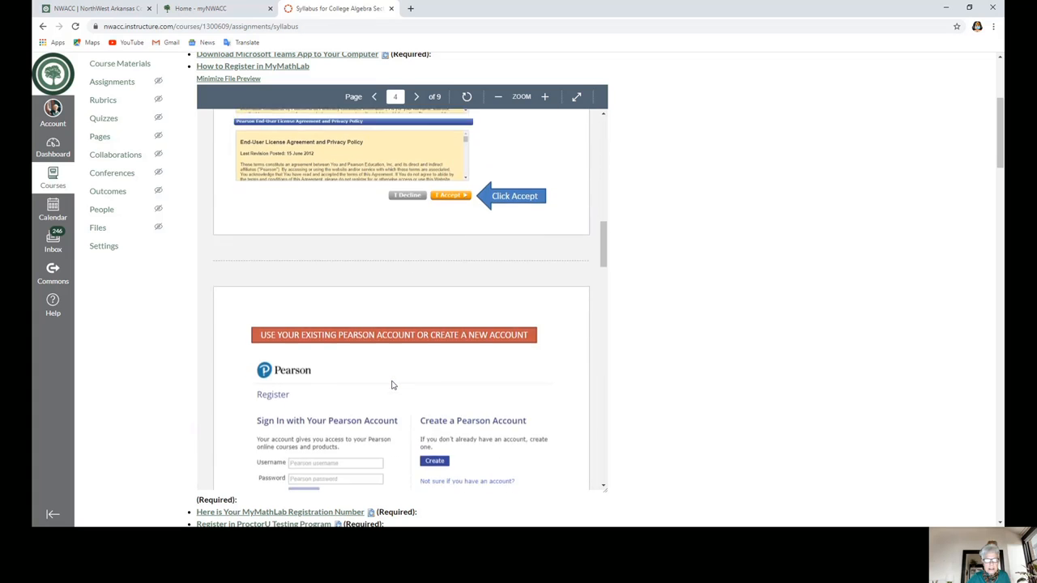
click(415, 96)
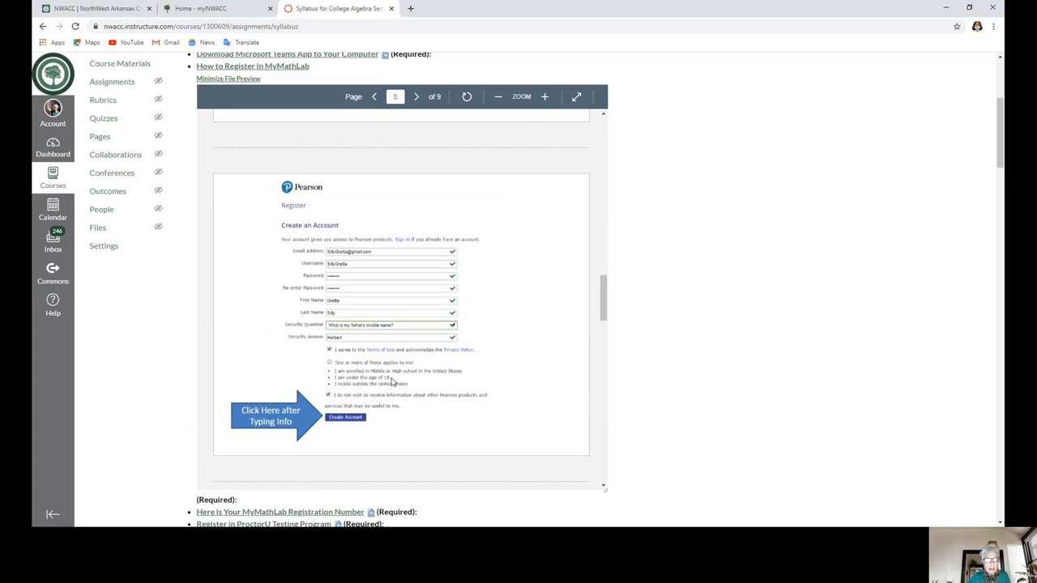
click(415, 96)
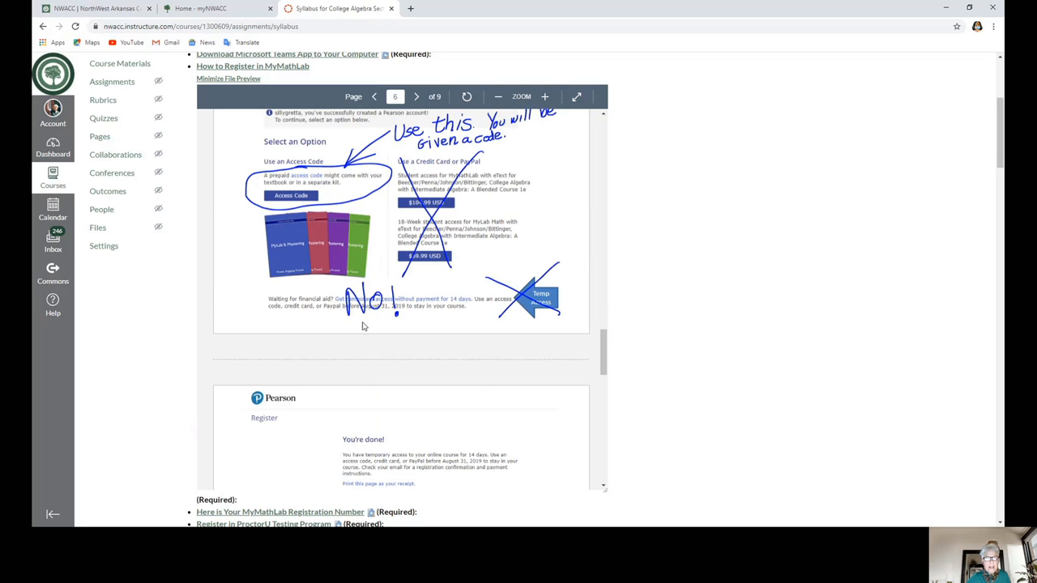
click(373, 96)
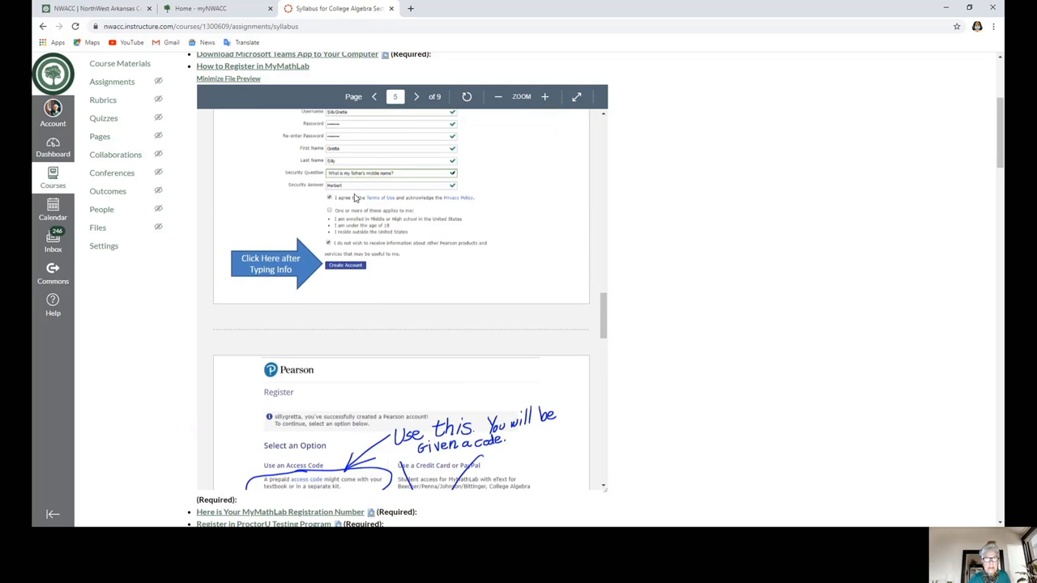
click(416, 96)
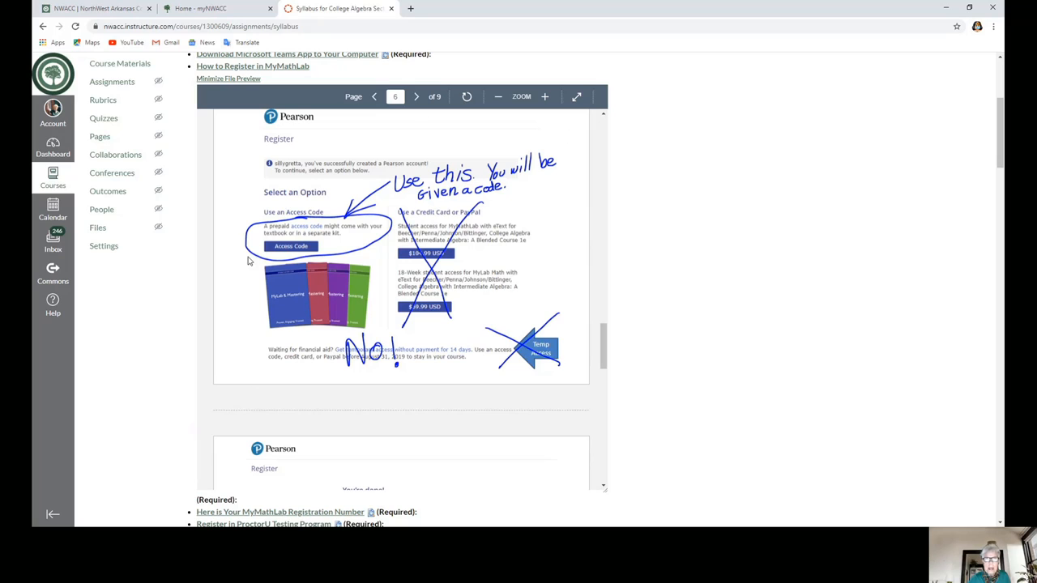
mouse_move(253, 270)
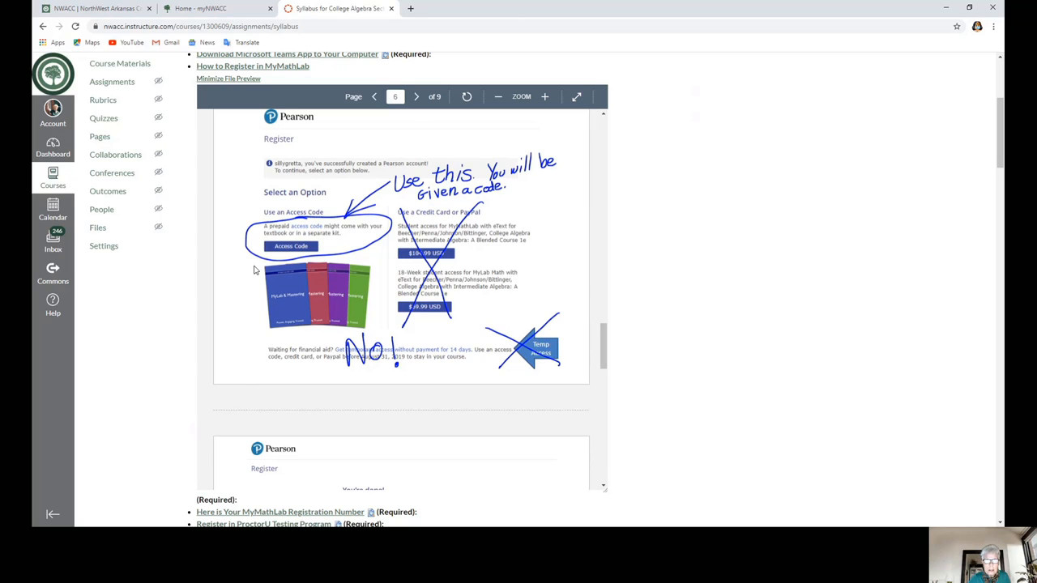
mouse_move(306, 248)
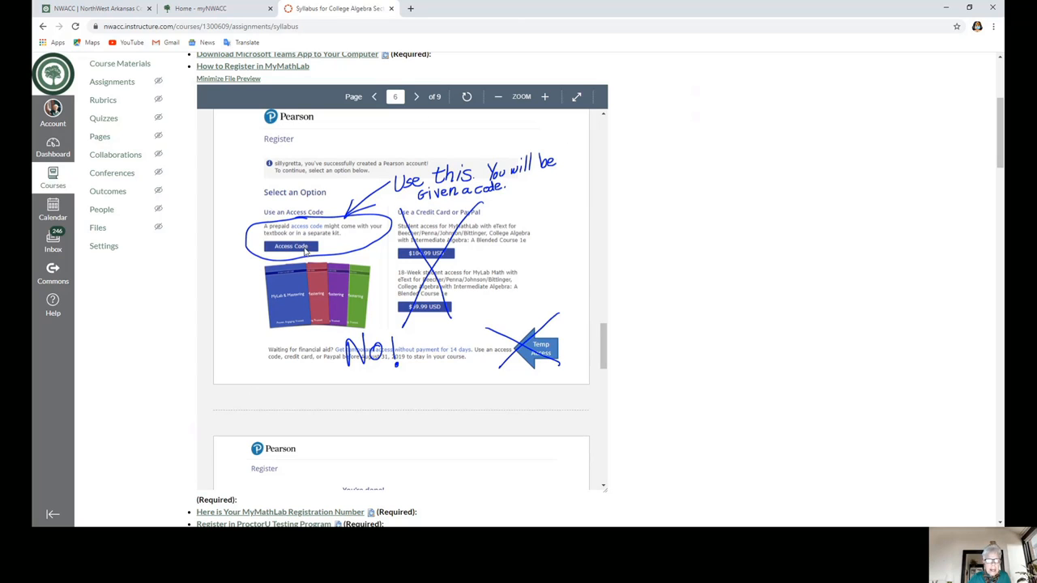
click(415, 96)
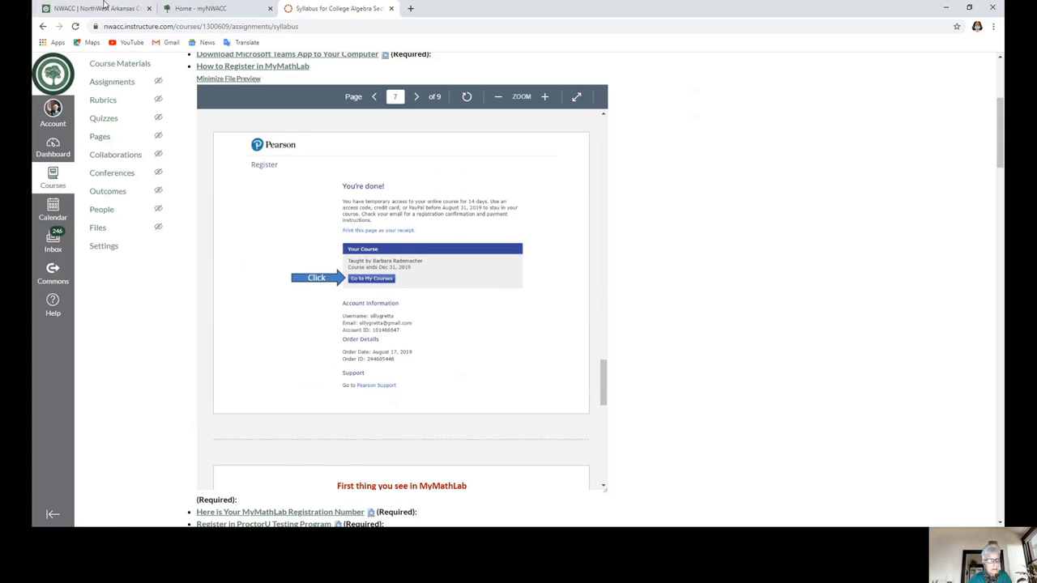
scroll(up, 3)
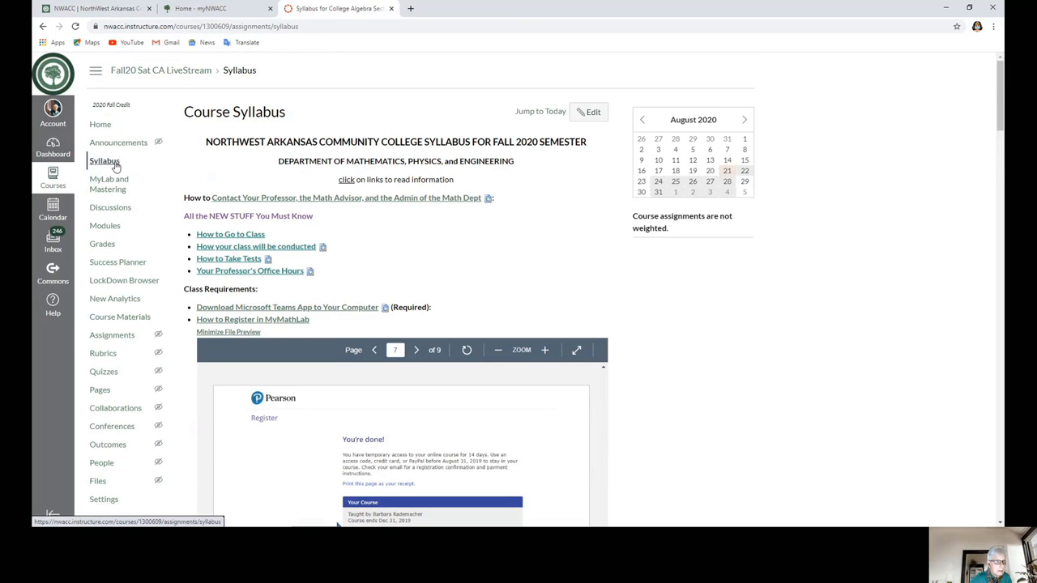
click(229, 332)
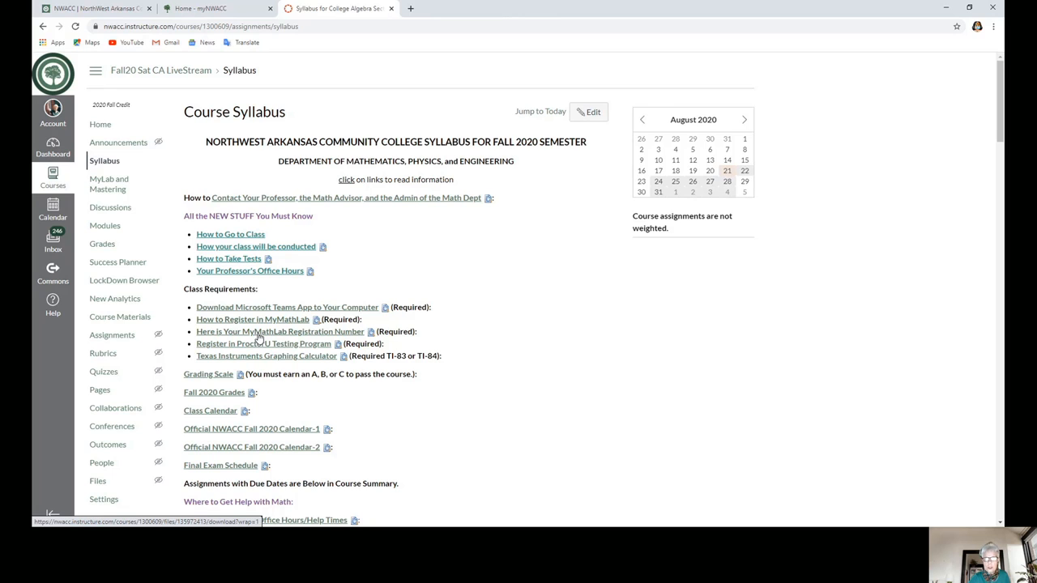
- Open the FD Doc Math 1203 registration PDF and scroll through its instructions
click(279, 331)
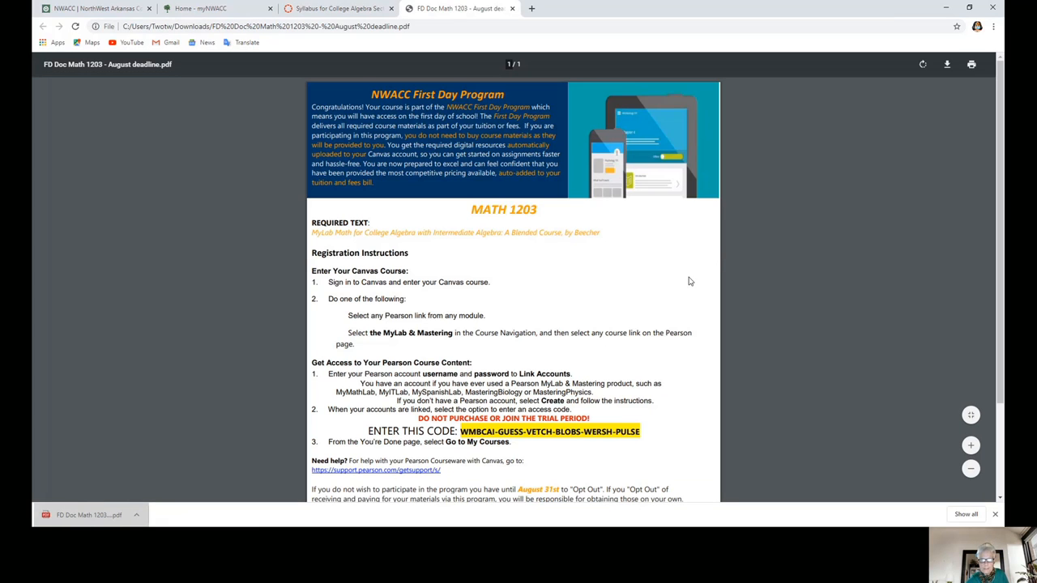
scroll(down, 3)
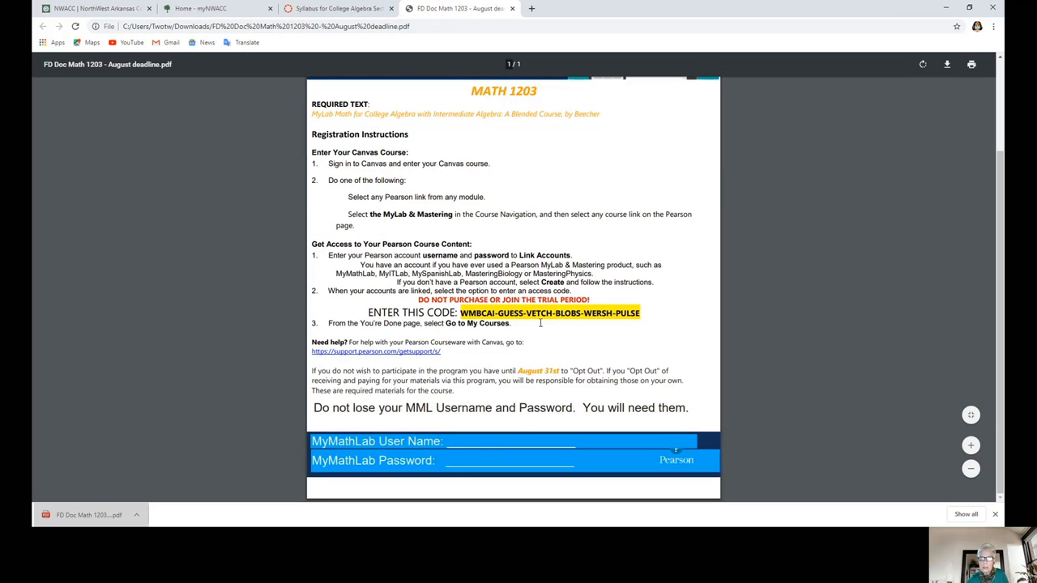
mouse_move(323, 216)
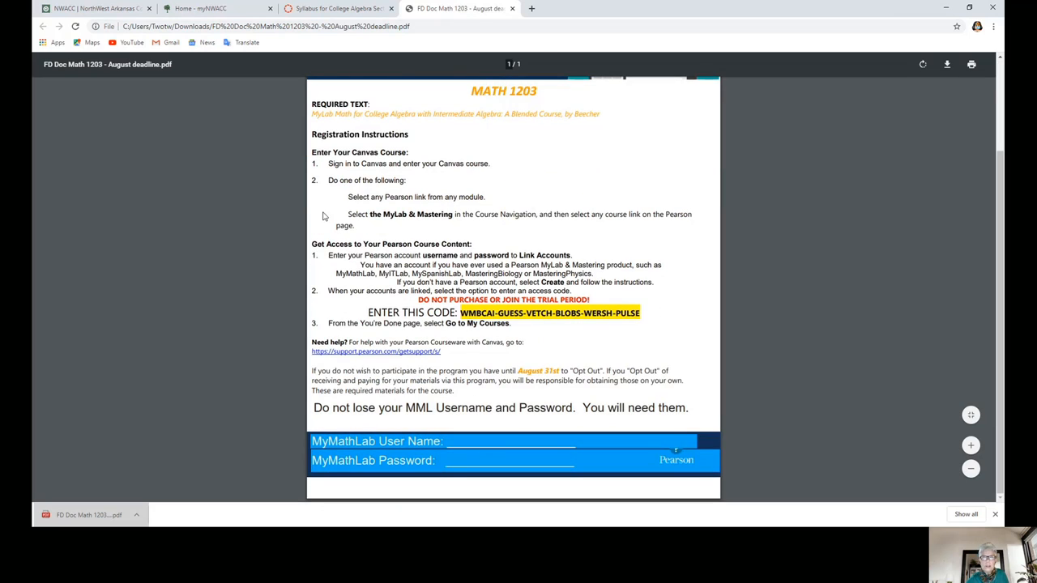
scroll(up, 3)
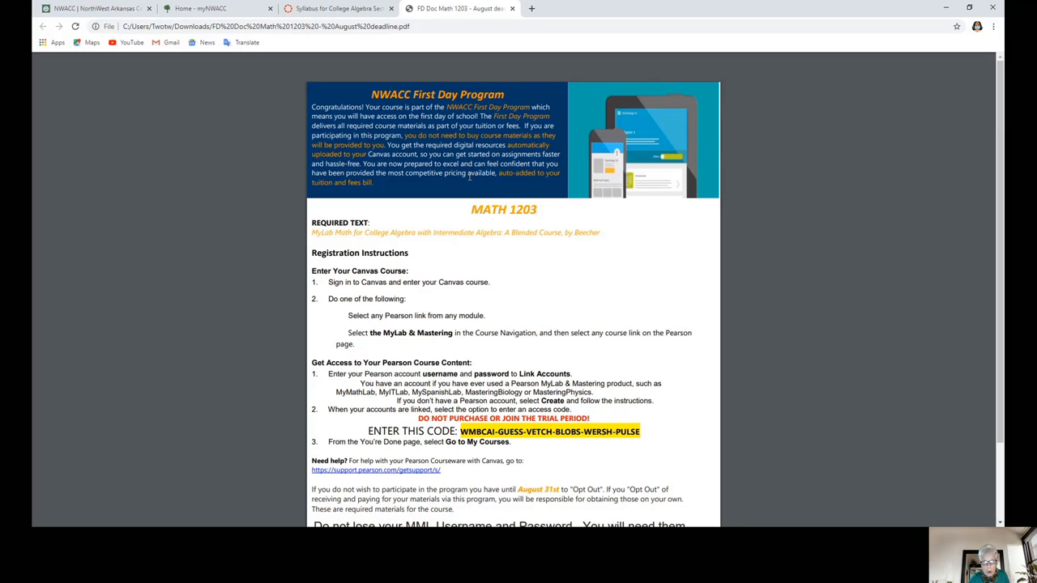
scroll(down, 3)
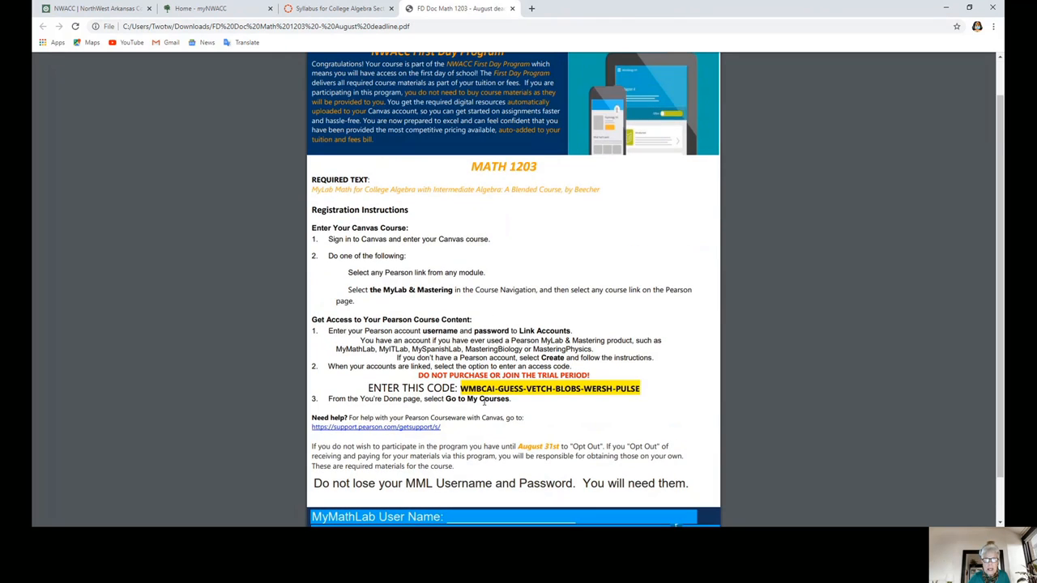
scroll(up, 3)
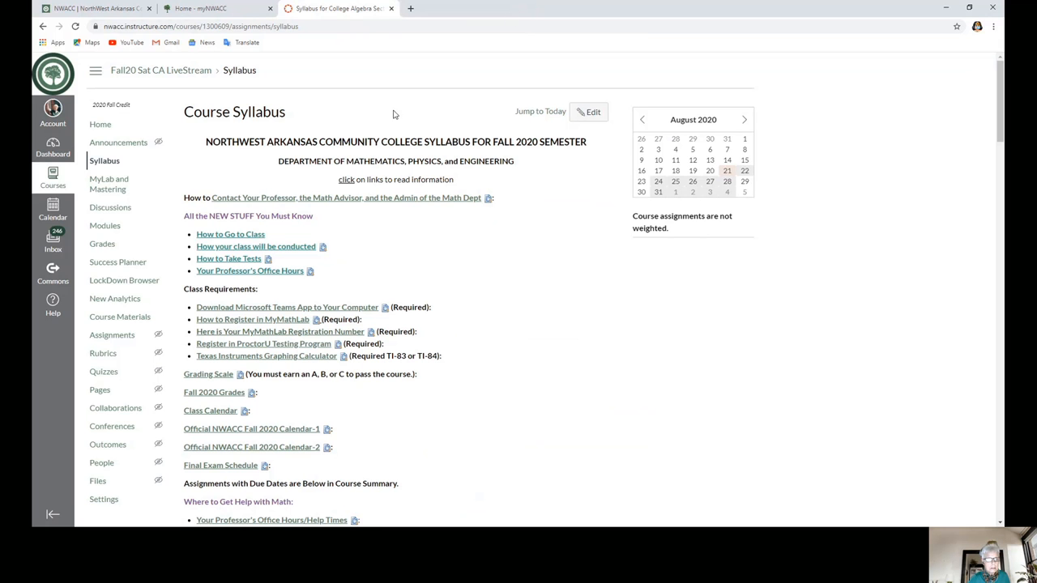
mouse_move(221, 353)
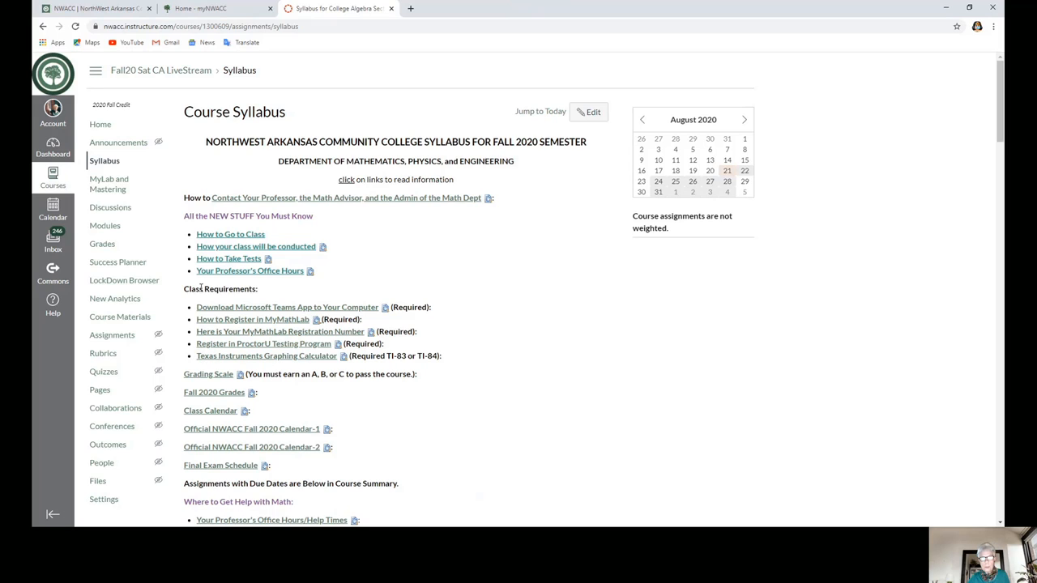
mouse_move(260, 303)
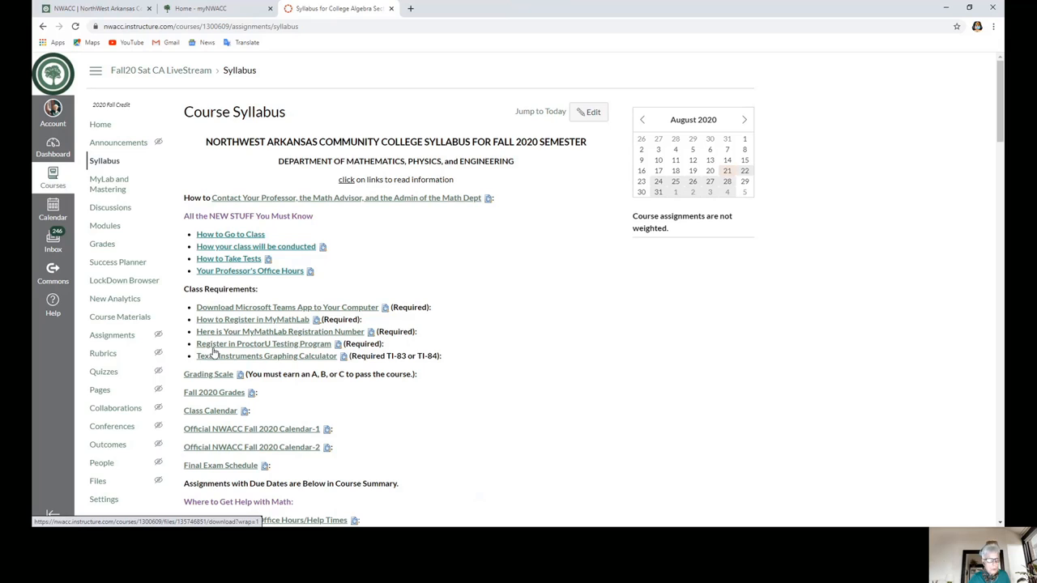
mouse_move(281, 350)
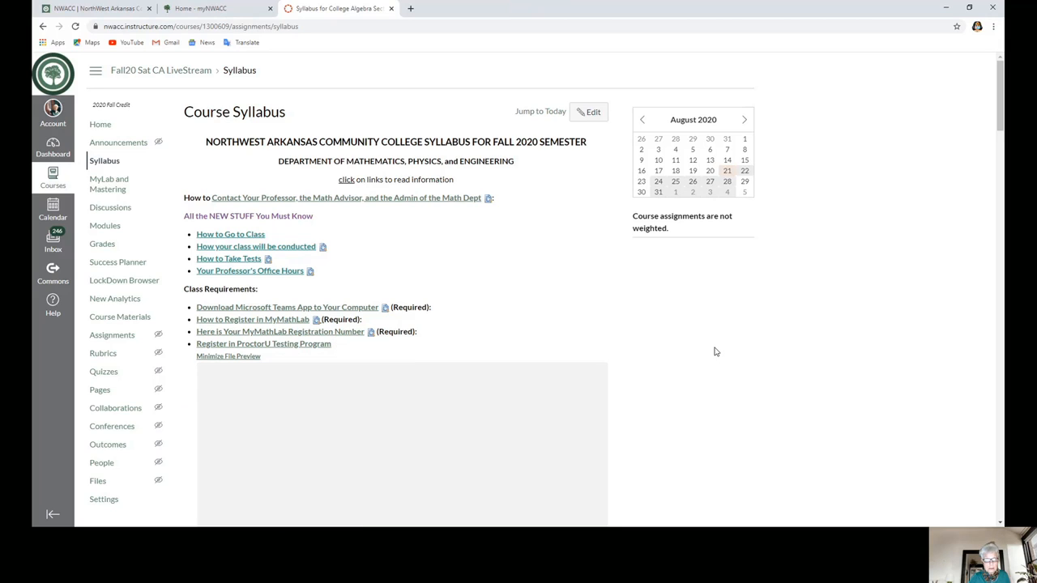
- Scroll the Testing Info preview to the ProctorU exam fee table totalling $21.25
scroll(down, 3)
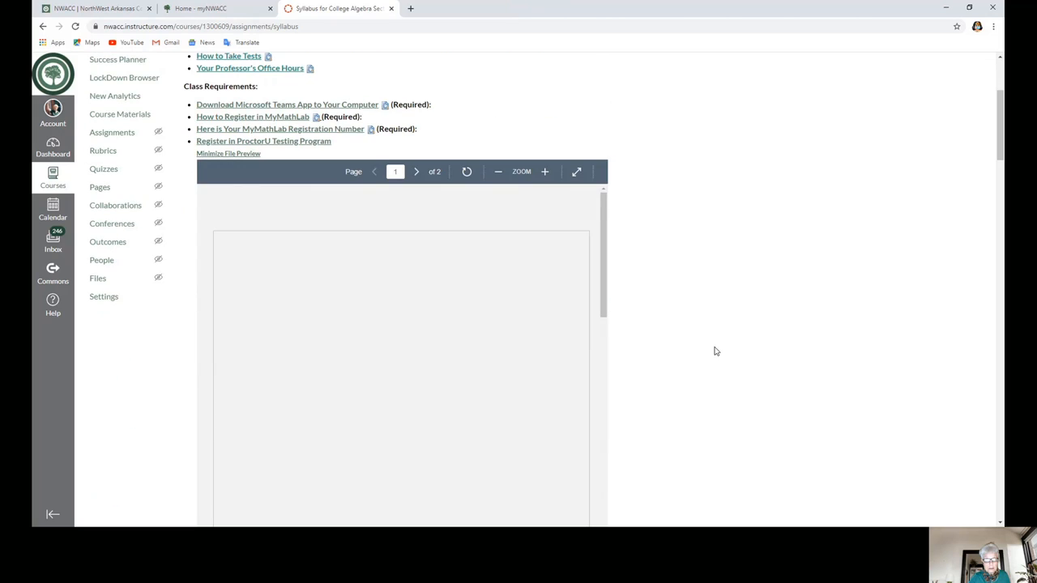
scroll(down, 3)
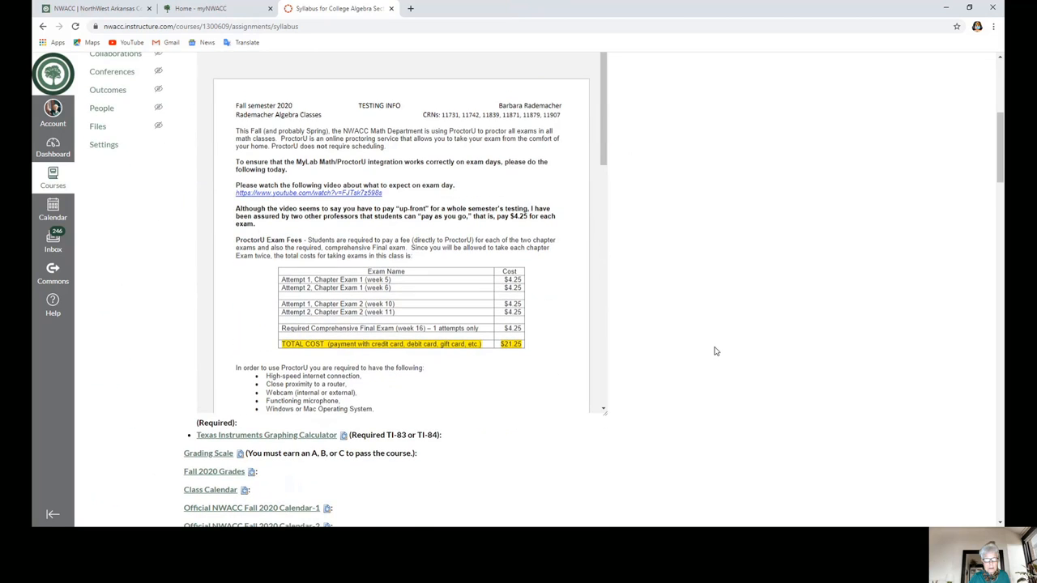
mouse_move(672, 326)
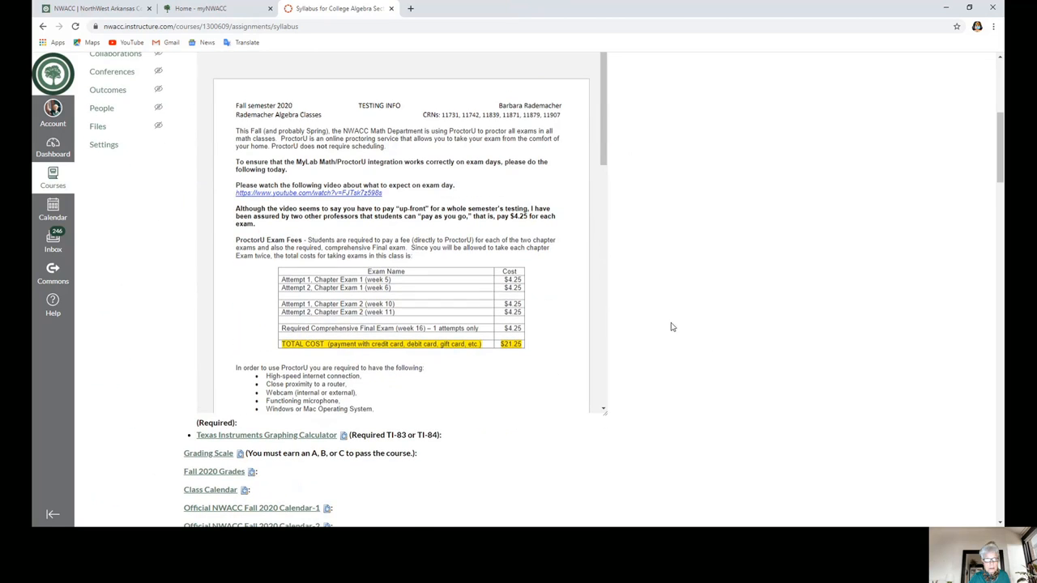
mouse_move(346, 297)
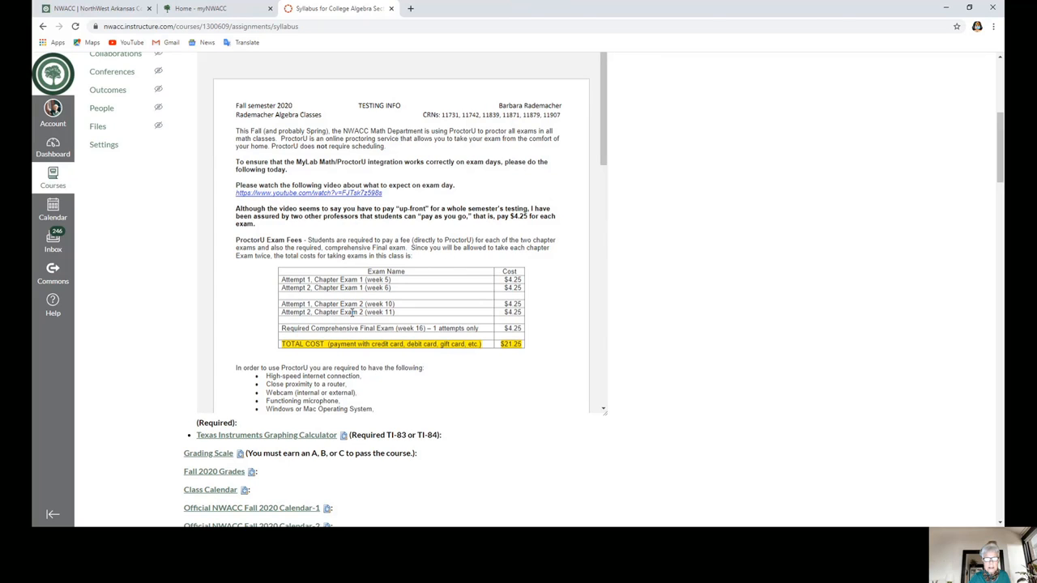
mouse_move(367, 343)
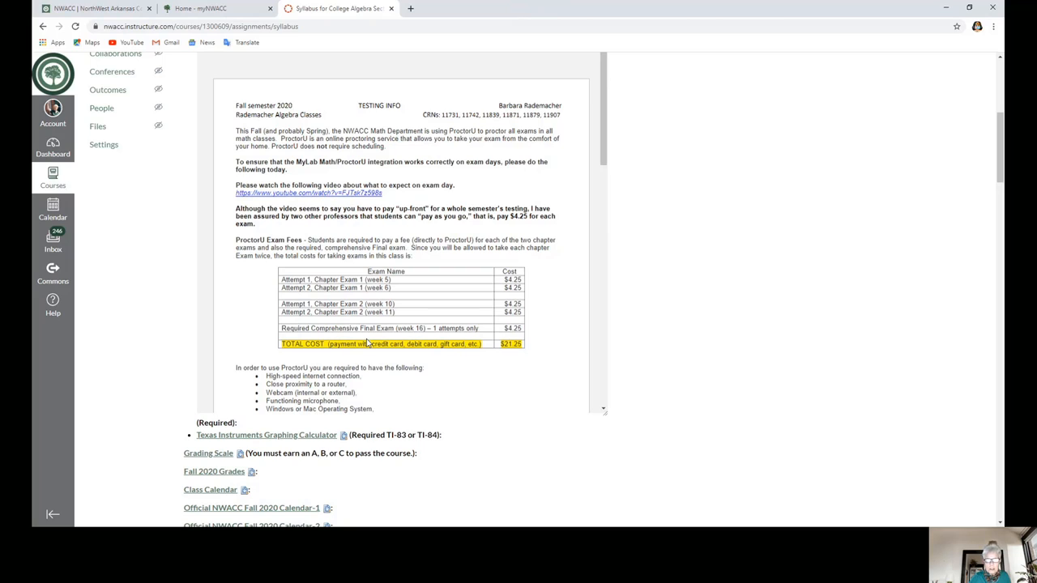
mouse_move(526, 284)
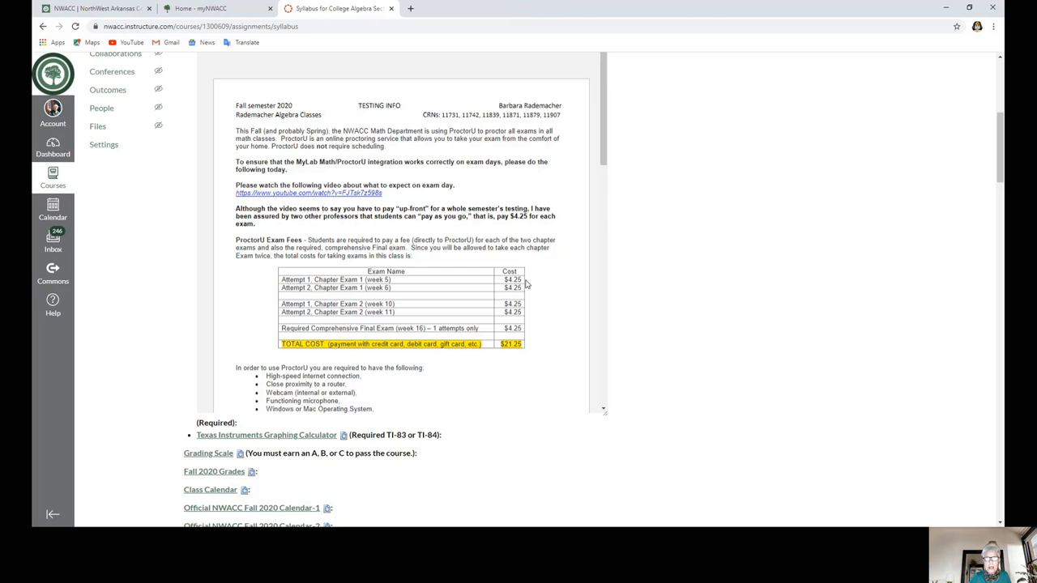
mouse_move(499, 387)
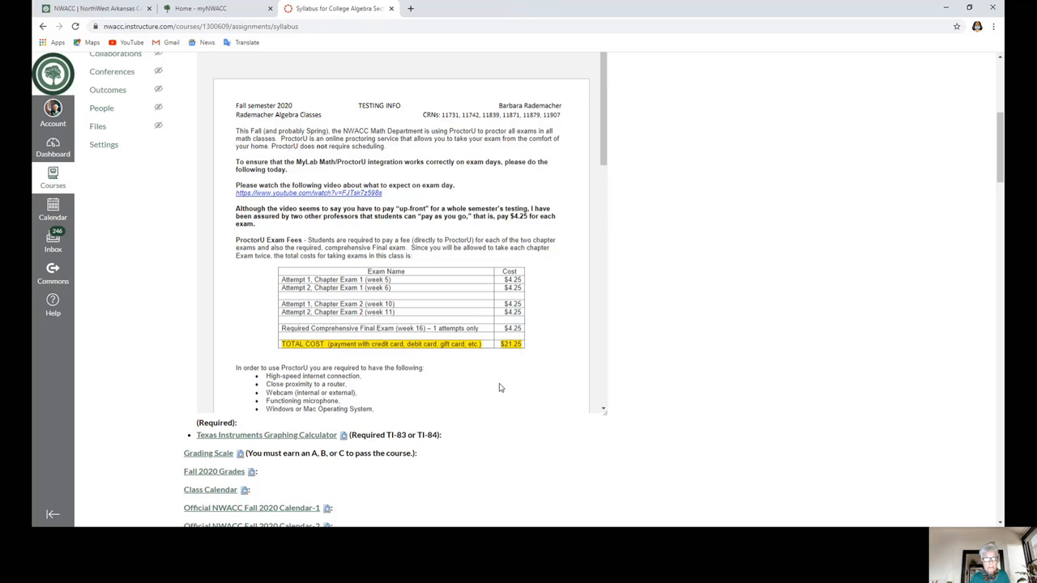
mouse_move(495, 371)
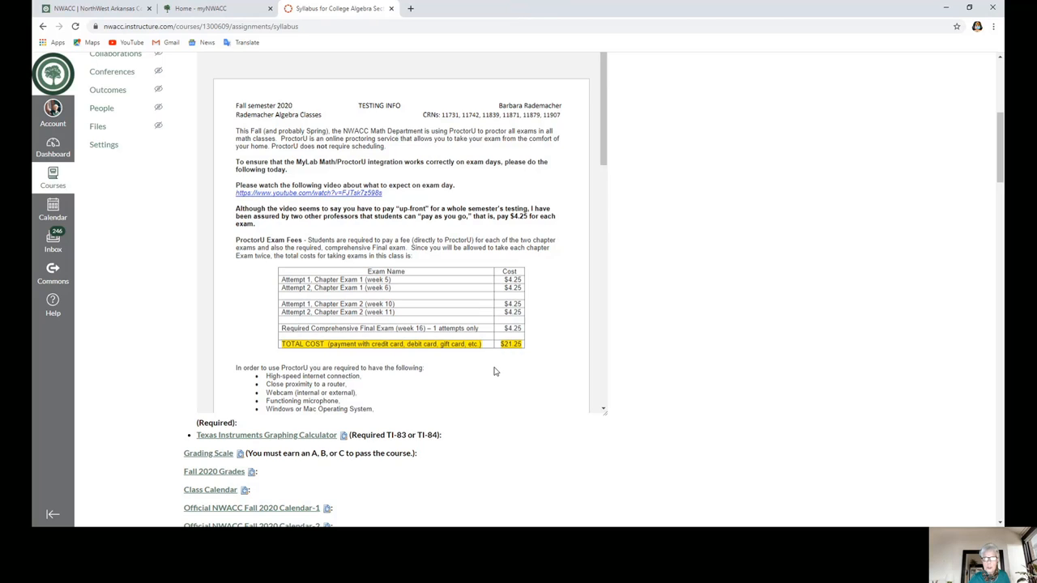
mouse_move(264, 97)
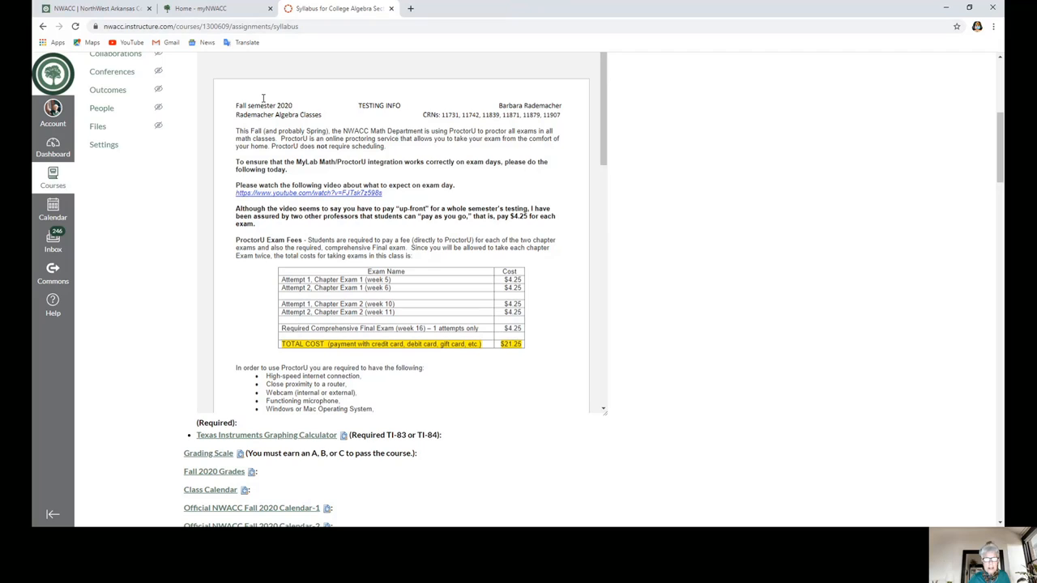
mouse_move(304, 200)
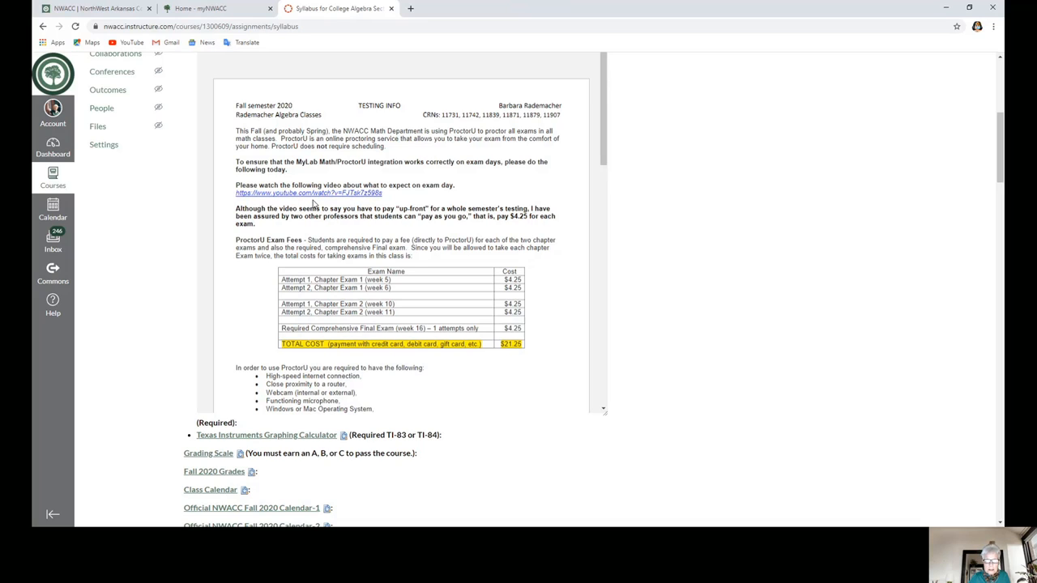
mouse_move(271, 158)
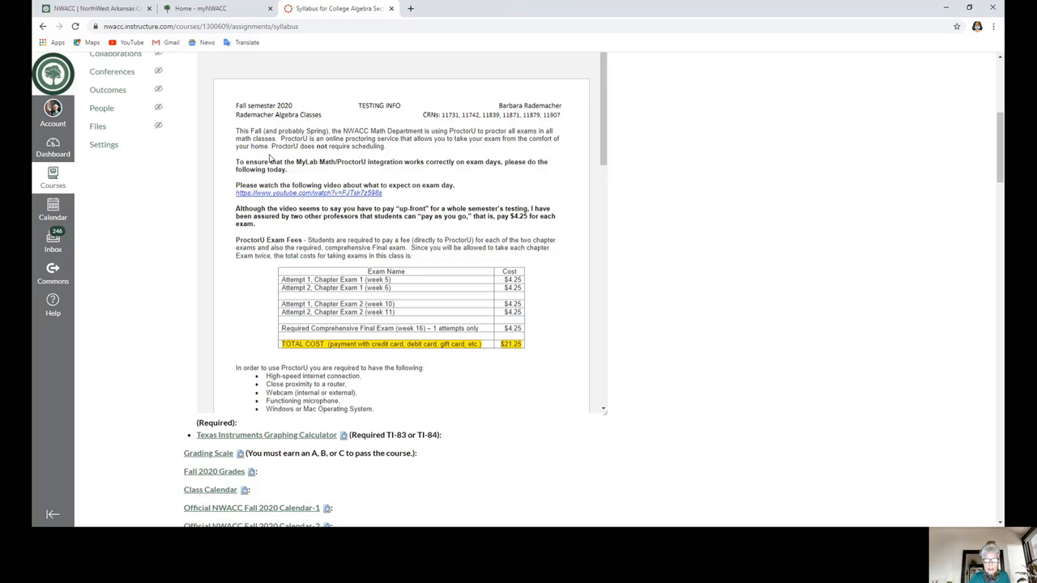
mouse_move(508, 357)
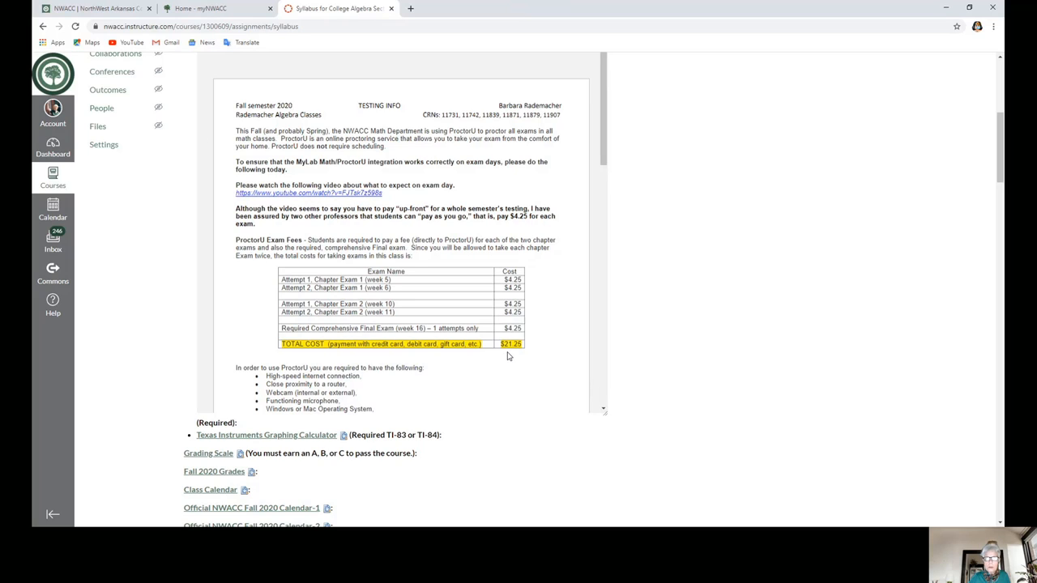
mouse_move(534, 284)
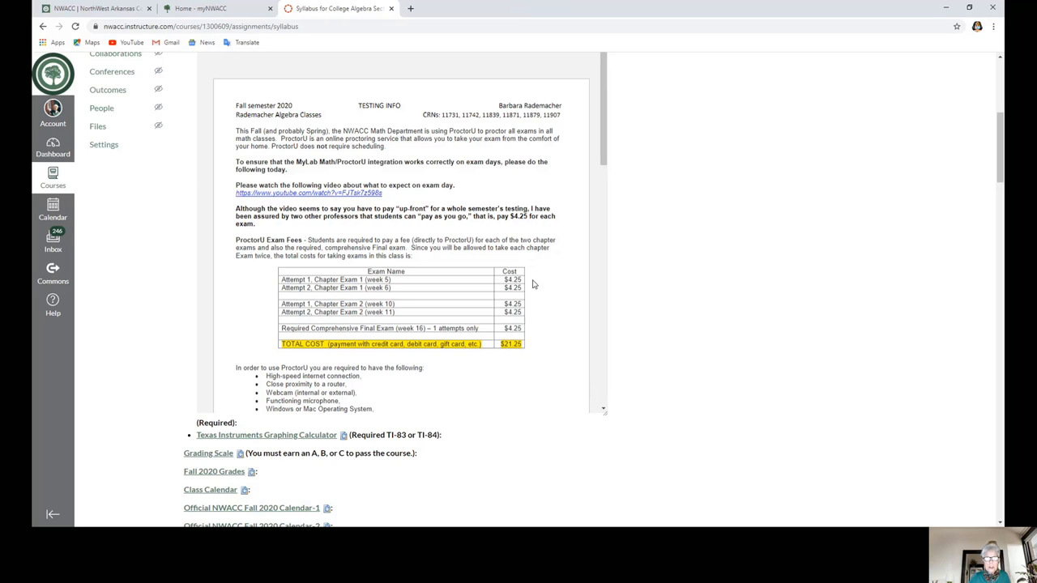
mouse_move(515, 322)
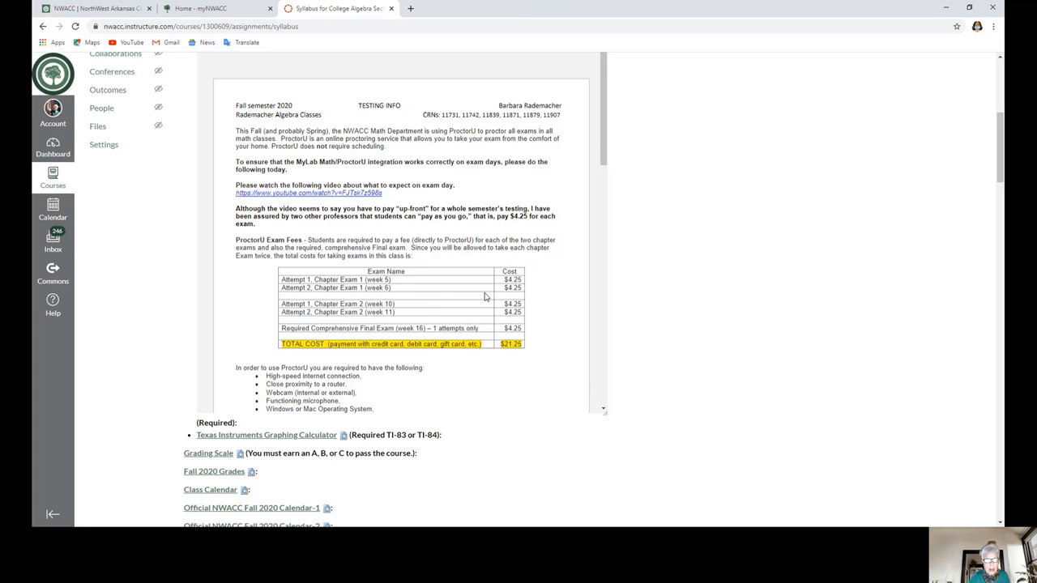
mouse_move(421, 293)
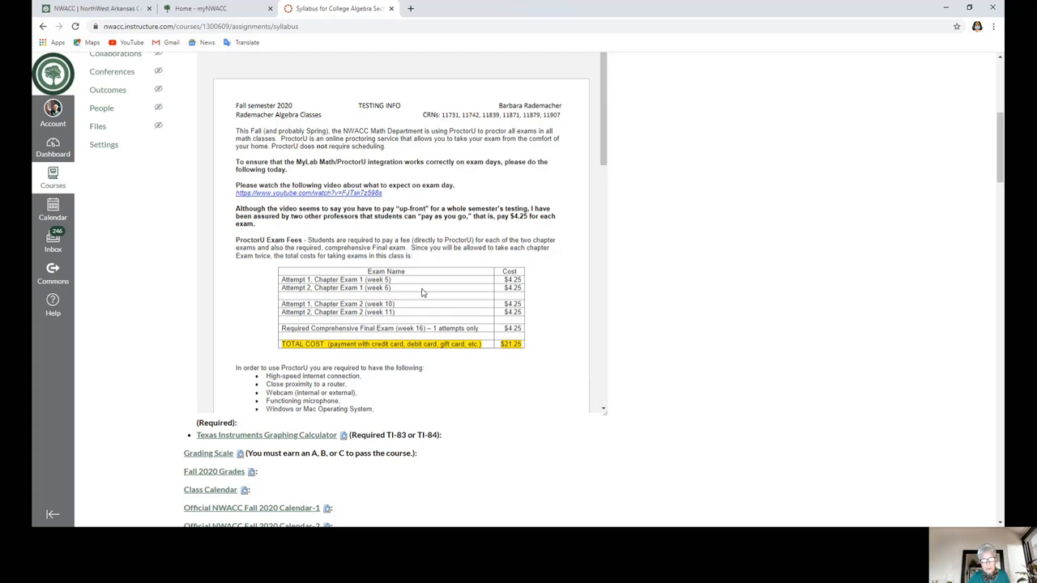
mouse_move(307, 385)
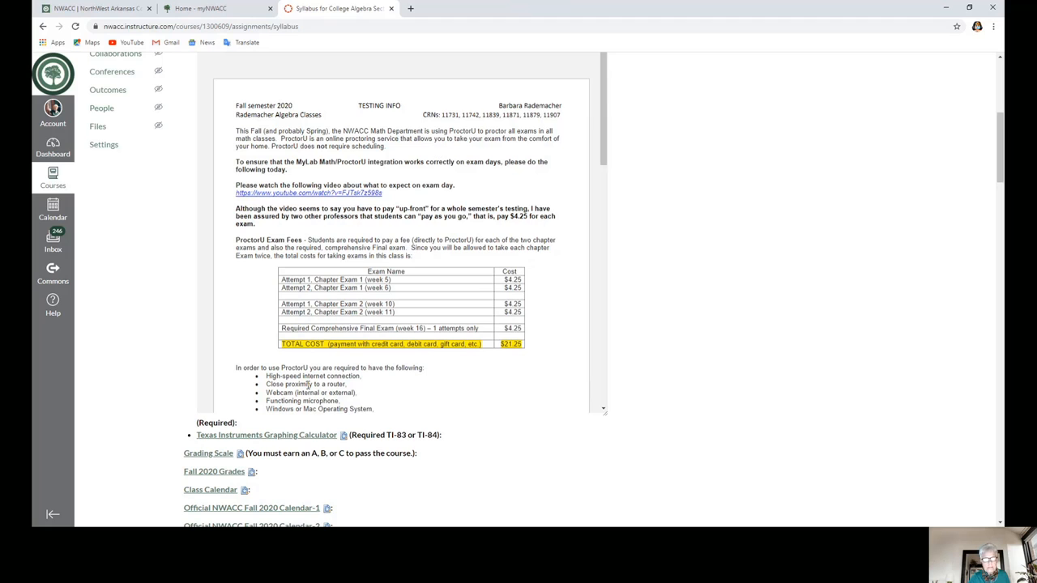
mouse_move(474, 387)
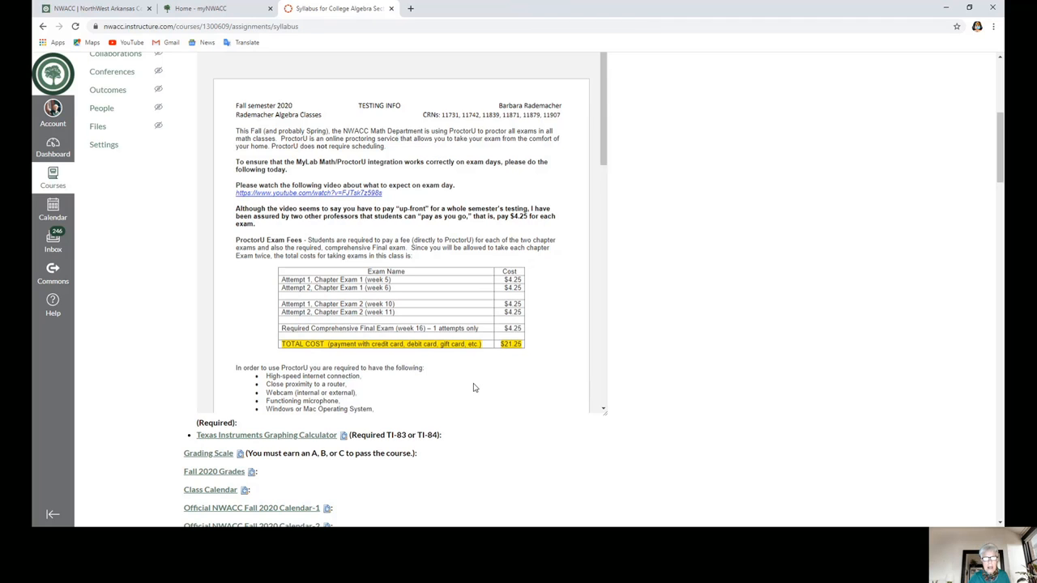
- Scroll the ProctorU preview through its equipment requirements and no-makeup-exam note, then back up
scroll(down, 3)
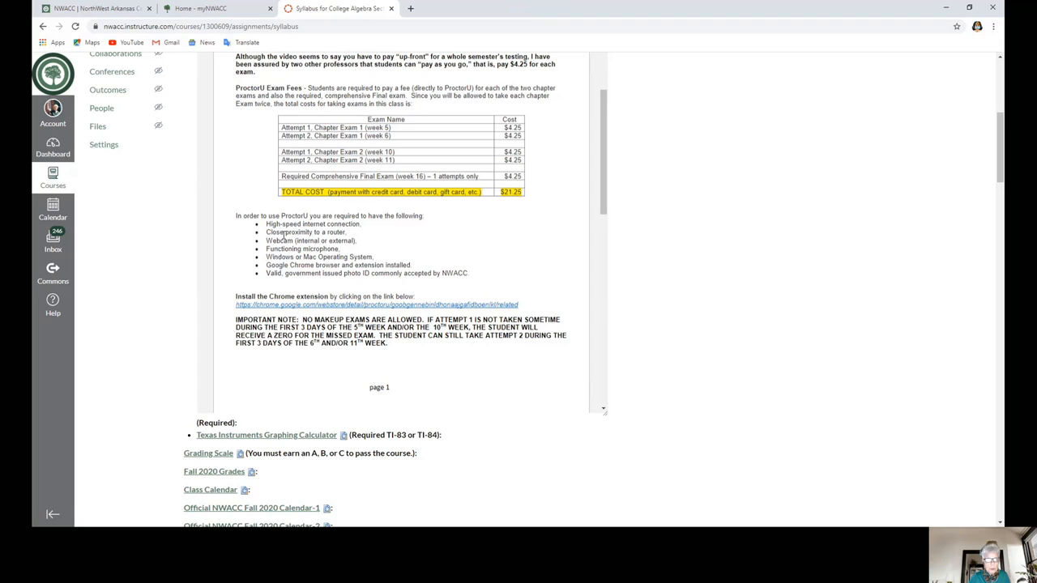
mouse_move(367, 235)
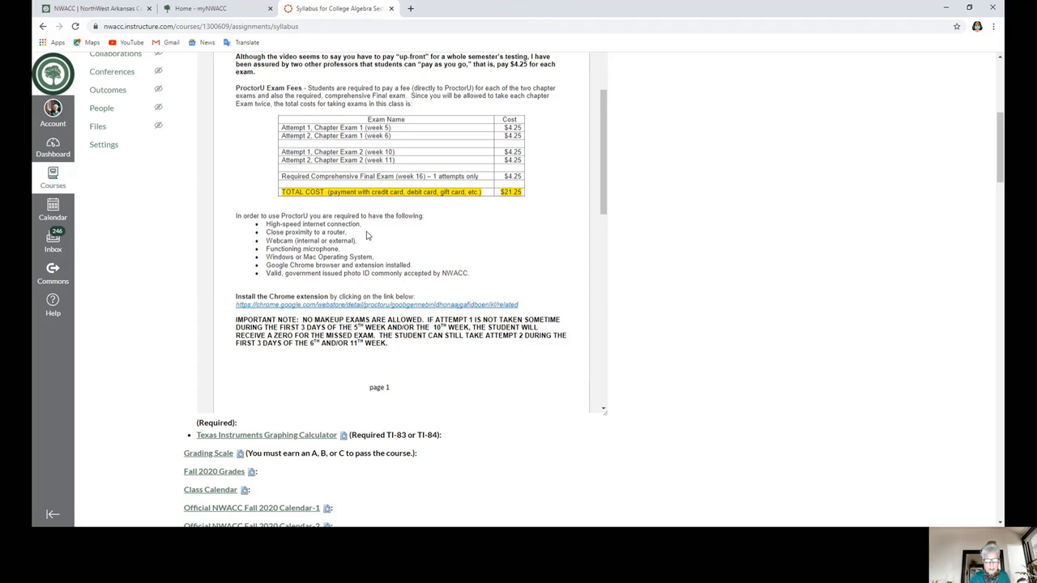
mouse_move(344, 242)
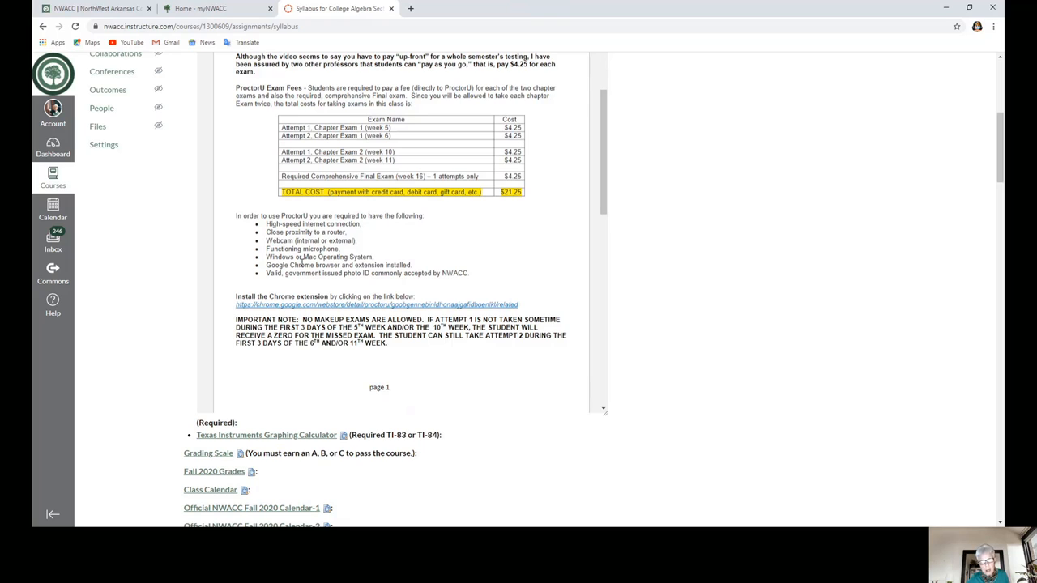
mouse_move(293, 274)
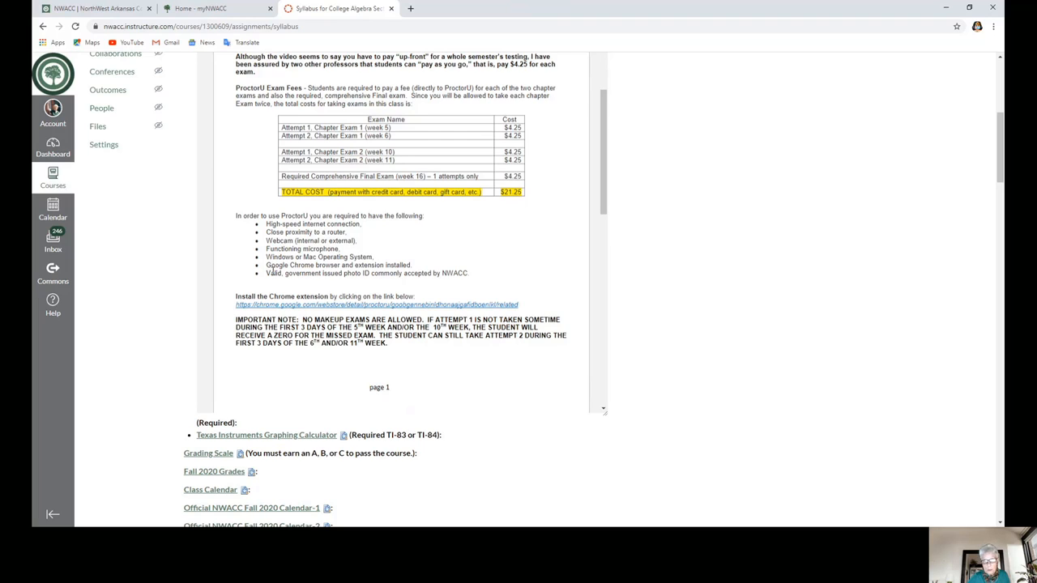
mouse_move(360, 289)
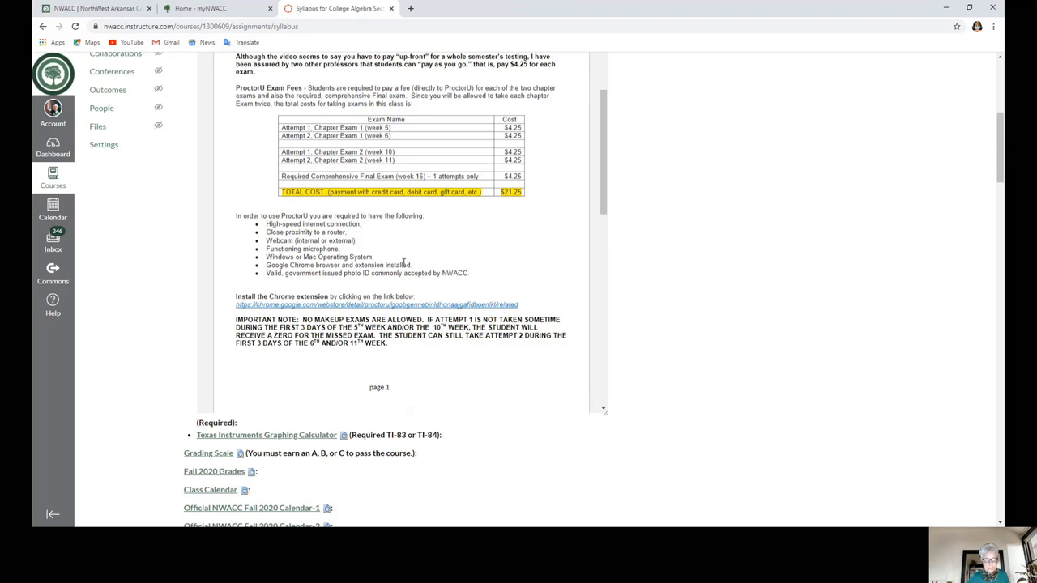
mouse_move(510, 188)
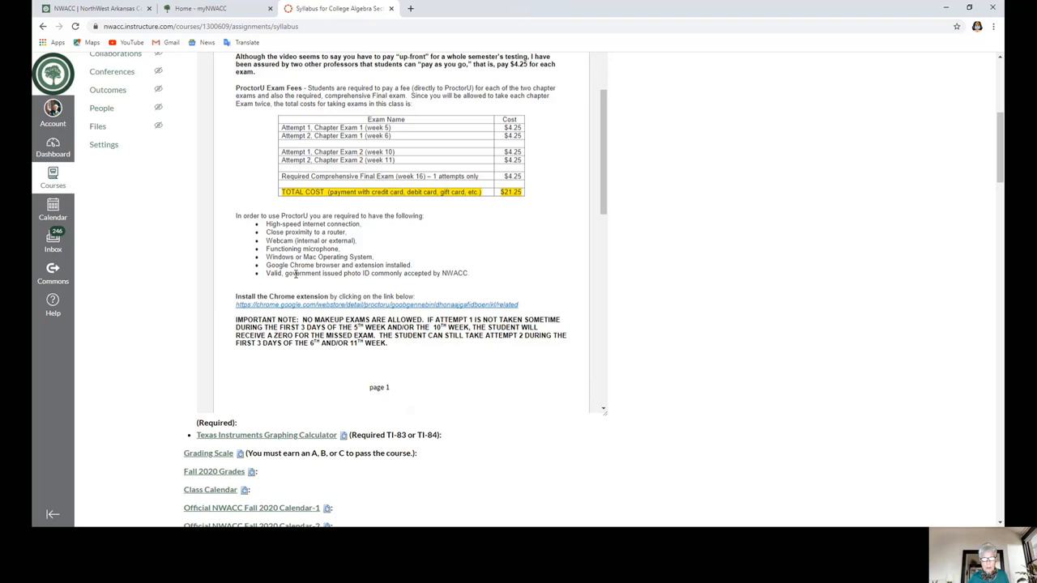
scroll(up, 3)
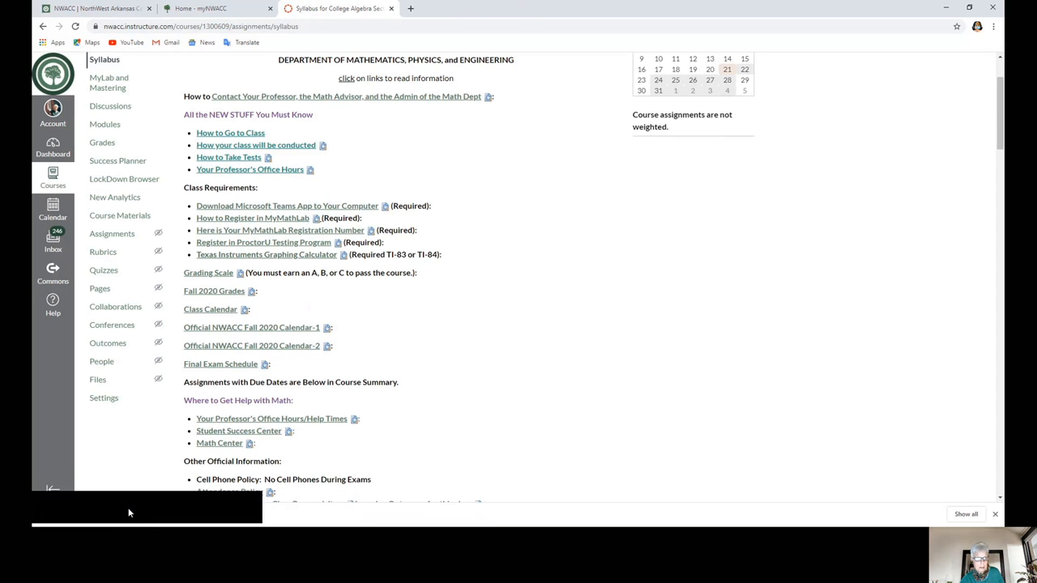
- Open the Required Graphing Calculator PDF and scroll to the TI-83/TI-84 Plus requirement
click(266, 254)
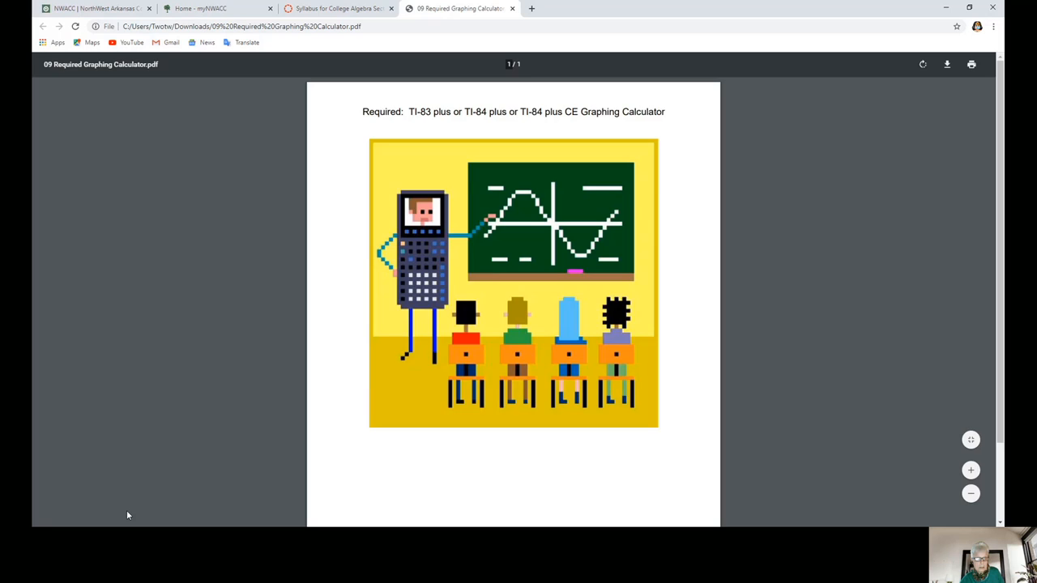
mouse_move(142, 463)
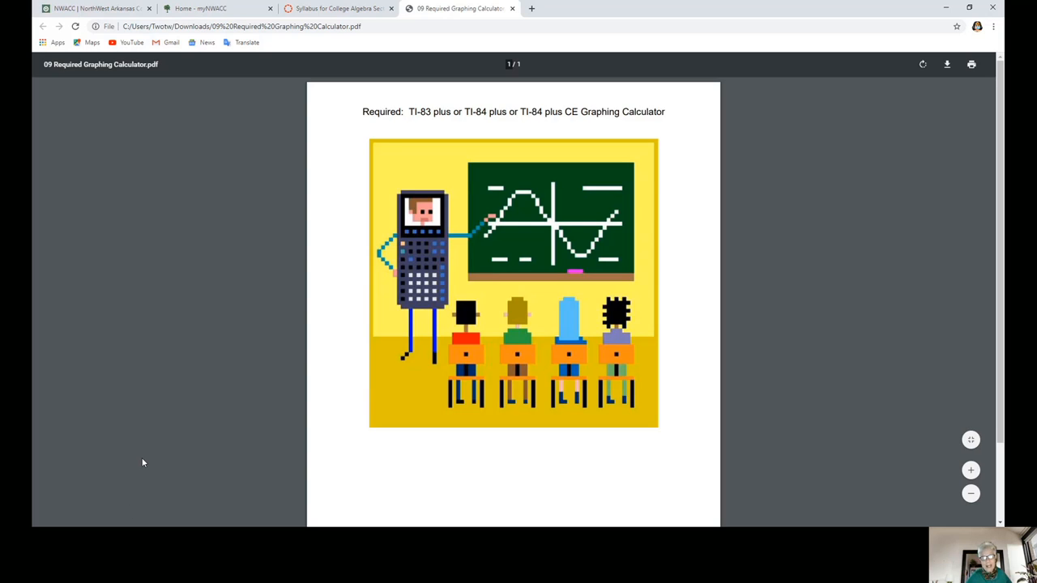
mouse_move(684, 228)
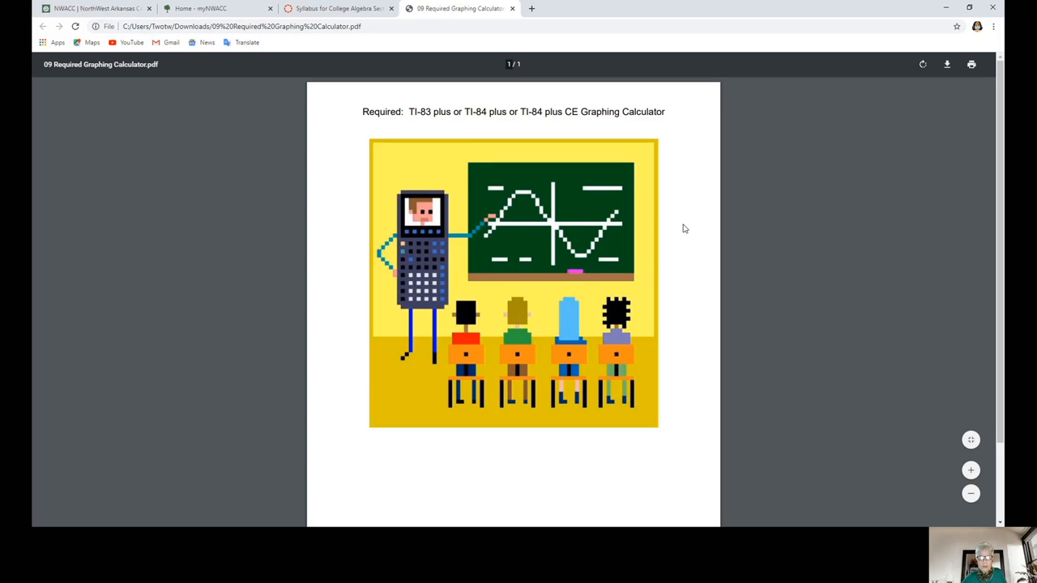
mouse_move(517, 152)
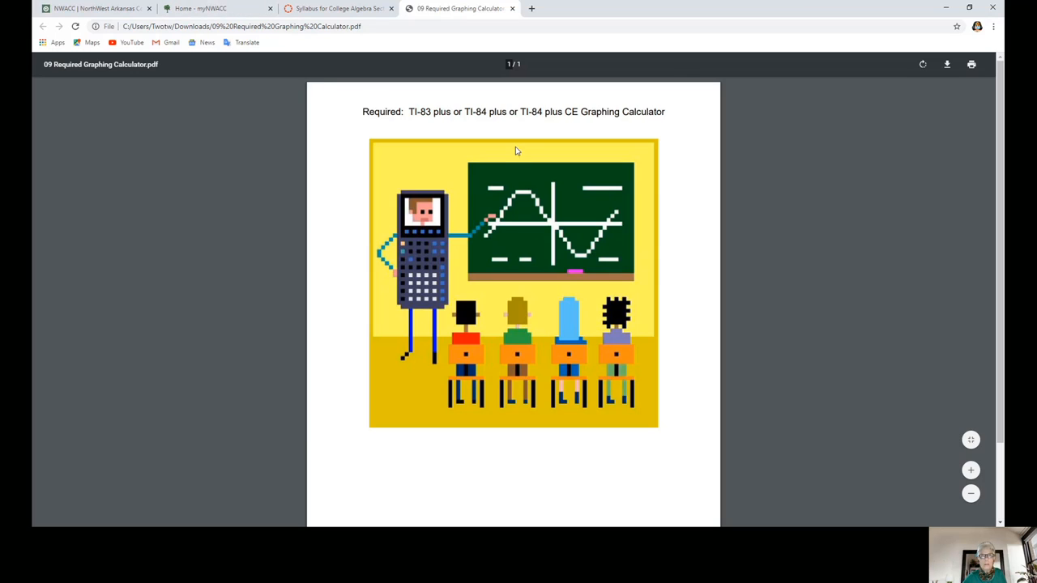
mouse_move(525, 138)
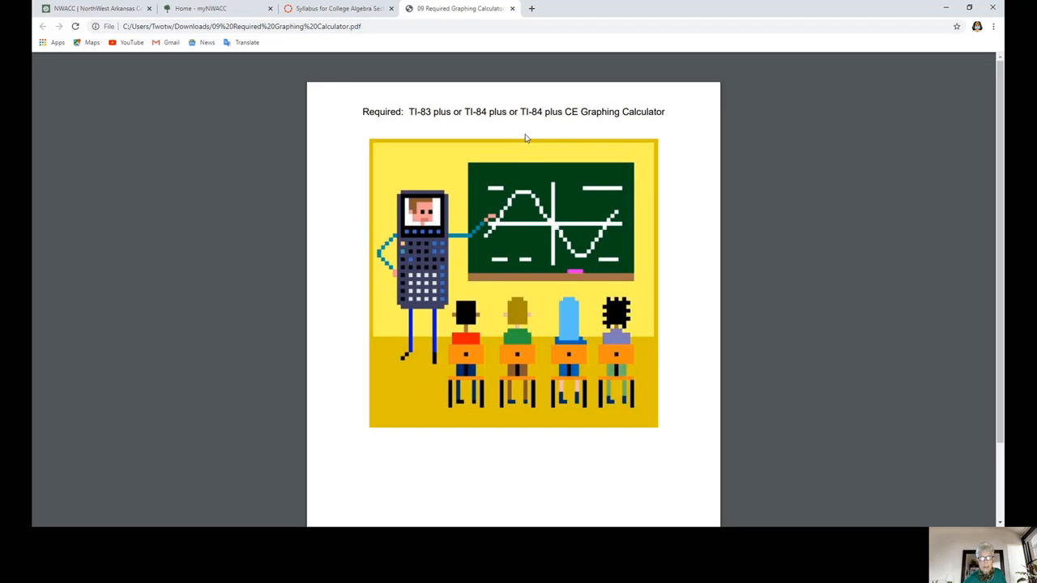
scroll(down, 3)
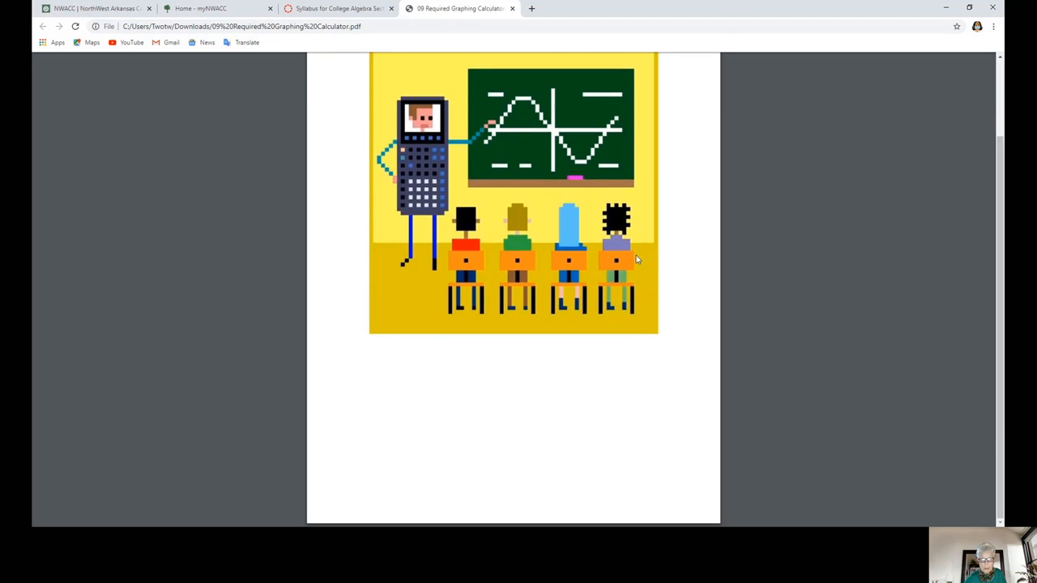
- Return to the Canvas Course Syllabus tab with its Class Requirements links
click(512, 9)
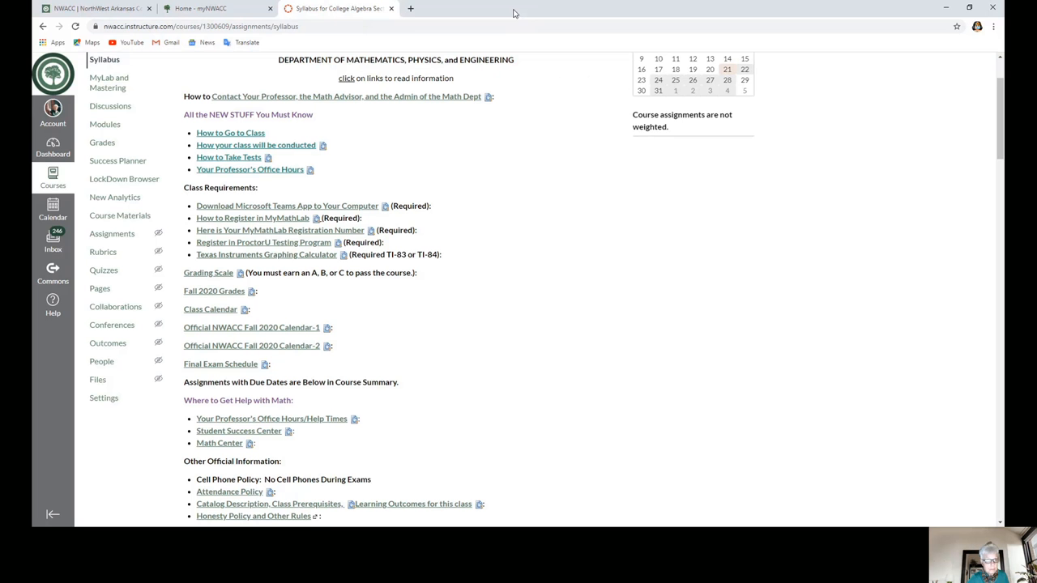
mouse_move(311, 157)
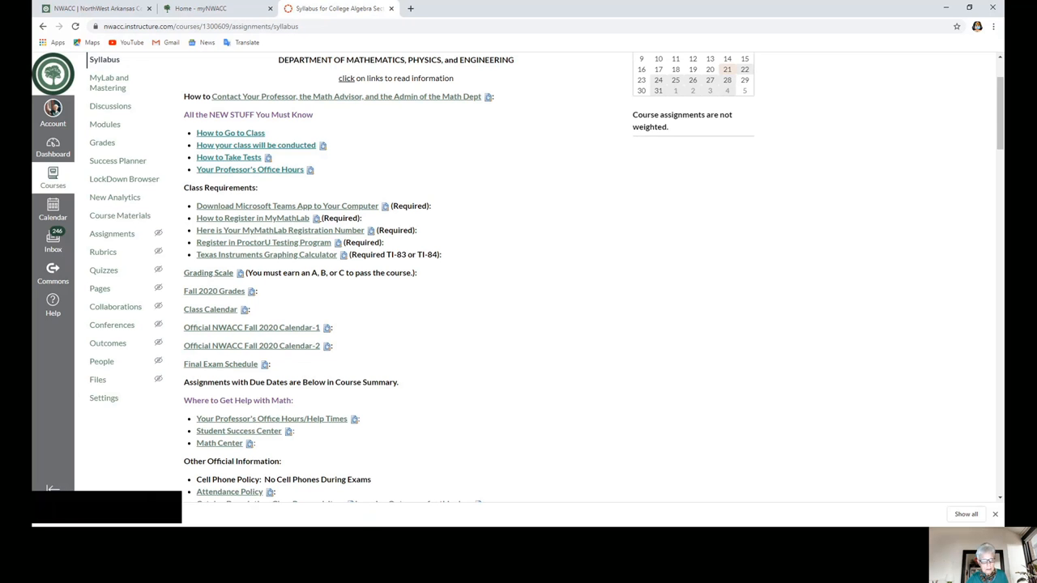
- Open the CA Fall 2020 Grading Scale PDF from the download bar
click(208, 272)
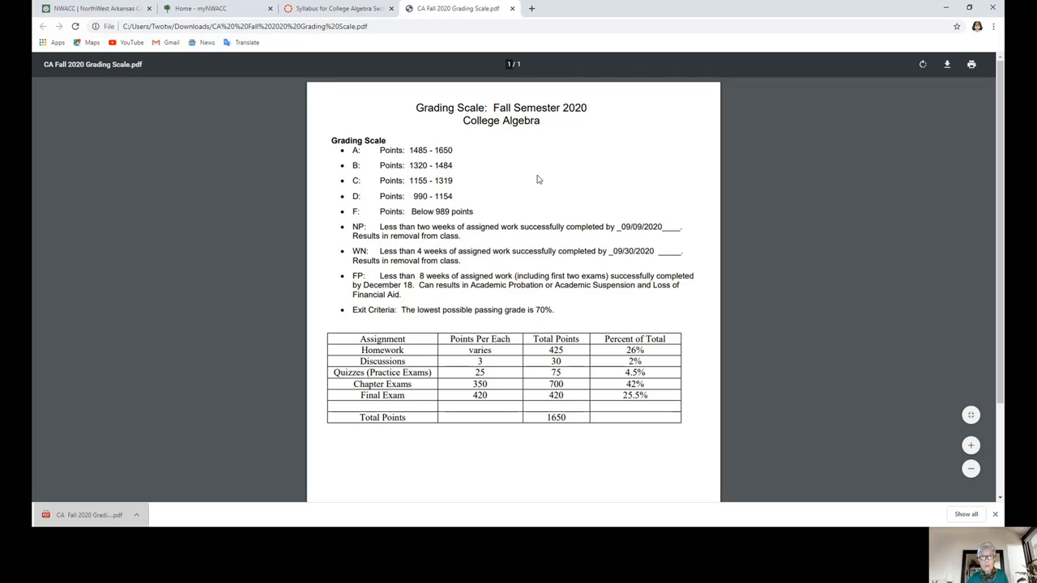
mouse_move(371, 166)
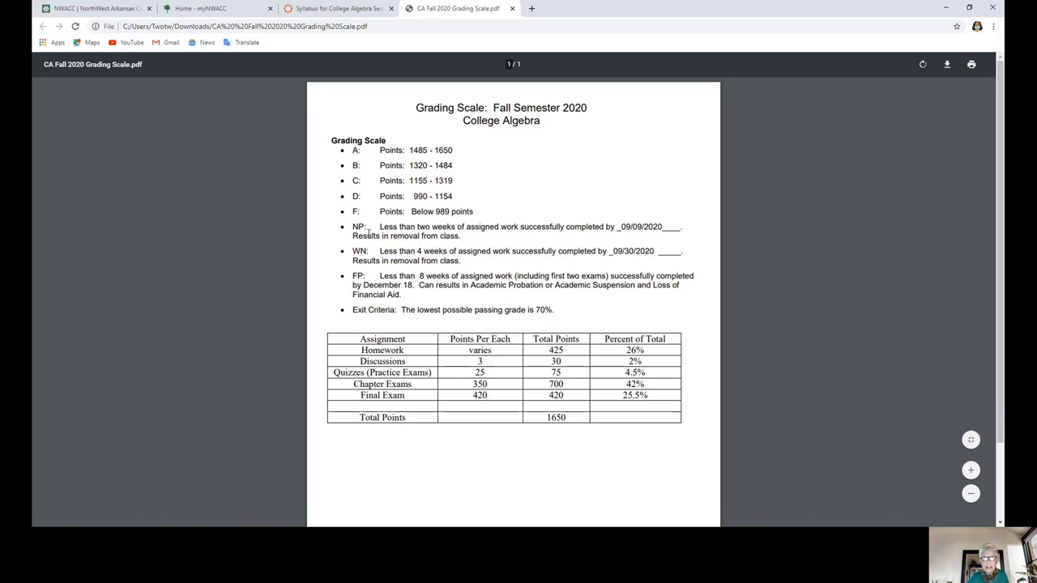
mouse_move(369, 255)
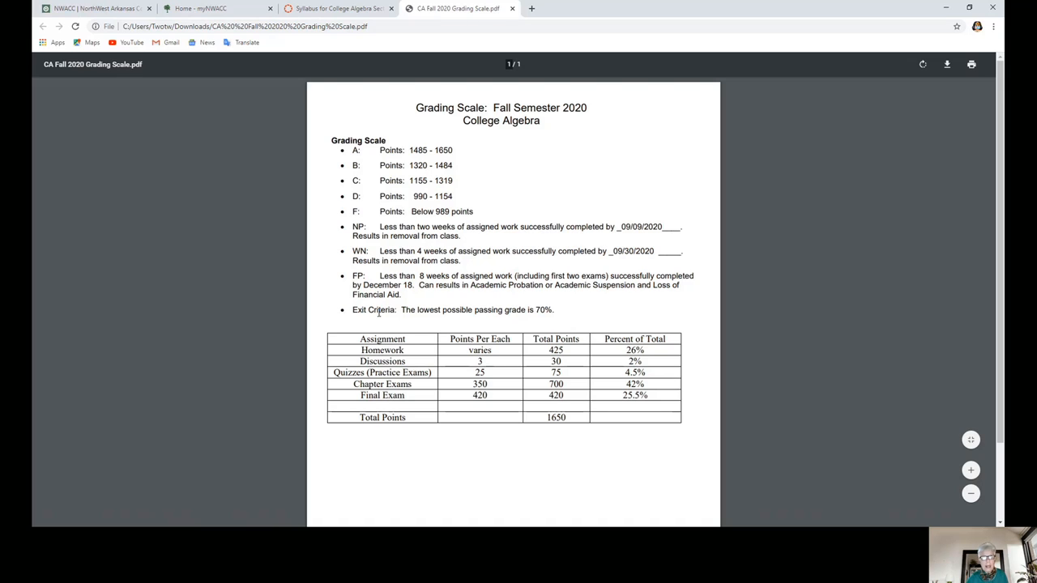
mouse_move(602, 325)
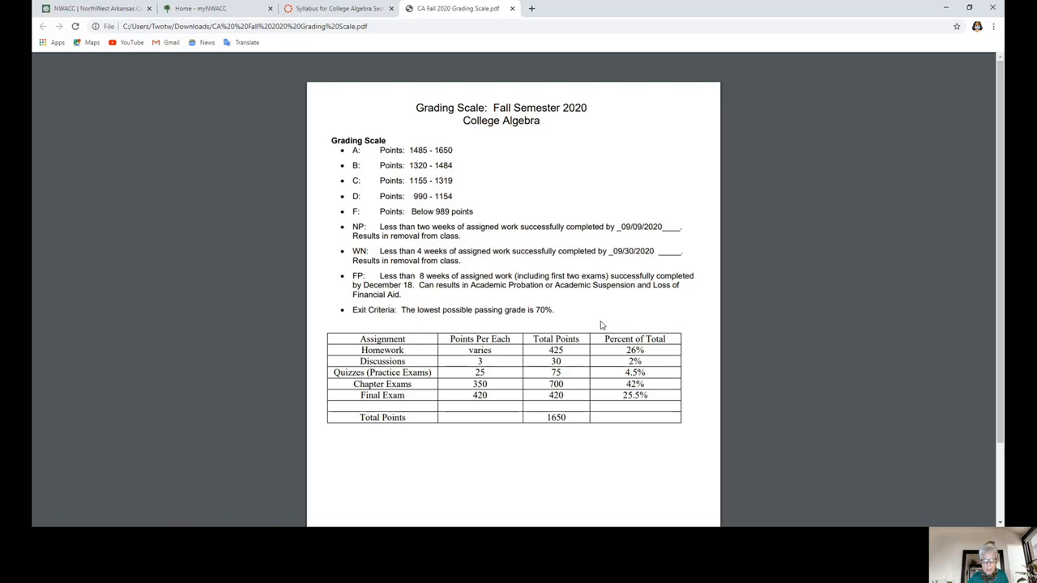
mouse_move(462, 371)
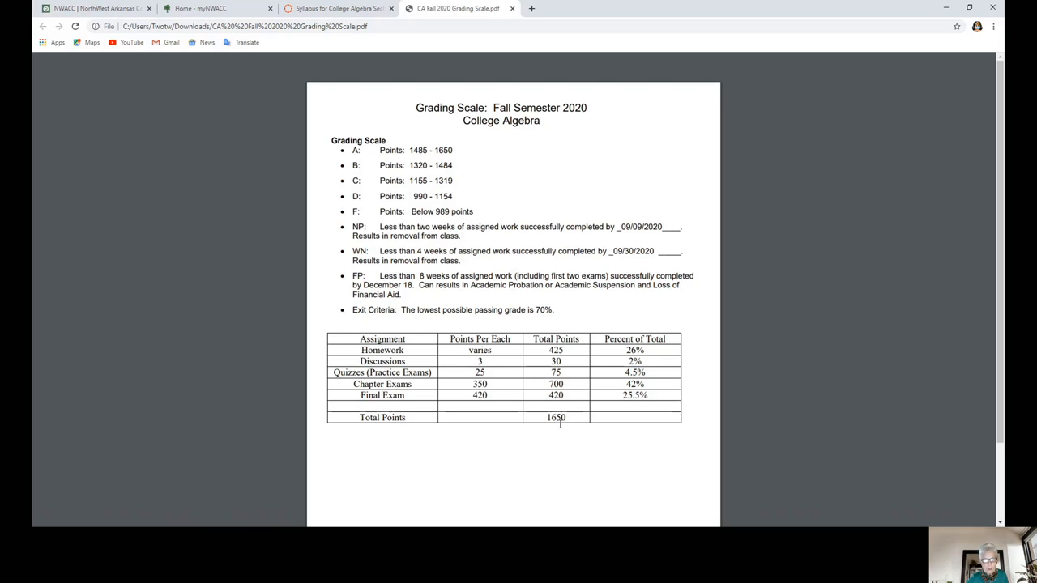
mouse_move(651, 415)
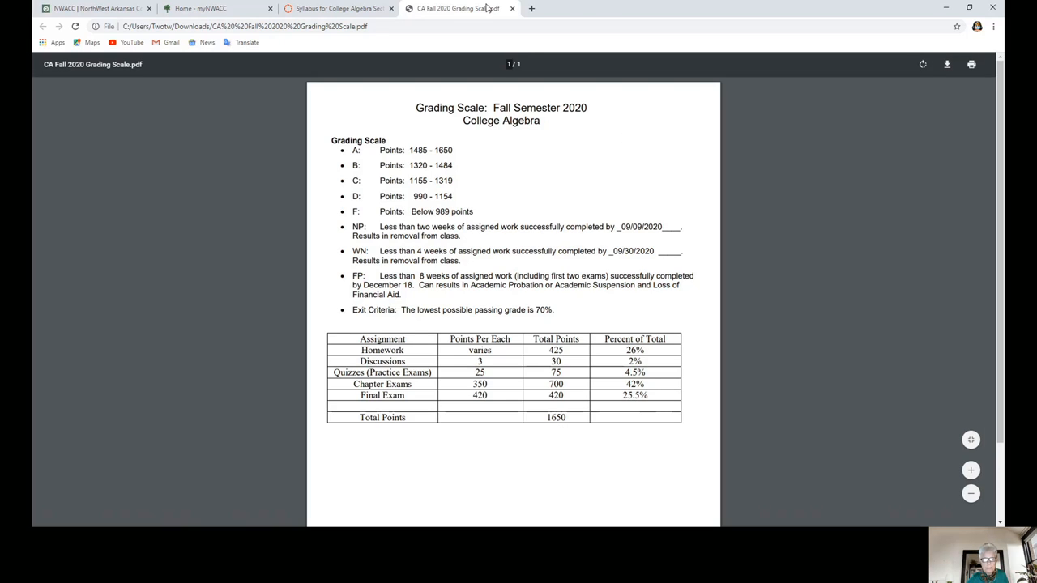
- Return to the syllabus and preview the Fall 2020 Grades document inline
click(511, 8)
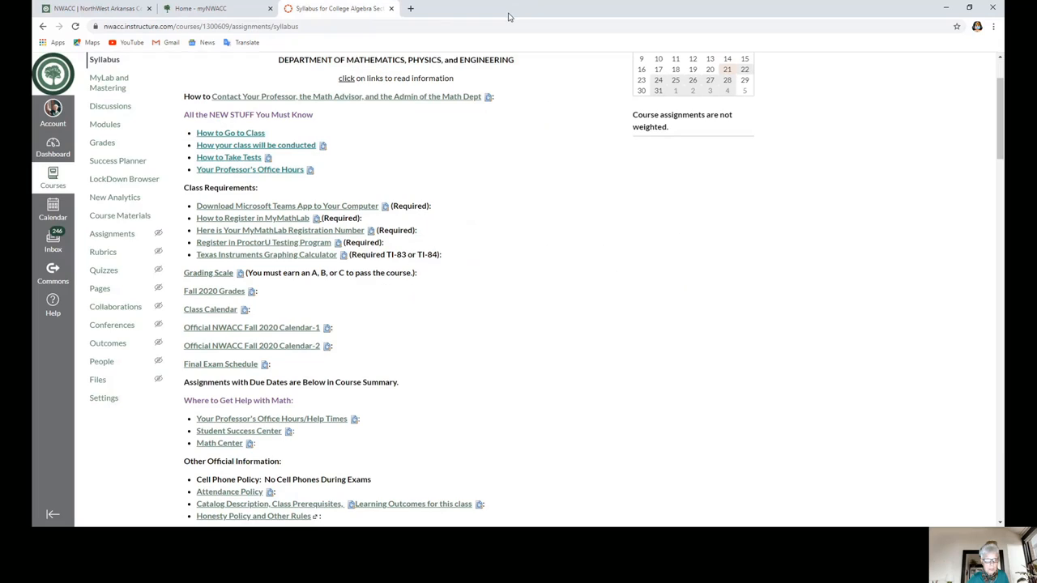
click(238, 290)
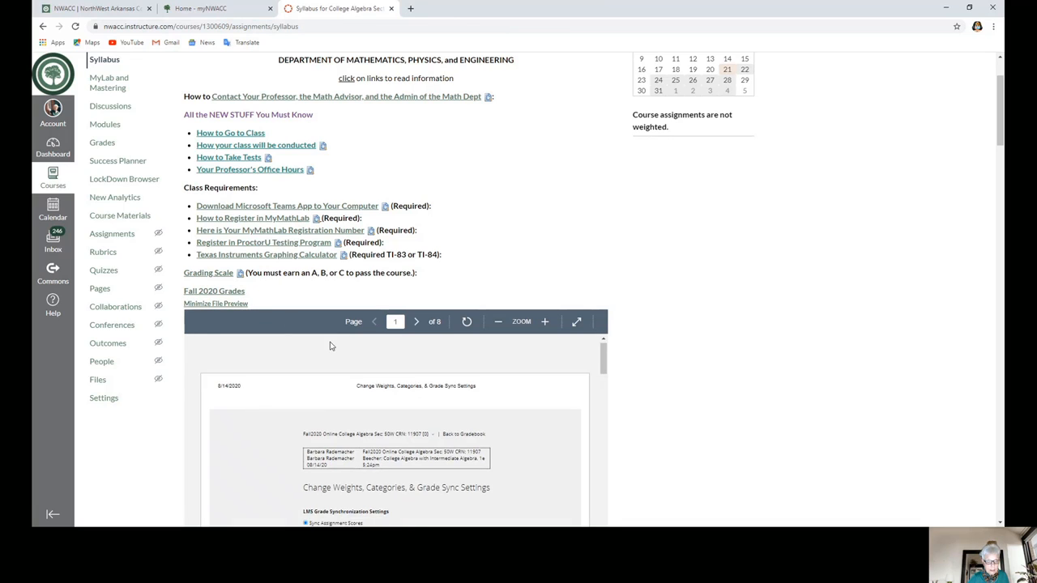
scroll(down, 3)
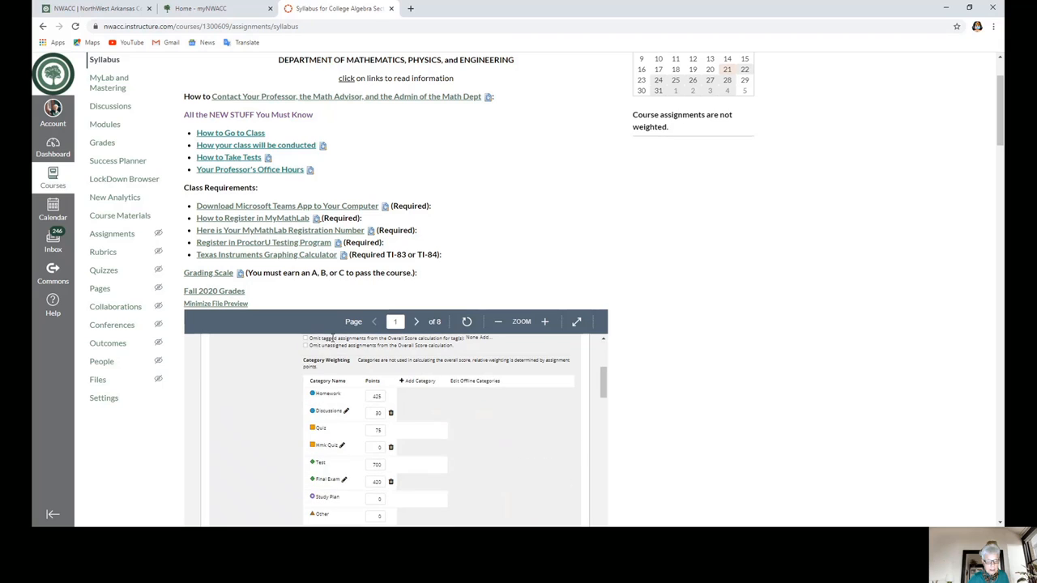
scroll(down, 3)
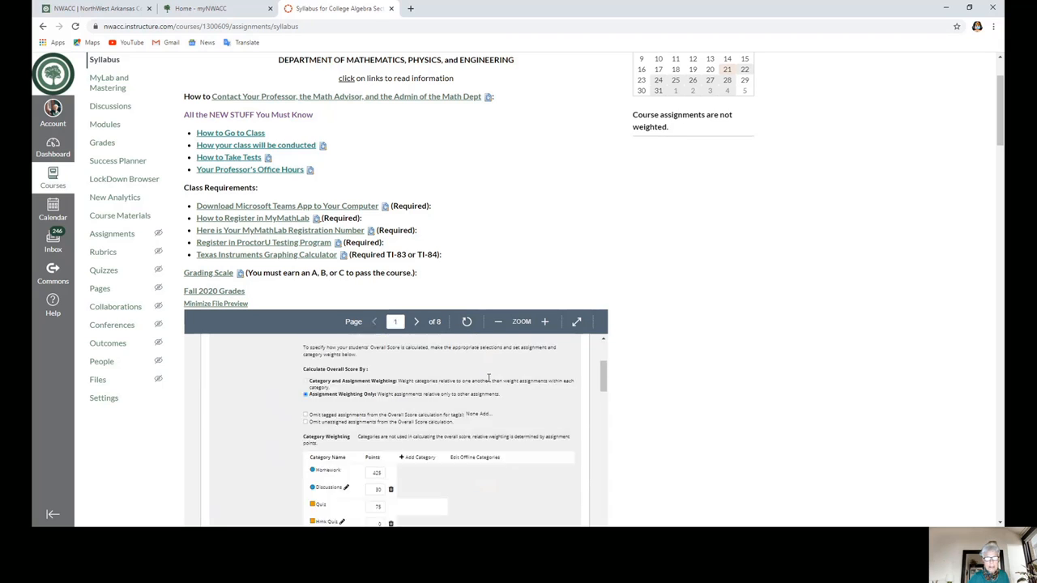
- Page the Fall 2020 Grades preview forward to page 5 of 8
click(415, 321)
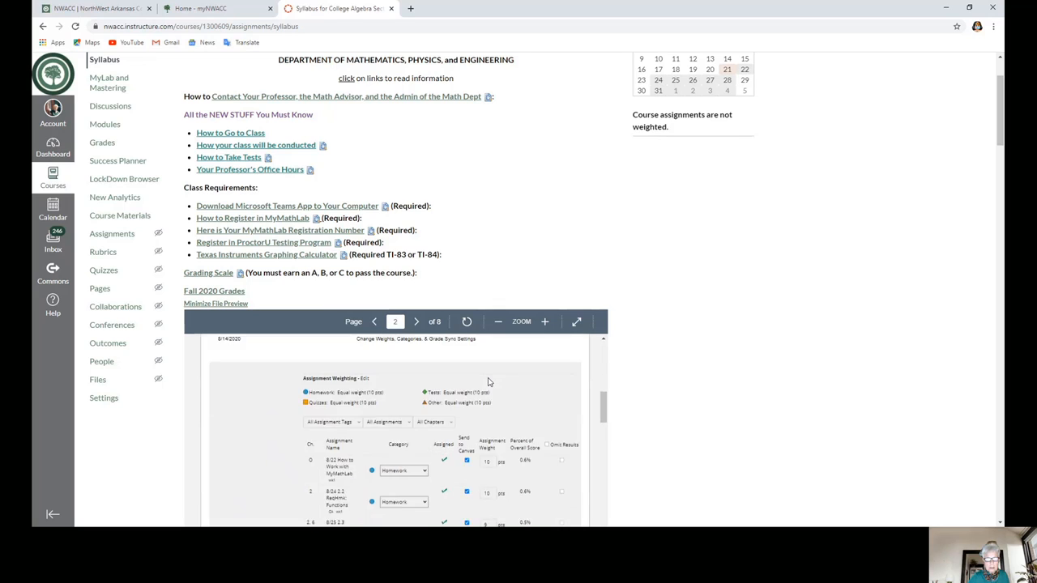
scroll(down, 3)
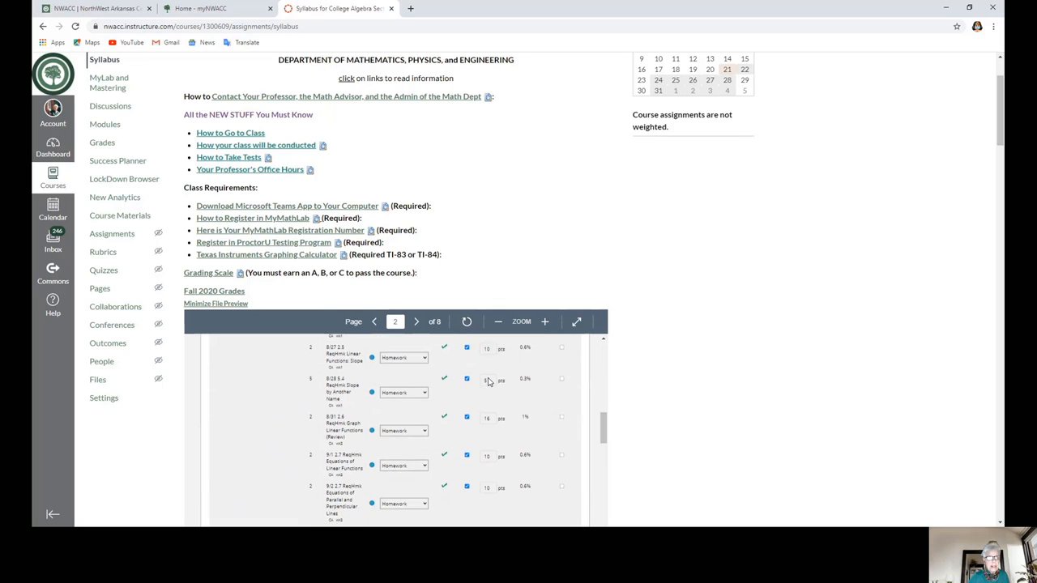
click(416, 322)
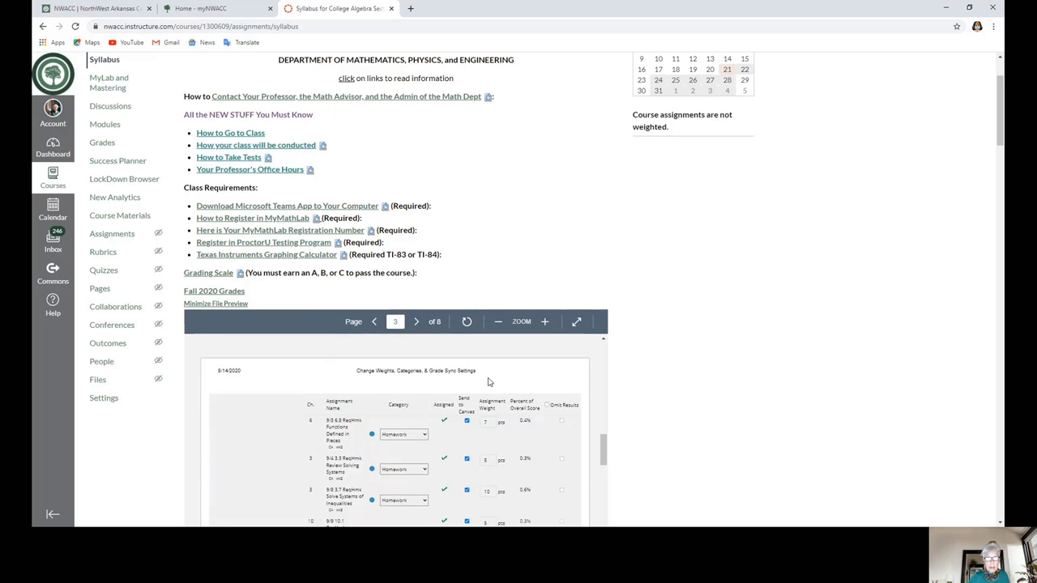
click(416, 322)
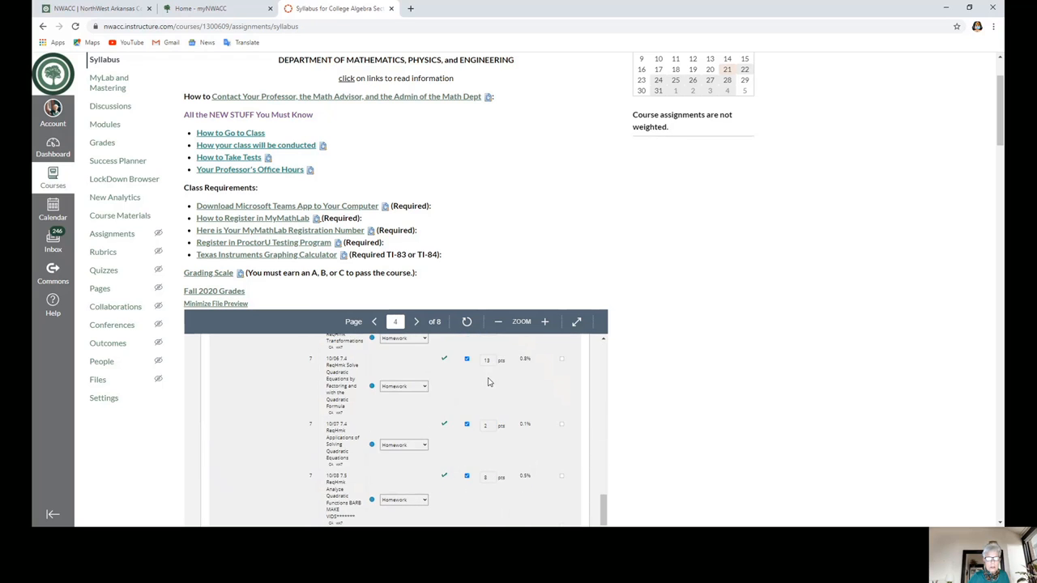
click(415, 322)
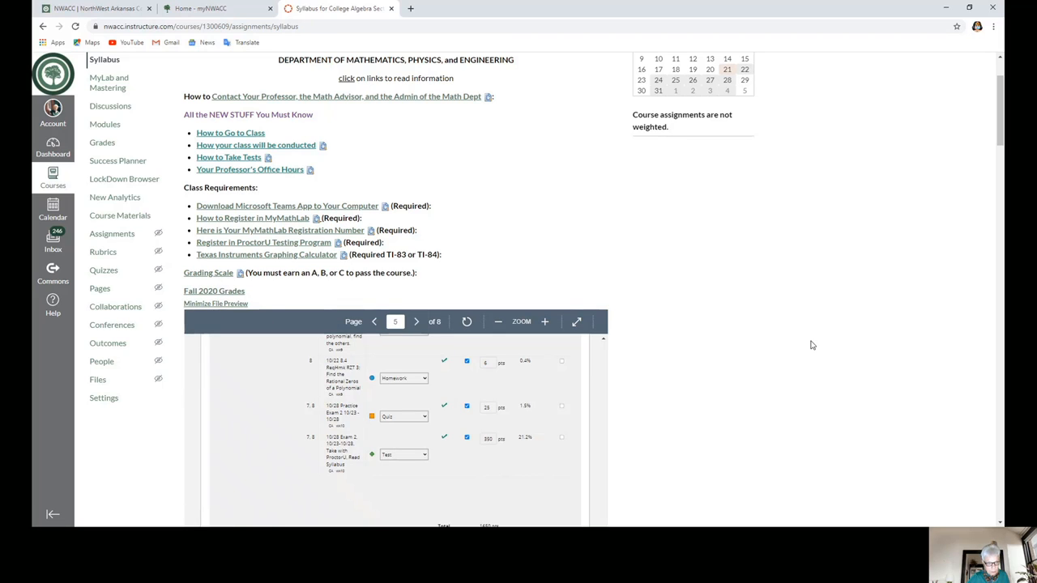
scroll(down, 3)
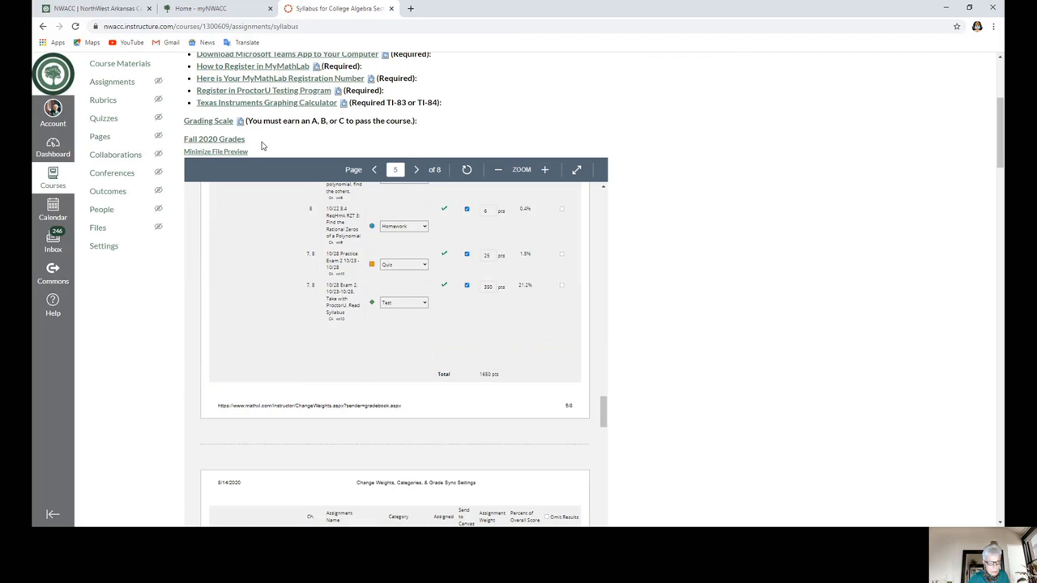
- Collapse the Grades preview and open the Class Calendar schedule PDF
click(216, 152)
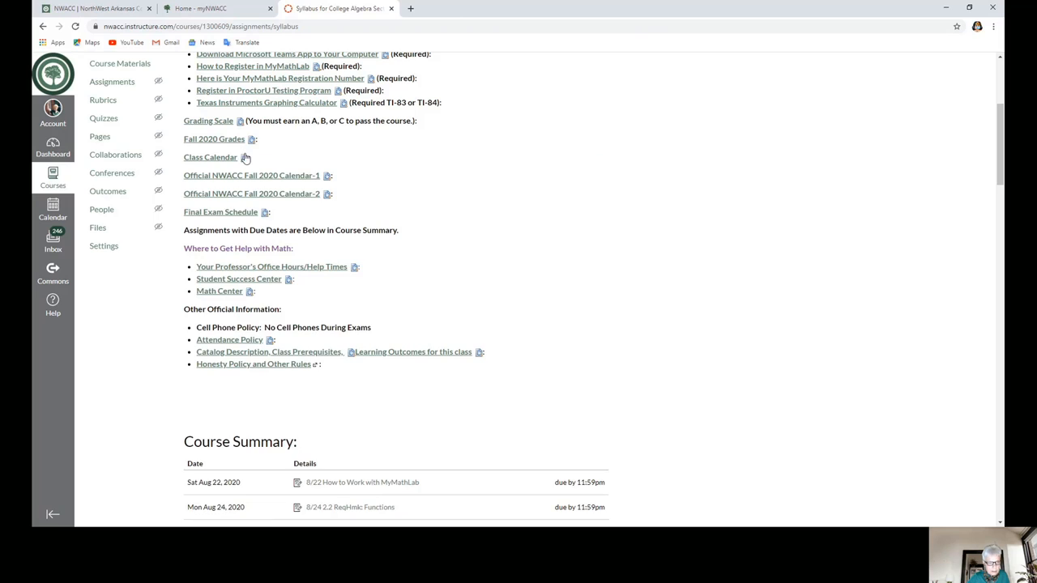
mouse_move(219, 157)
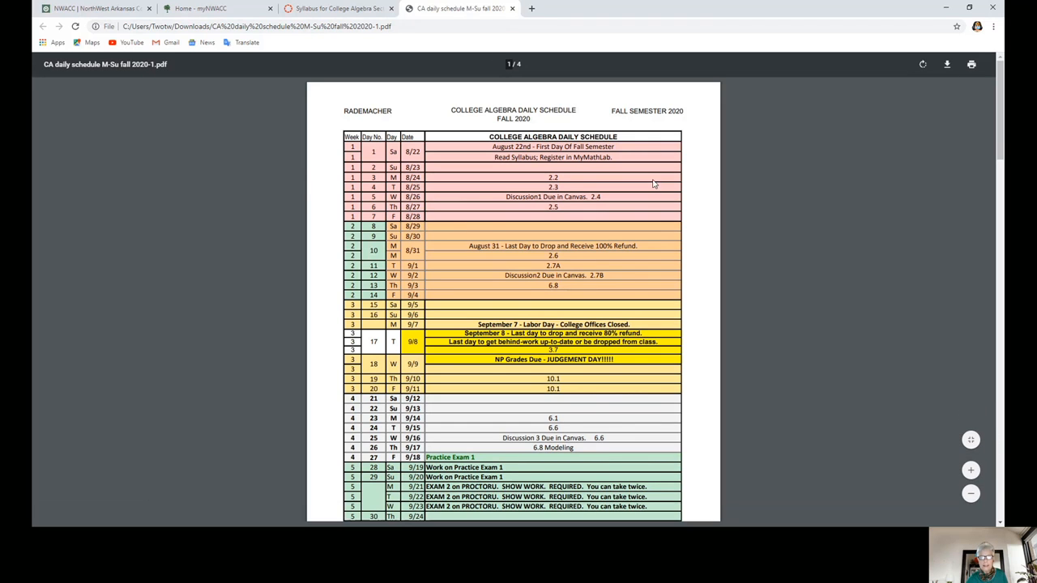
scroll(down, 3)
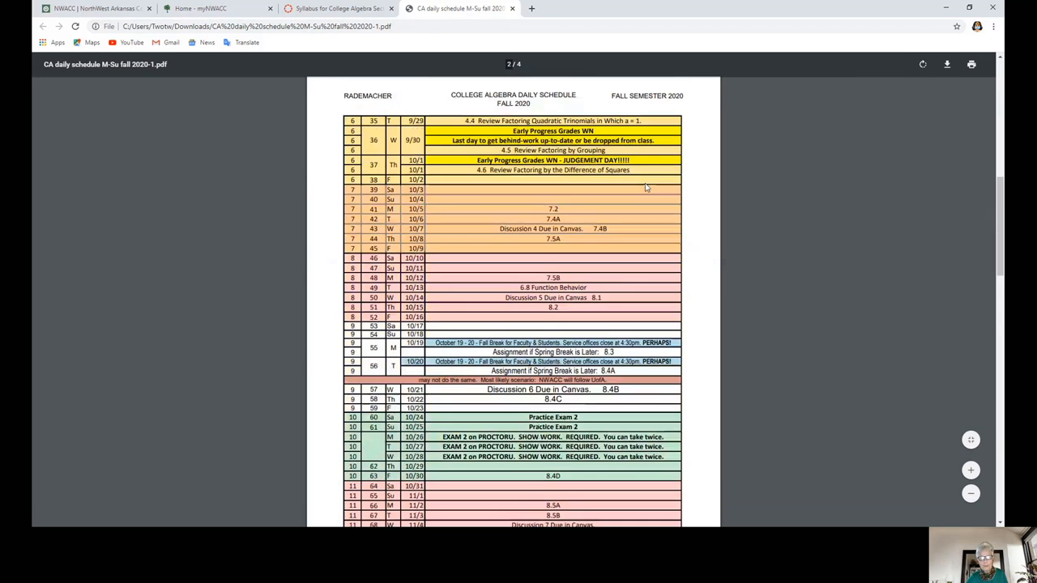
scroll(down, 3)
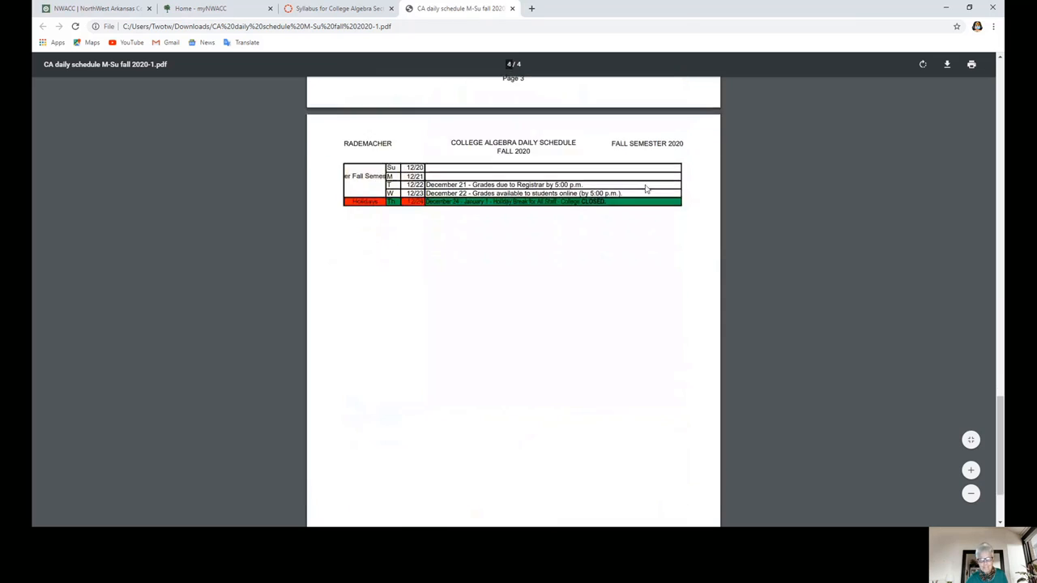
scroll(up, 3)
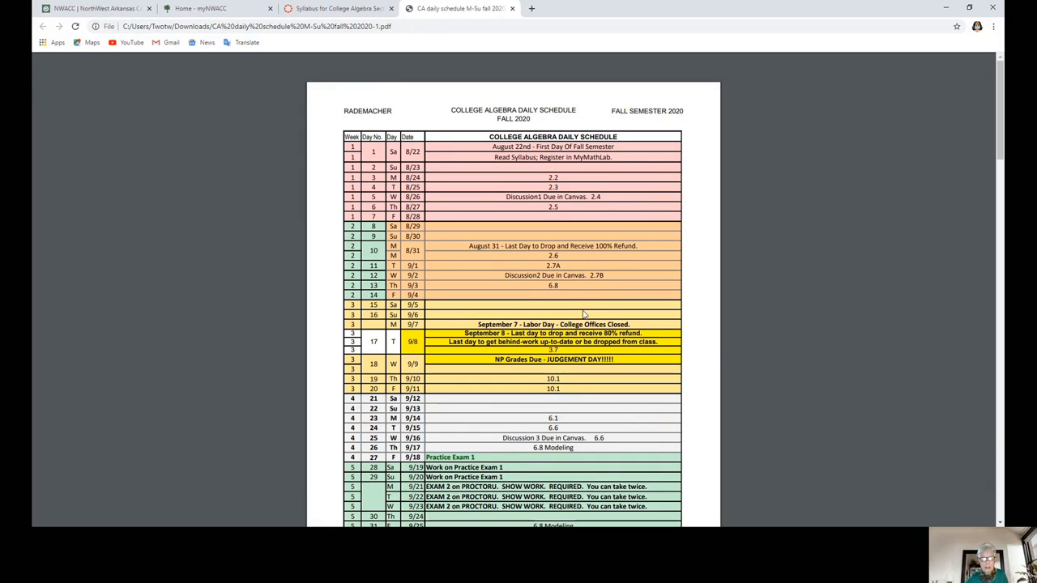
- Scroll through the four-page College Algebra Fall 2020 daily schedule
scroll(down, 3)
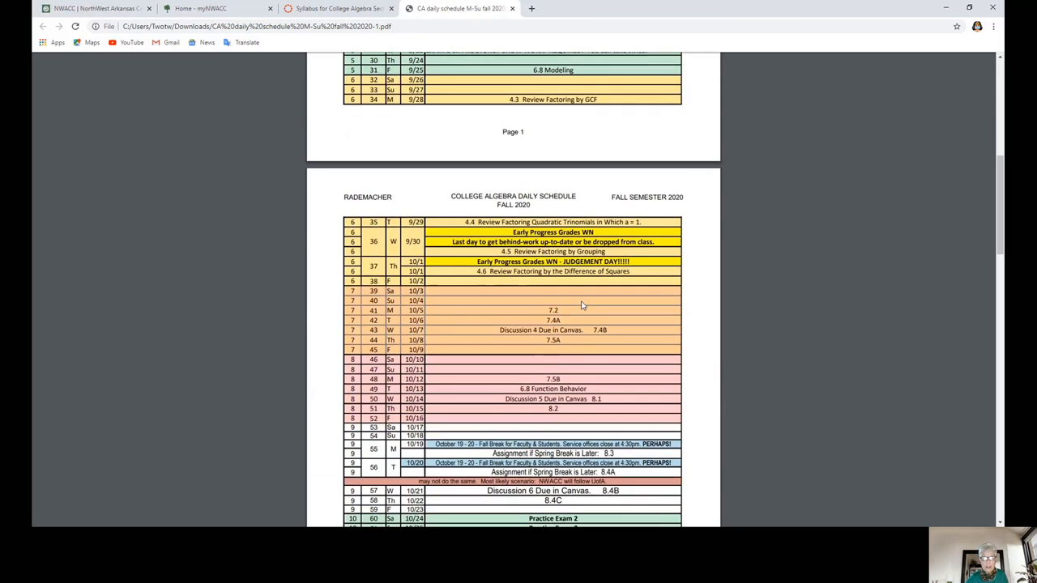
scroll(down, 3)
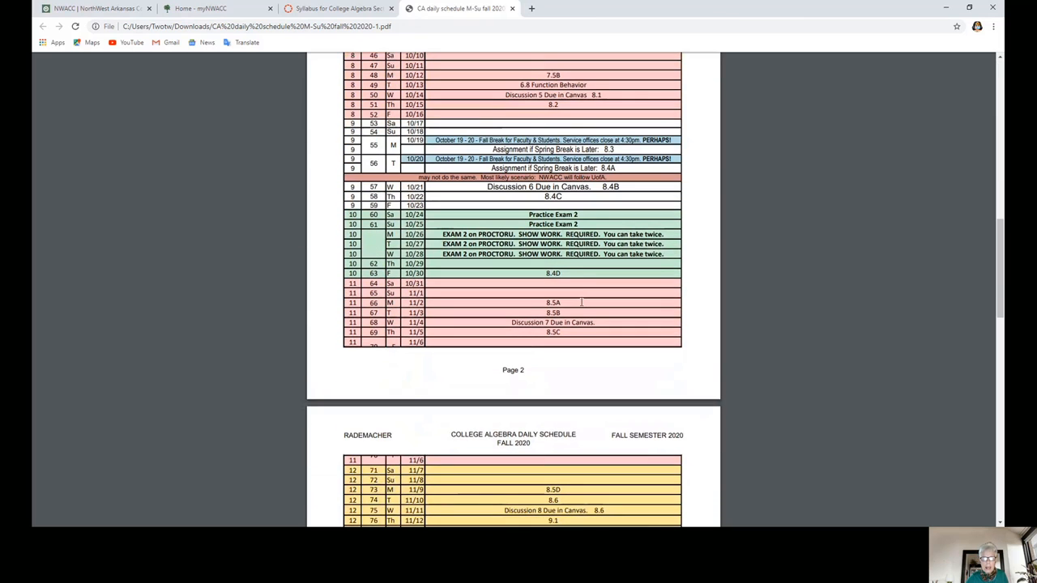
scroll(up, 3)
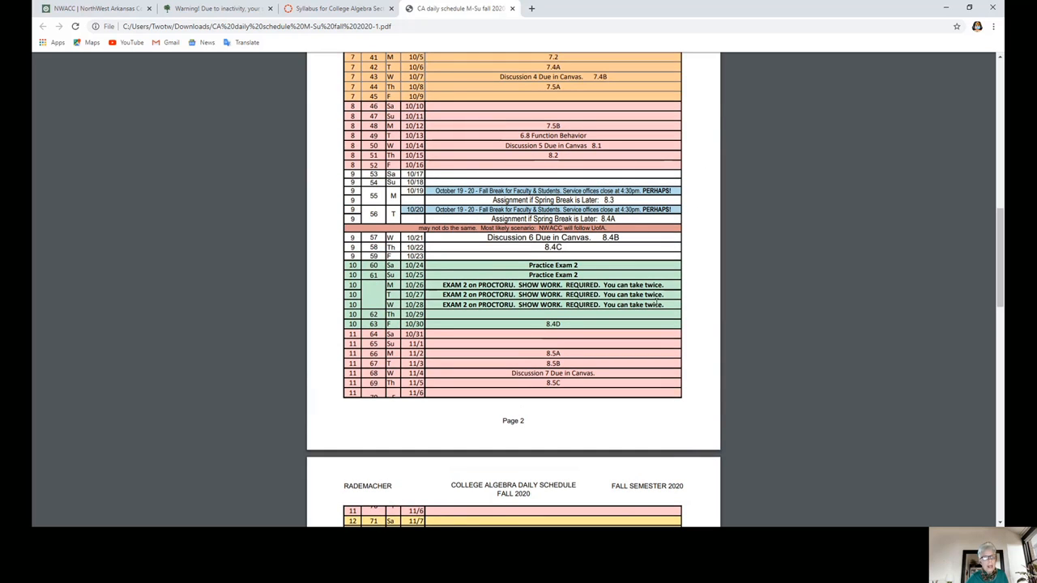
scroll(down, 3)
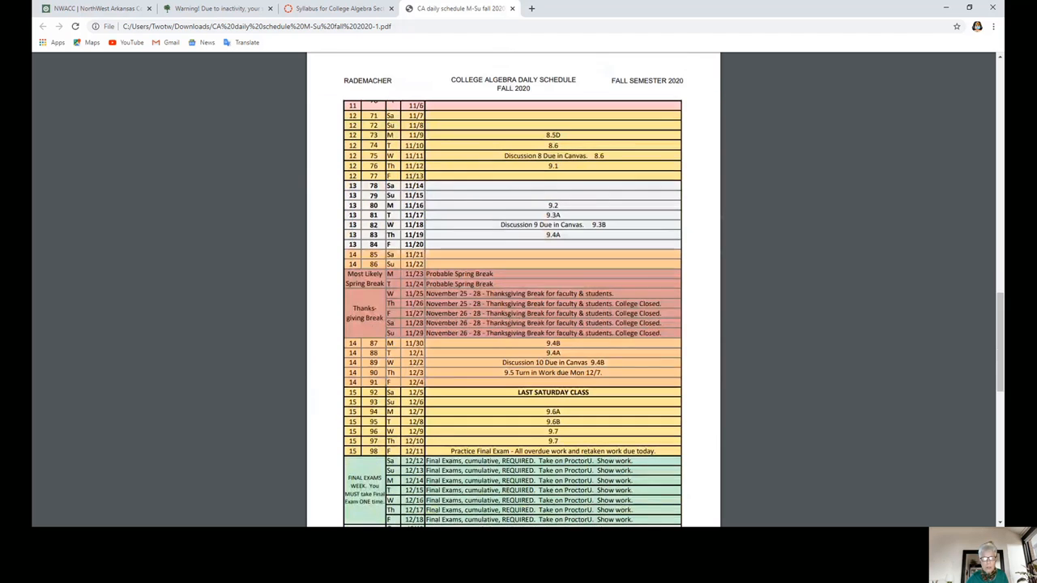
scroll(down, 3)
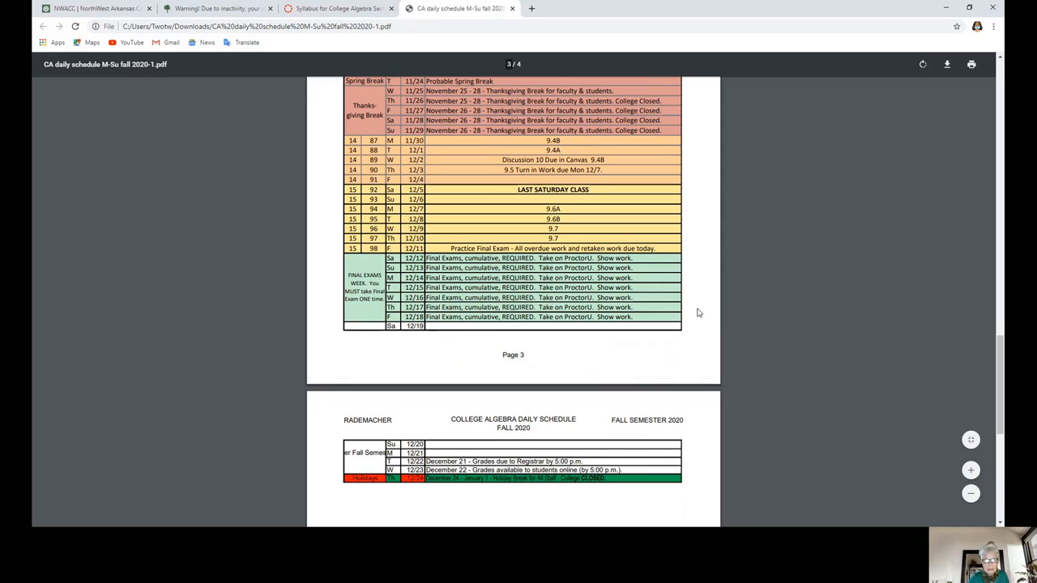
scroll(up, 3)
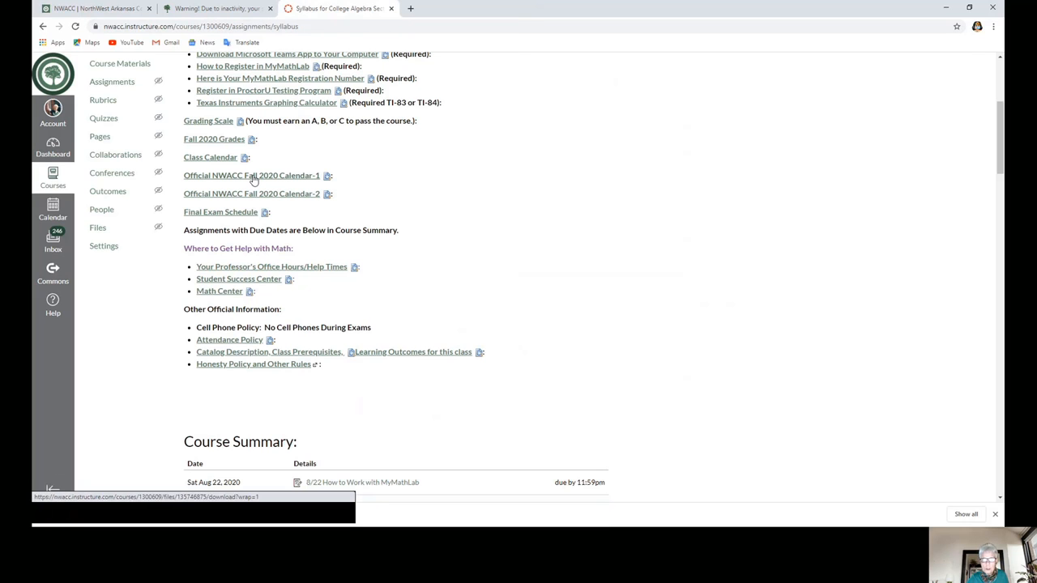
- Review and close the 16-week Fall 2020 calendar PDF, then open the general term dates PDF
click(252, 175)
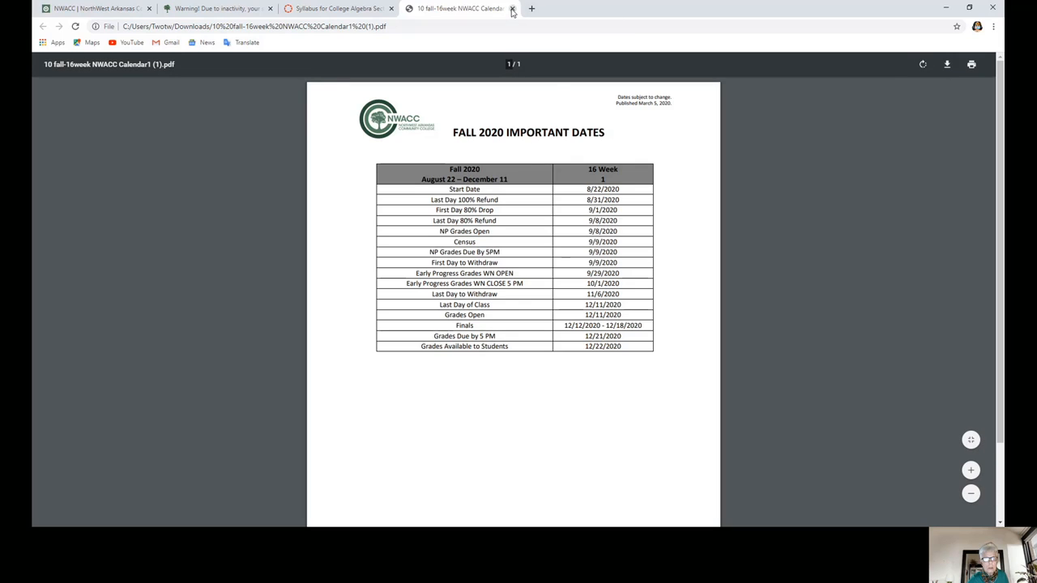
mouse_move(512, 9)
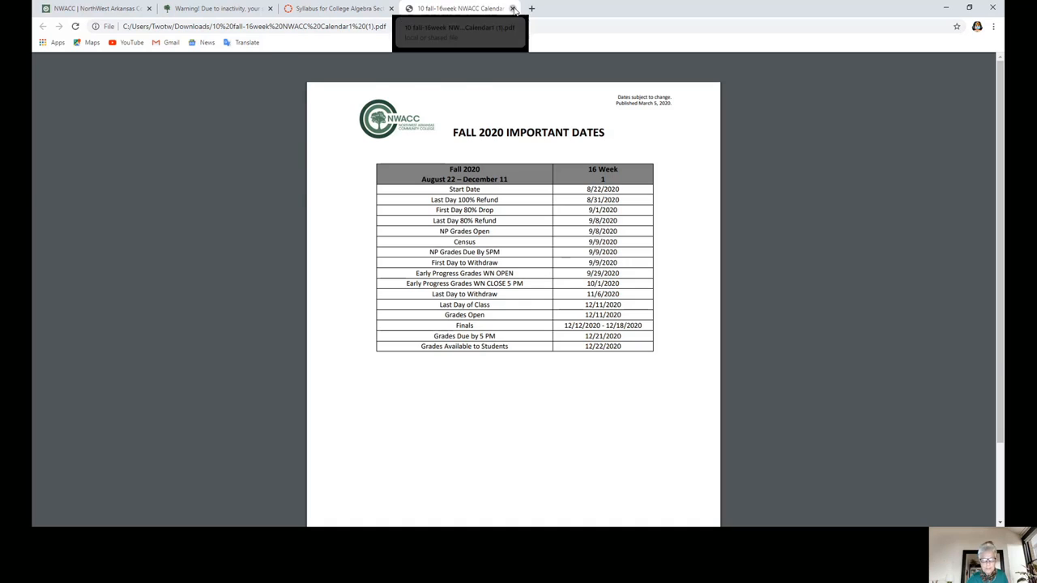
click(513, 8)
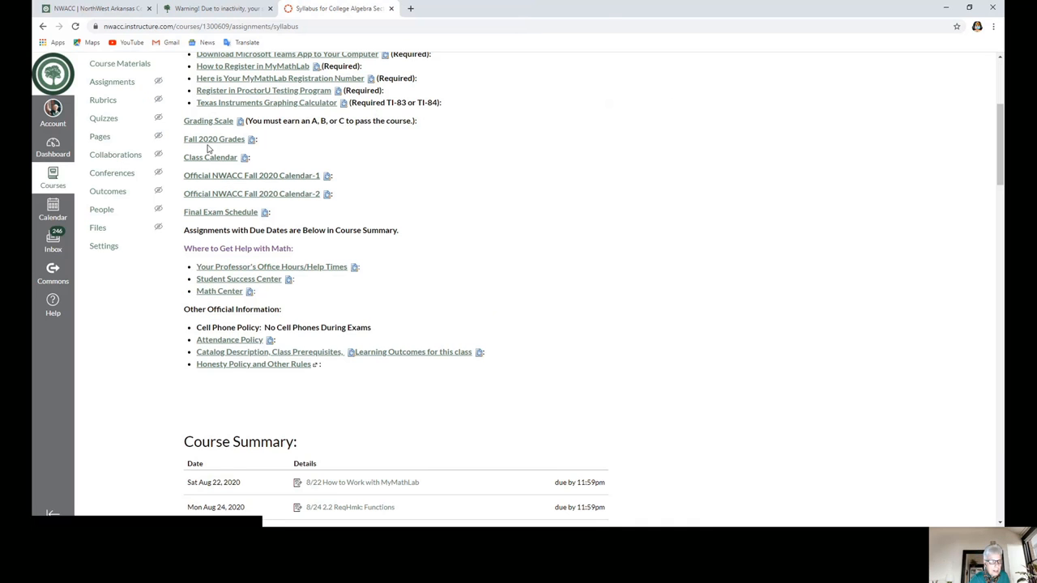
mouse_move(251, 193)
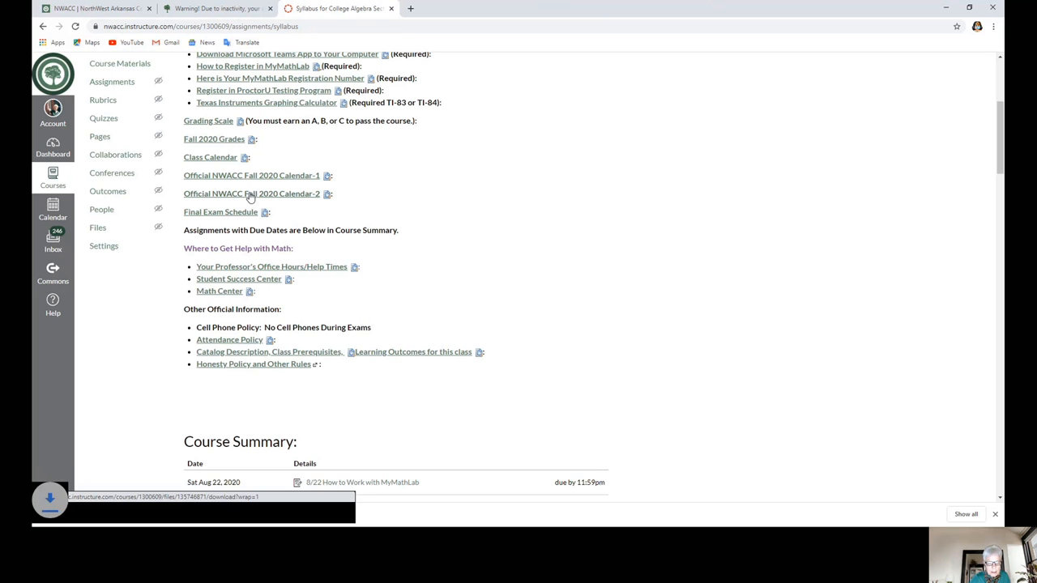
click(251, 193)
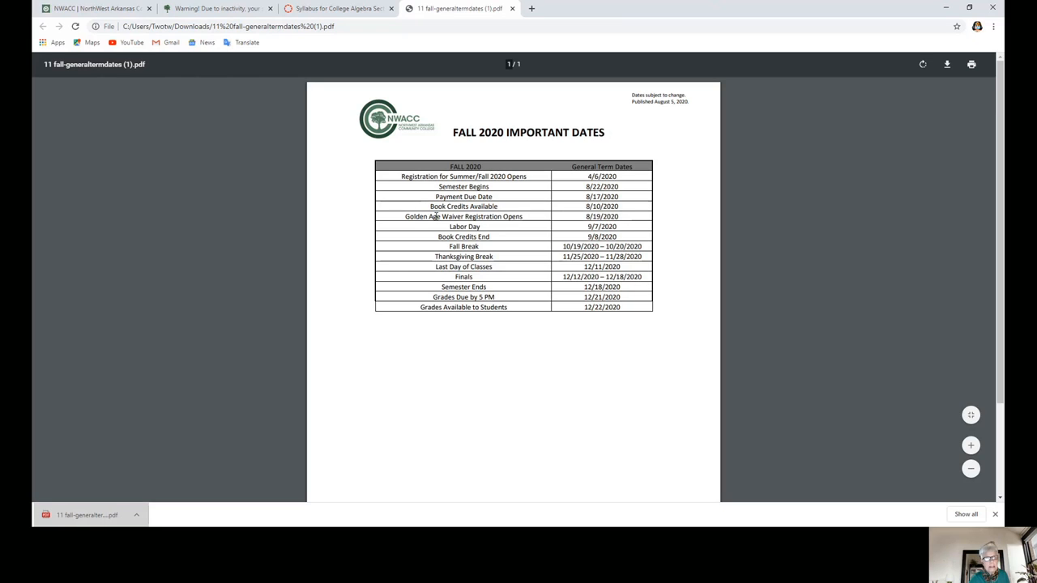
mouse_move(411, 244)
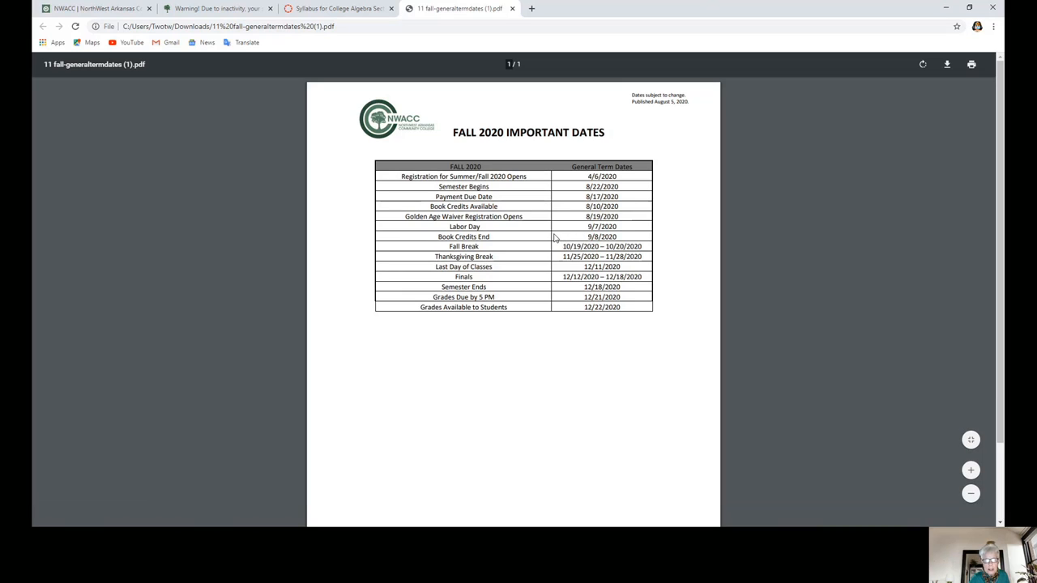
mouse_move(618, 290)
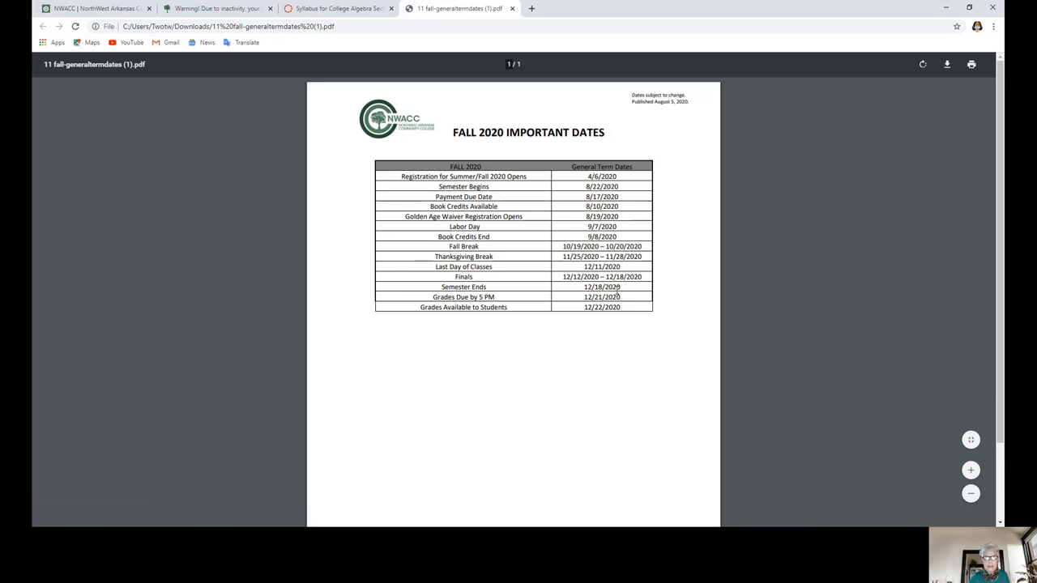
mouse_move(551, 148)
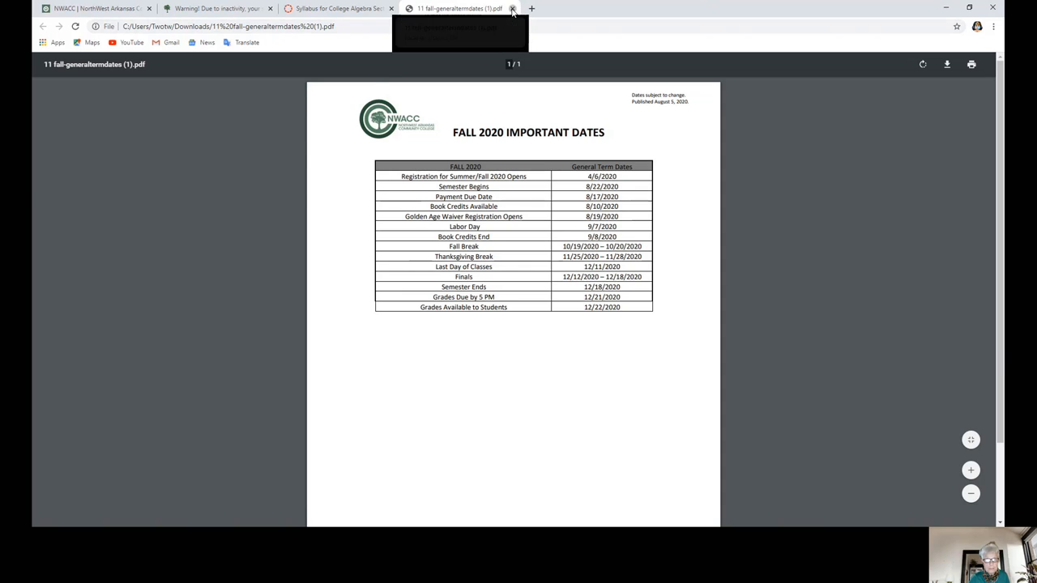
- Close the term dates PDF and collapse the Final Exam Schedule preview on the syllabus
click(512, 8)
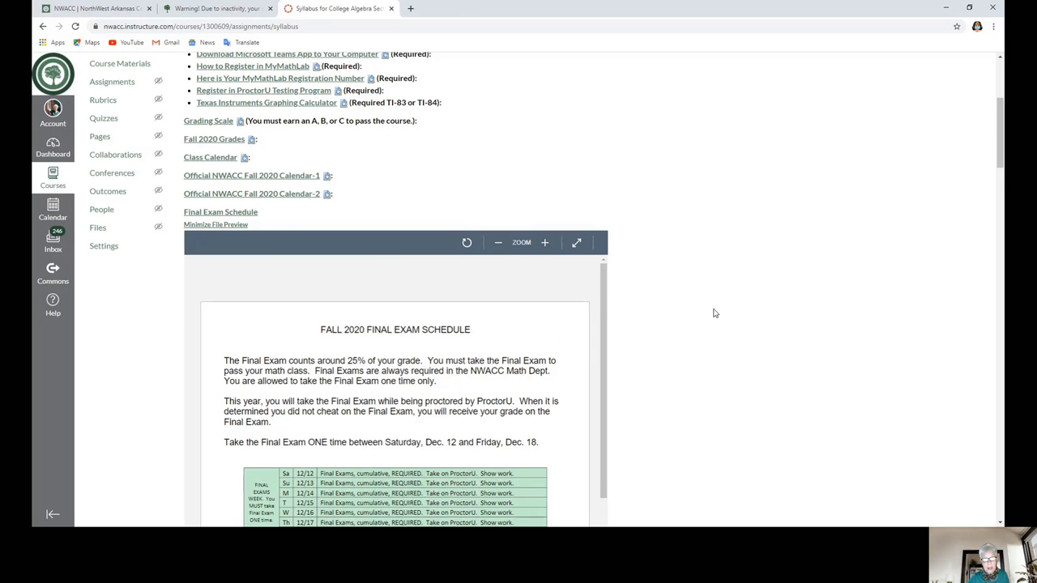
scroll(down, 3)
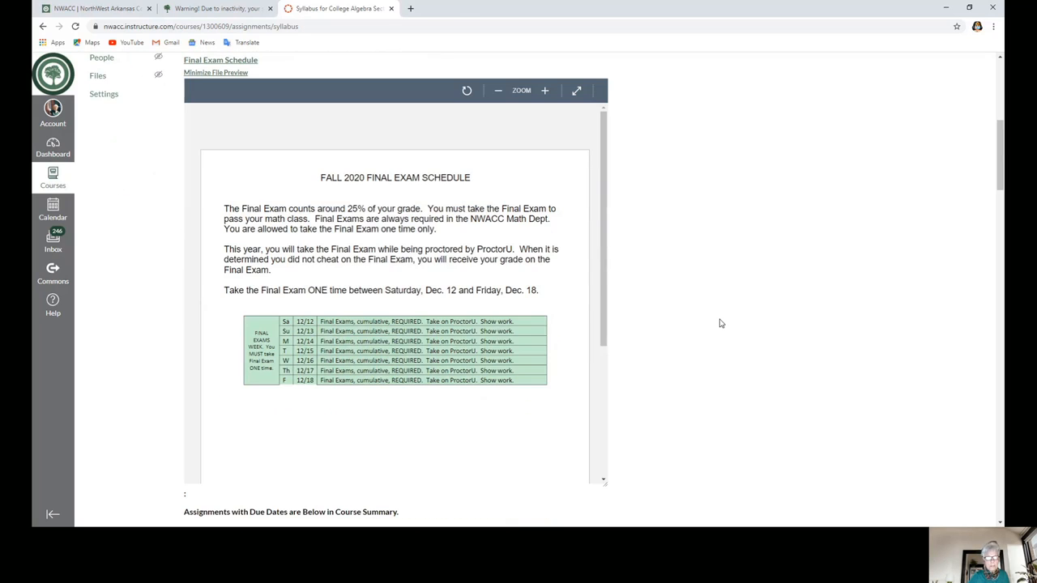
mouse_move(347, 330)
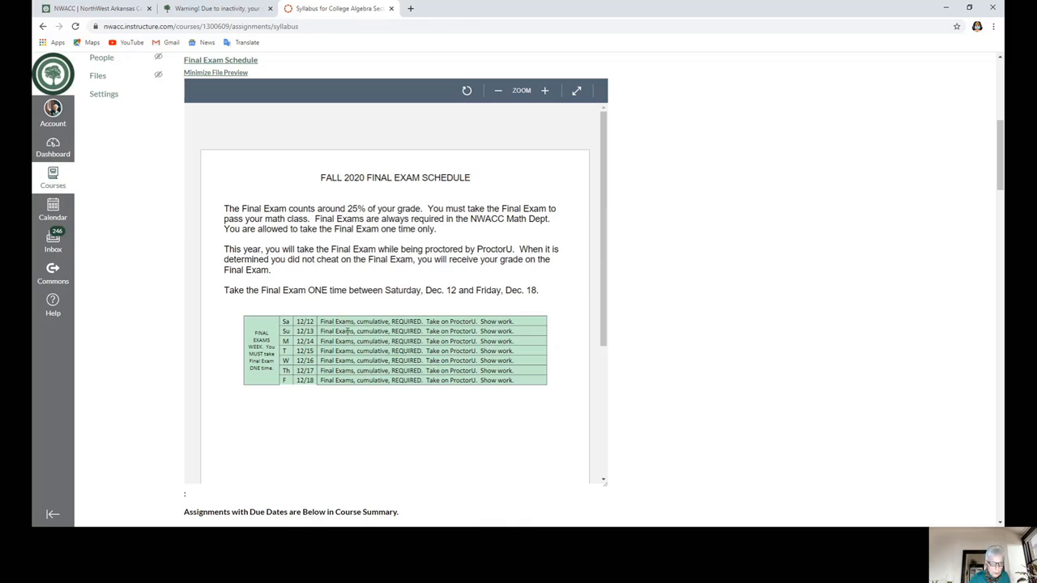
mouse_move(347, 370)
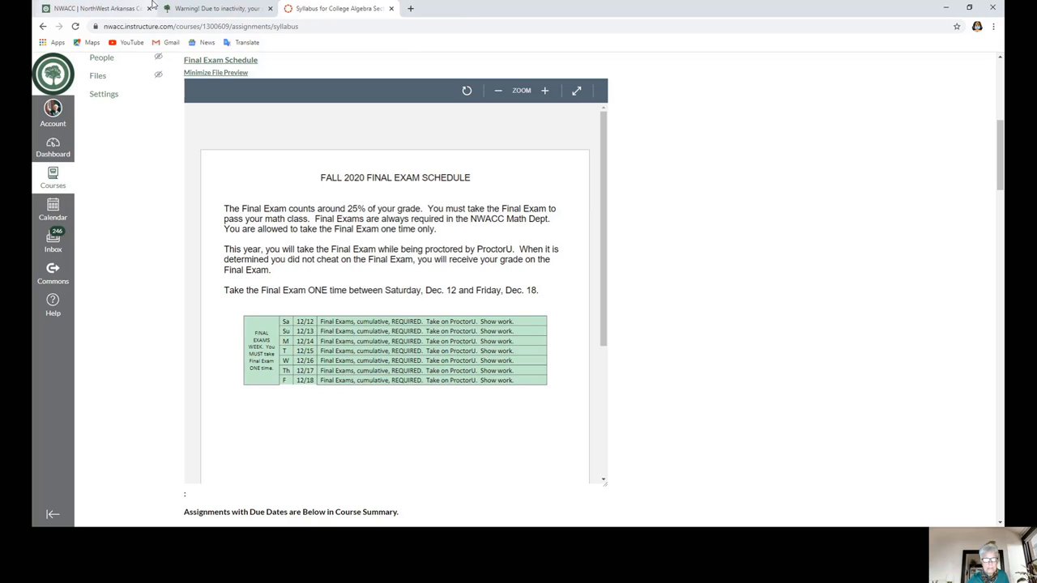
mouse_move(769, 89)
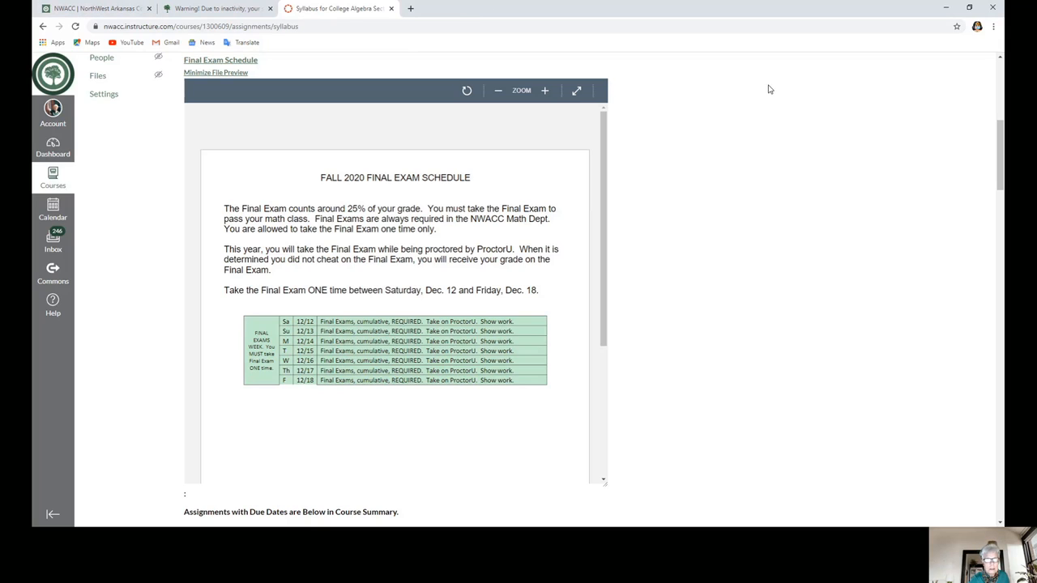
click(215, 72)
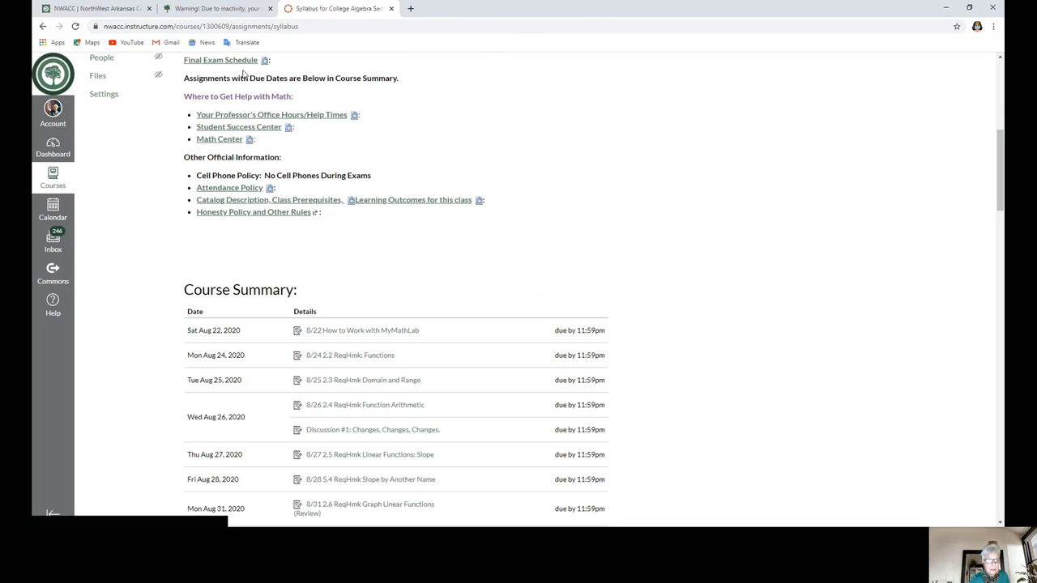
mouse_move(263, 117)
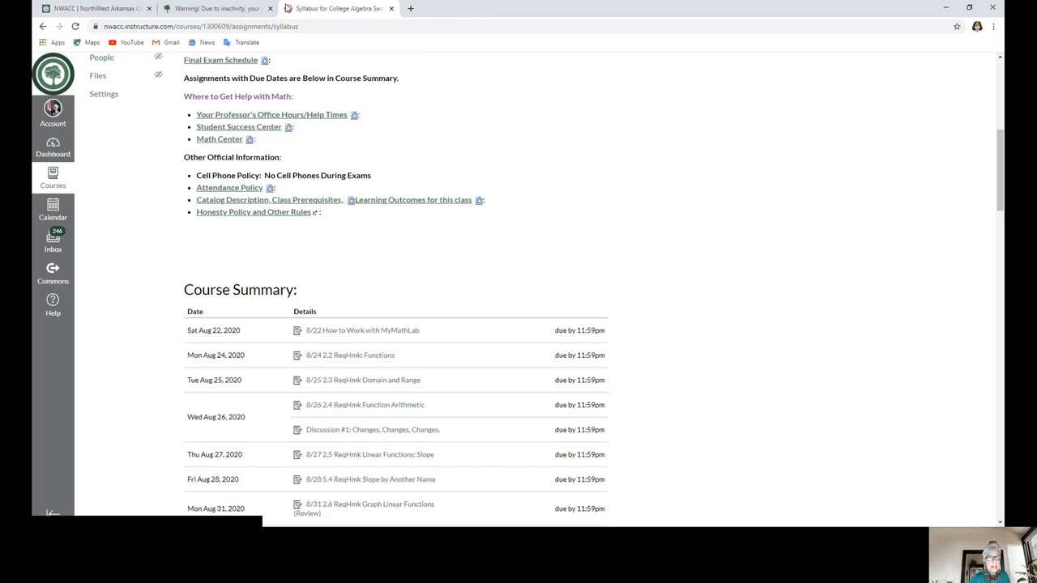
mouse_move(277, 124)
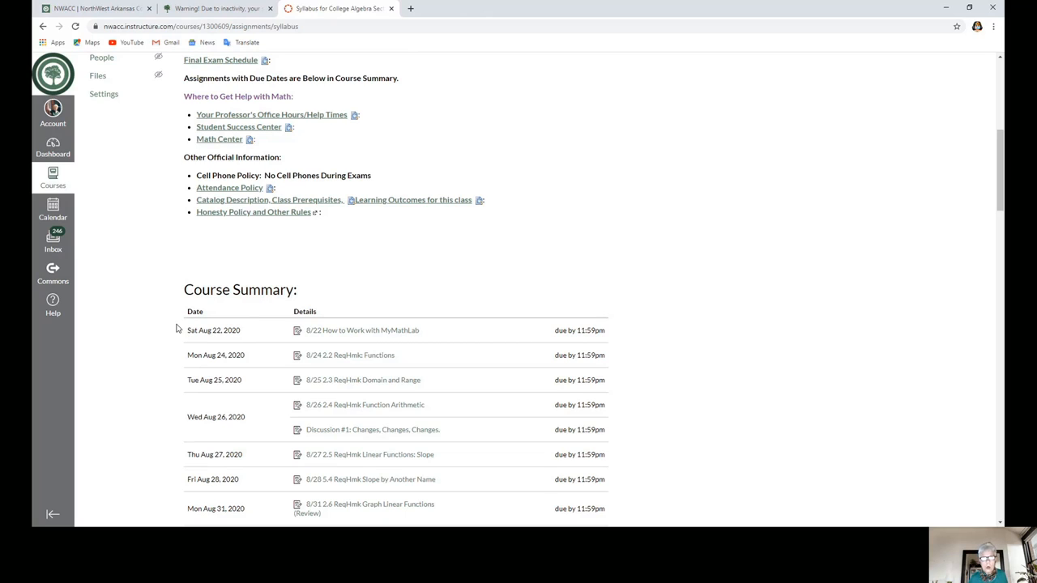
mouse_move(265, 132)
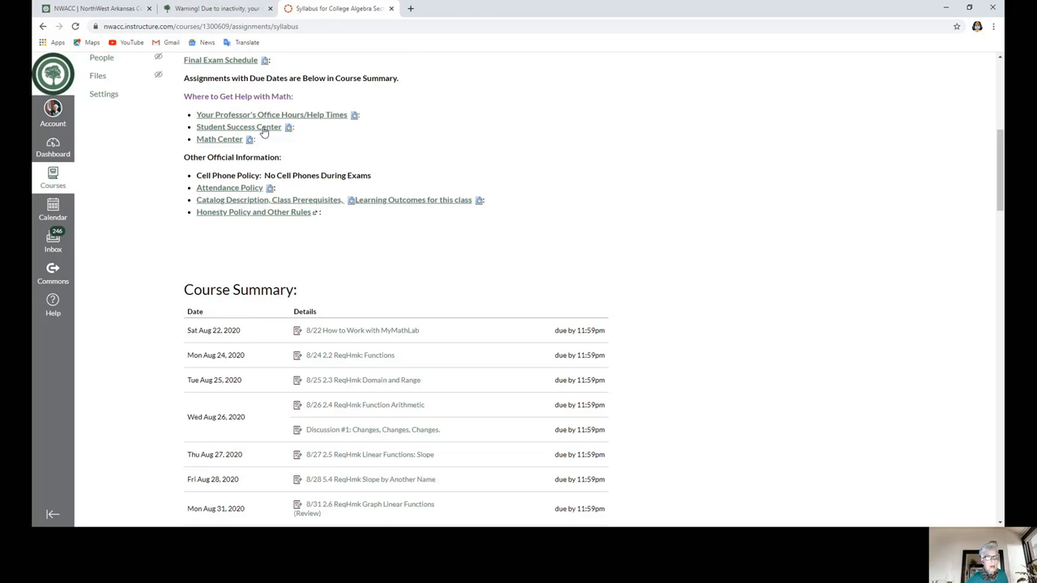
- Open the Student Success Center resource PDF and scroll through its contents
click(238, 128)
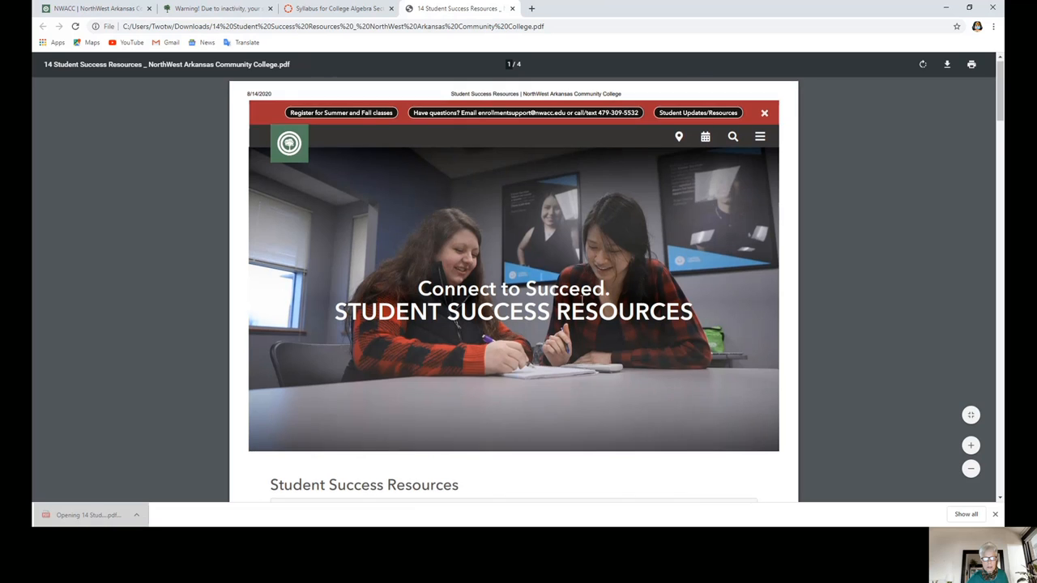
scroll(down, 3)
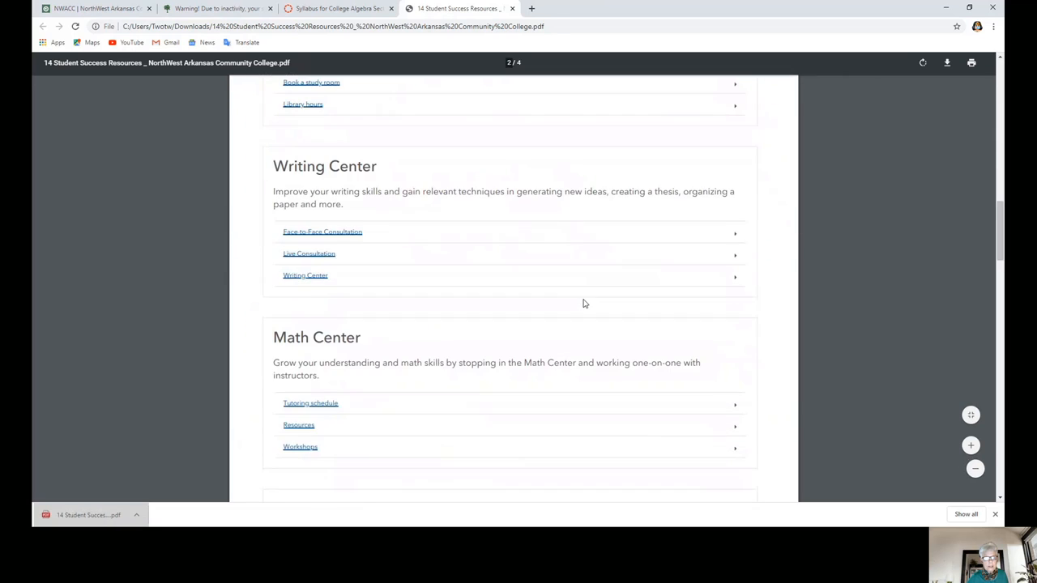
scroll(down, 3)
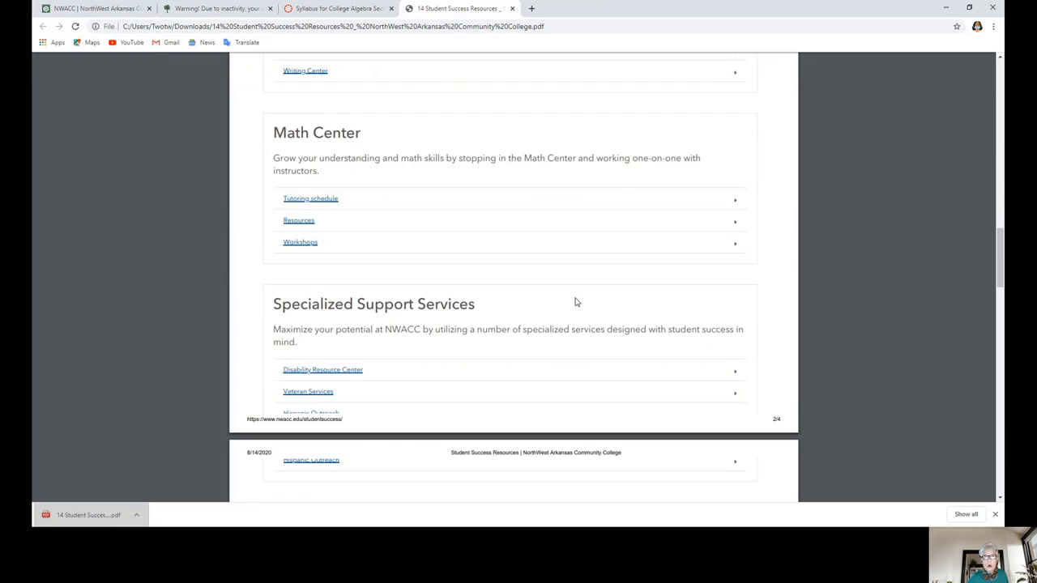
scroll(down, 3)
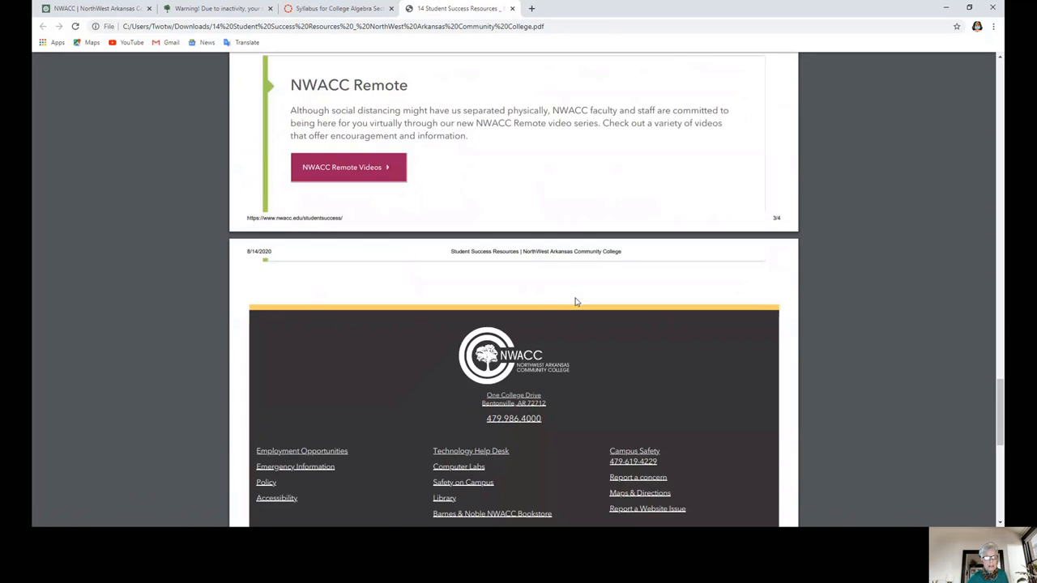
scroll(up, 3)
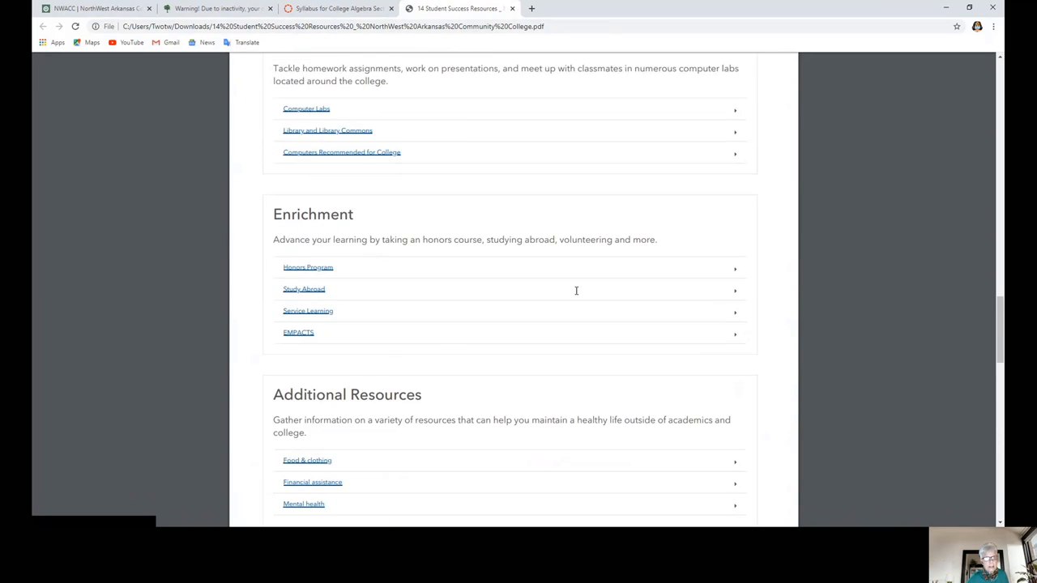
scroll(up, 3)
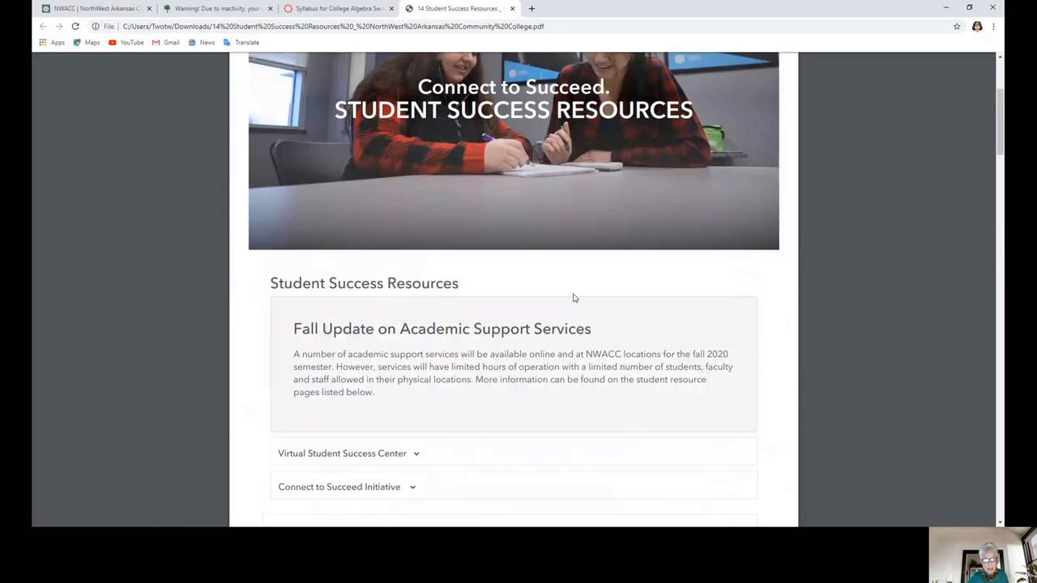
scroll(up, 3)
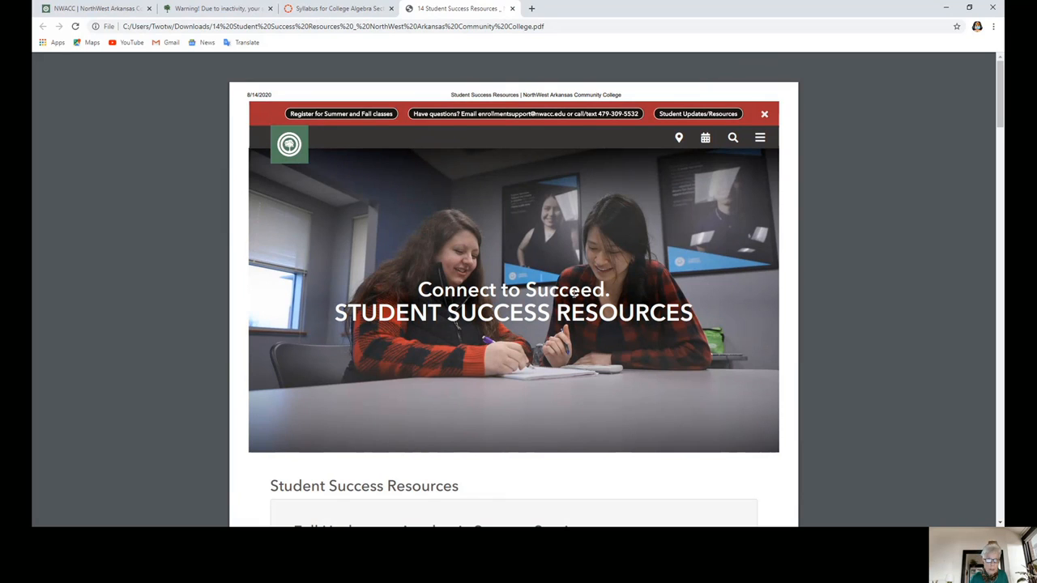
mouse_move(678, 137)
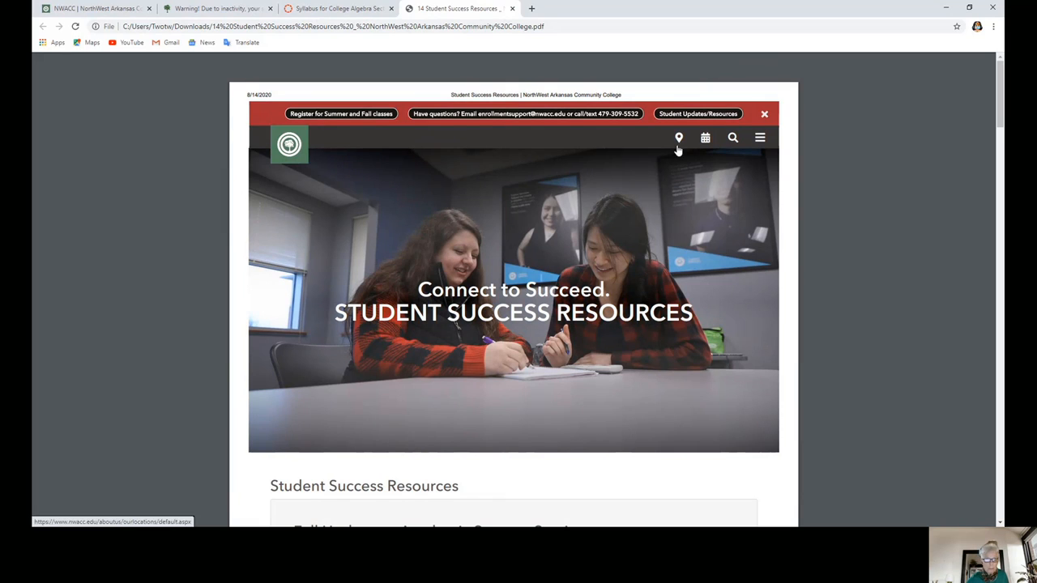
scroll(down, 3)
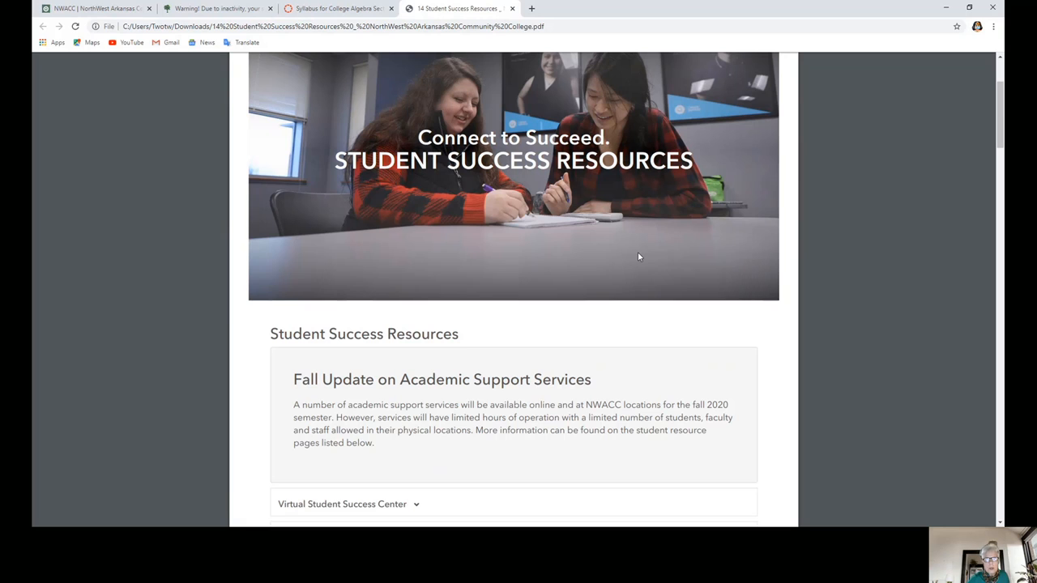
scroll(up, 3)
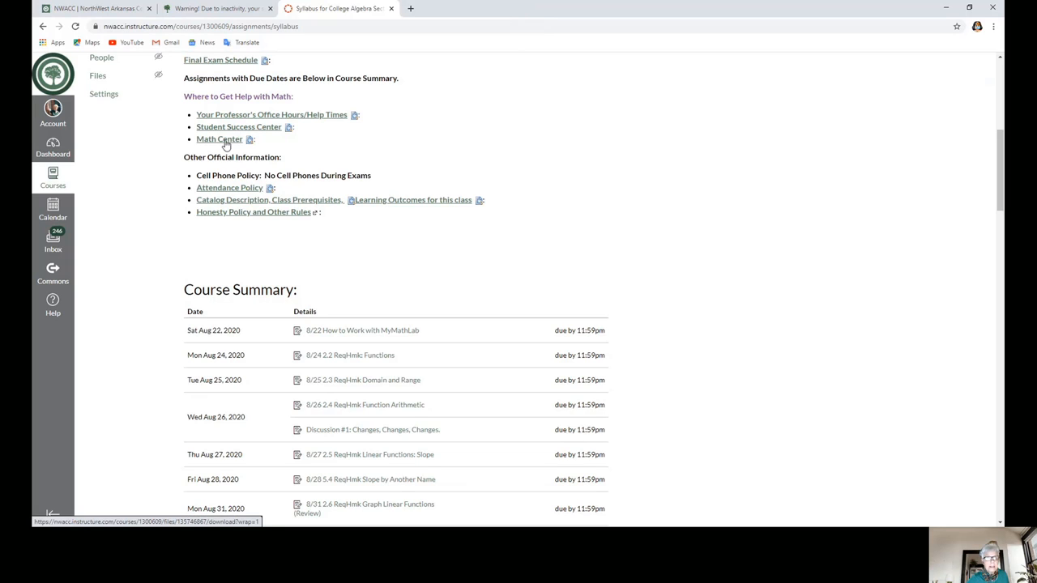
- Open the Math Center Resources PDF, scroll through the hours and calculator links, then close it
click(219, 138)
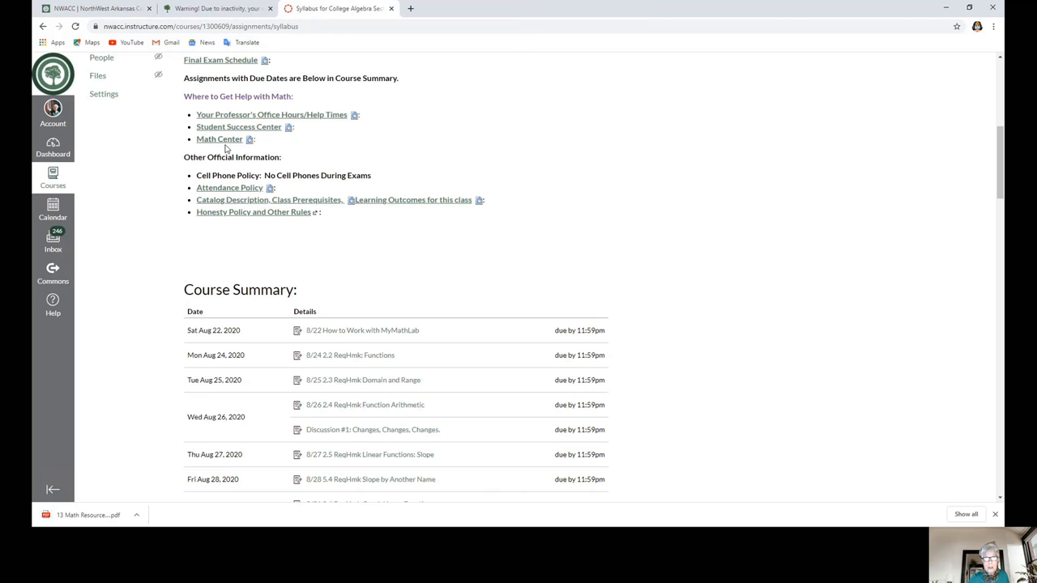
mouse_move(718, 187)
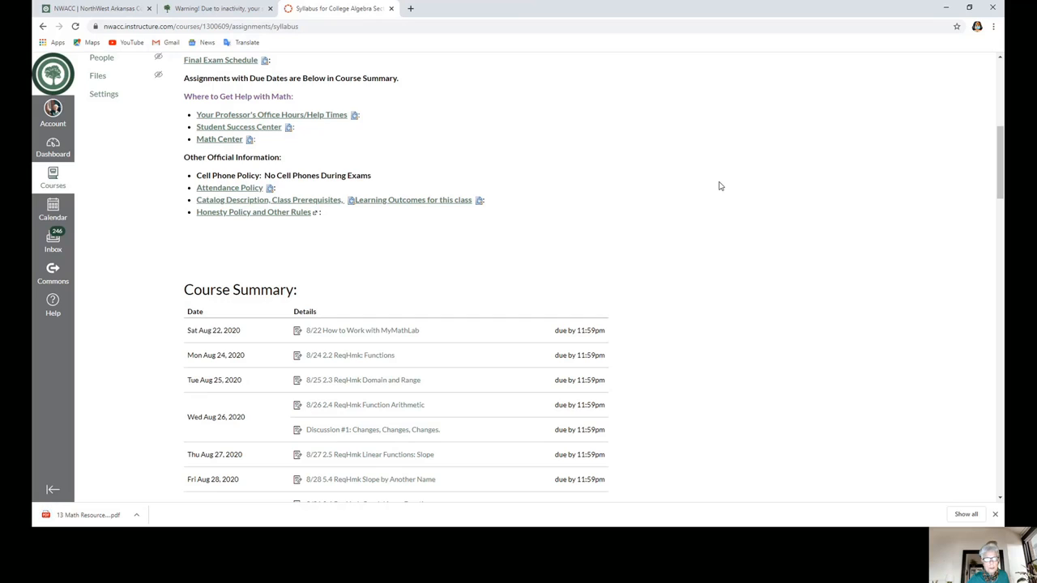
mouse_move(570, 240)
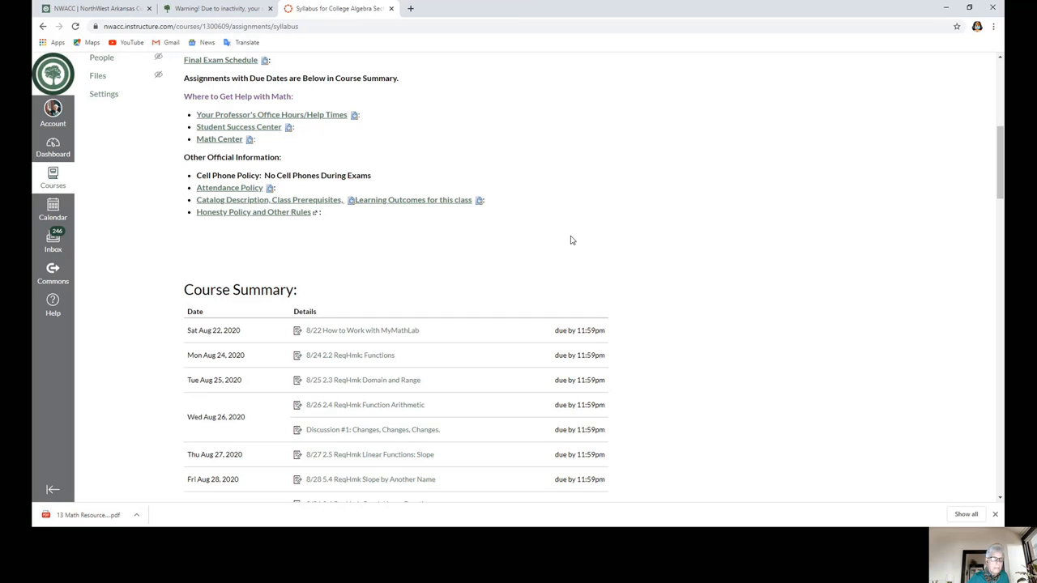
mouse_move(212, 138)
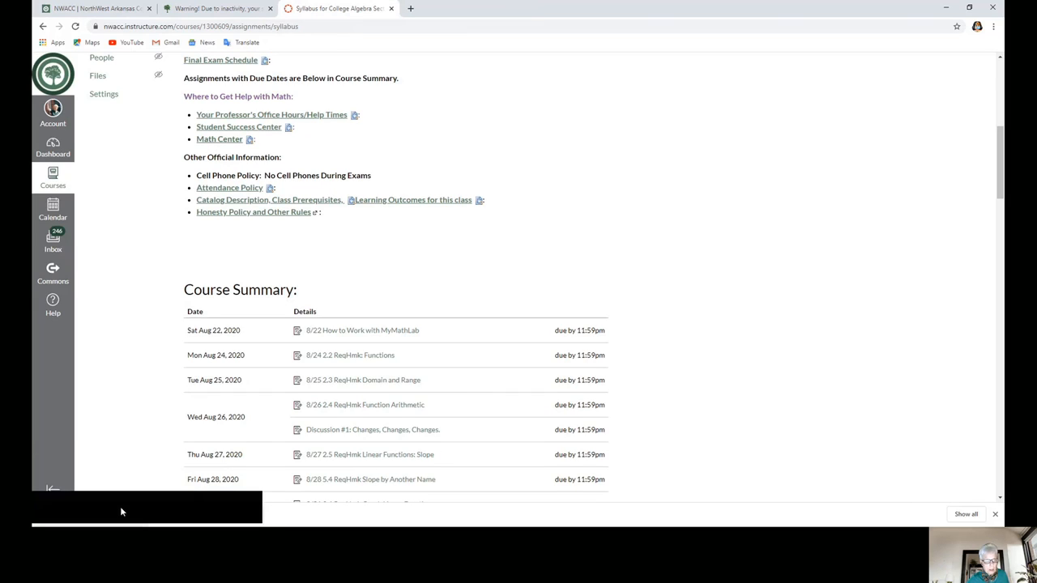
click(219, 139)
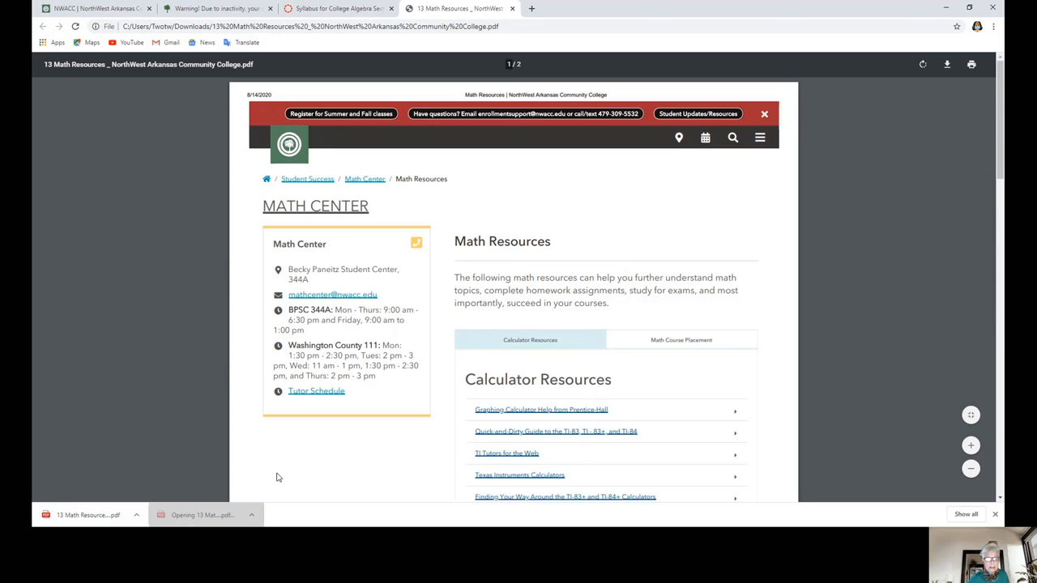
scroll(down, 3)
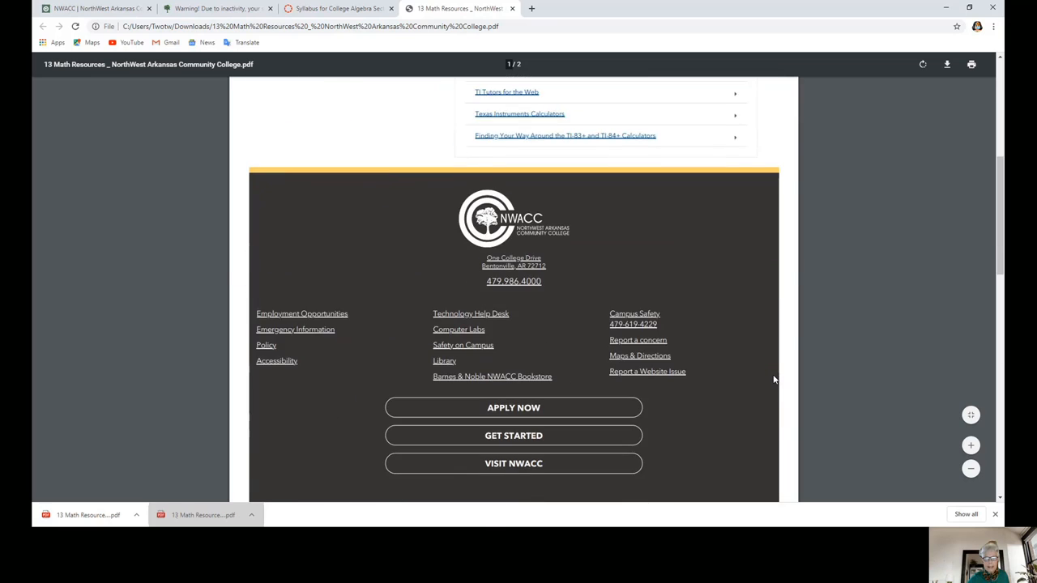
scroll(down, 3)
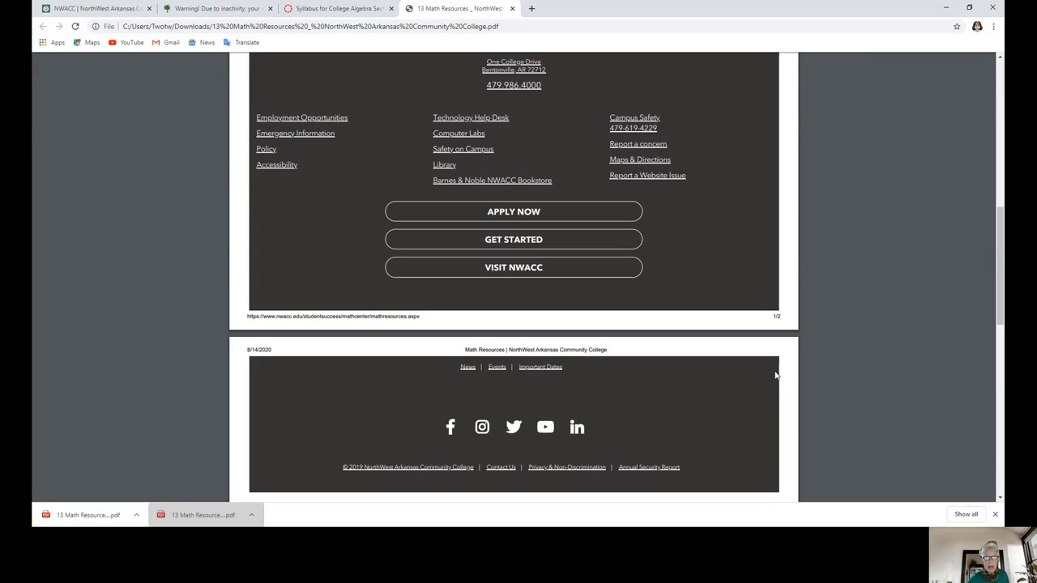
scroll(up, 3)
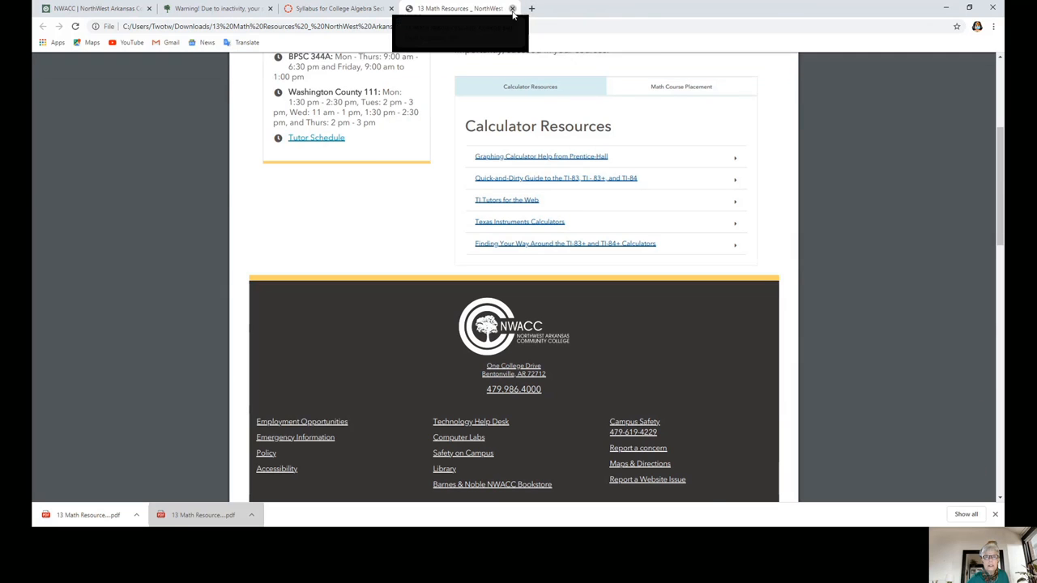
click(512, 8)
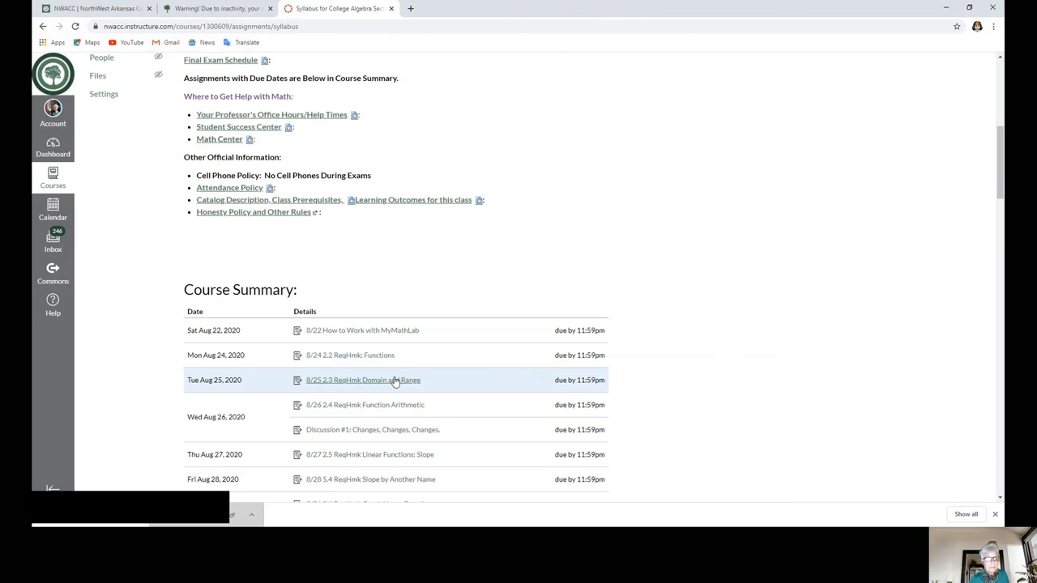
click(363, 379)
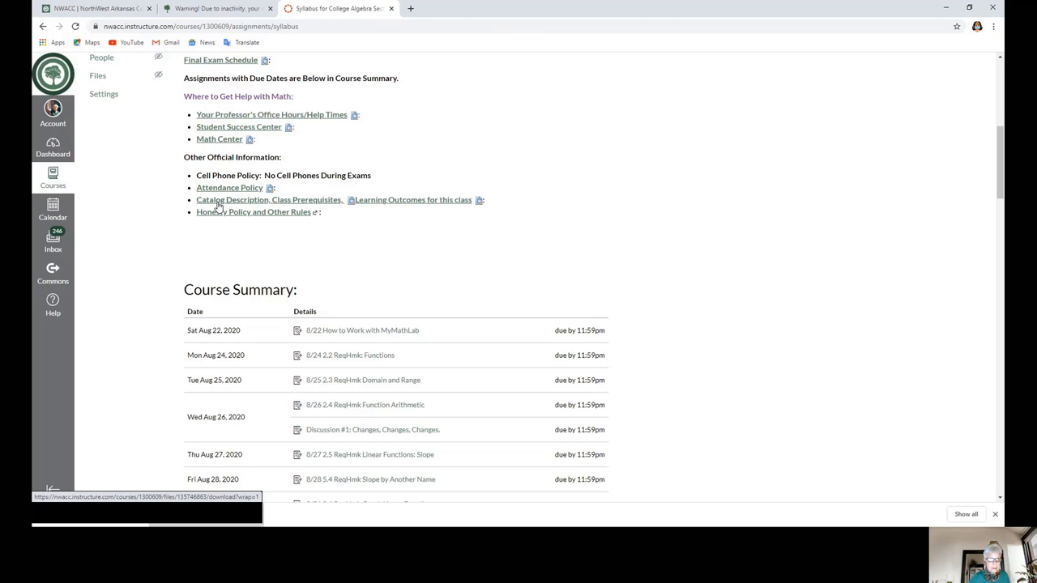
mouse_move(334, 208)
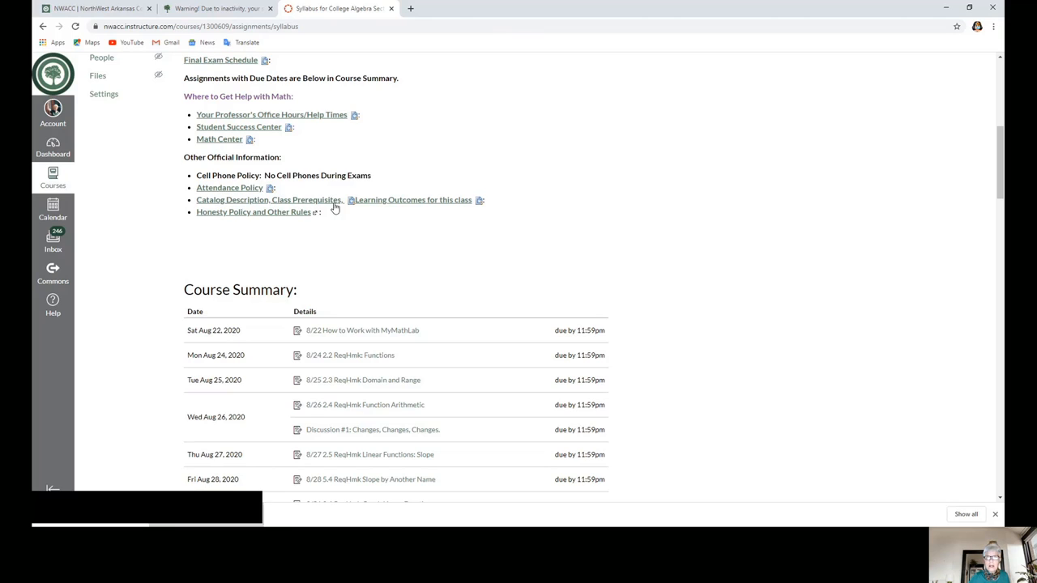
mouse_move(353, 206)
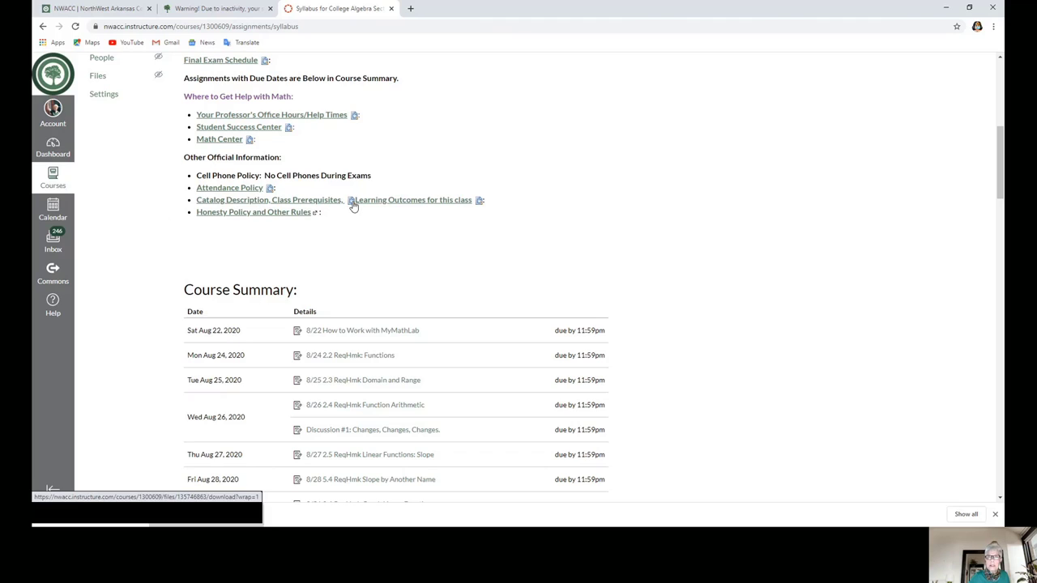
mouse_move(363, 208)
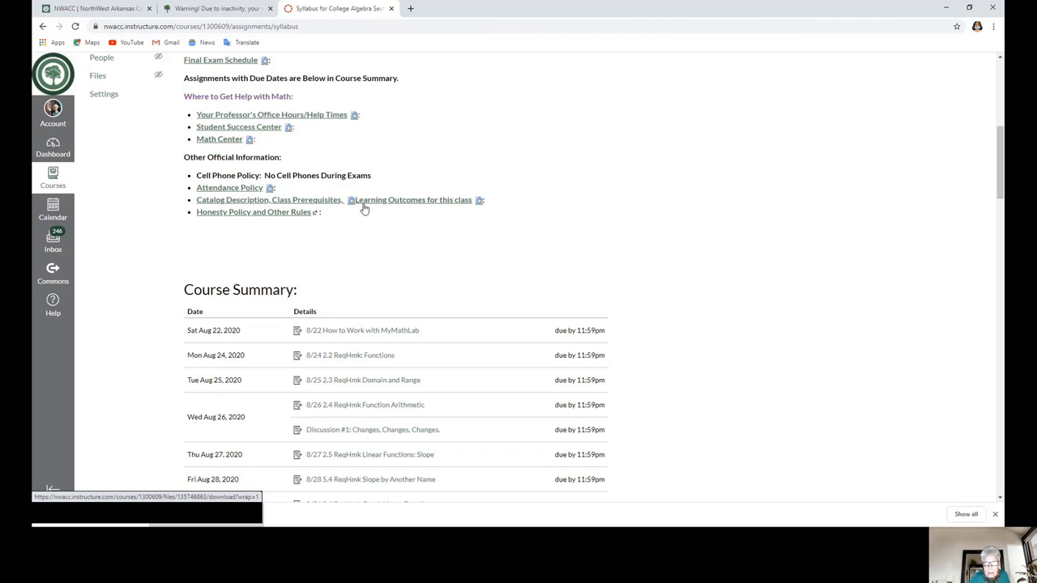
mouse_move(315, 210)
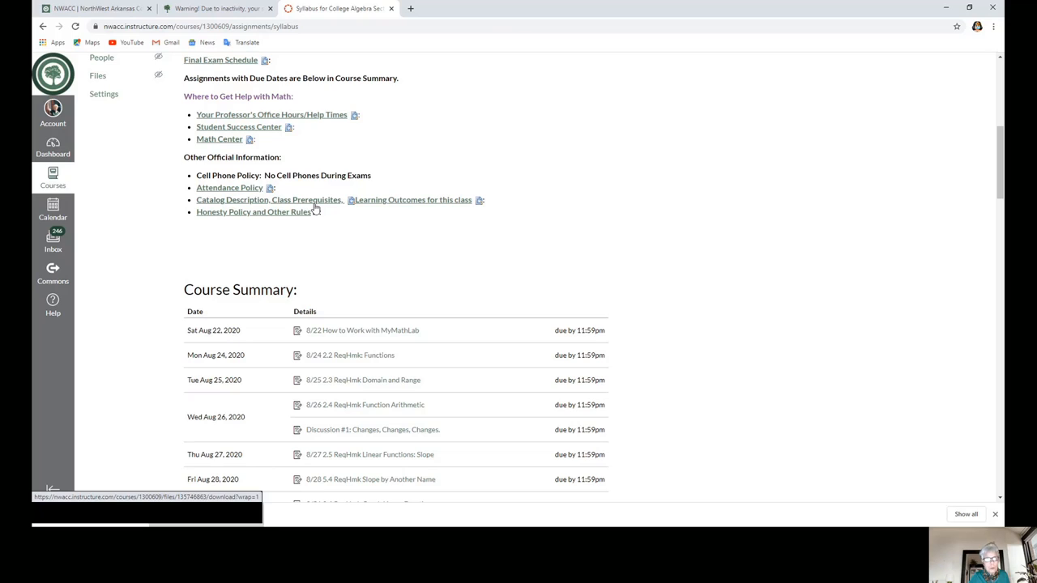
mouse_move(307, 201)
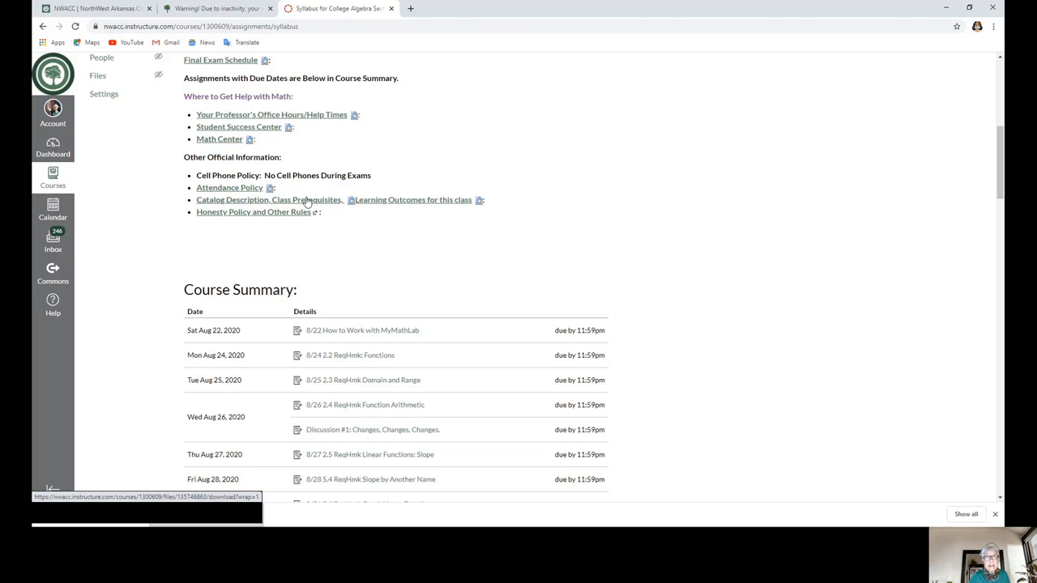
mouse_move(406, 209)
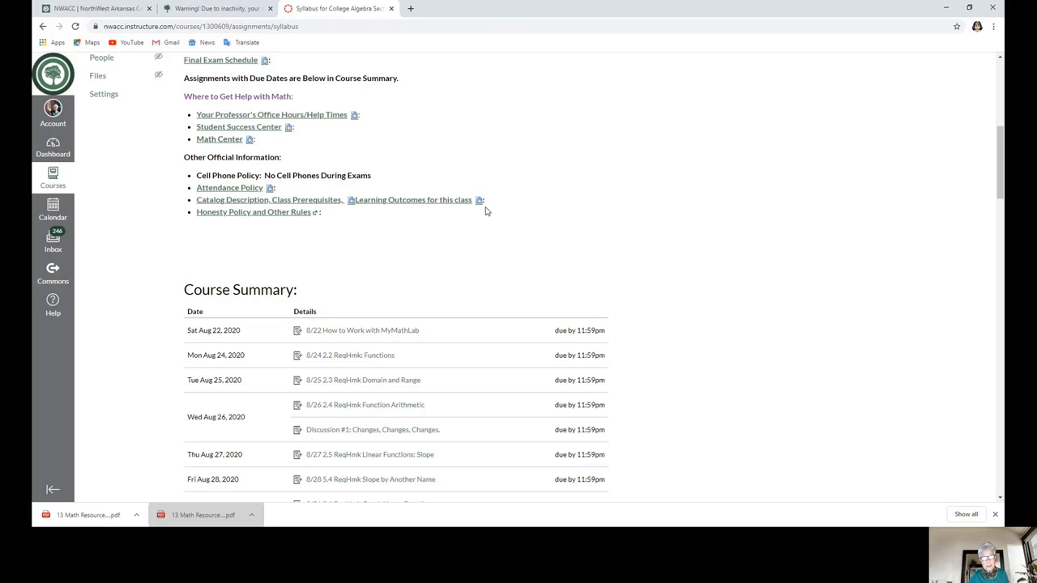
mouse_move(295, 216)
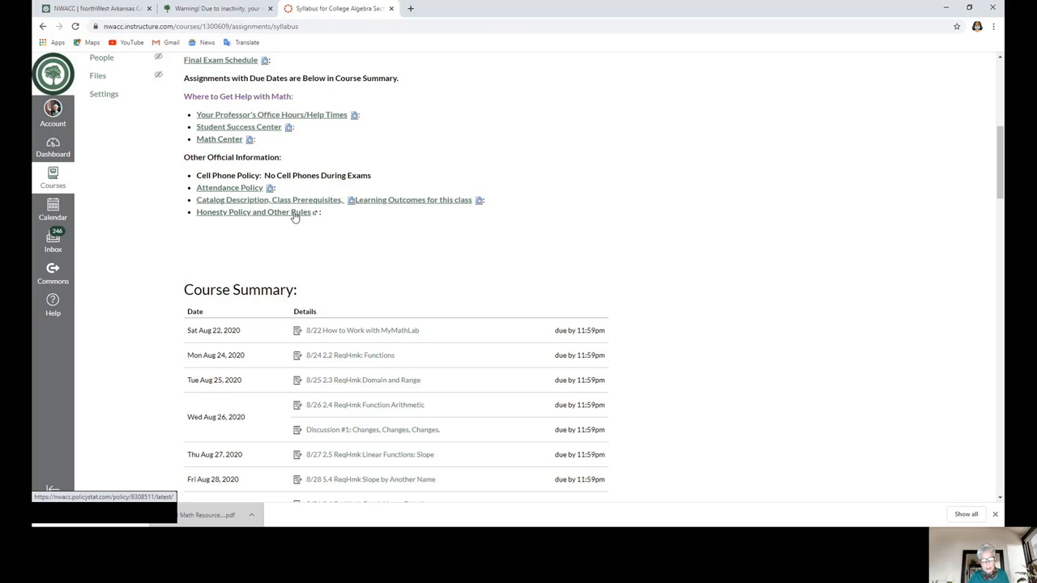
mouse_move(304, 214)
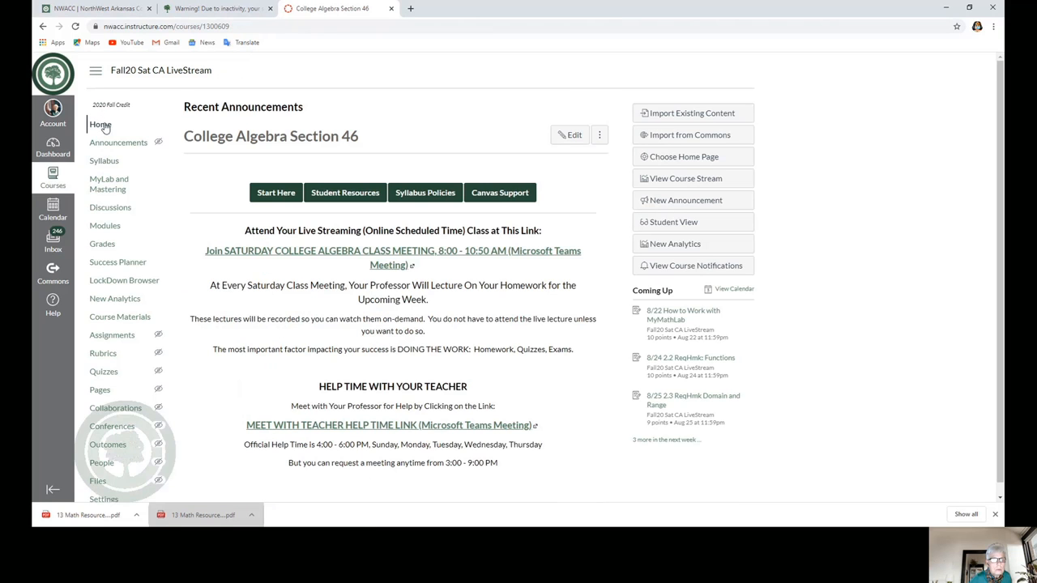
mouse_move(324, 281)
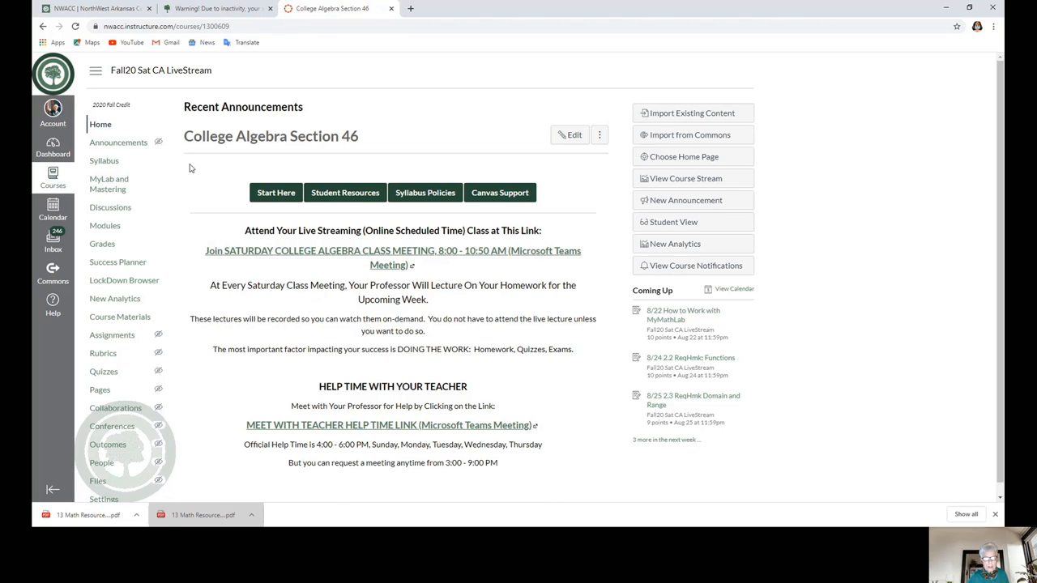
mouse_move(424, 192)
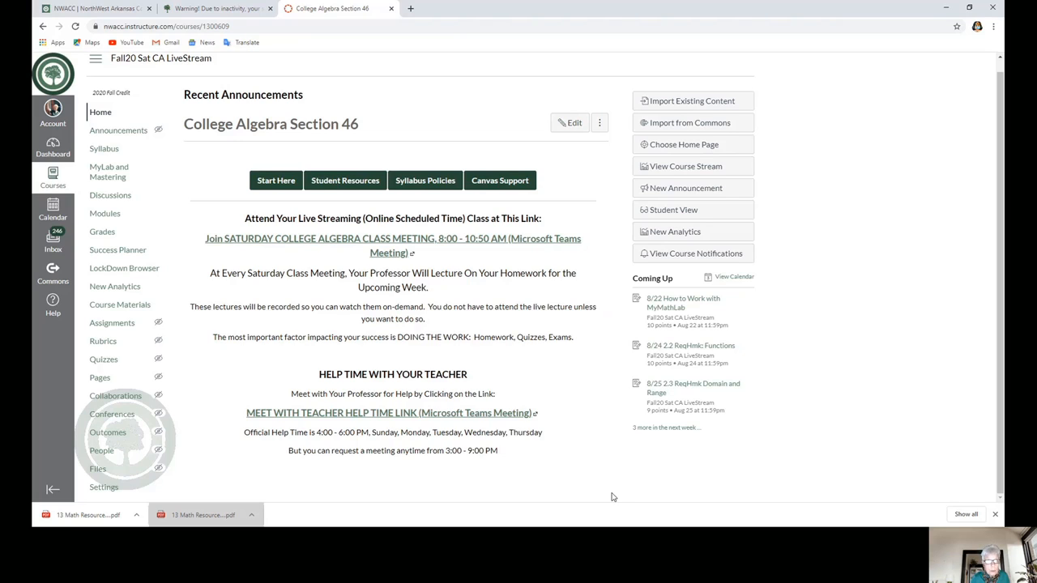
mouse_move(426, 254)
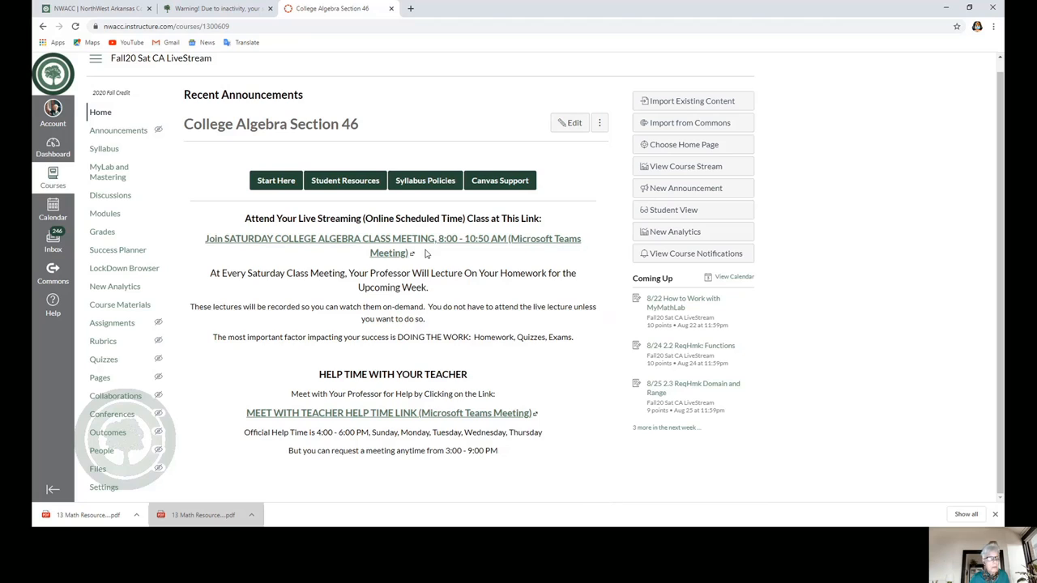
mouse_move(109, 172)
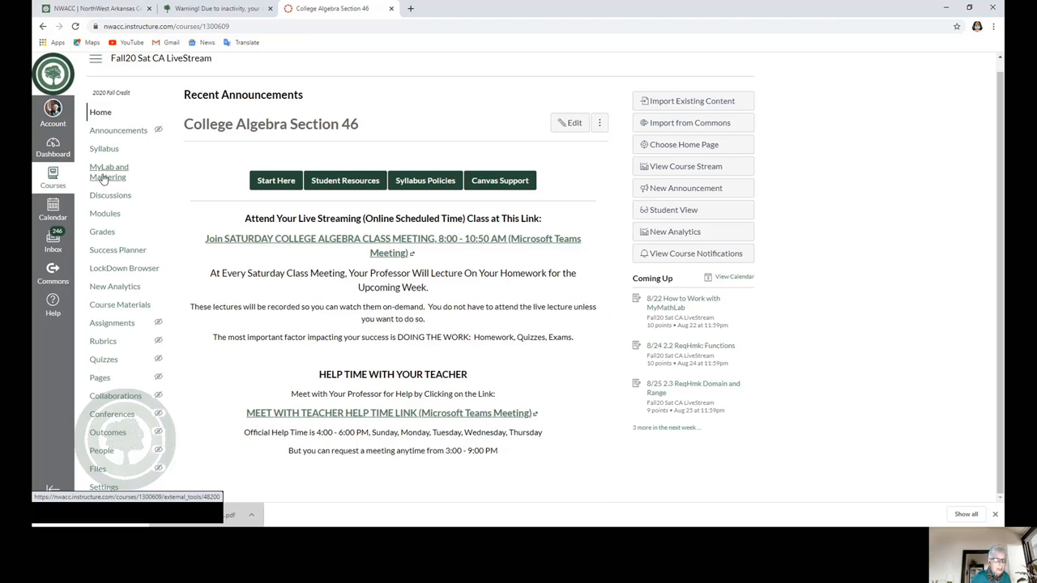
mouse_move(104, 176)
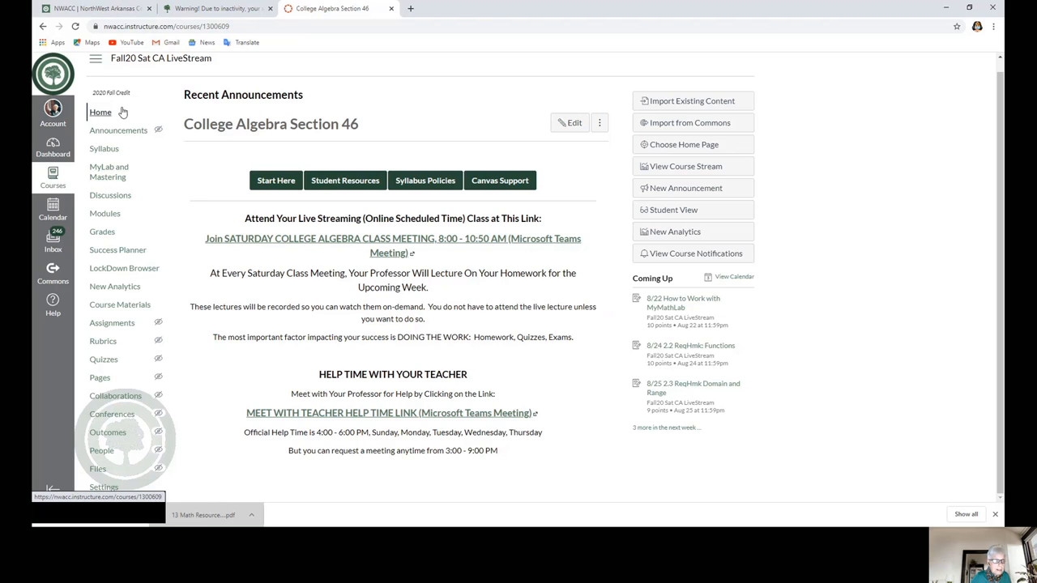
- Open the College Algebra Section 46 syllabus from the course navigation
click(104, 148)
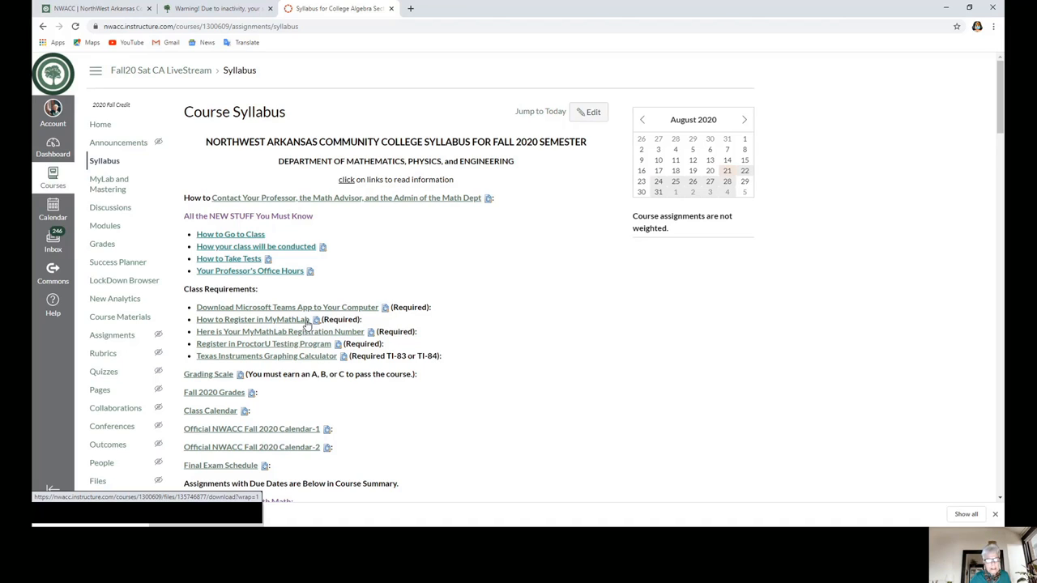
mouse_move(239, 321)
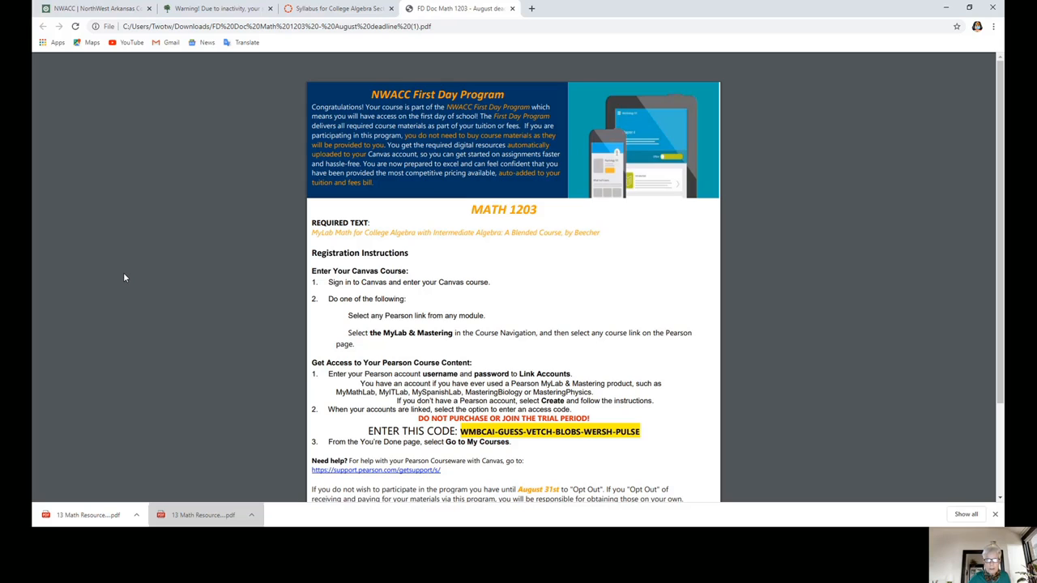
mouse_move(115, 275)
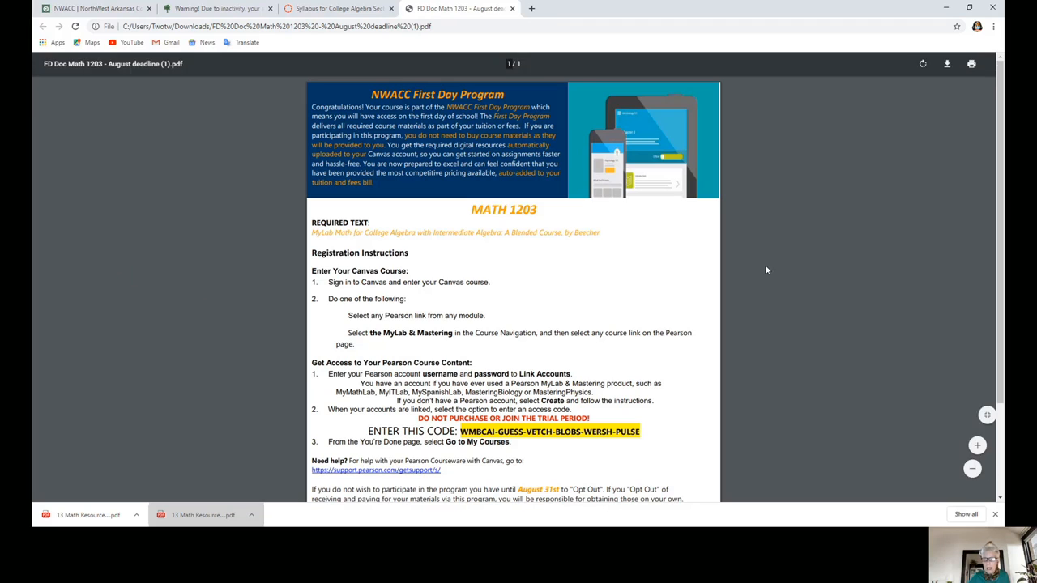
mouse_move(934, 502)
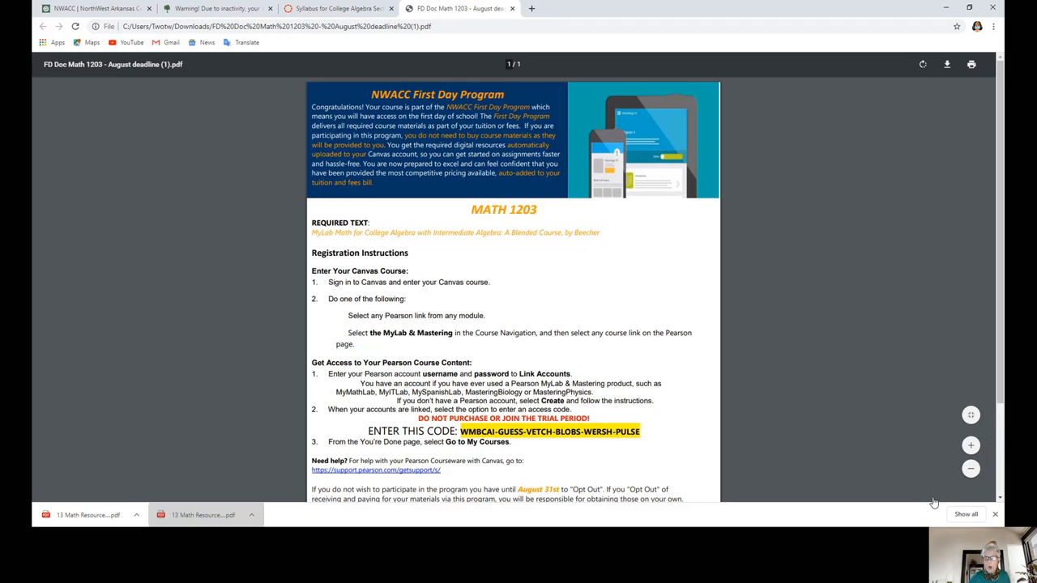
mouse_move(722, 21)
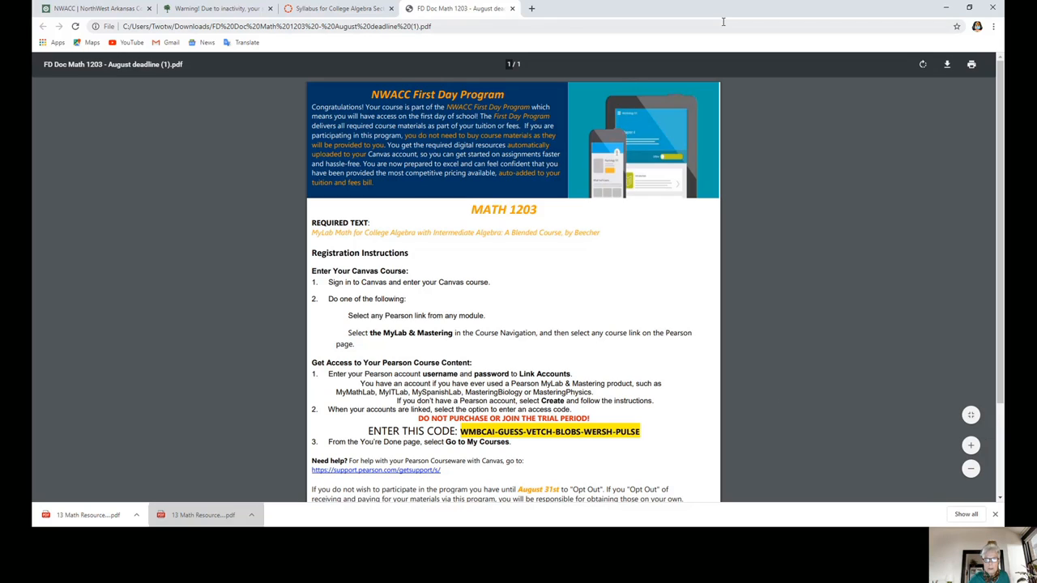
- Return to the Canvas Course Syllabus tab, leaving the First Day Program PDF open
click(336, 8)
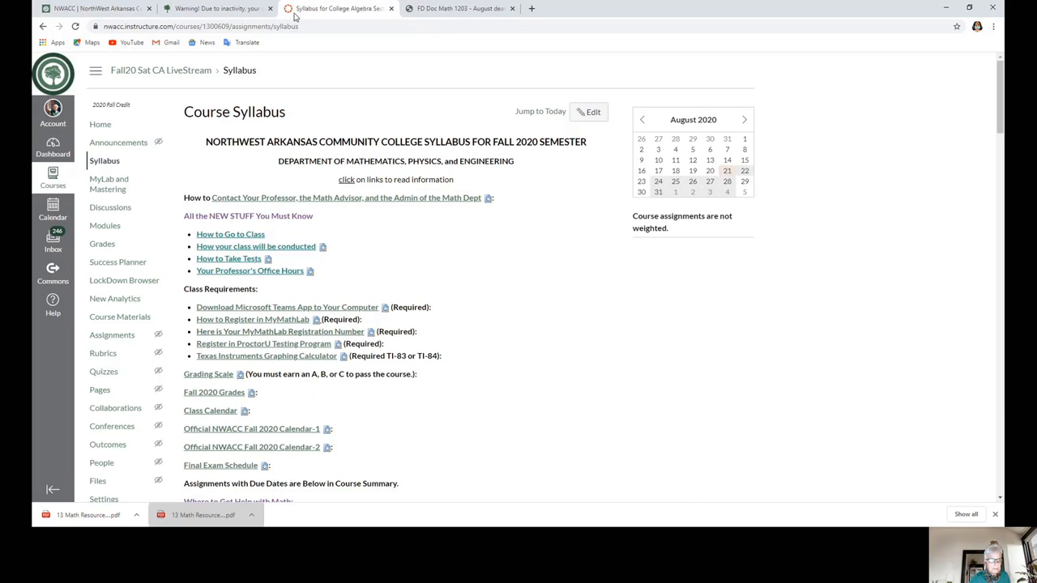
mouse_move(104, 225)
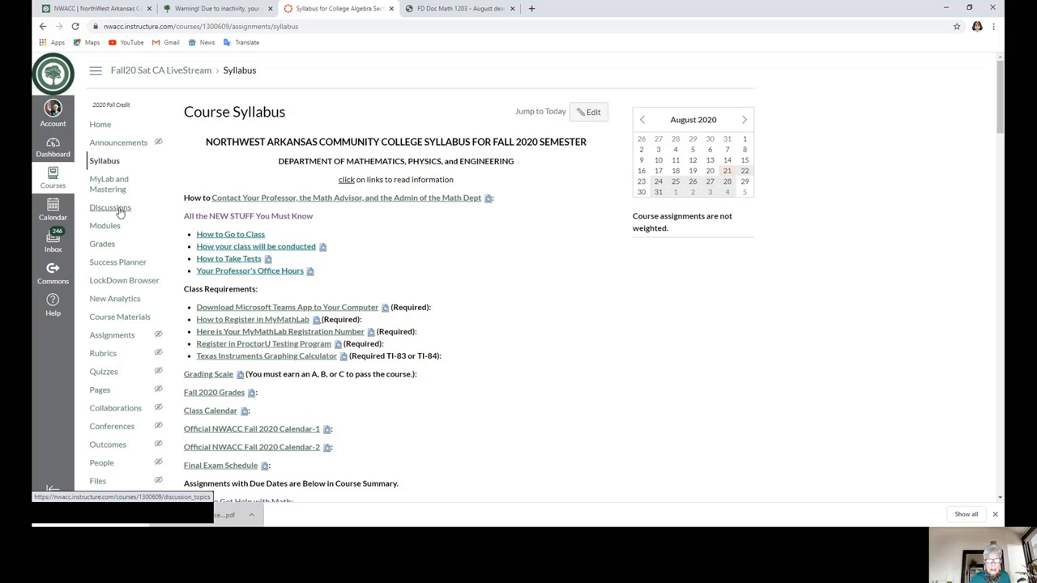
mouse_move(108, 184)
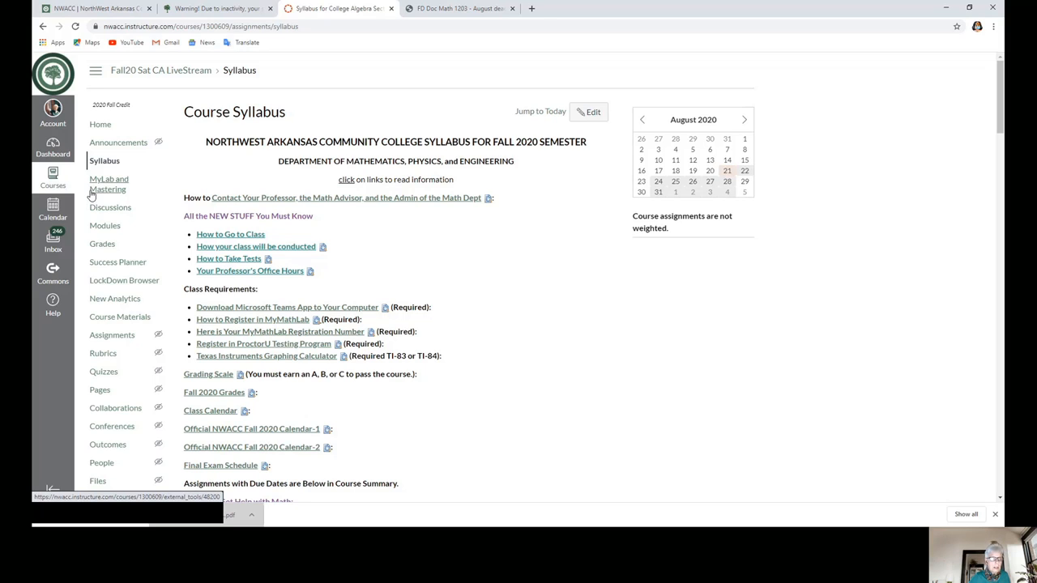
mouse_move(116, 196)
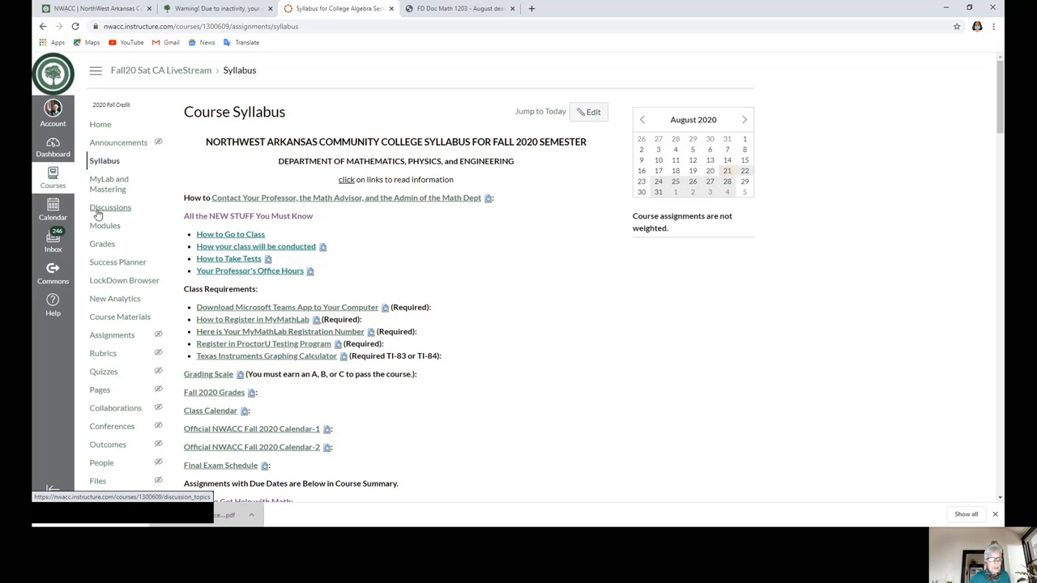
mouse_move(109, 184)
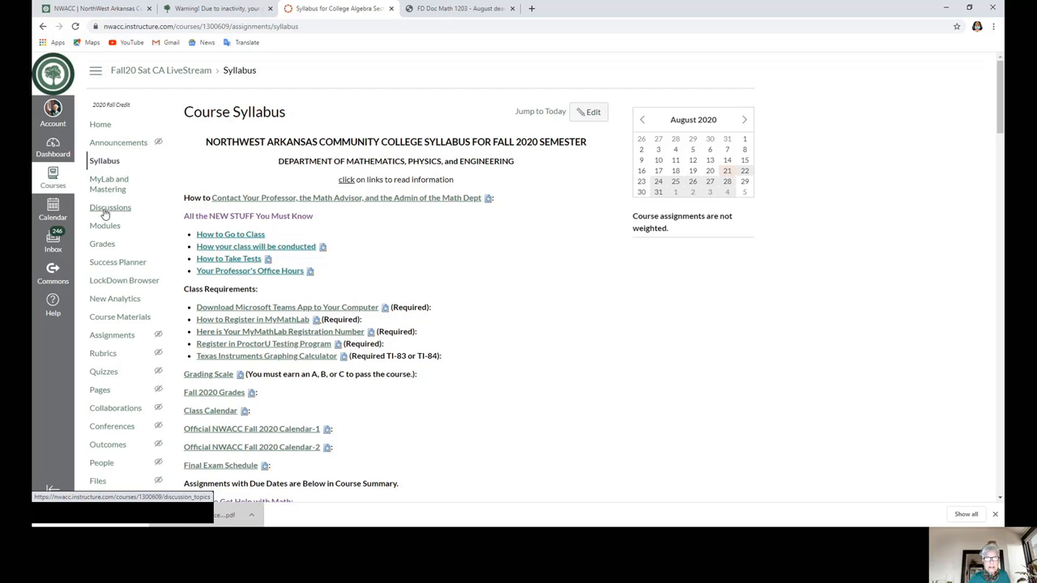
- Open the course Discussions page from the navigation menu
click(111, 208)
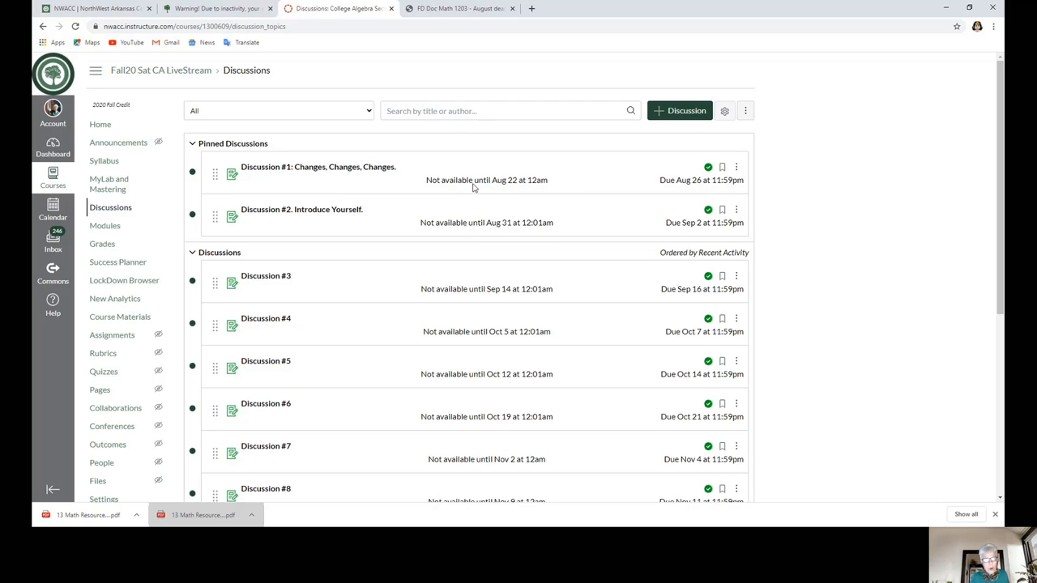
mouse_move(515, 131)
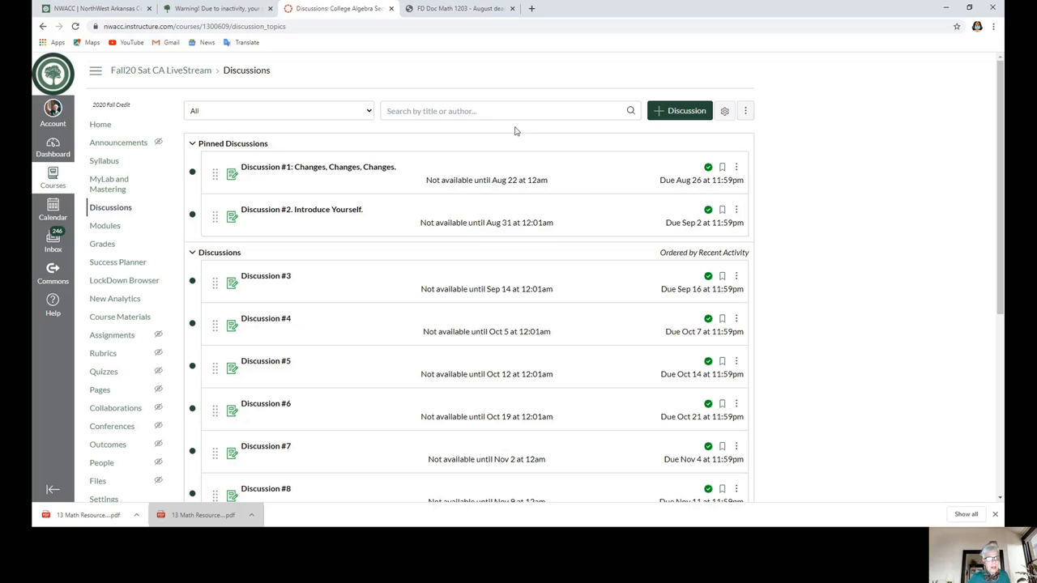
mouse_move(105, 226)
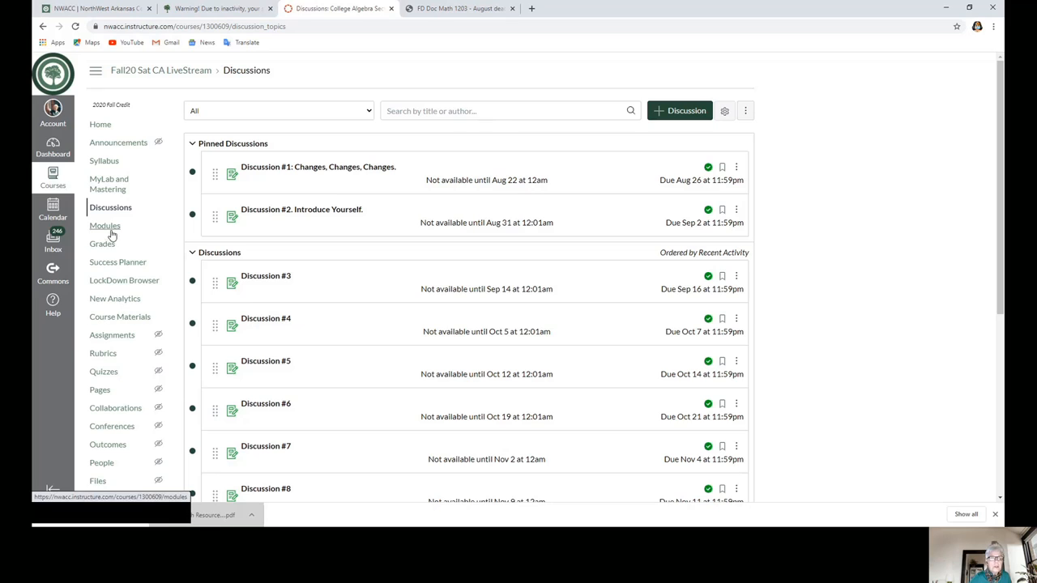
- Go to the course Modules page from the navigation menu
click(105, 225)
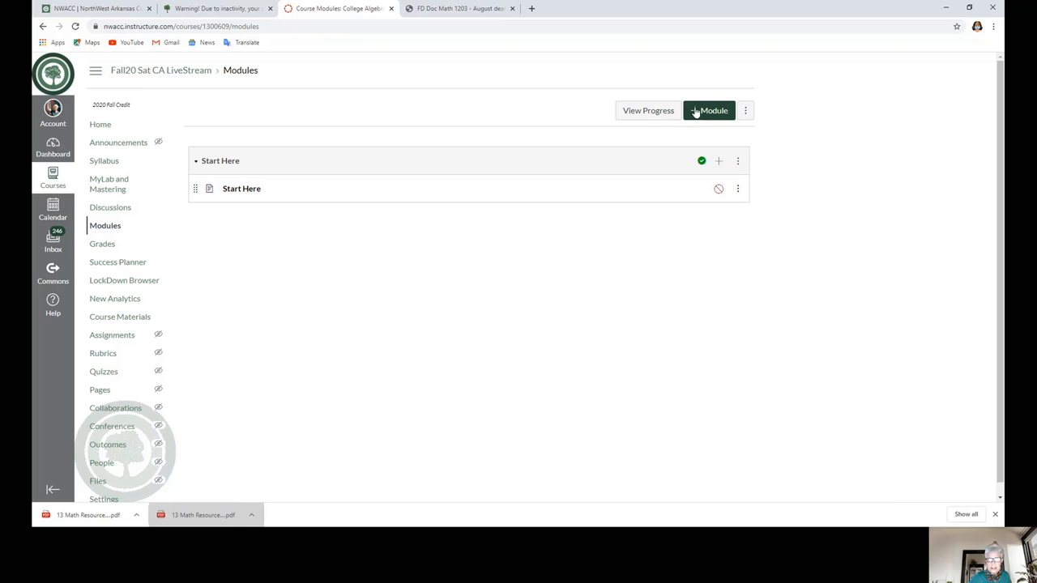
- Add a new module named 'Weekly Assignments'
click(707, 111)
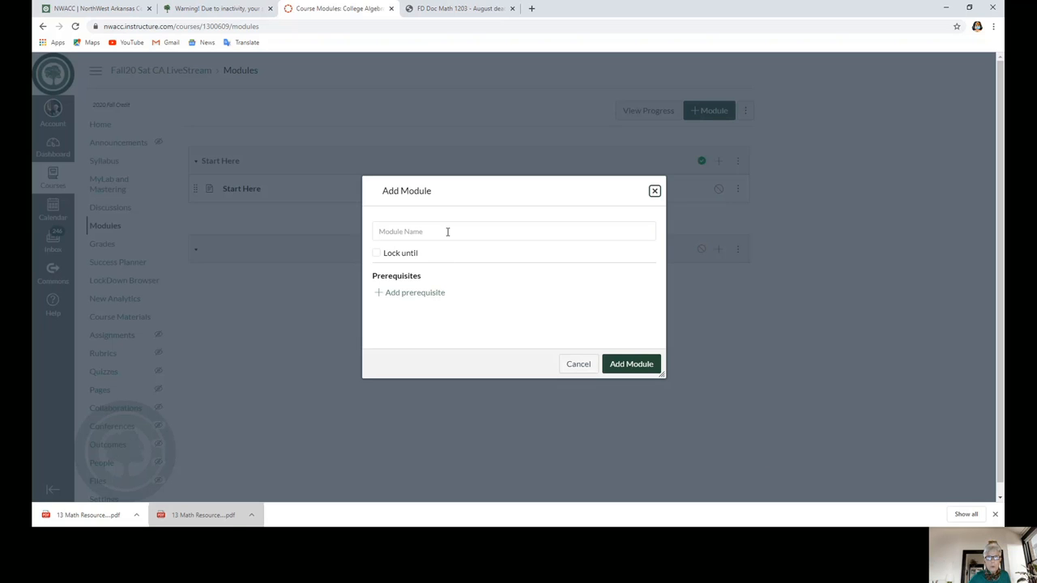
click(513, 231)
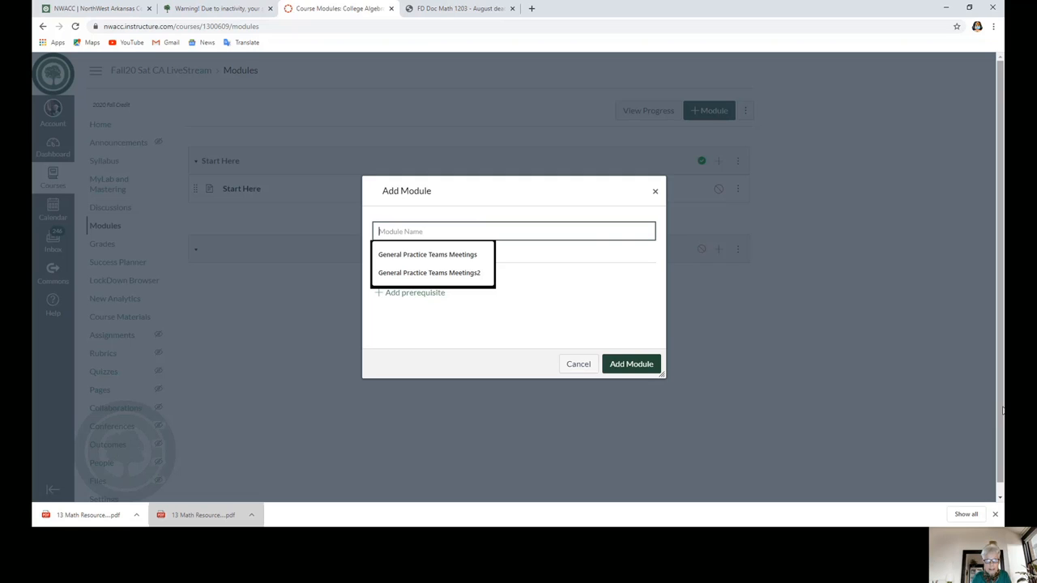
text(Weekly)
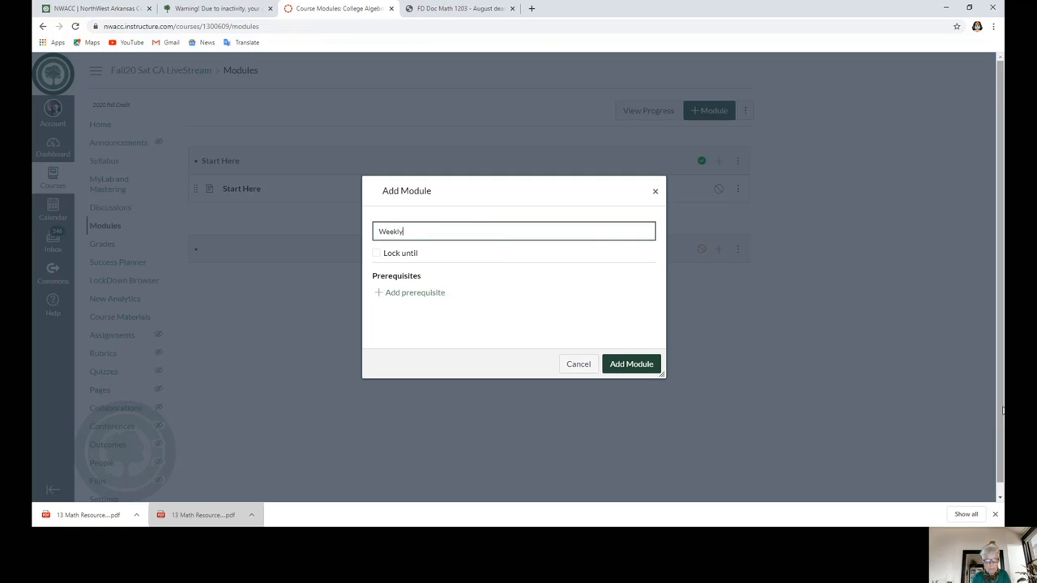
text(Assig)
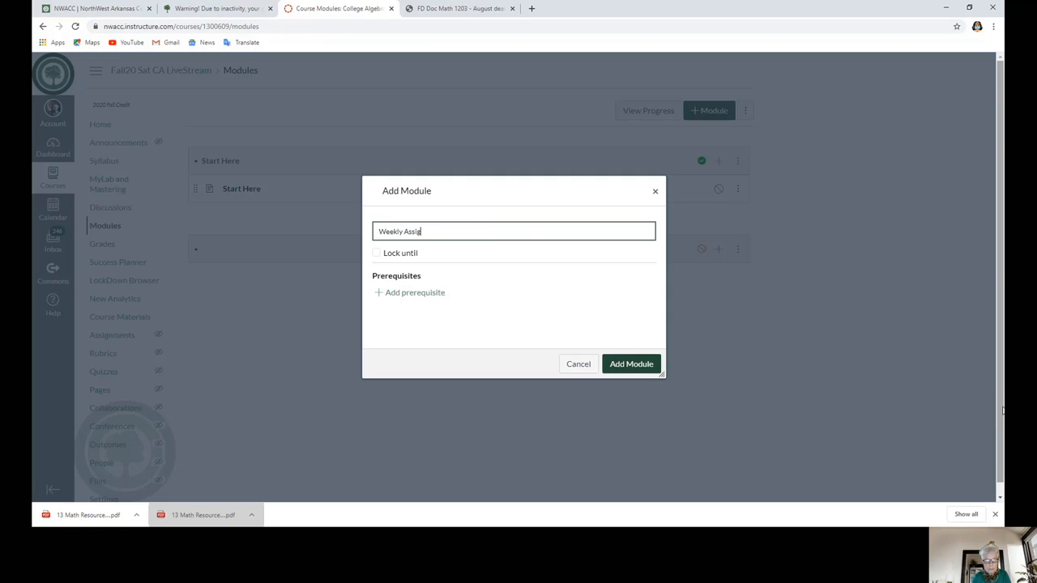
text(nments)
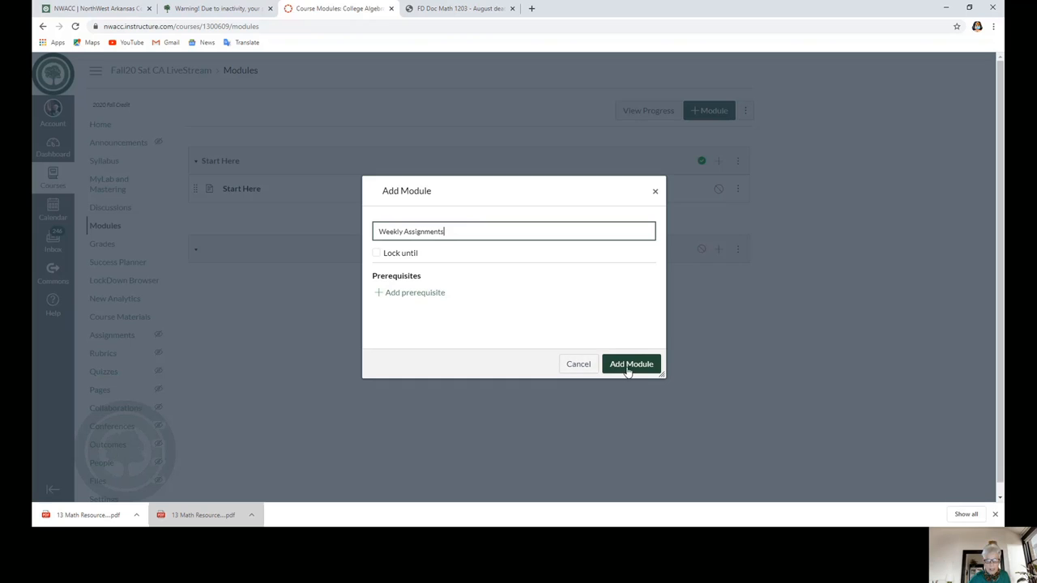
click(631, 363)
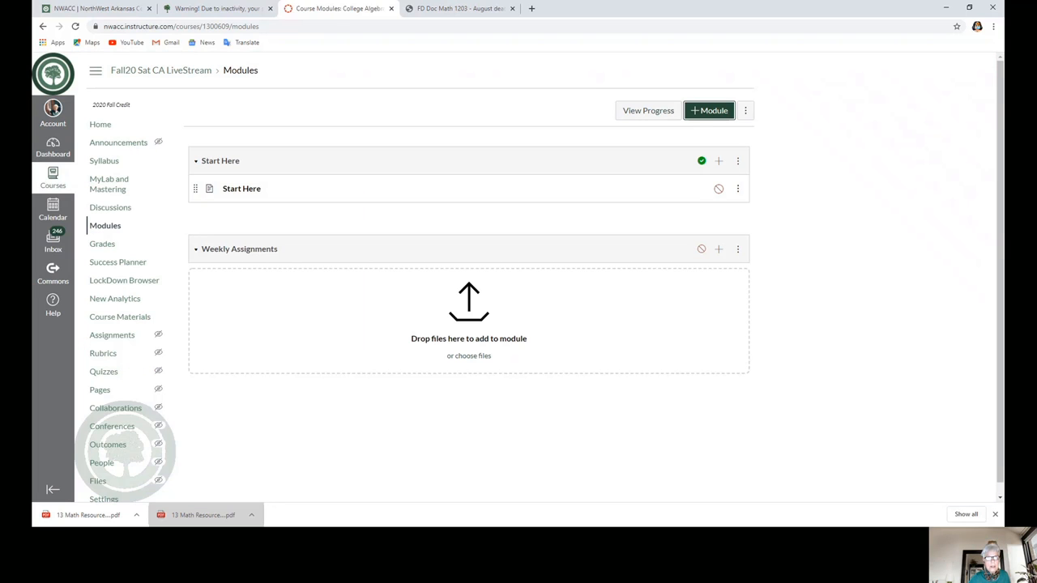